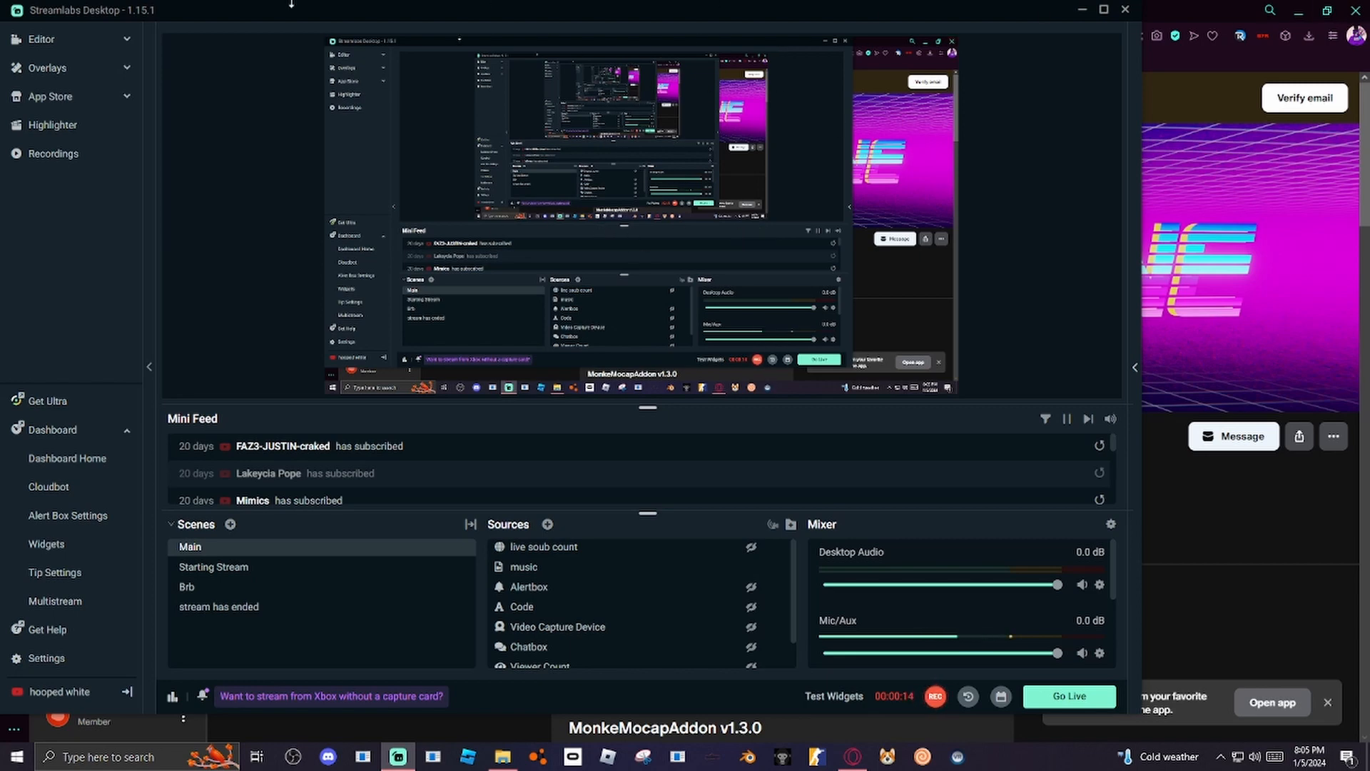
mouse_move(918, 693)
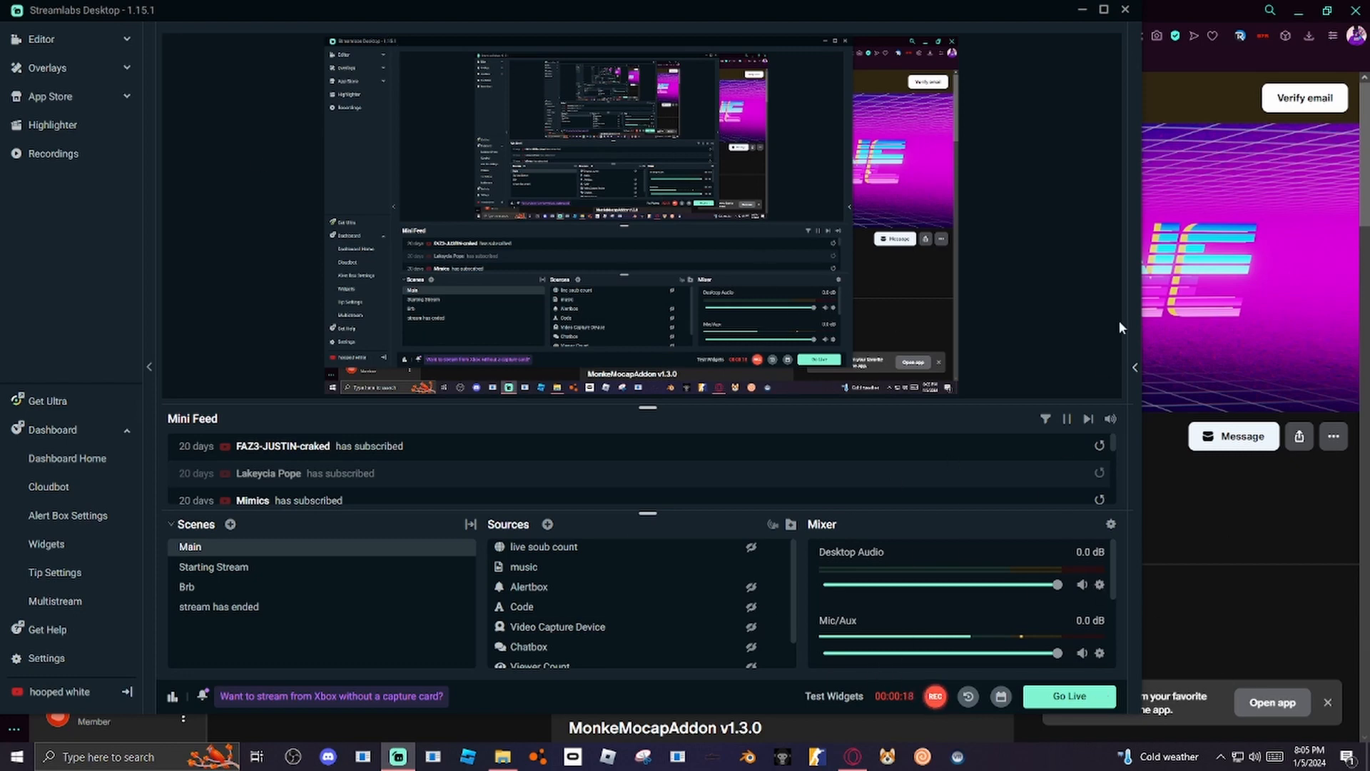
mouse_move(922, 246)
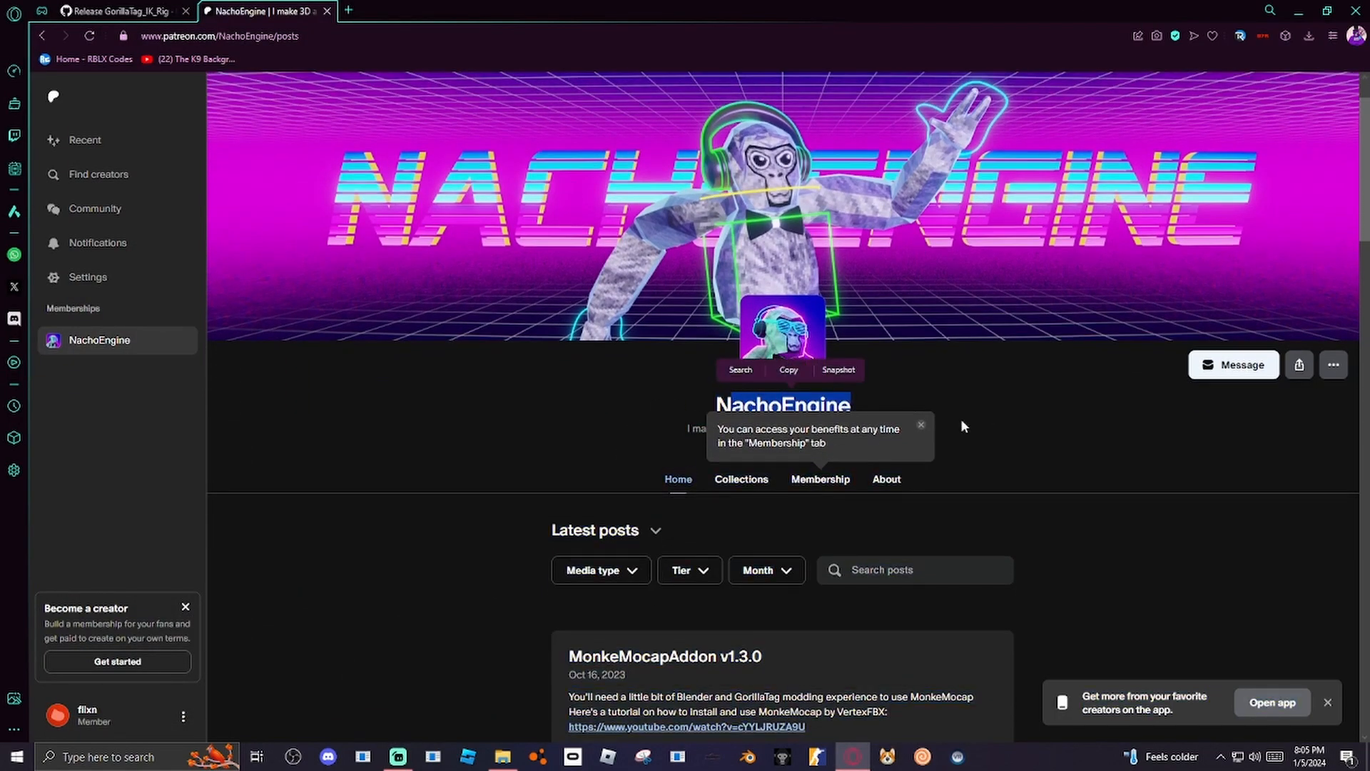
Browse NachoEngine's Membership and Home pages down to the MonkeMocapAddon v1.3.0 post's zip attachments.
click(819, 480)
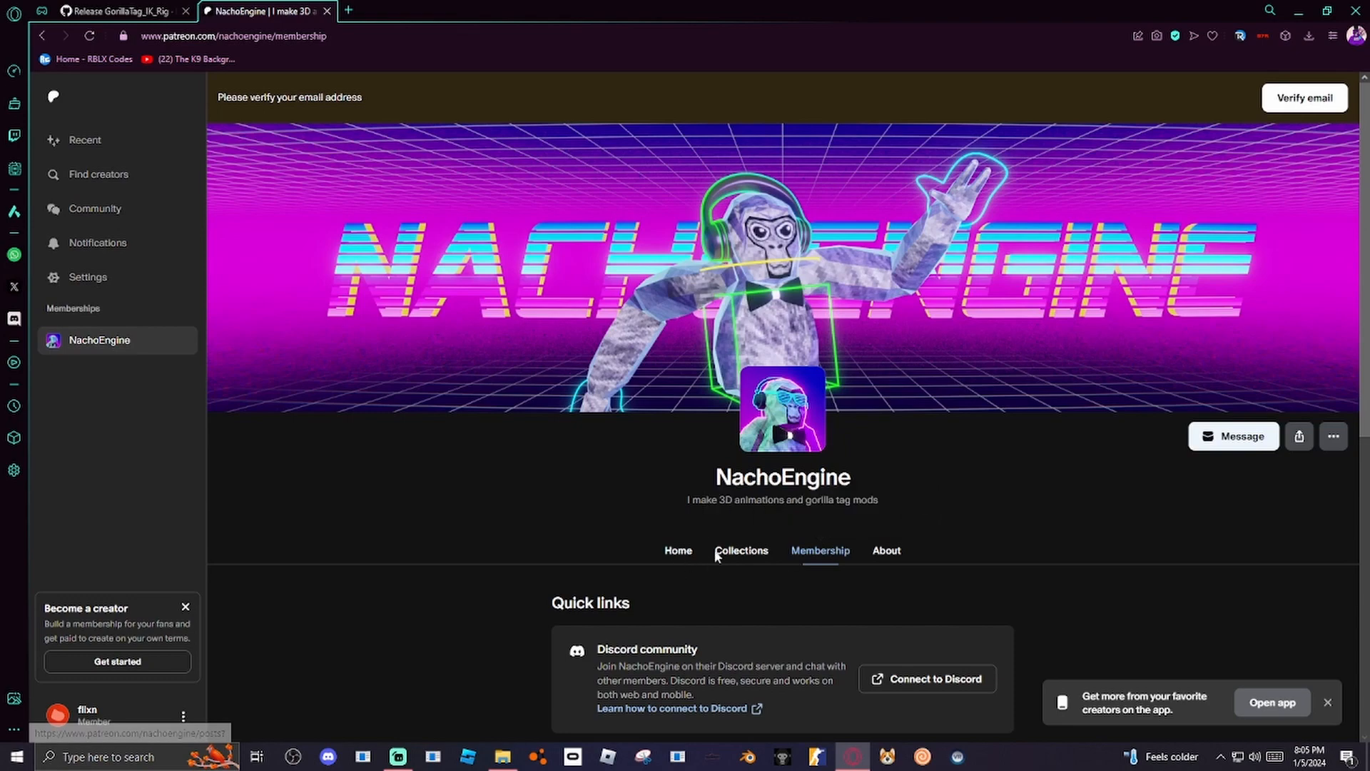
scroll(down, 3)
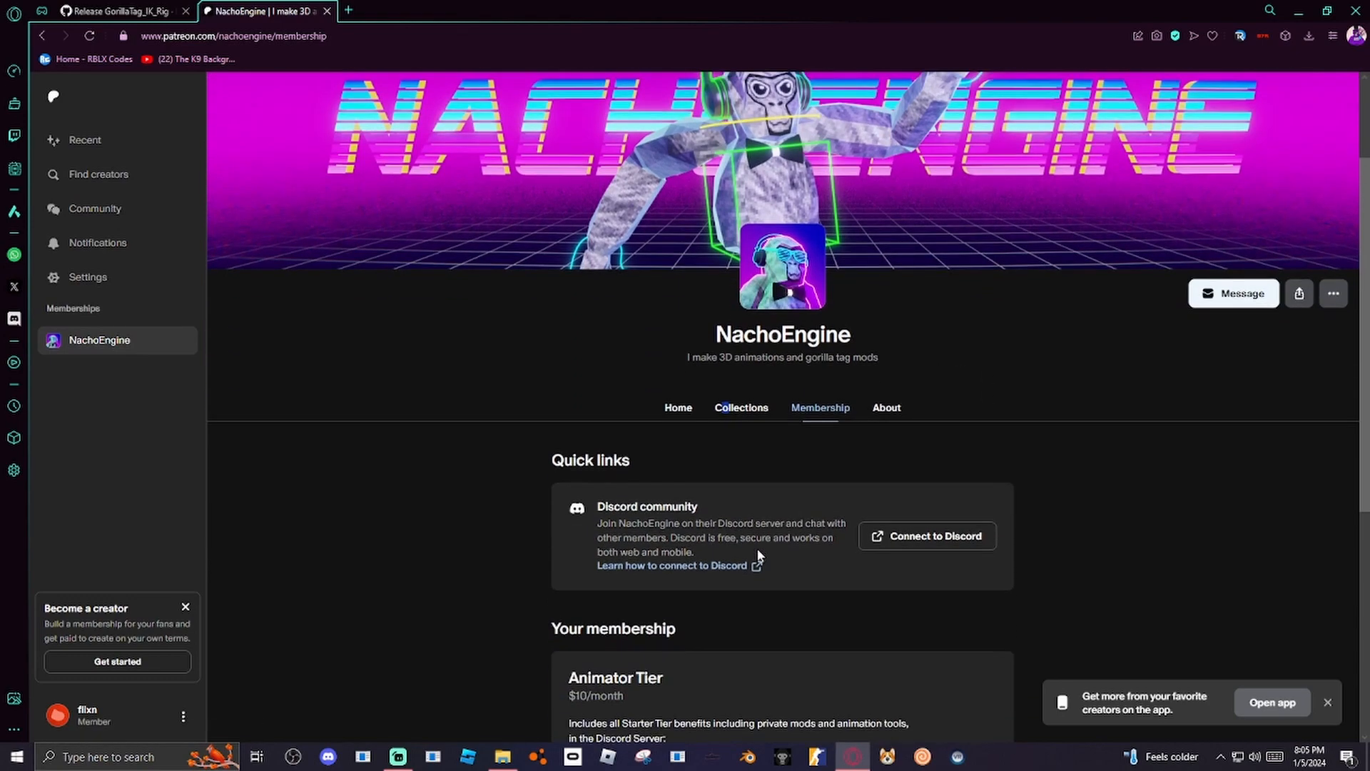
scroll(down, 3)
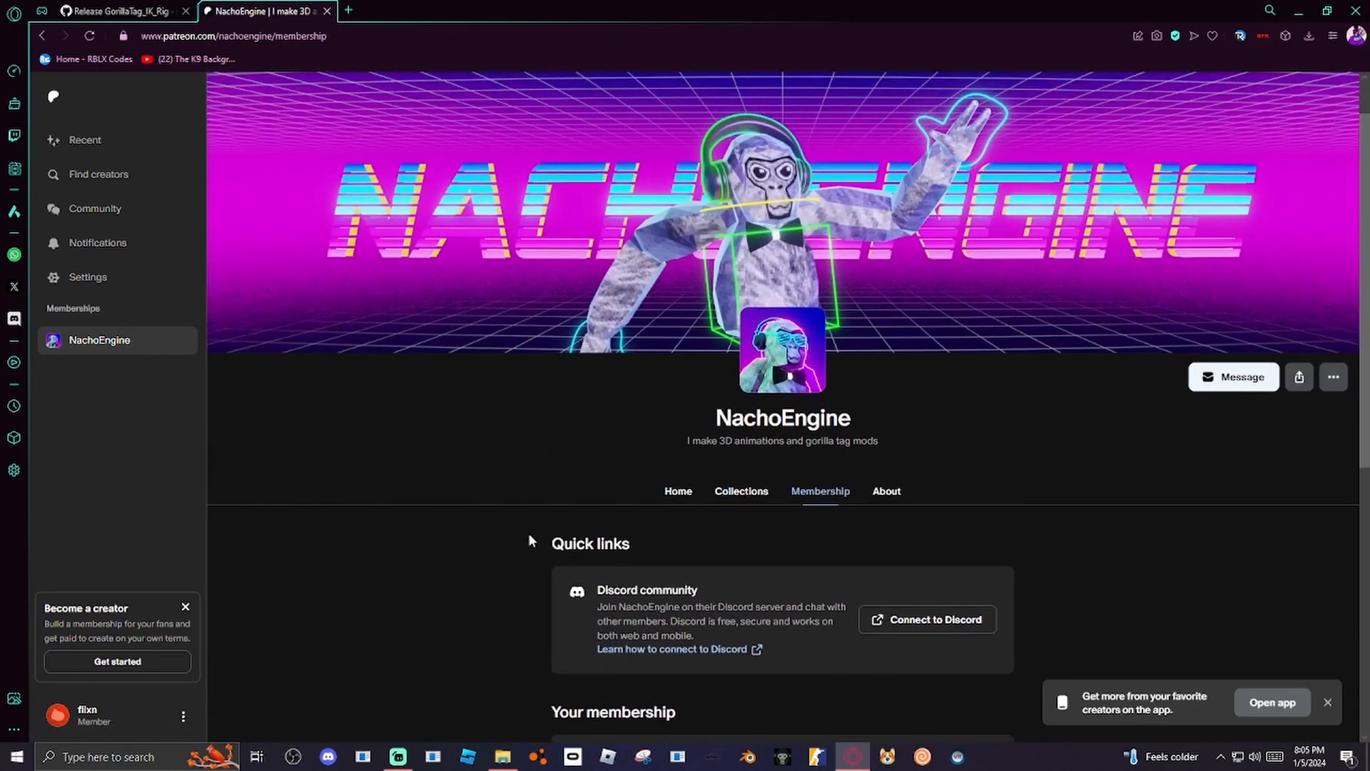
click(677, 489)
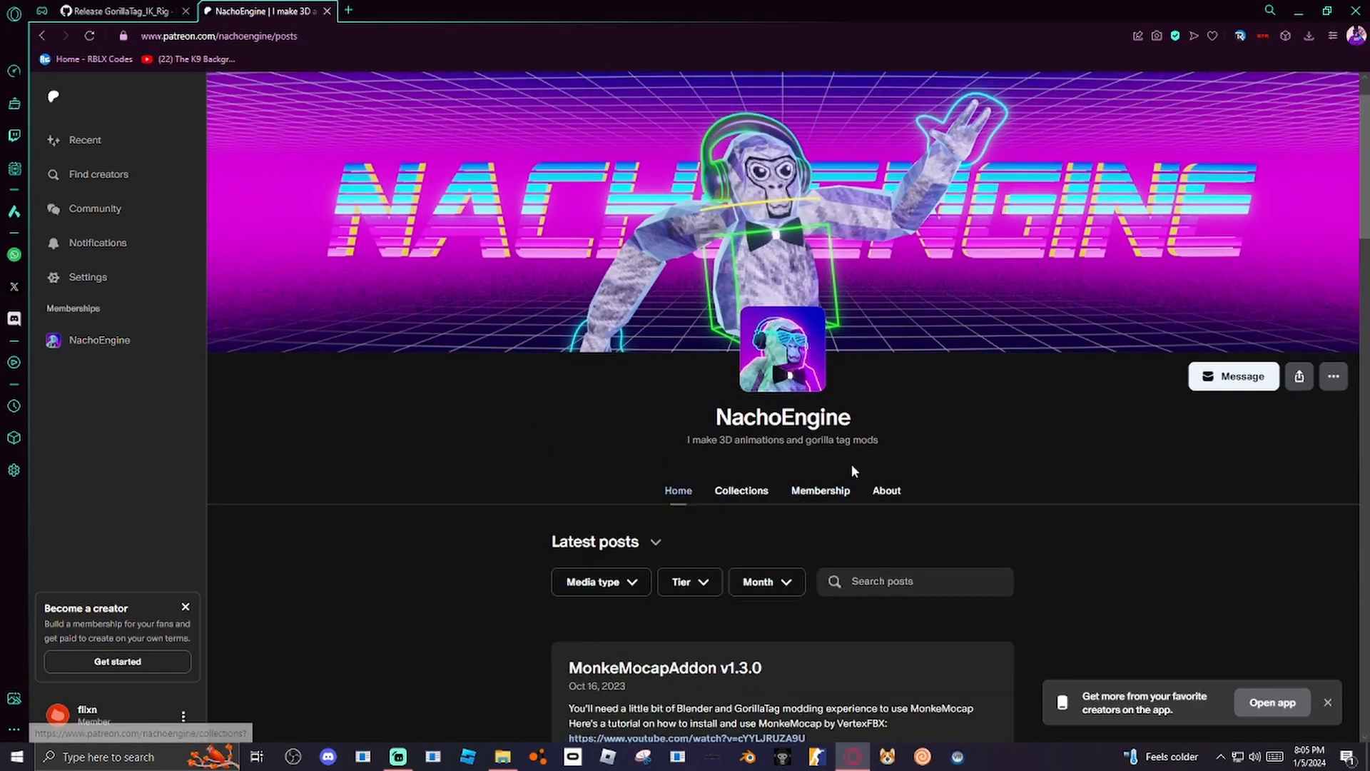
scroll(down, 3)
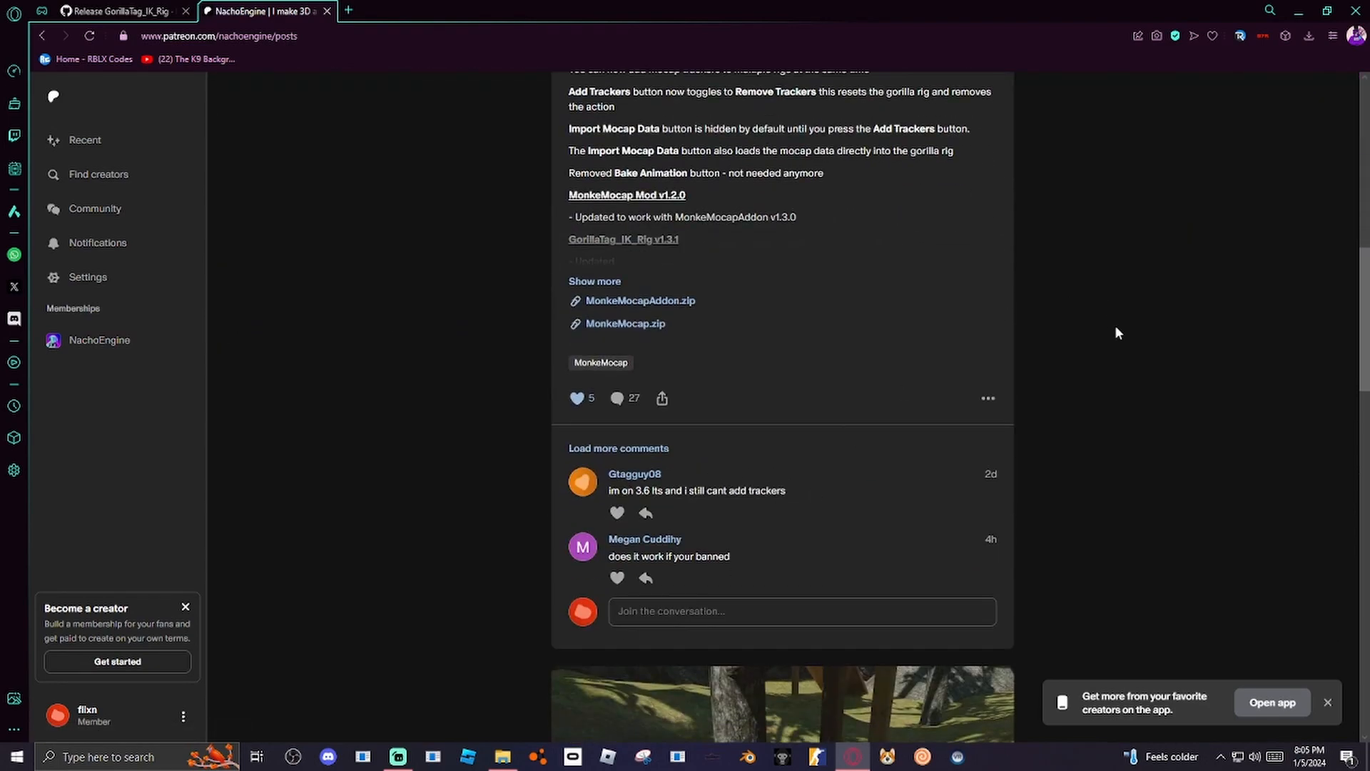
mouse_move(835, 228)
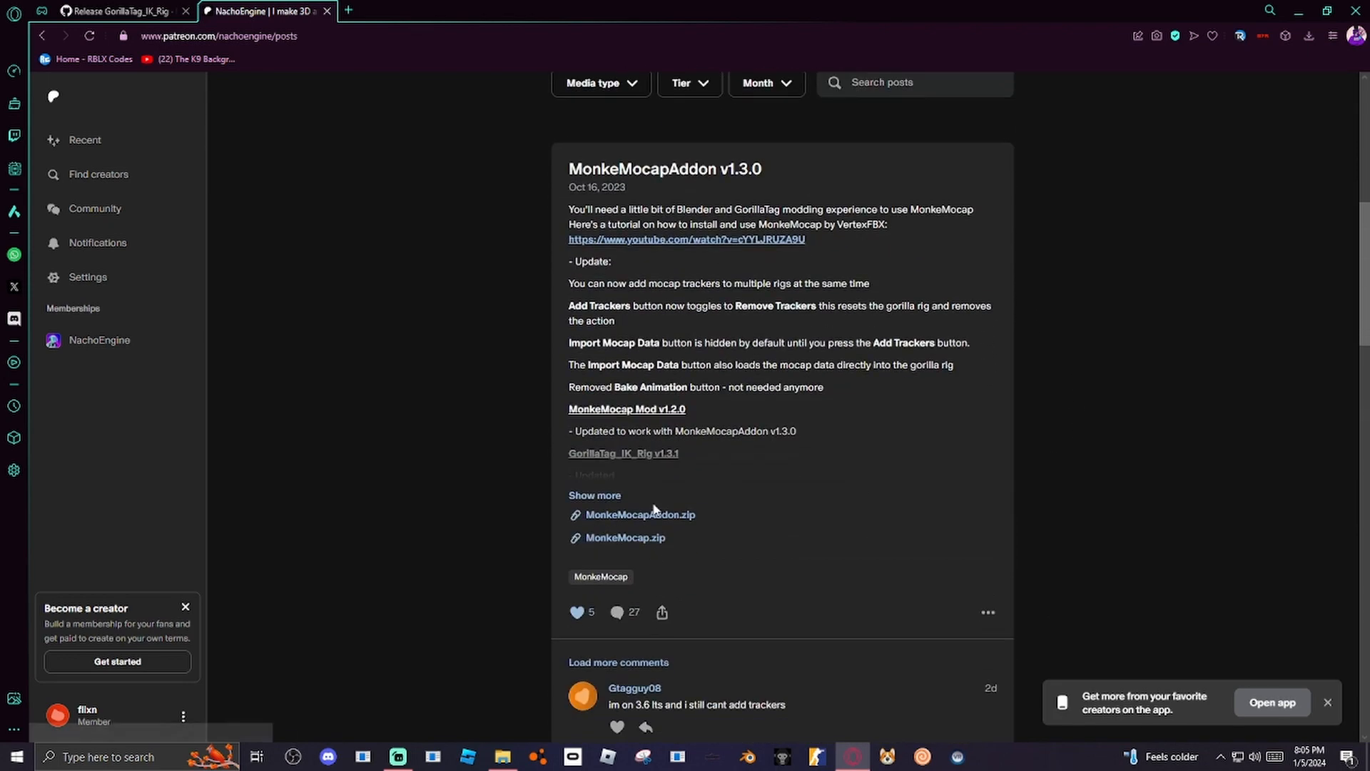
mouse_move(782, 540)
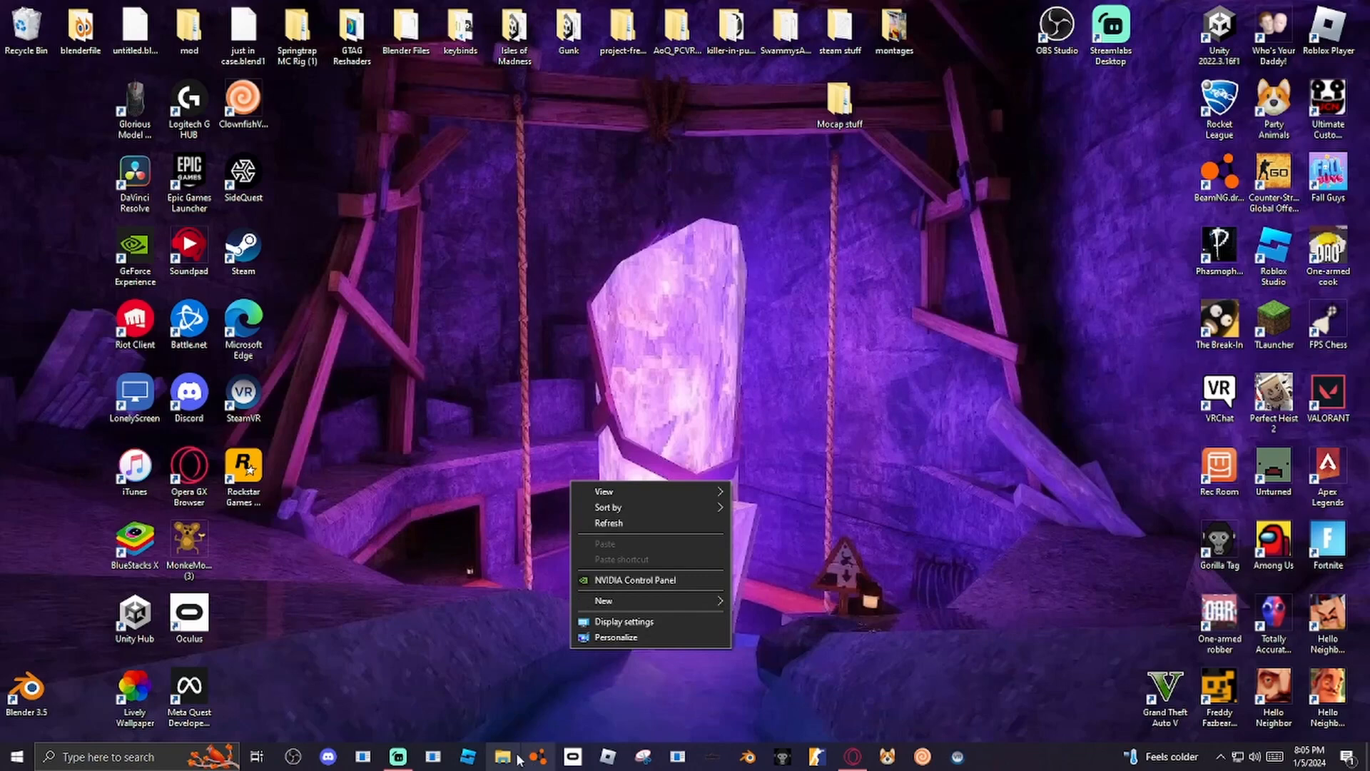
Locate the MonkeMocapAddon and MonkeMocap zips in the Downloads folder.
click(501, 757)
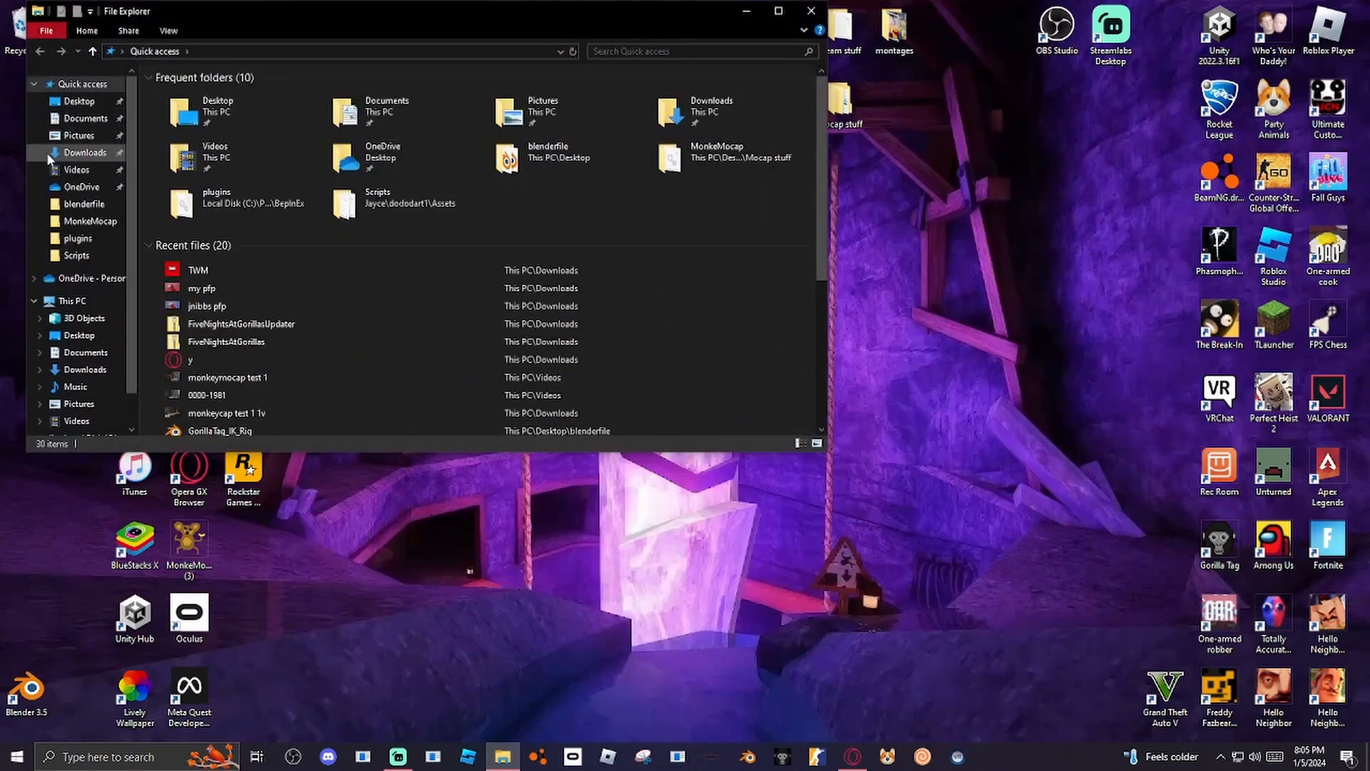
click(84, 152)
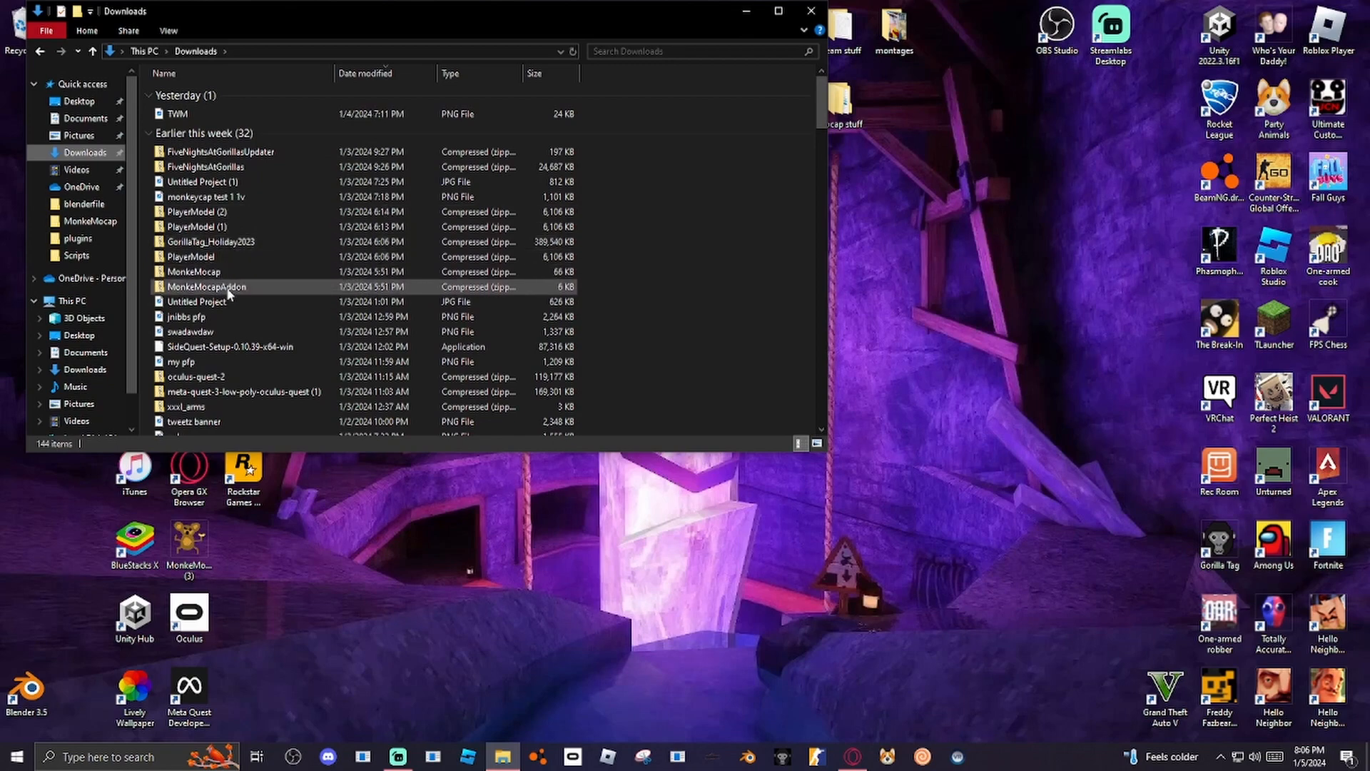
click(193, 271)
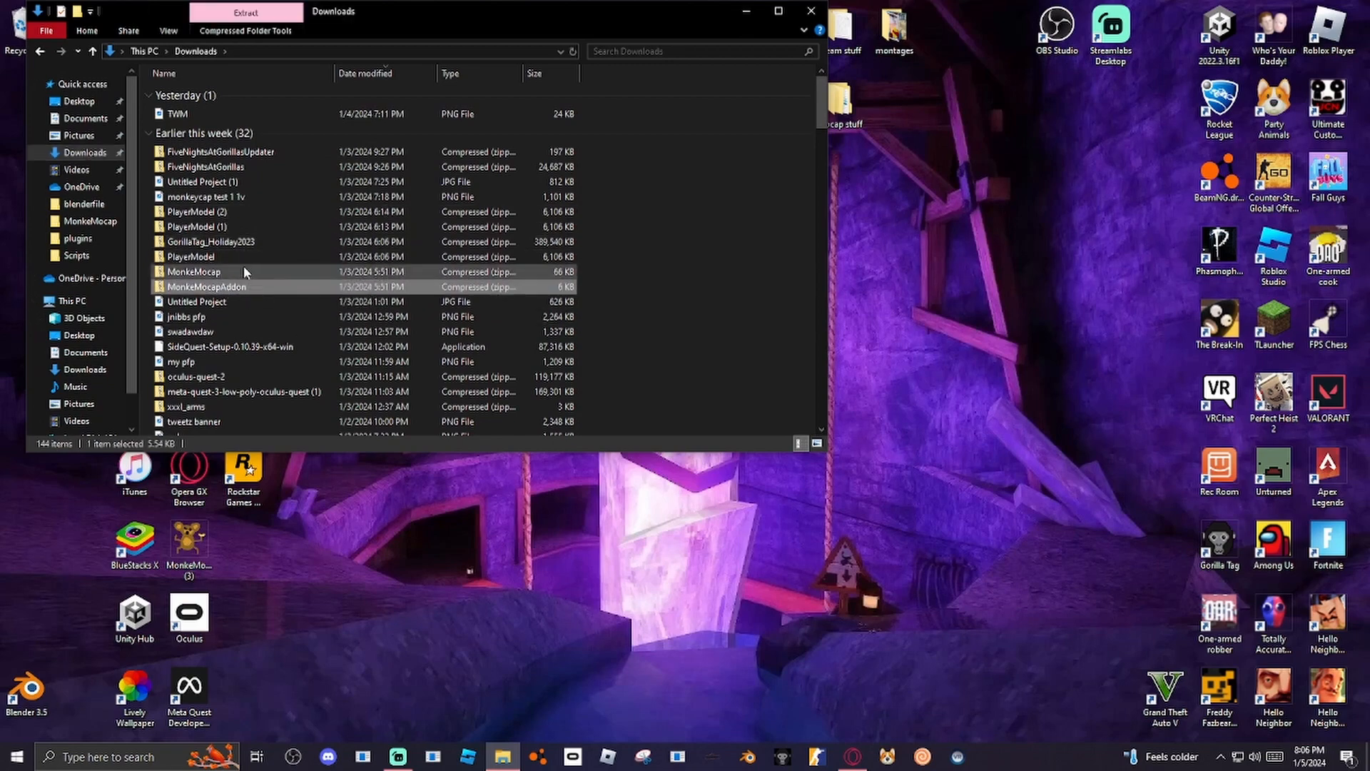
click(205, 287)
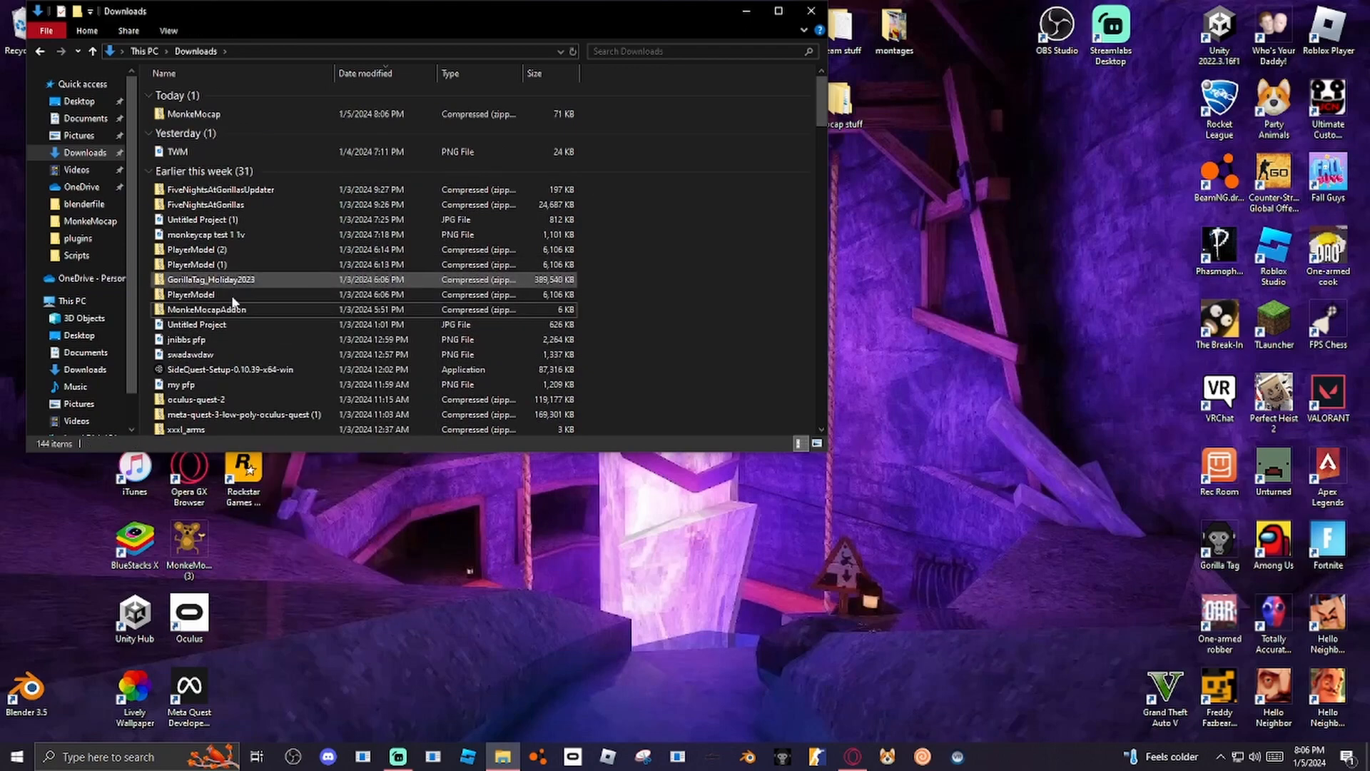
right_click(190, 294)
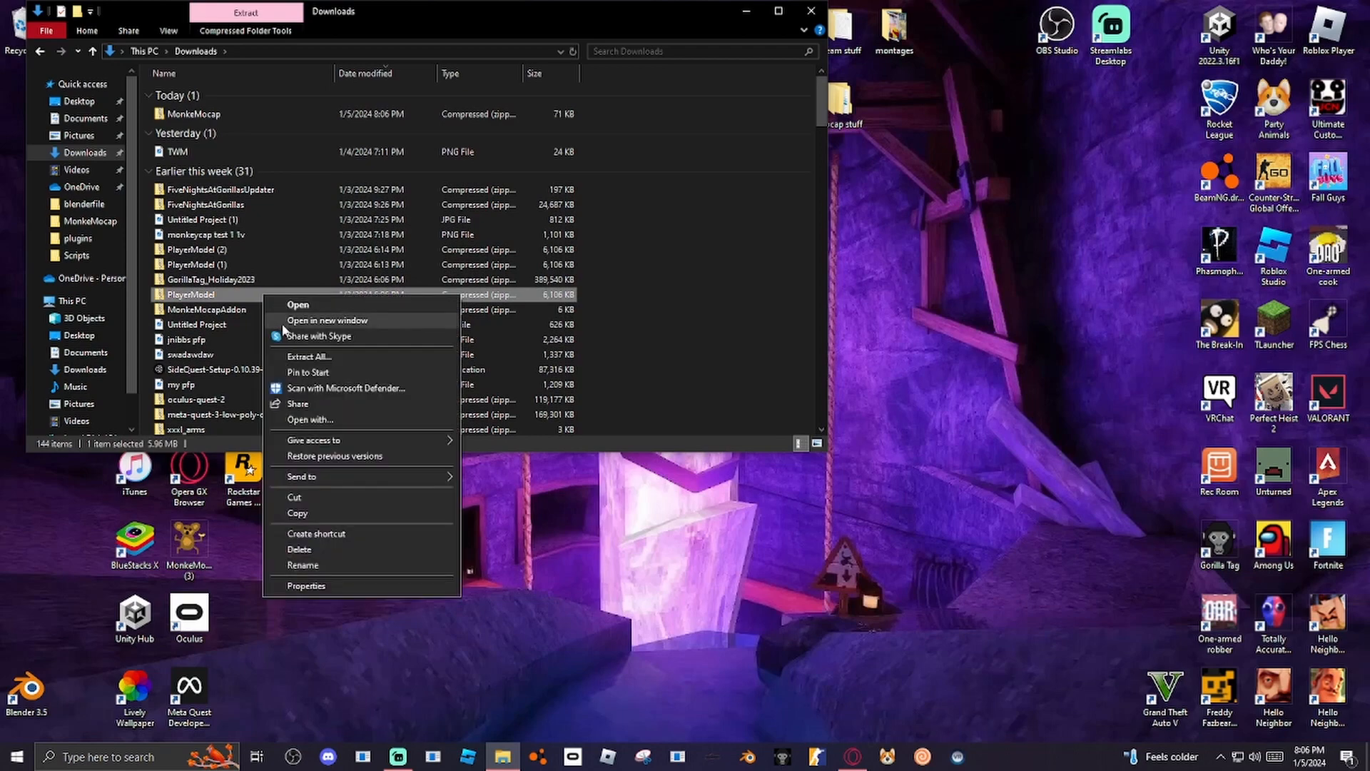
click(429, 264)
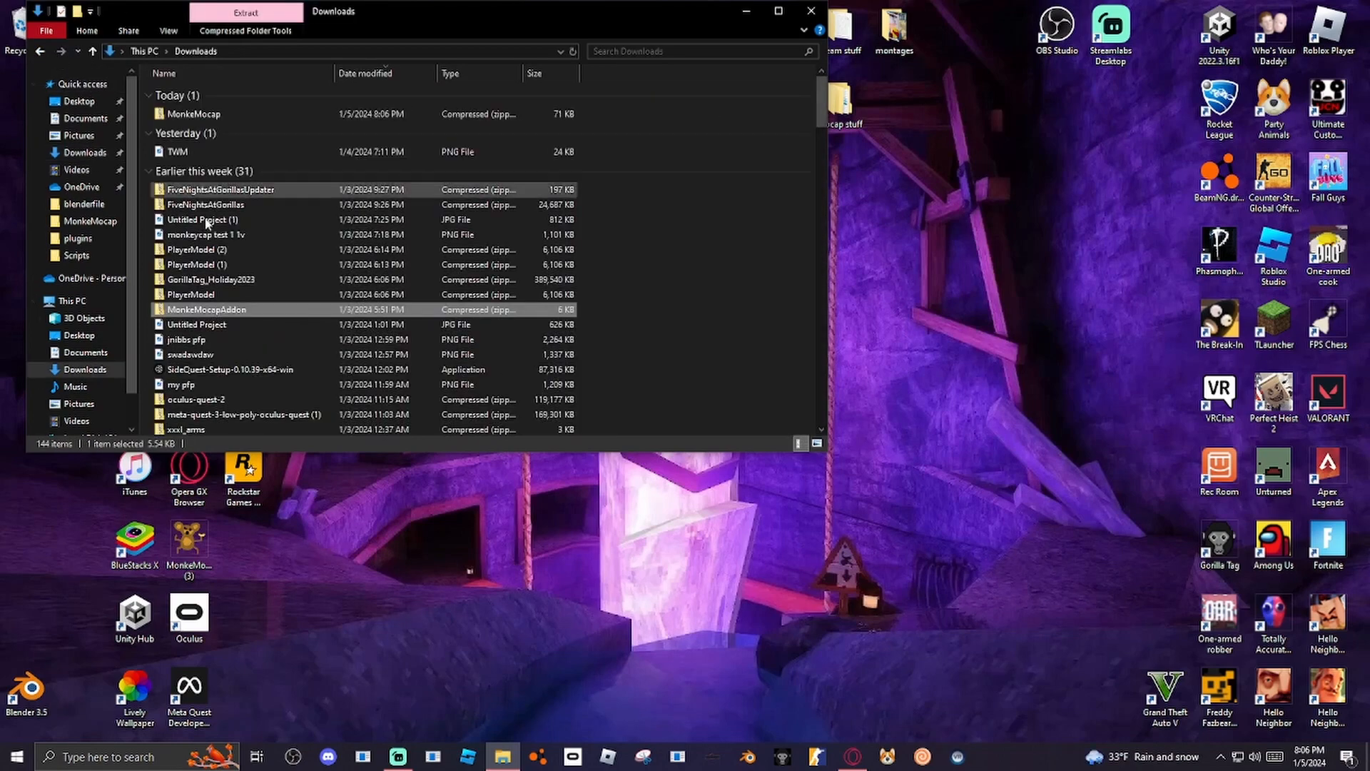
double_click(207, 310)
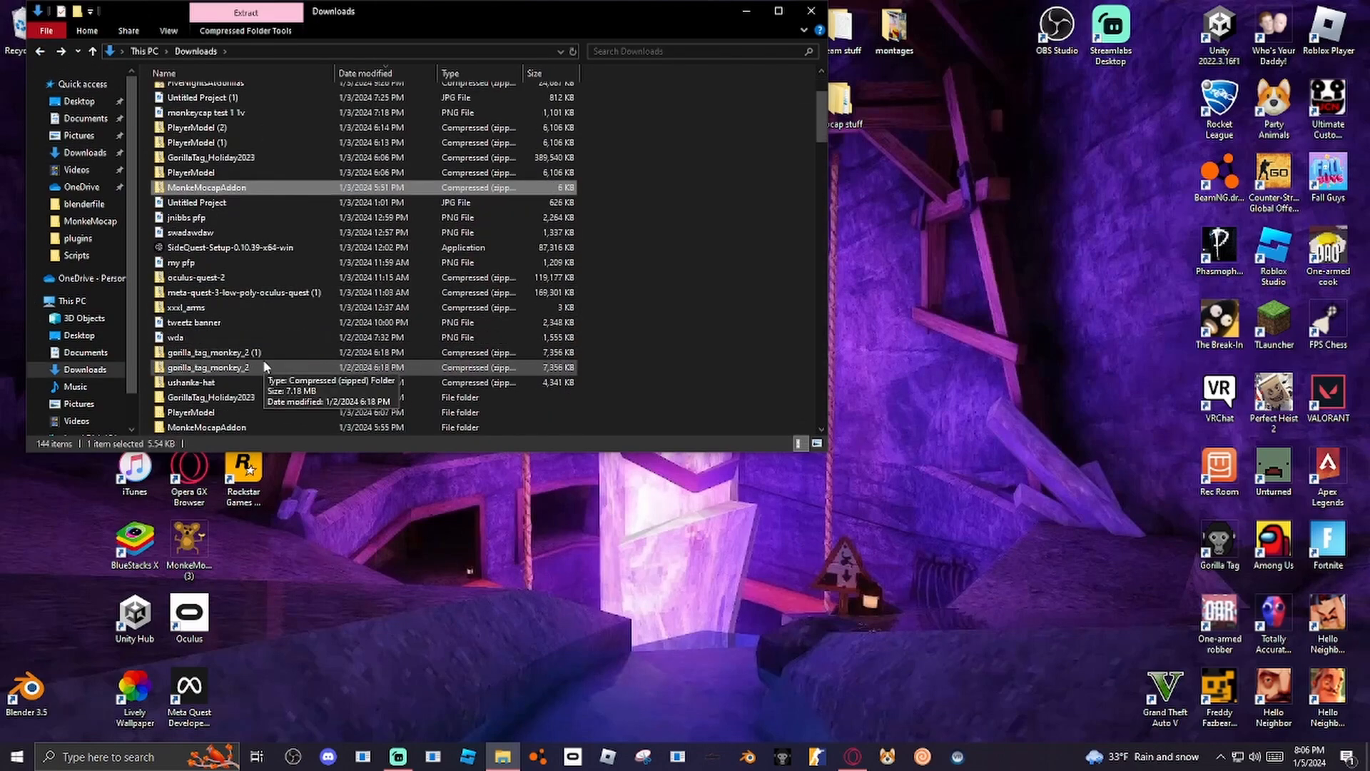
scroll(down, 3)
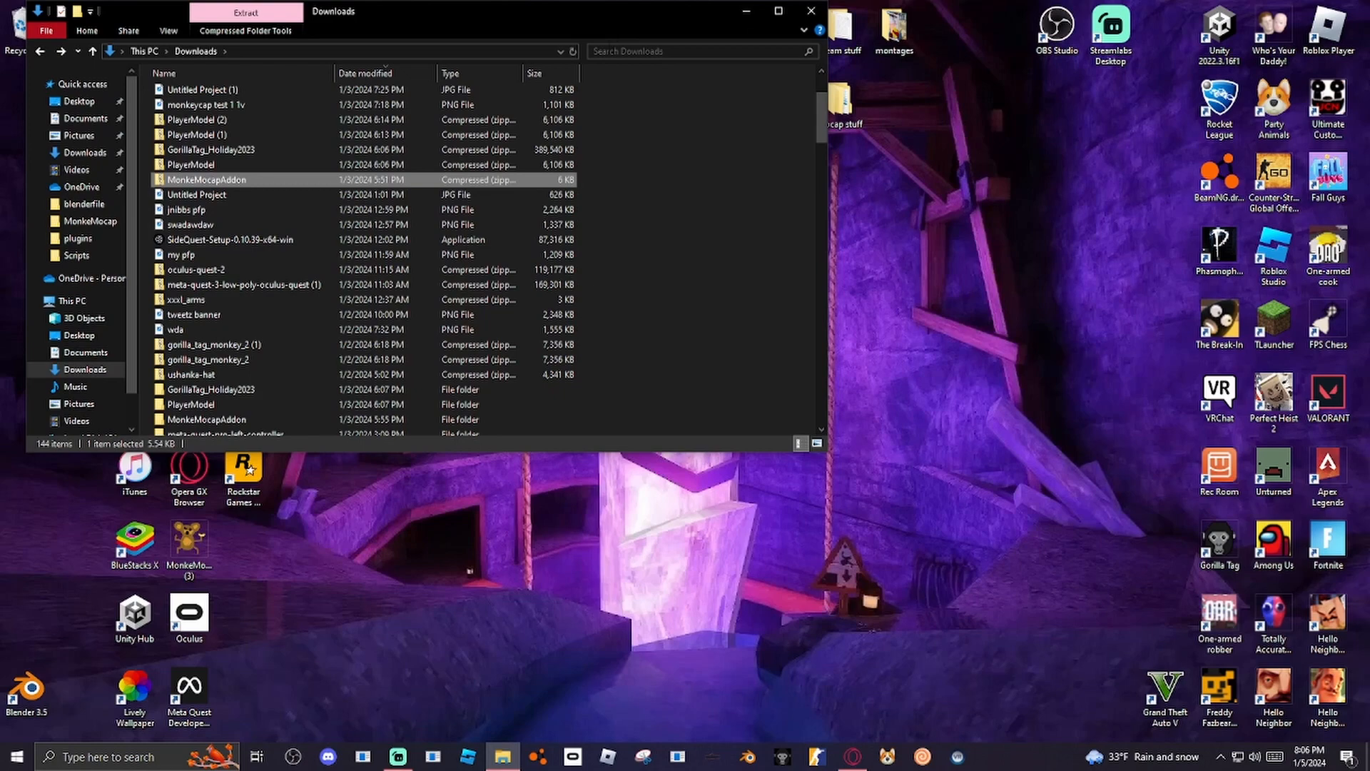
Search Downloads for 'monkey', clear the search, and hide the window to show the desktop.
click(695, 51)
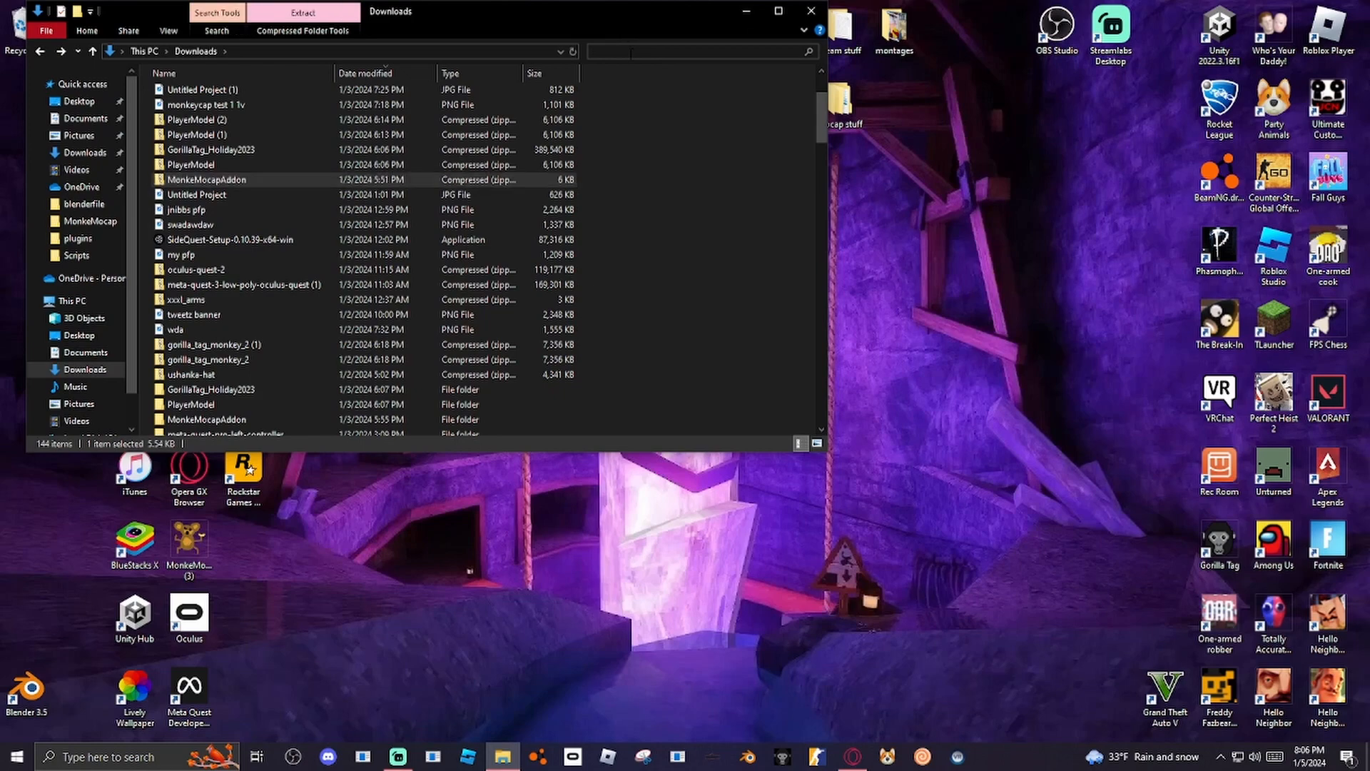
text(monkey)
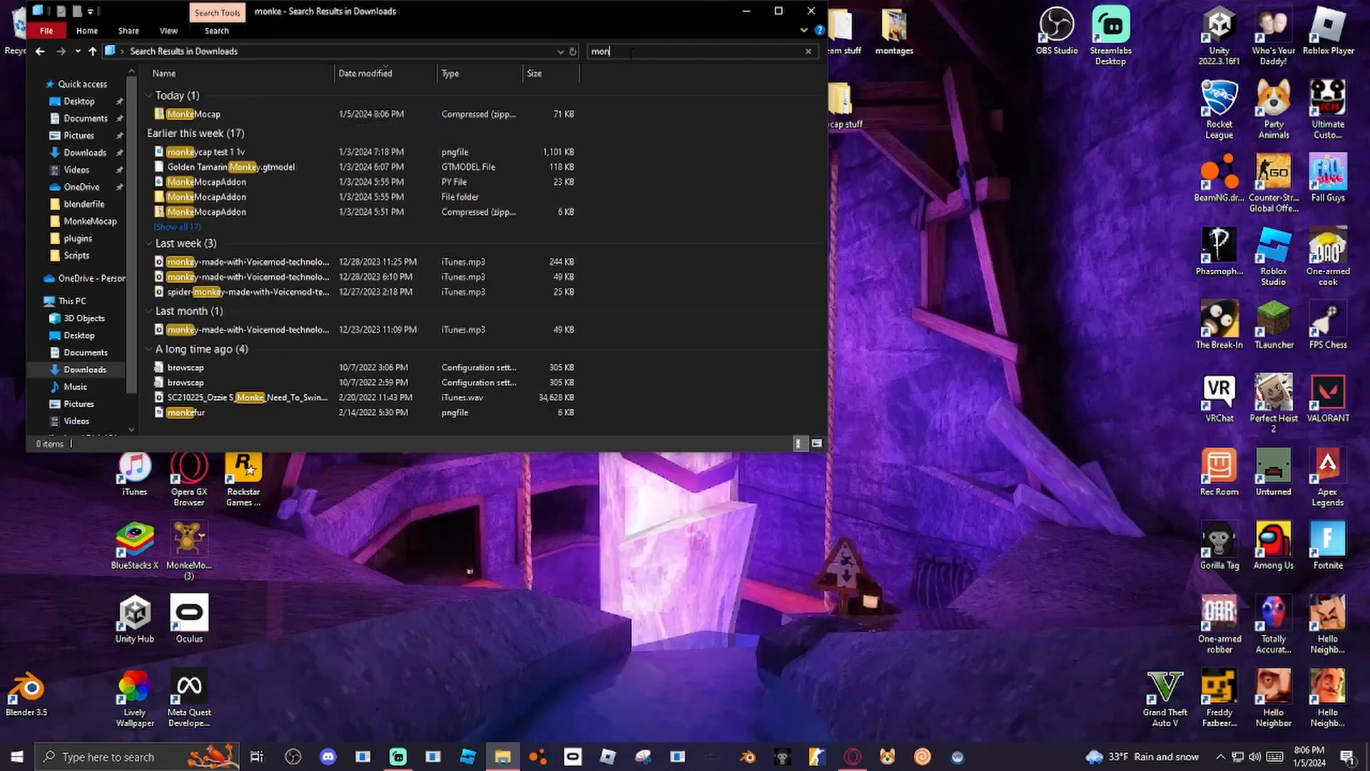
click(806, 52)
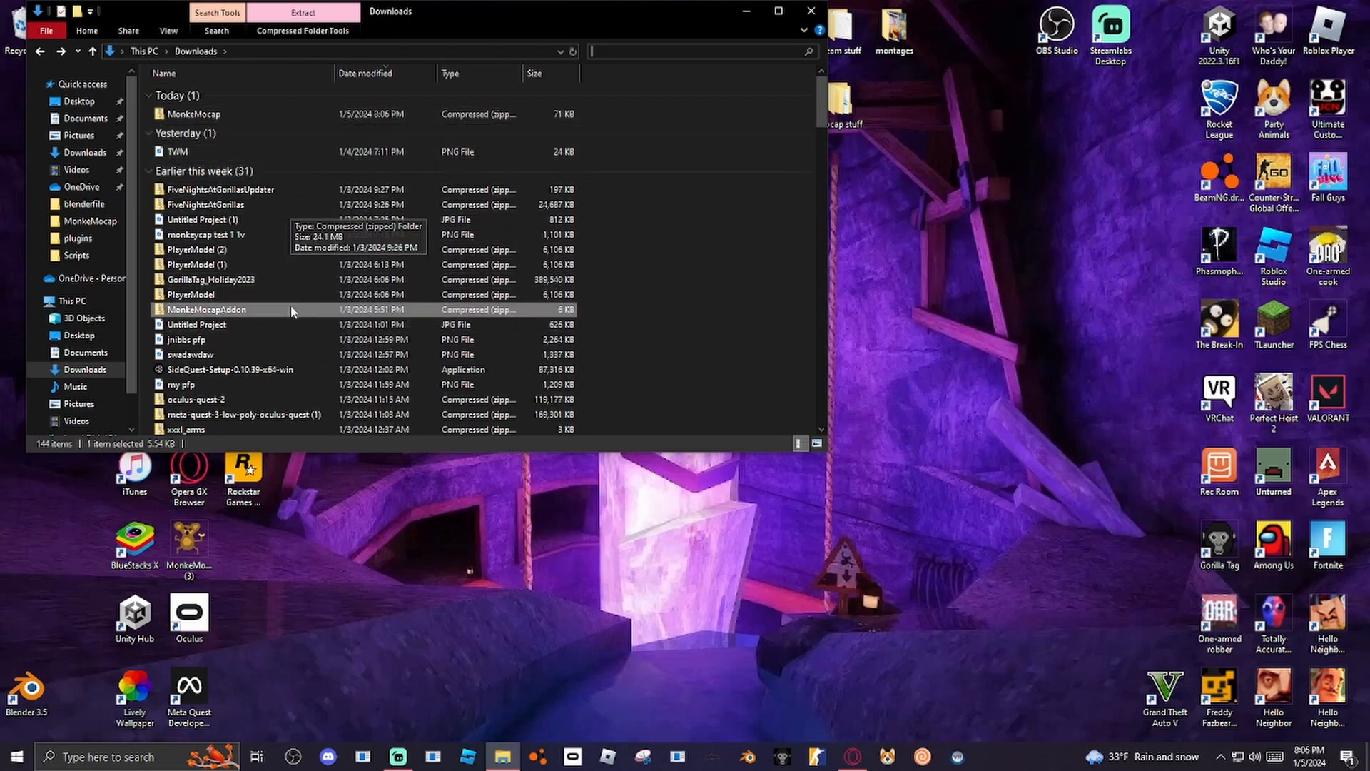
mouse_move(772, 31)
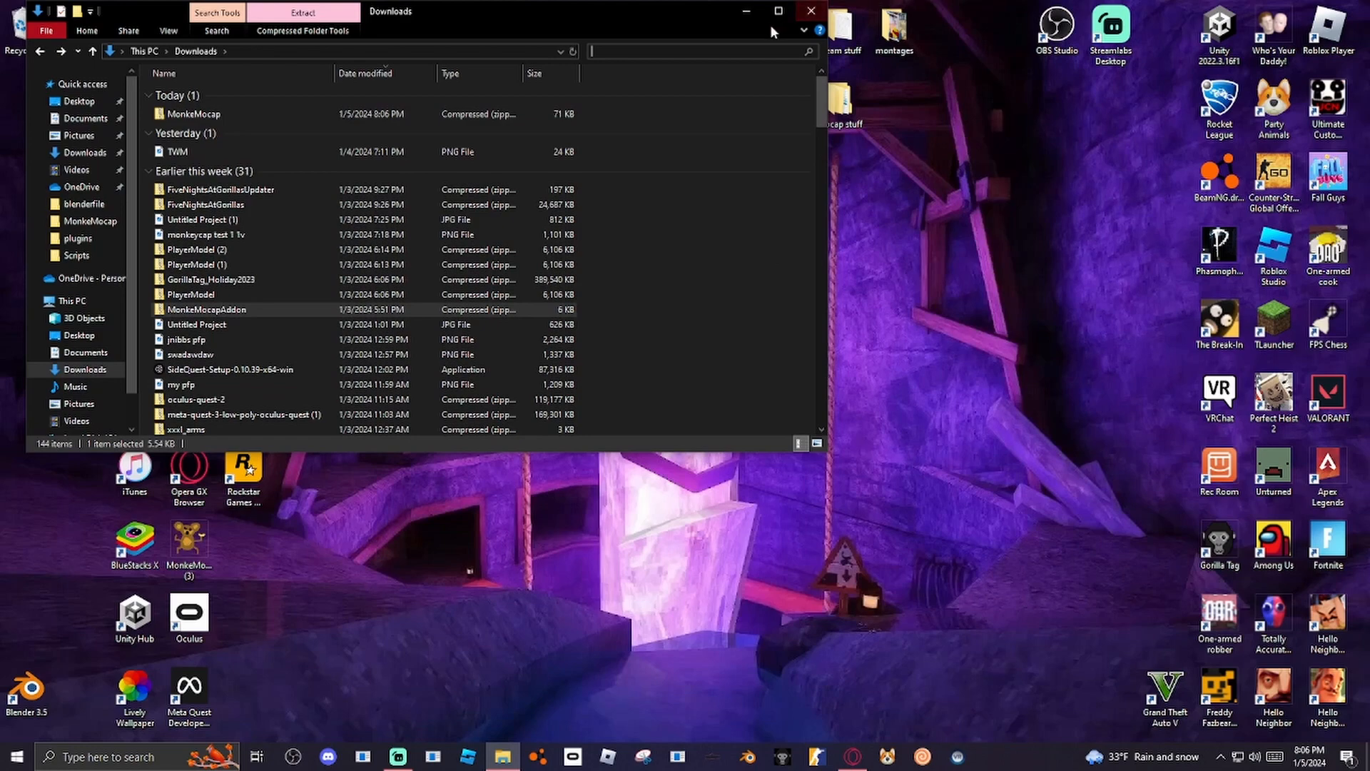
click(807, 10)
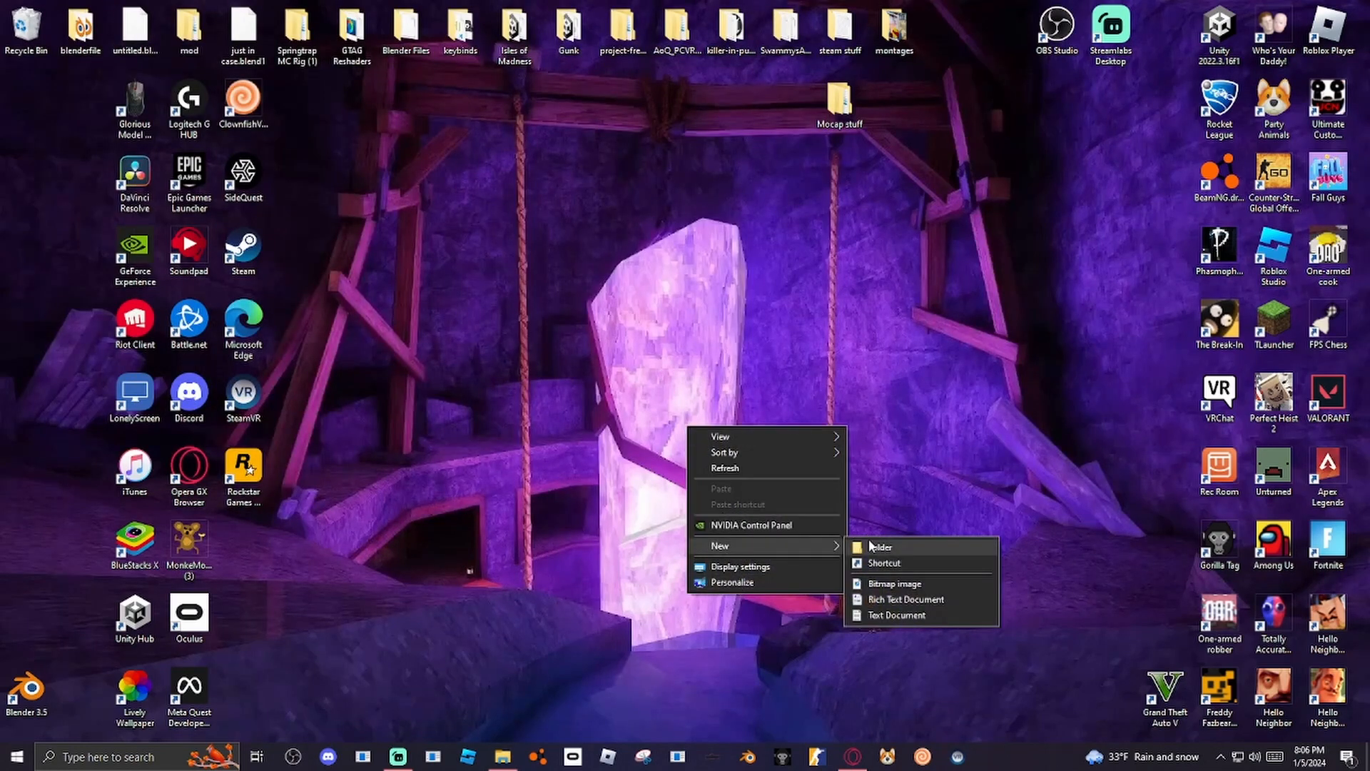
Create a new mocapaddon folder on the desktop and close the Downloads window.
click(880, 547)
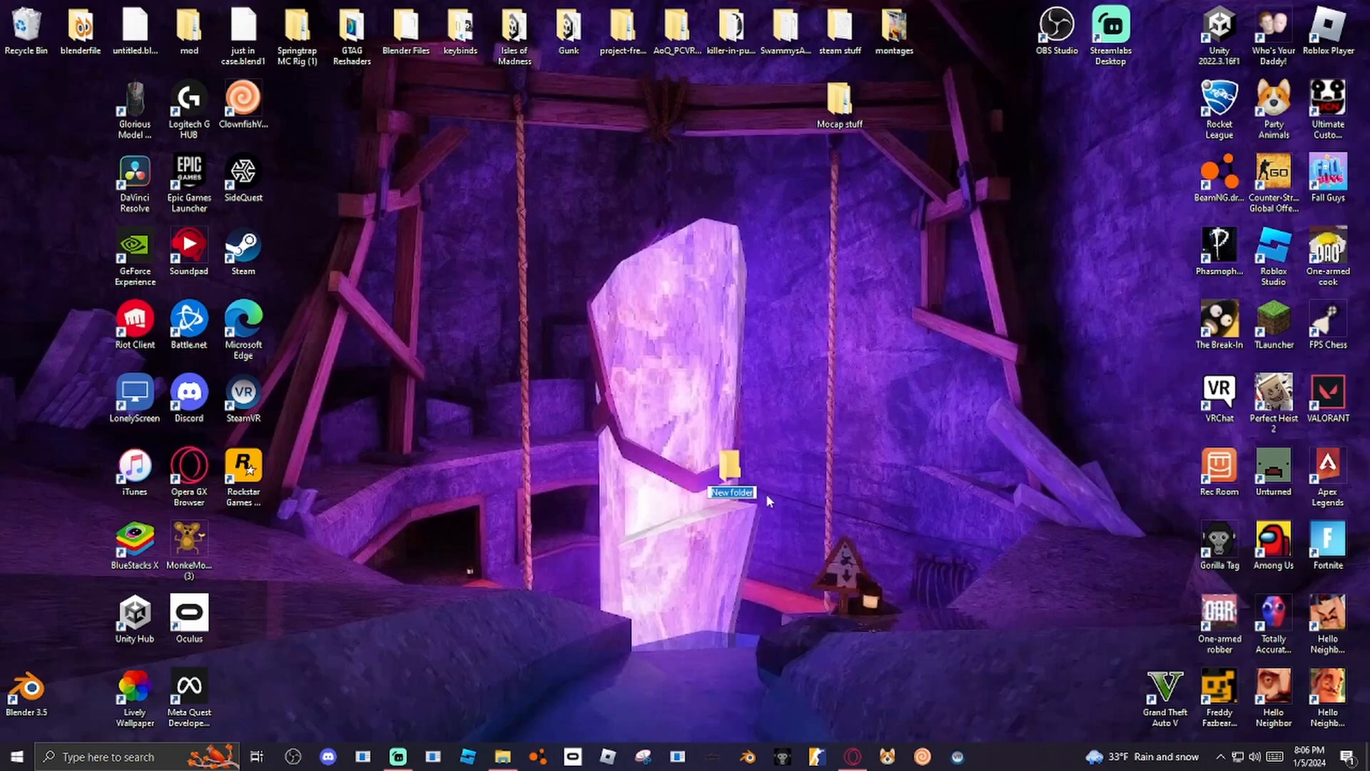
text(dfd)
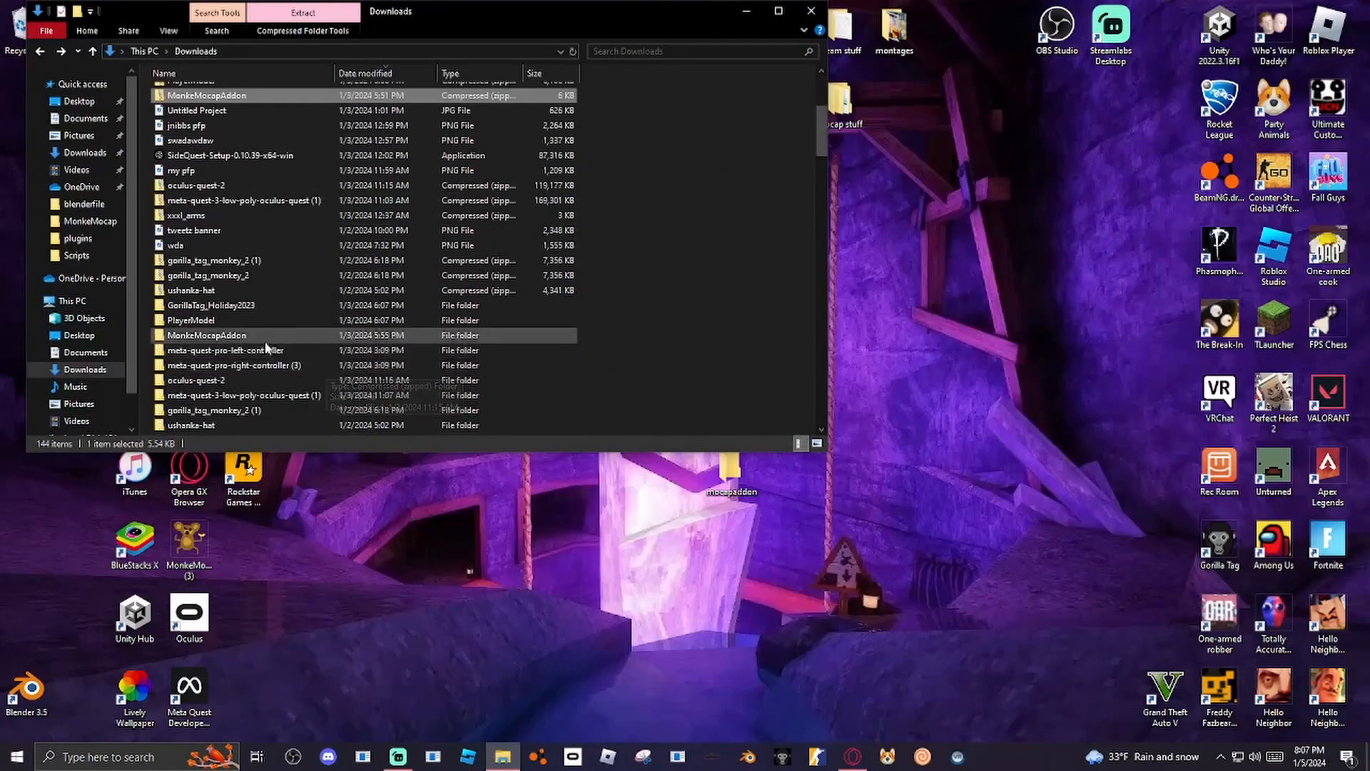
scroll(down, 3)
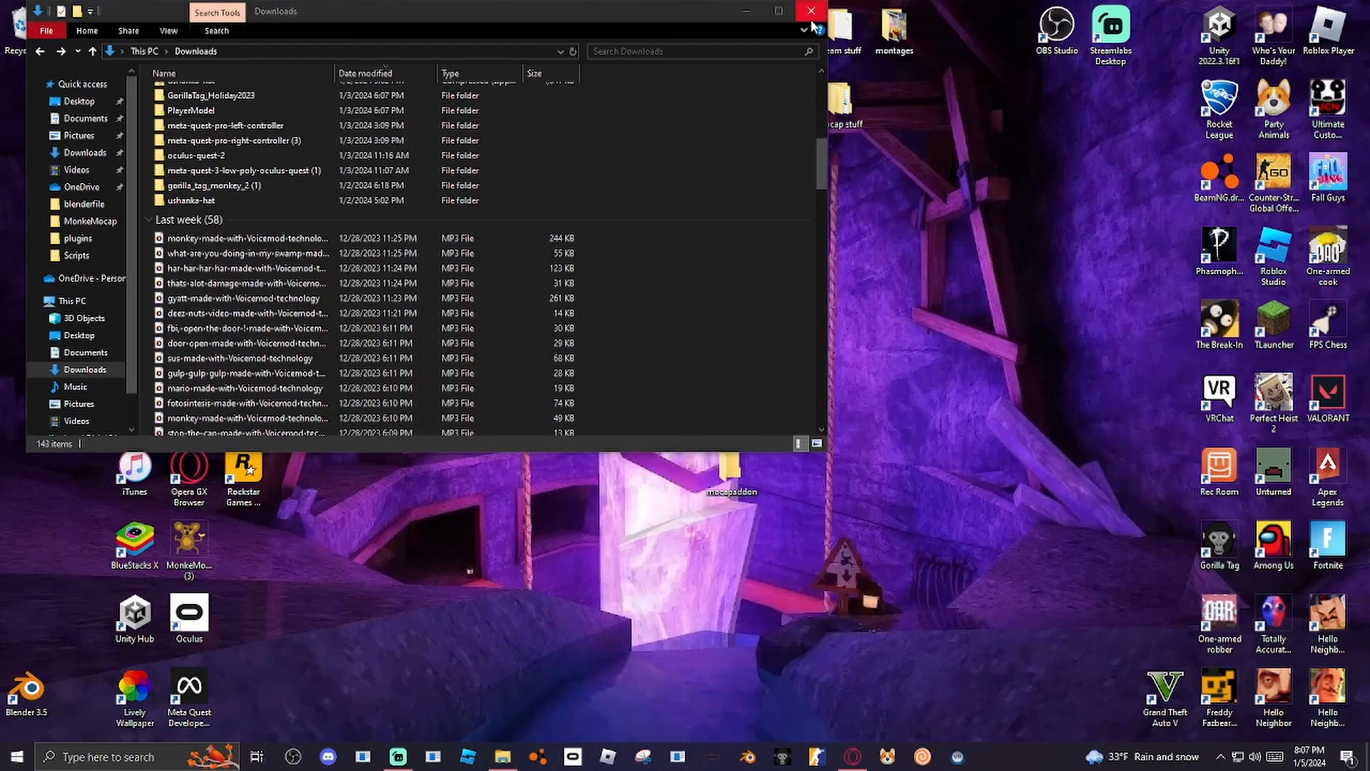
click(811, 12)
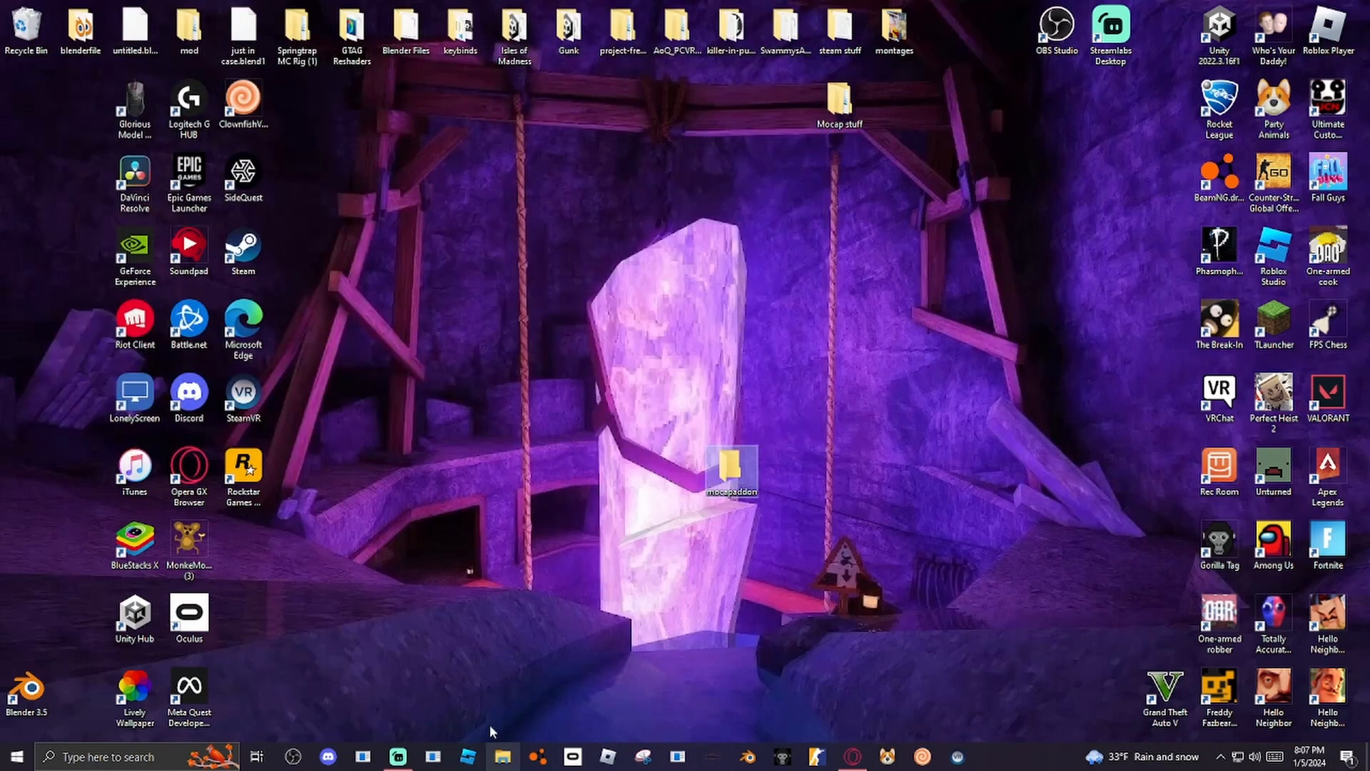
In Monke Mod Manager, tick the Utilla 1.6.11 library and start Install / Update.
click(992, 756)
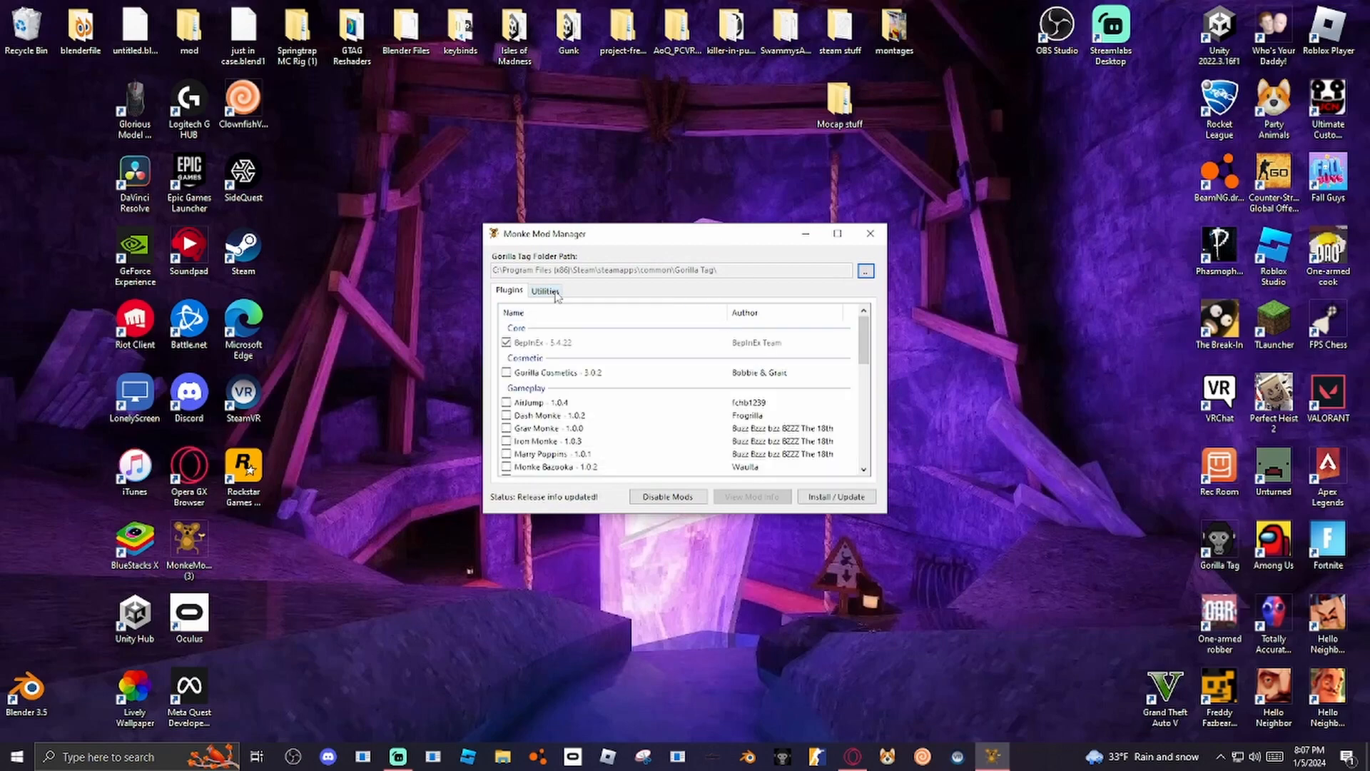
click(542, 343)
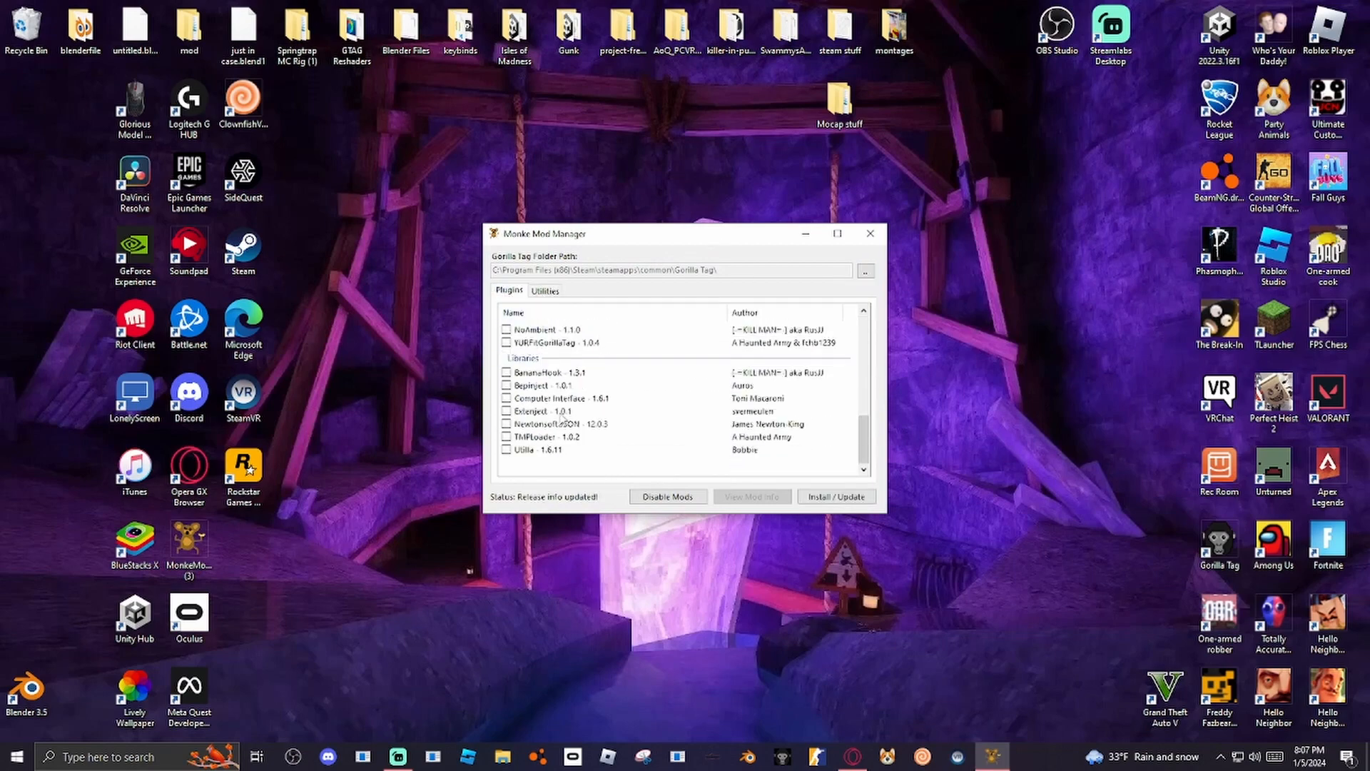
click(524, 450)
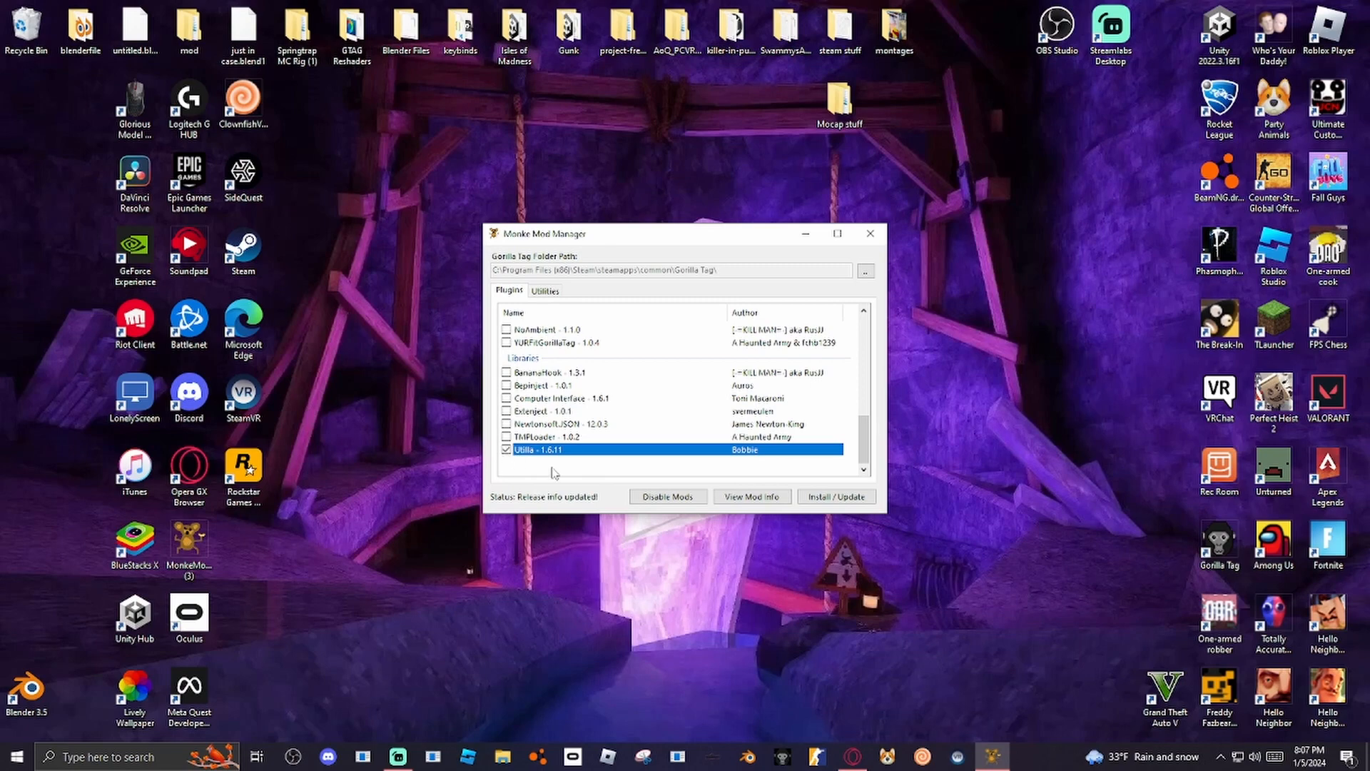
click(833, 495)
text(dy)
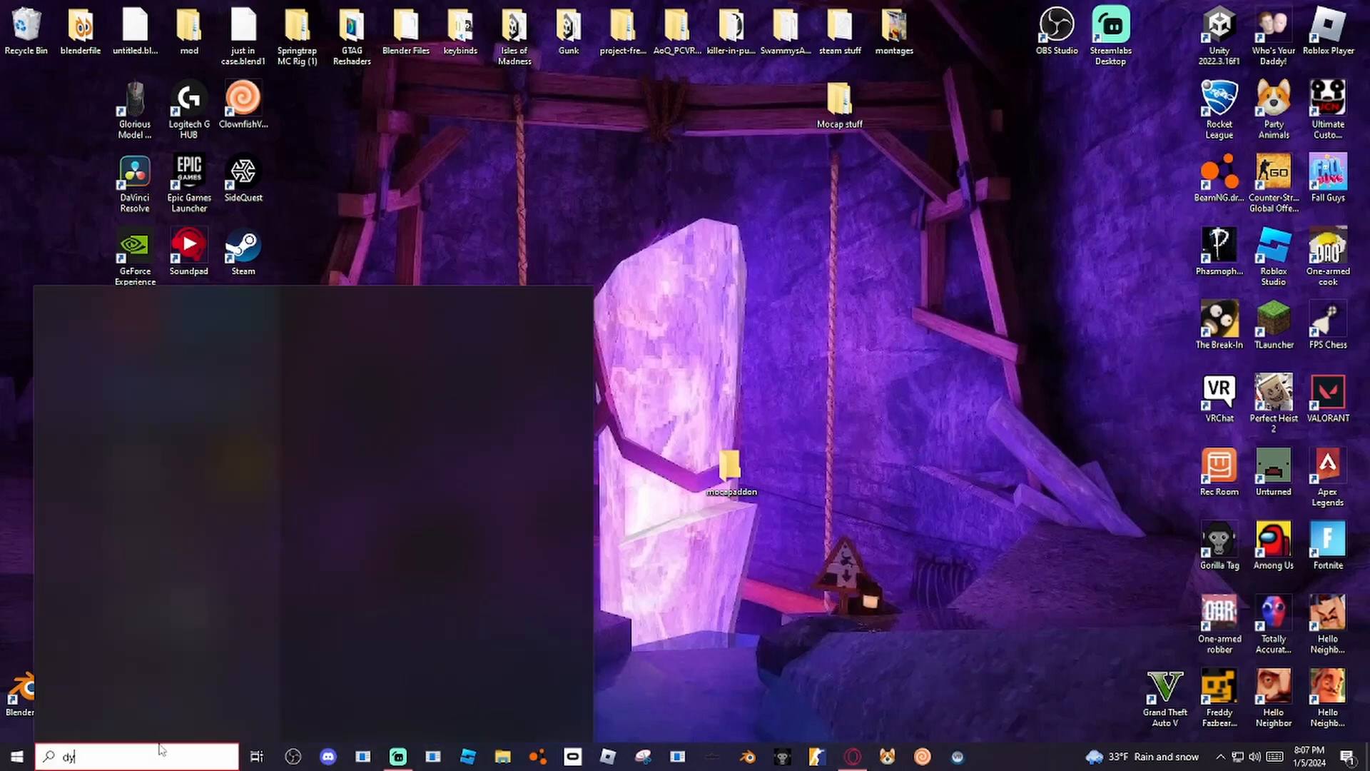
Bring up Gorilla Tag's management options from the Steam library.
text(discord)
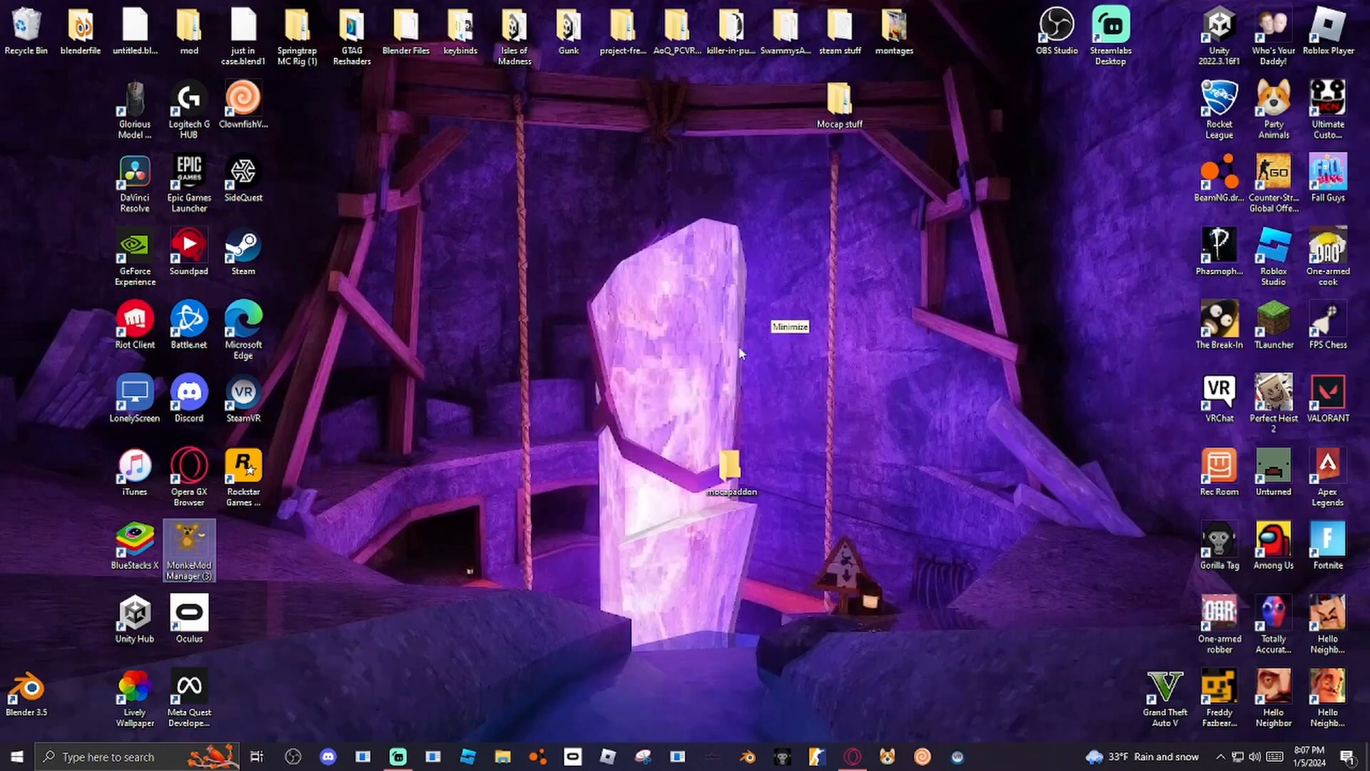
mouse_move(729, 715)
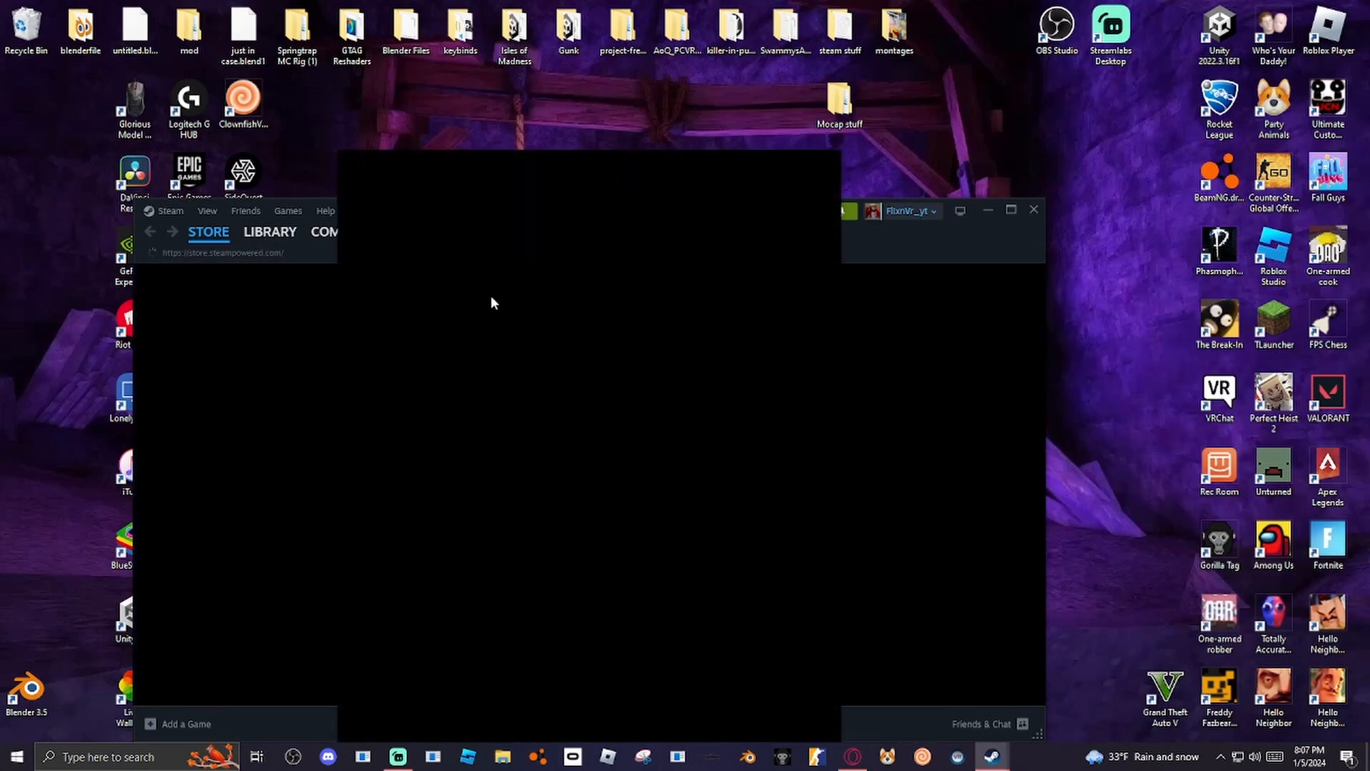
click(270, 232)
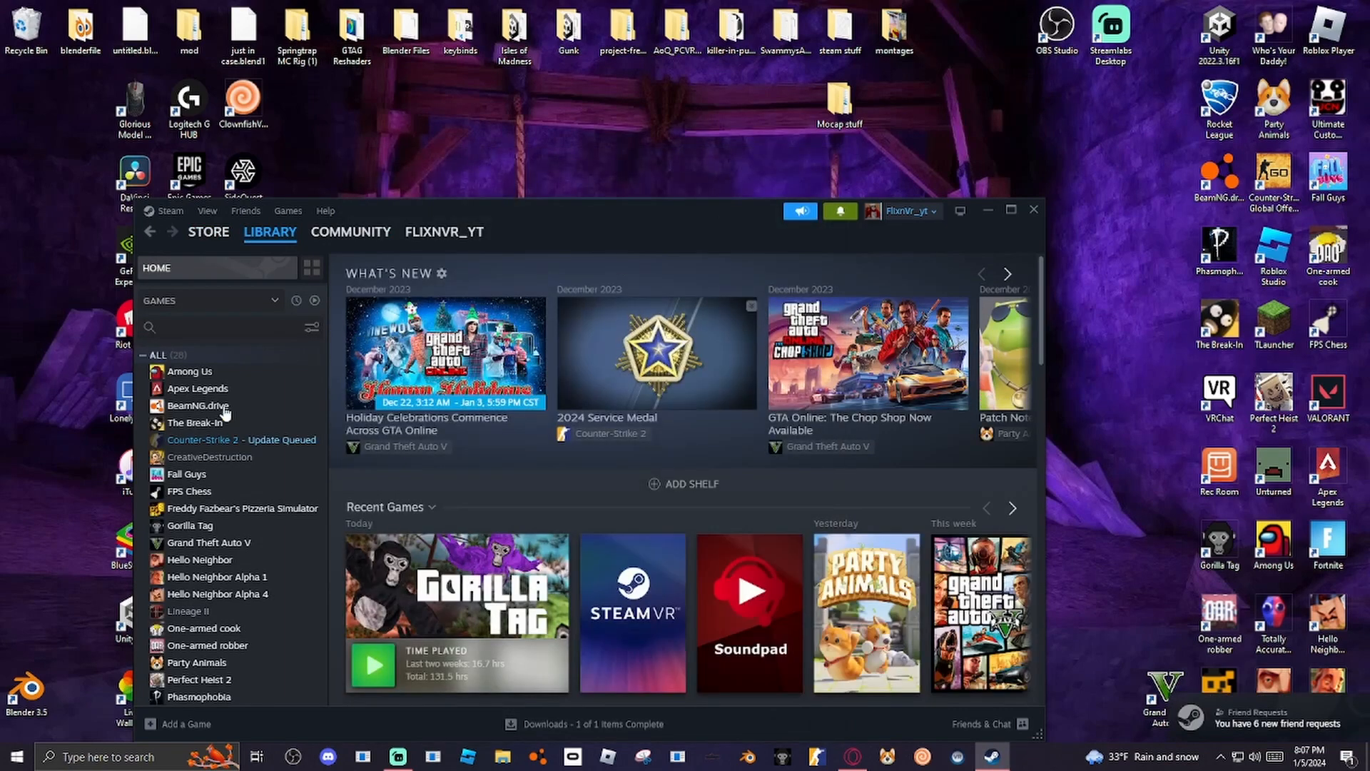
click(189, 526)
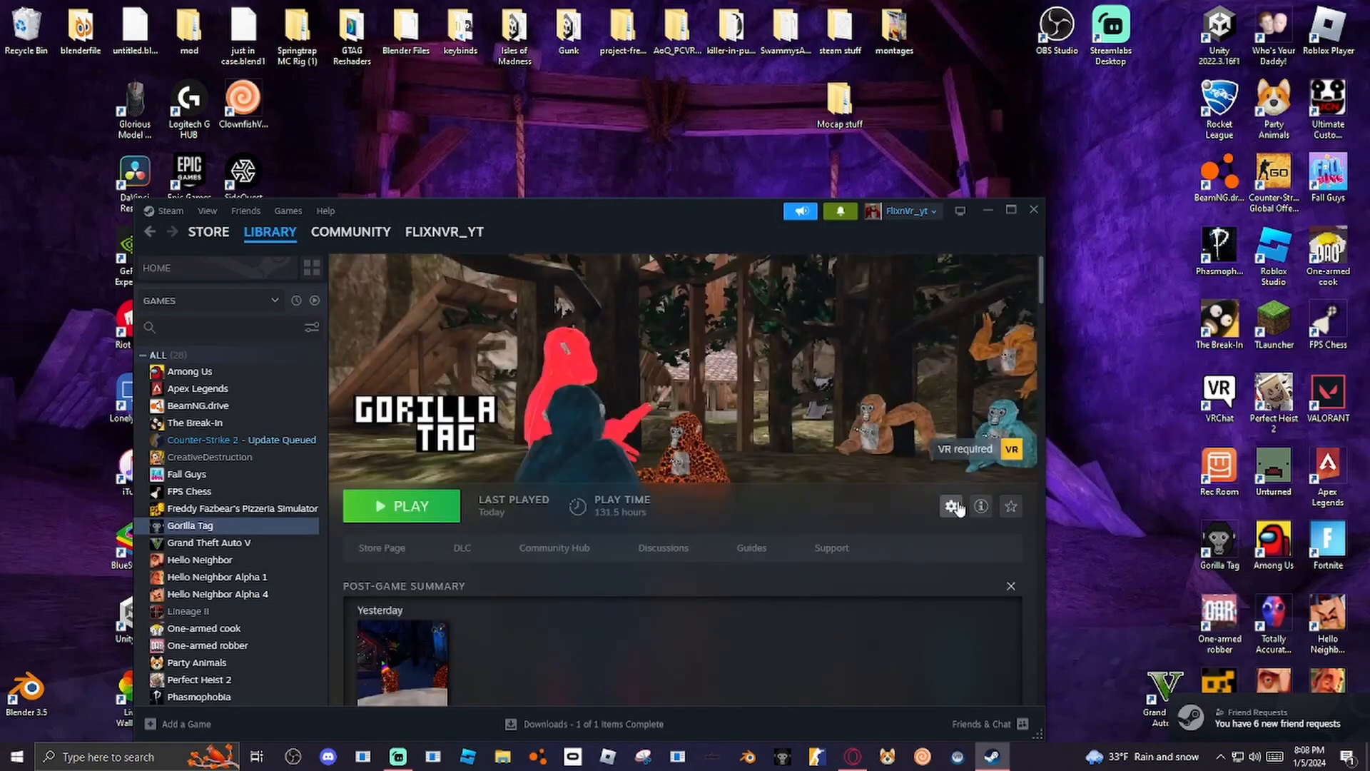
click(950, 505)
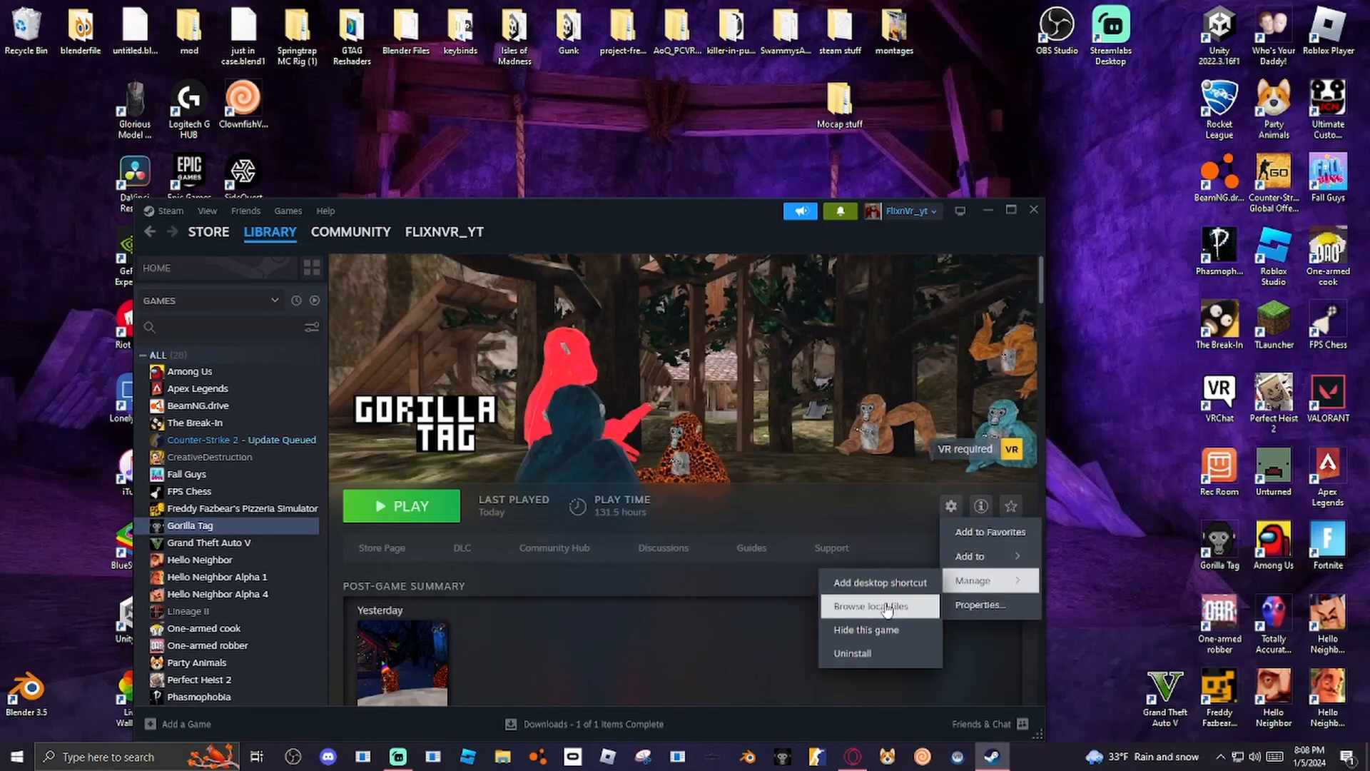
Browse Gorilla Tag's local files to BepInEx > plugins, remove the FiveNightsAtGorillas mods, and start a new folder.
click(878, 605)
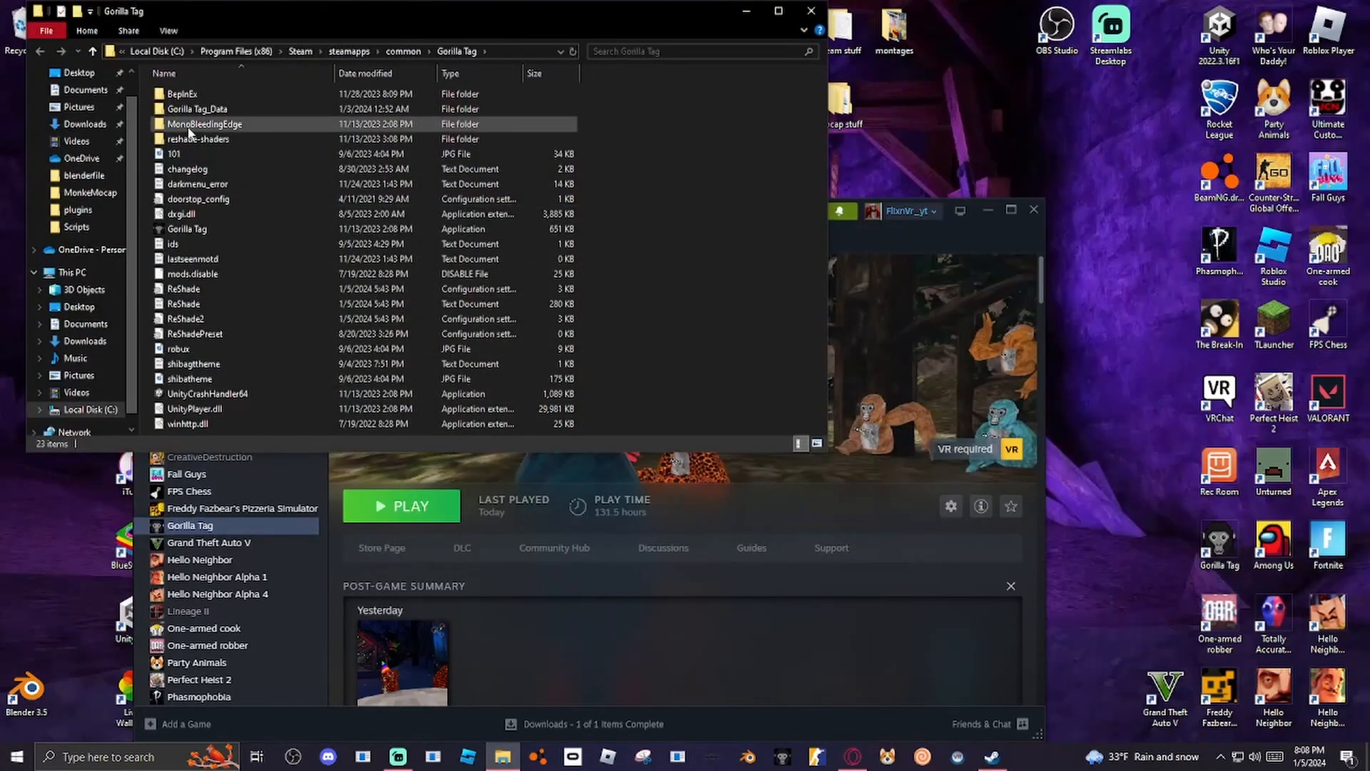
double_click(179, 94)
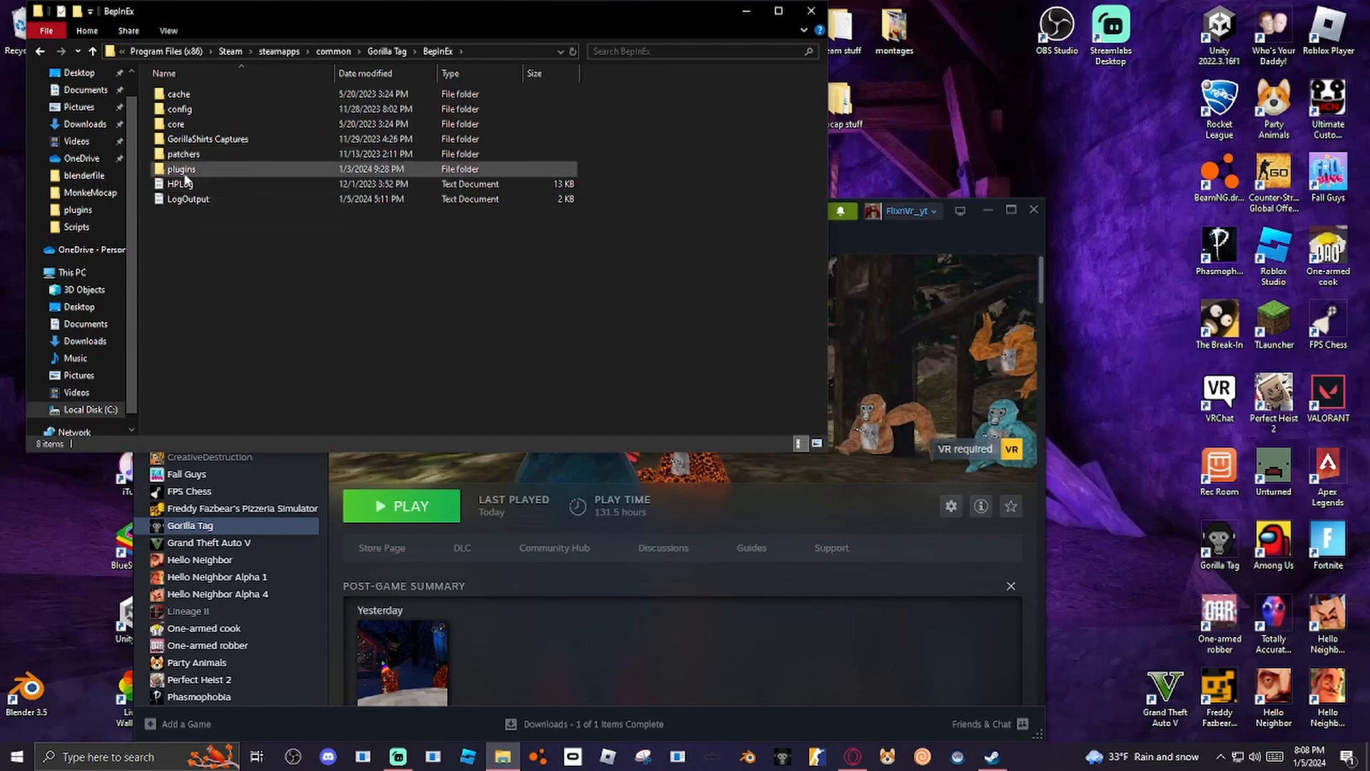
double_click(181, 169)
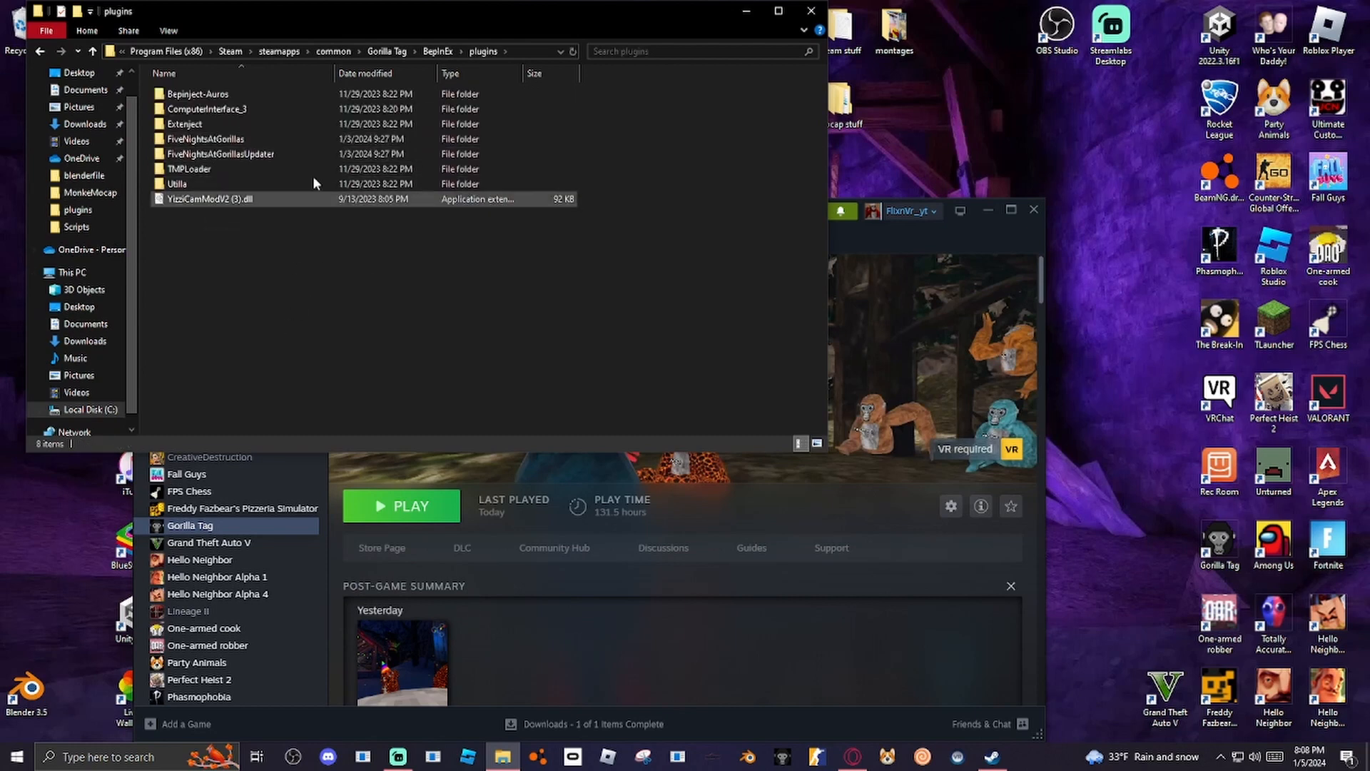
click(609, 172)
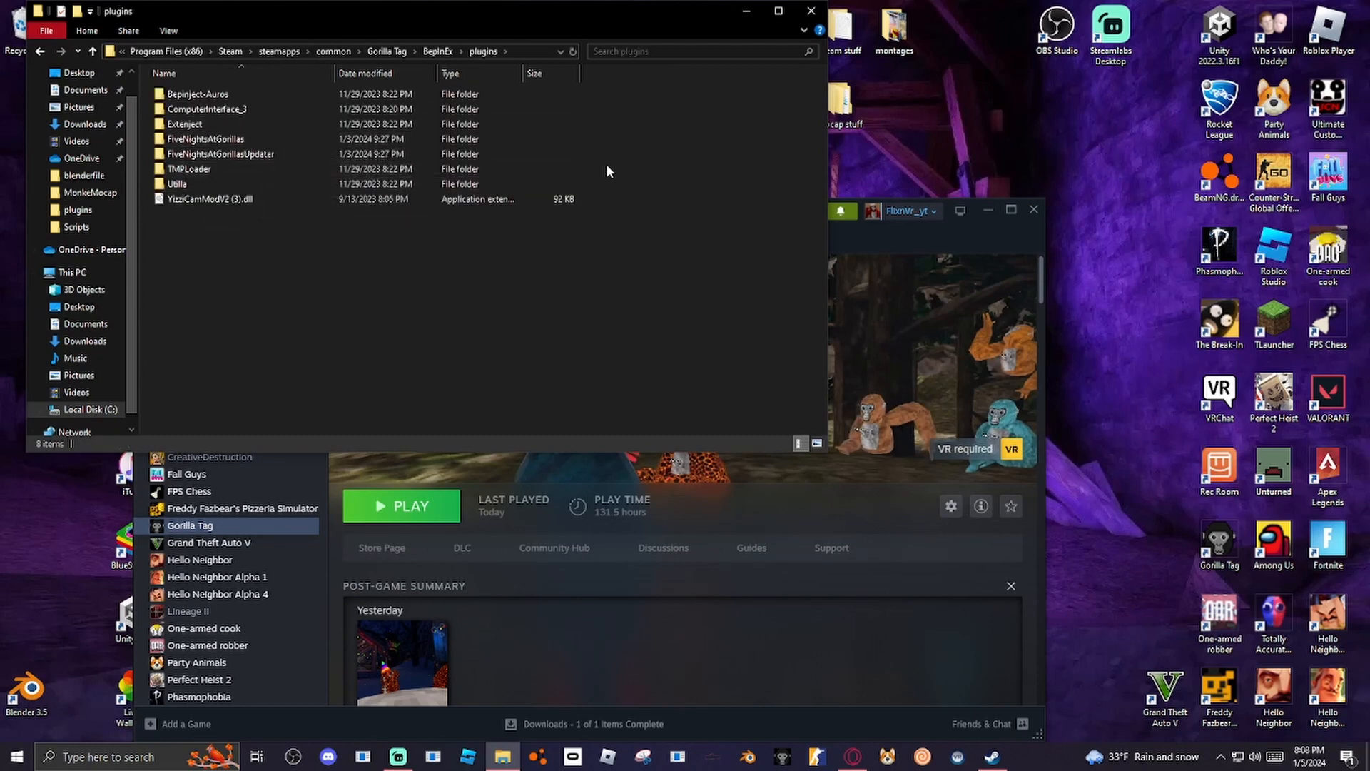
right_click(204, 138)
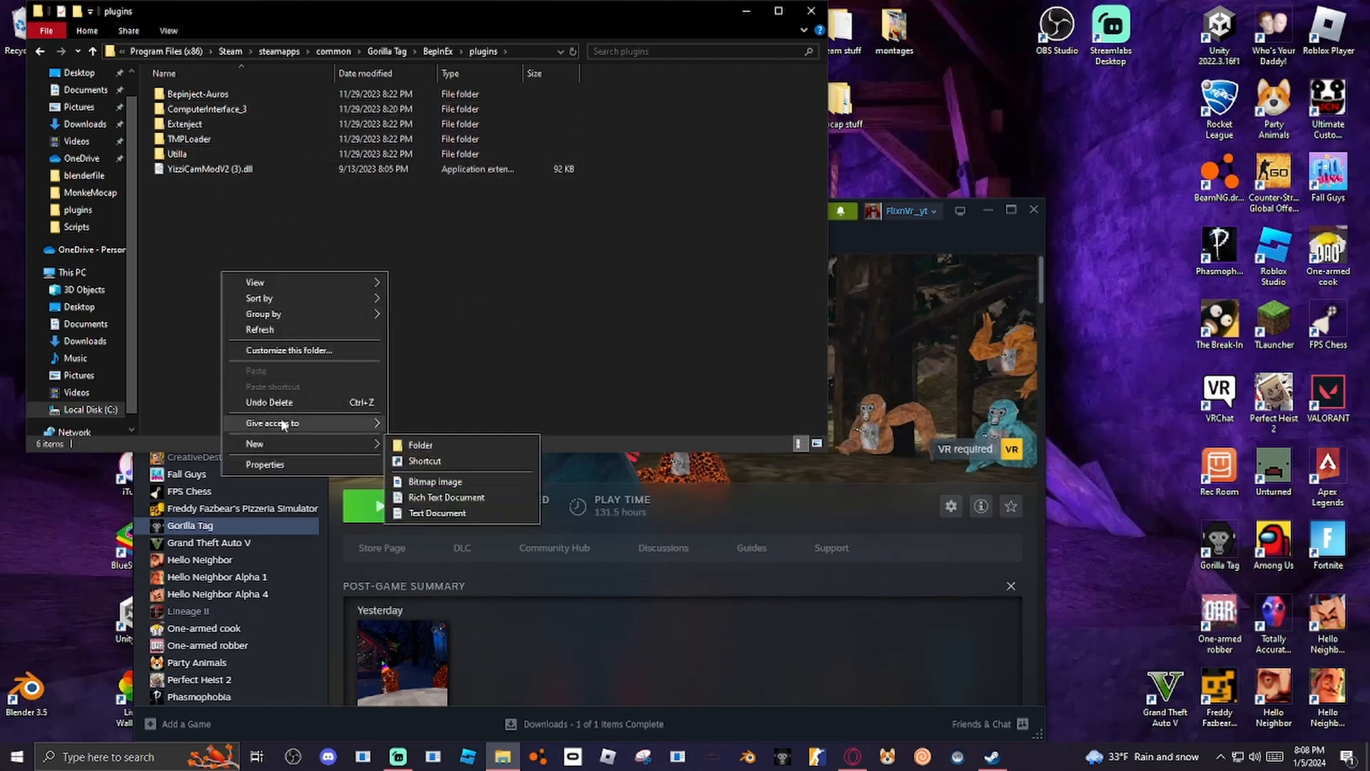
click(420, 445)
text(M)
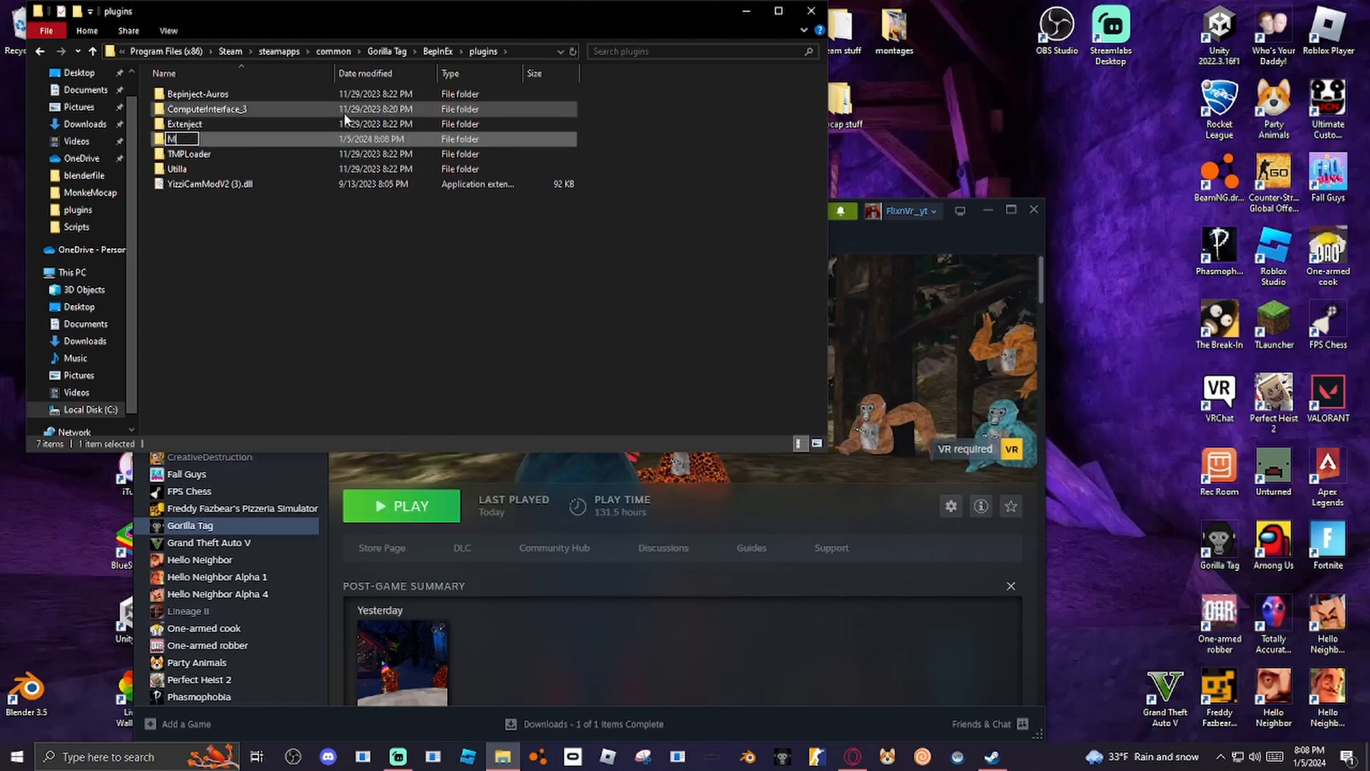
Name the new folder MonkeMocap and reopen the plugins folder.
text(onke)
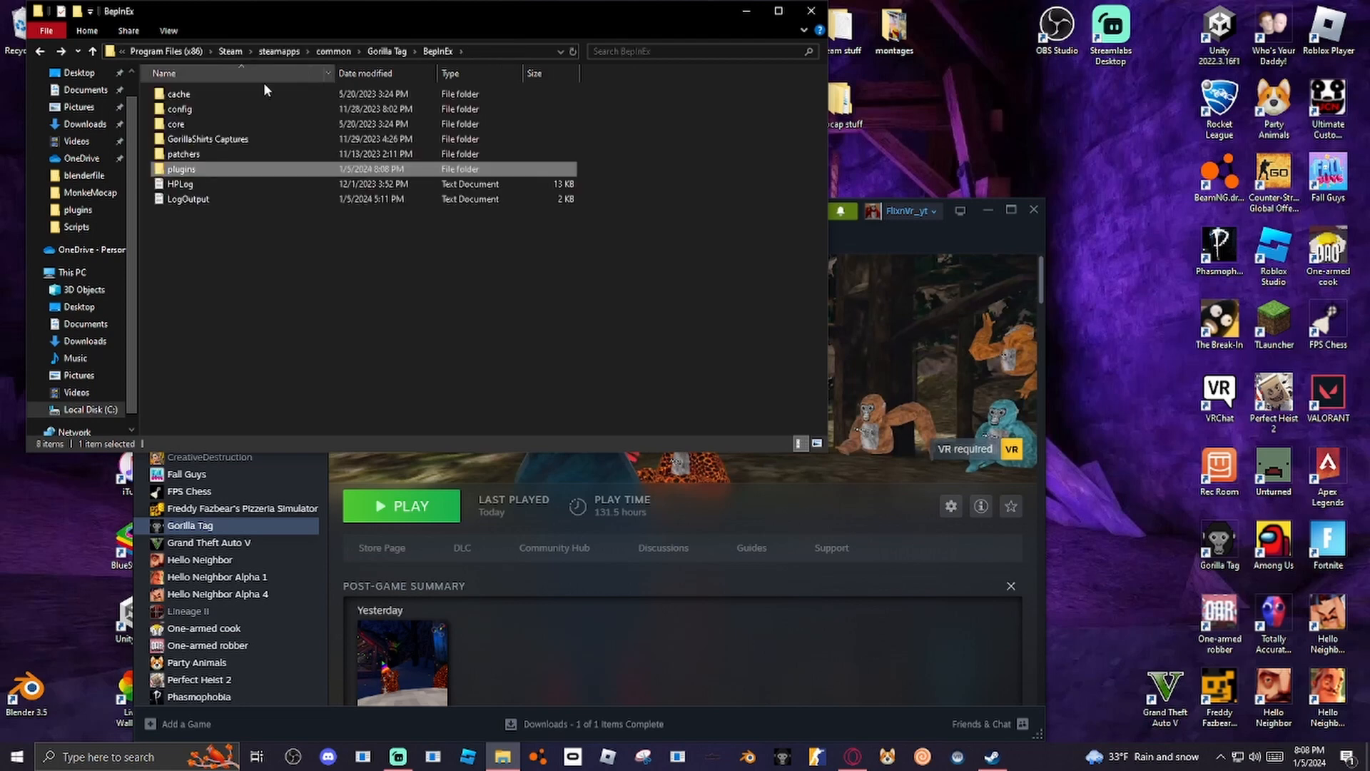
double_click(182, 168)
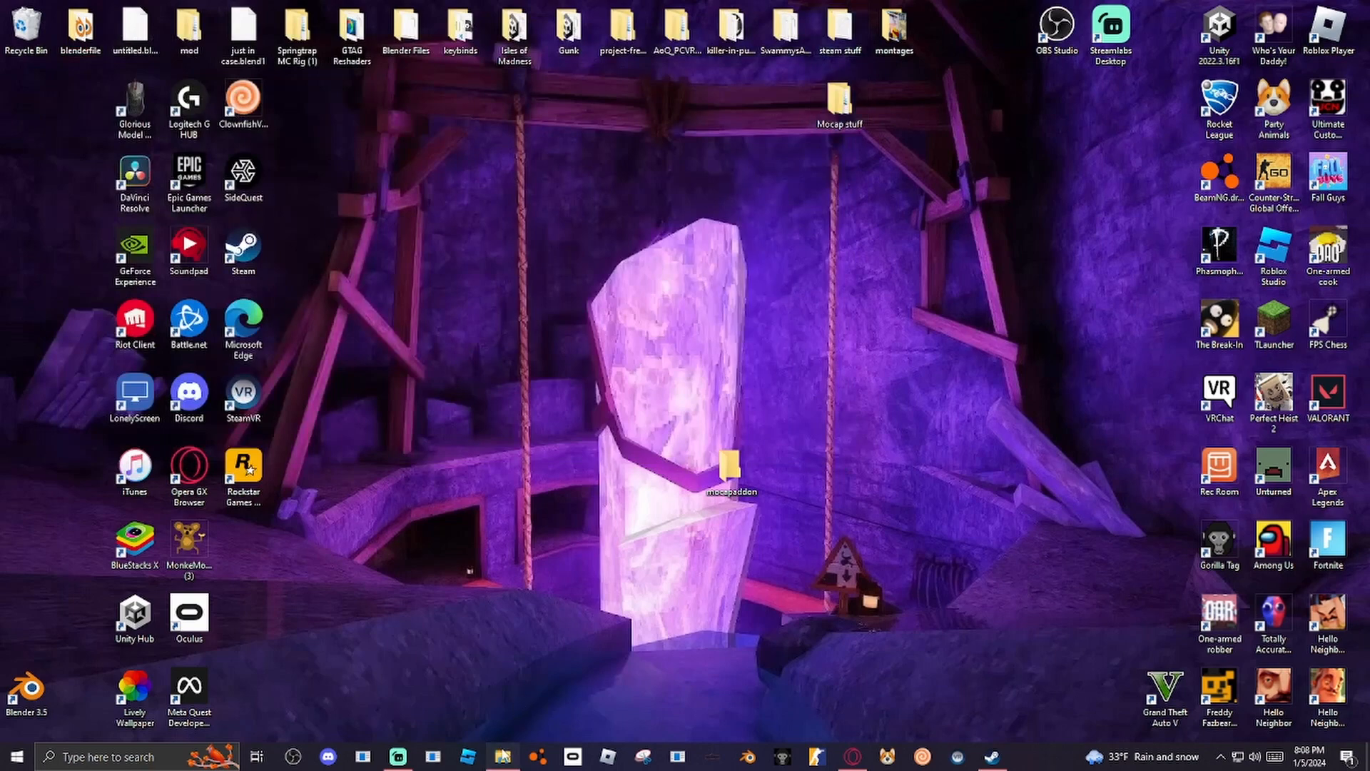
click(501, 757)
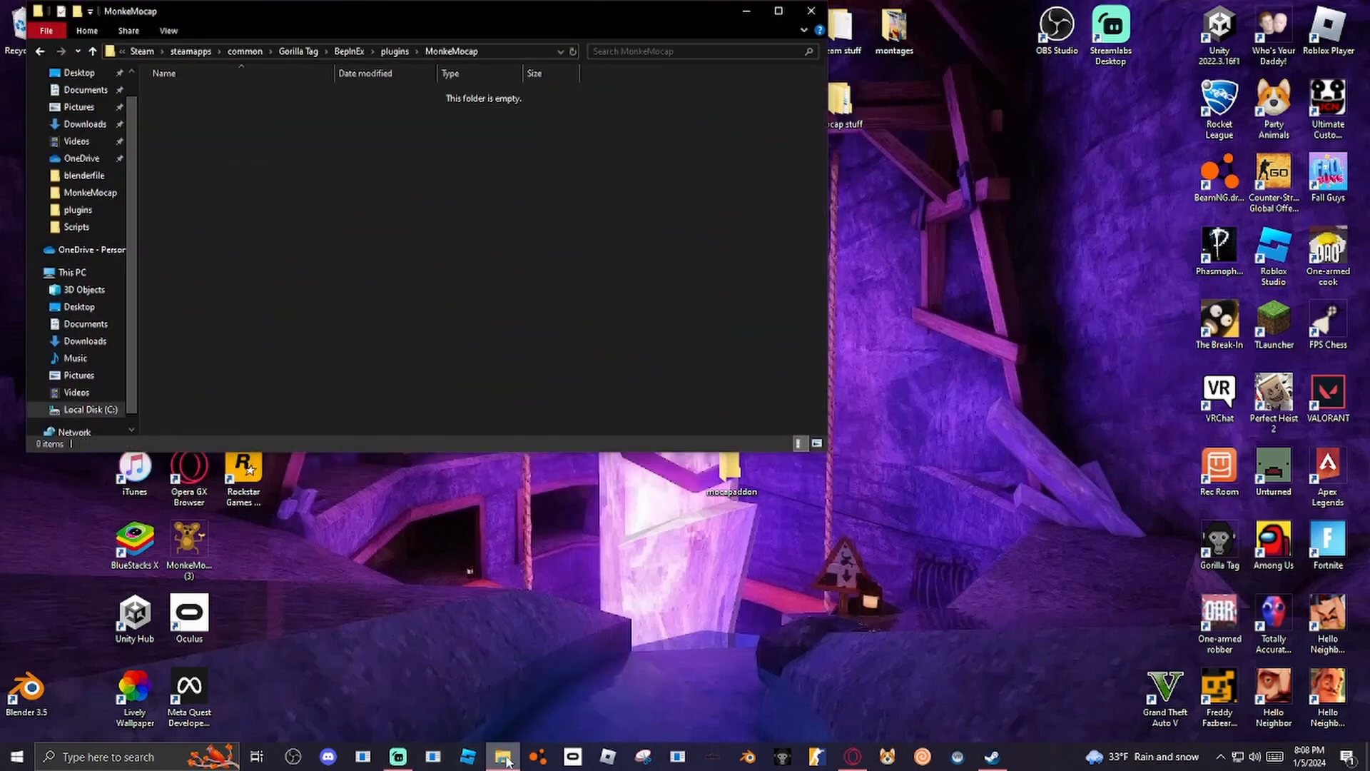
Open the downloaded MonkeMocap zip from Downloads in a second Explorer window.
right_click(503, 756)
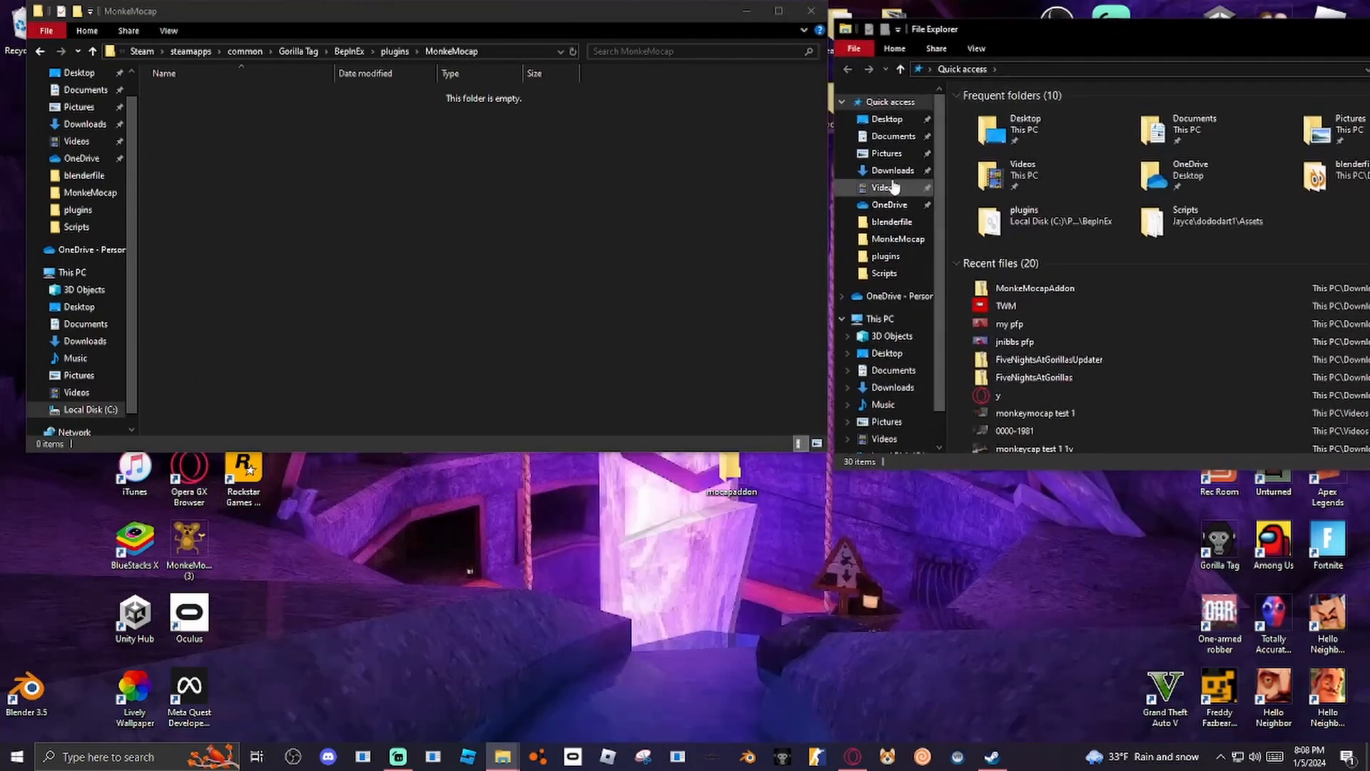
click(893, 170)
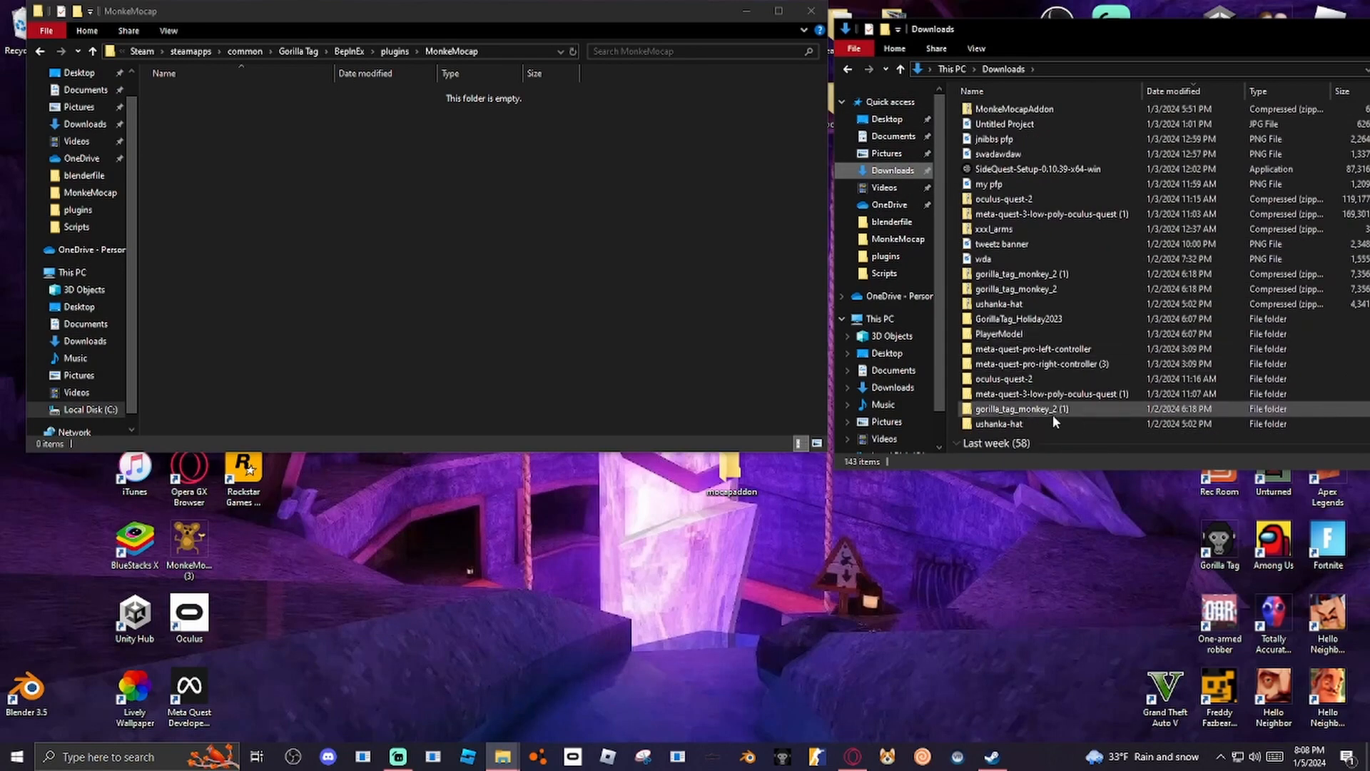
mouse_move(1016, 318)
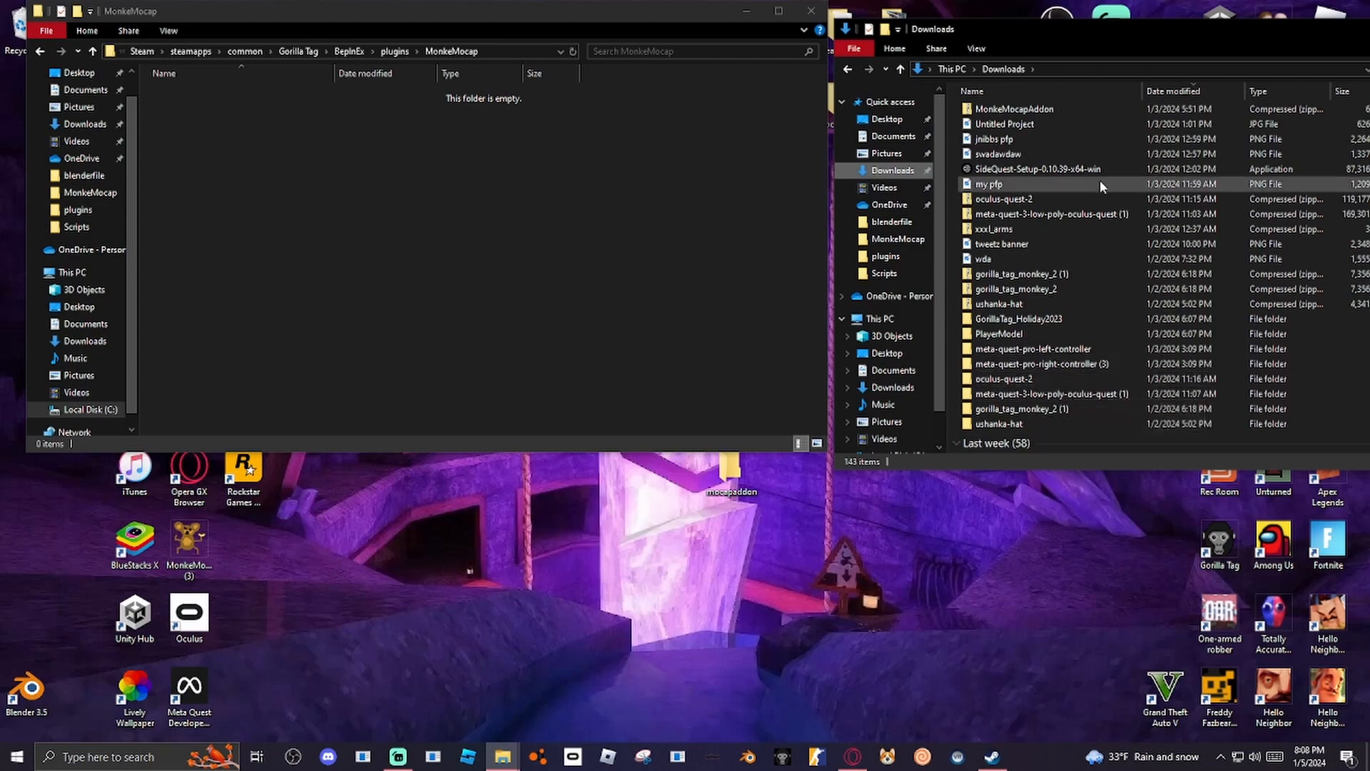
scroll(down, 3)
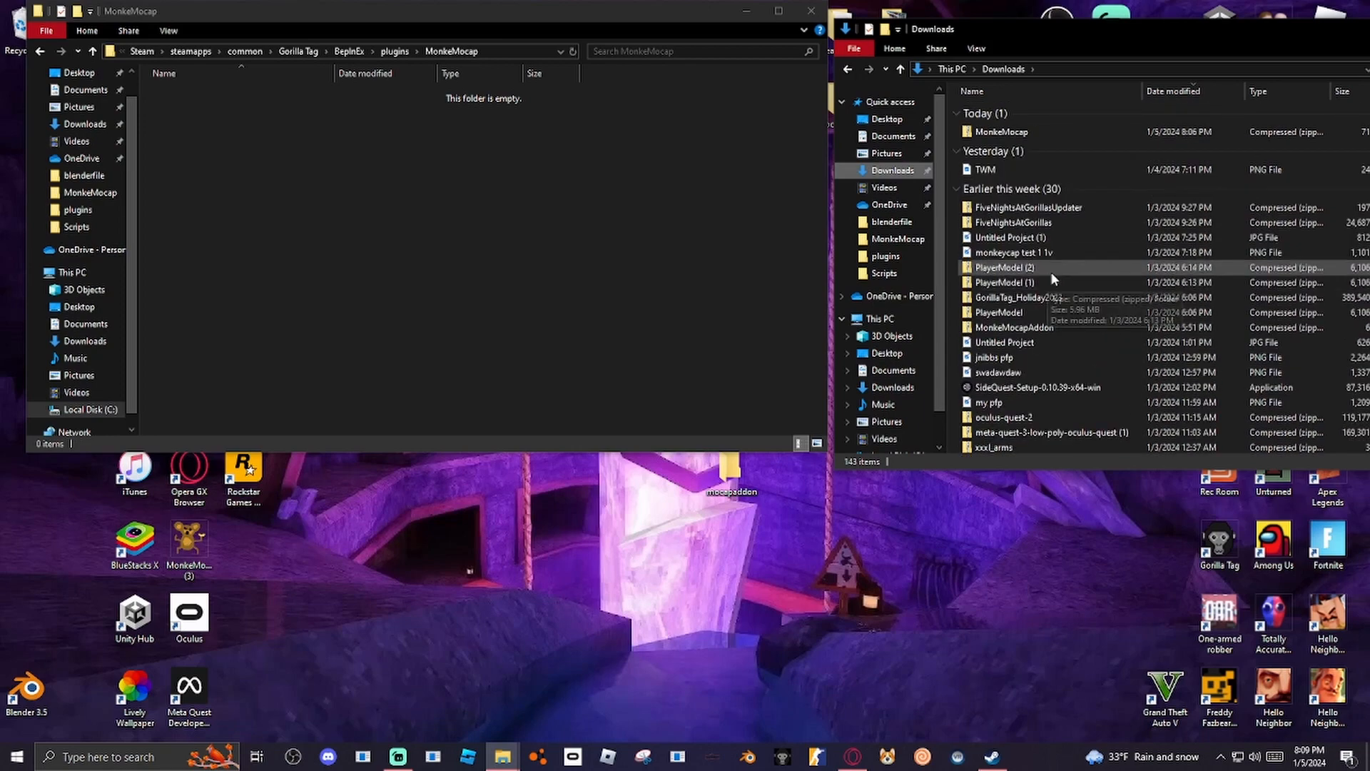
double_click(999, 131)
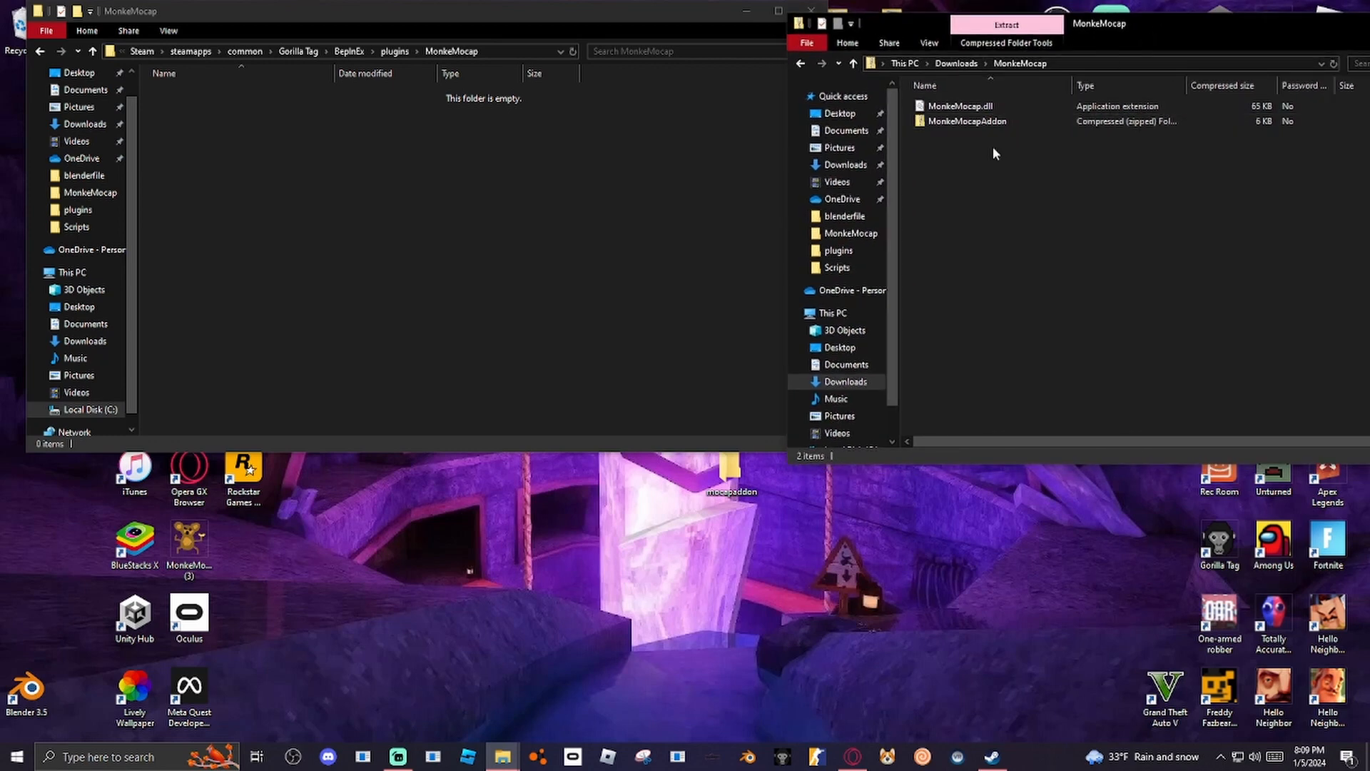
Drag MonkeMocap.dll into the MonkeMocap plugin folder and close the archive window.
click(967, 120)
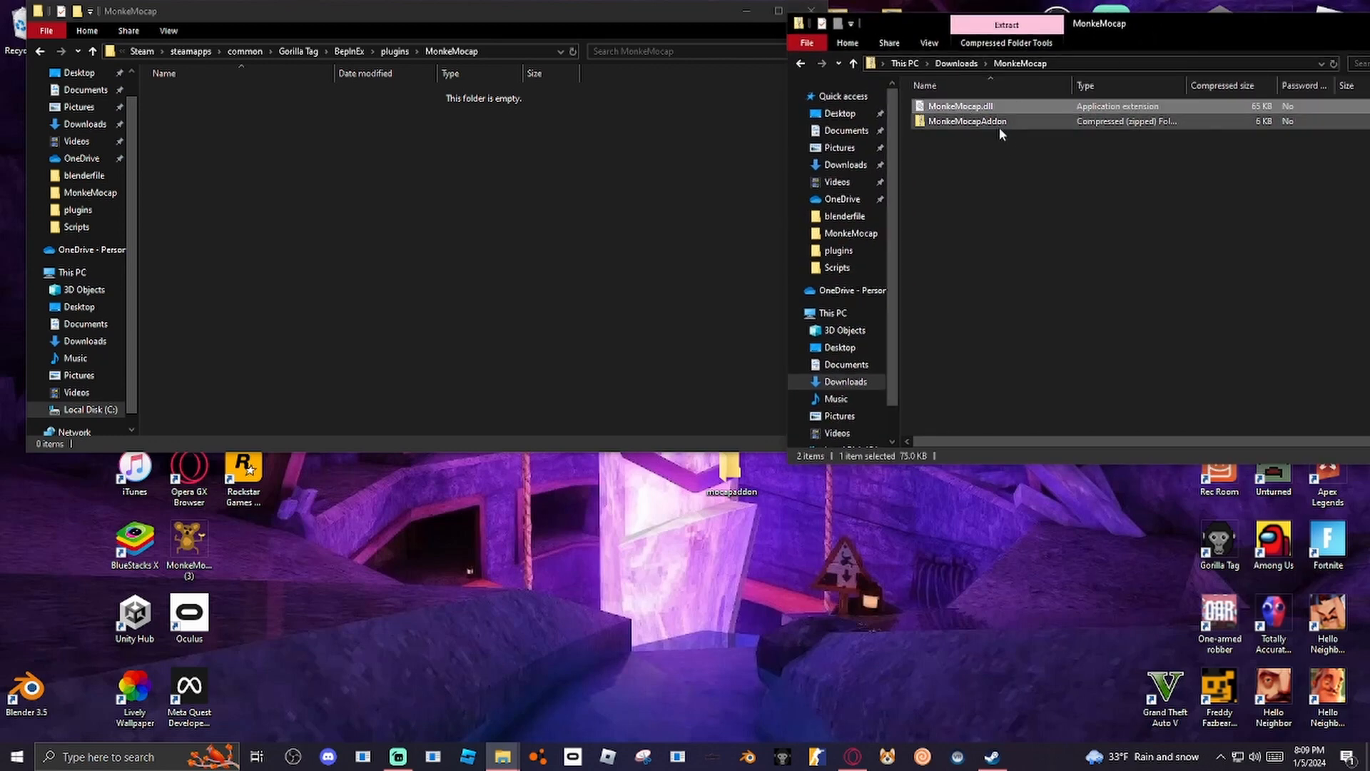
drag(960, 106, 346, 111)
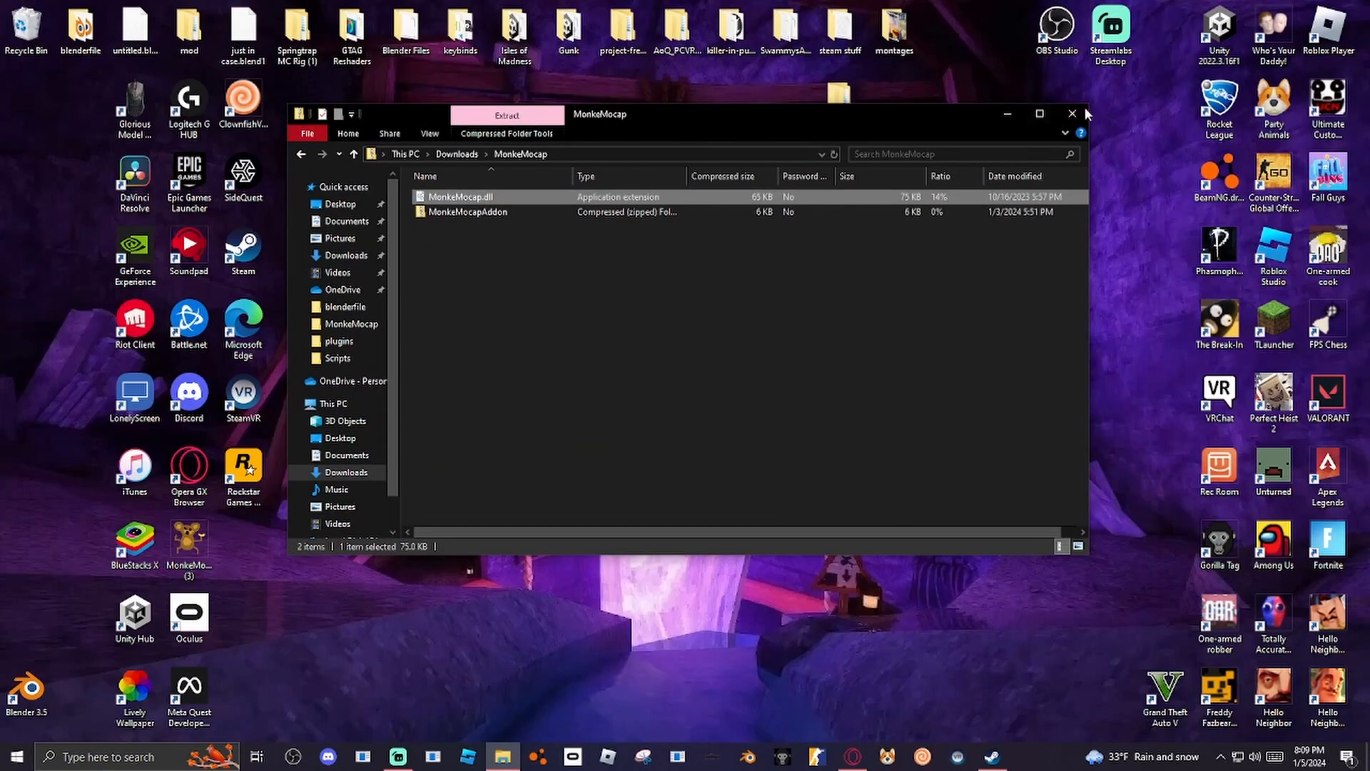
click(1072, 115)
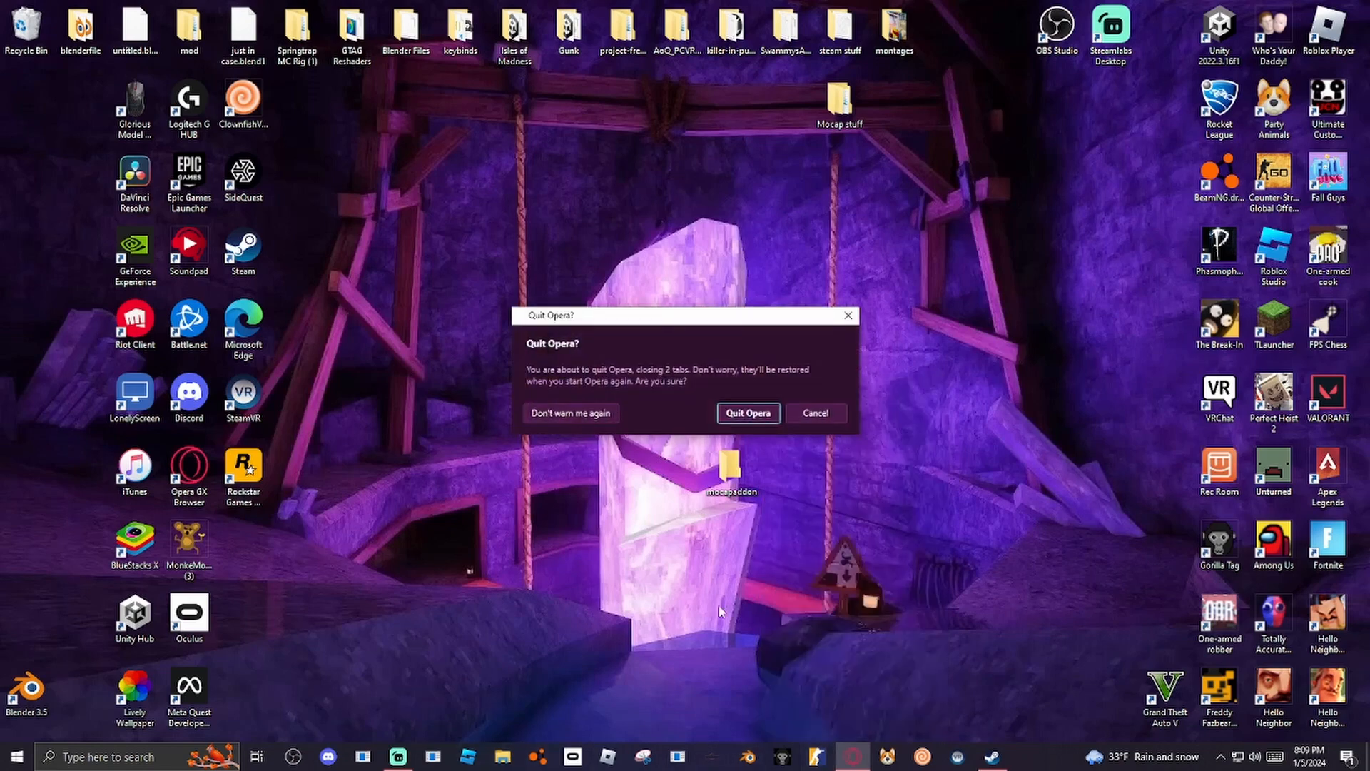
Respond to Opera's quit prompt before launching Gorilla Tag in VR.
click(747, 413)
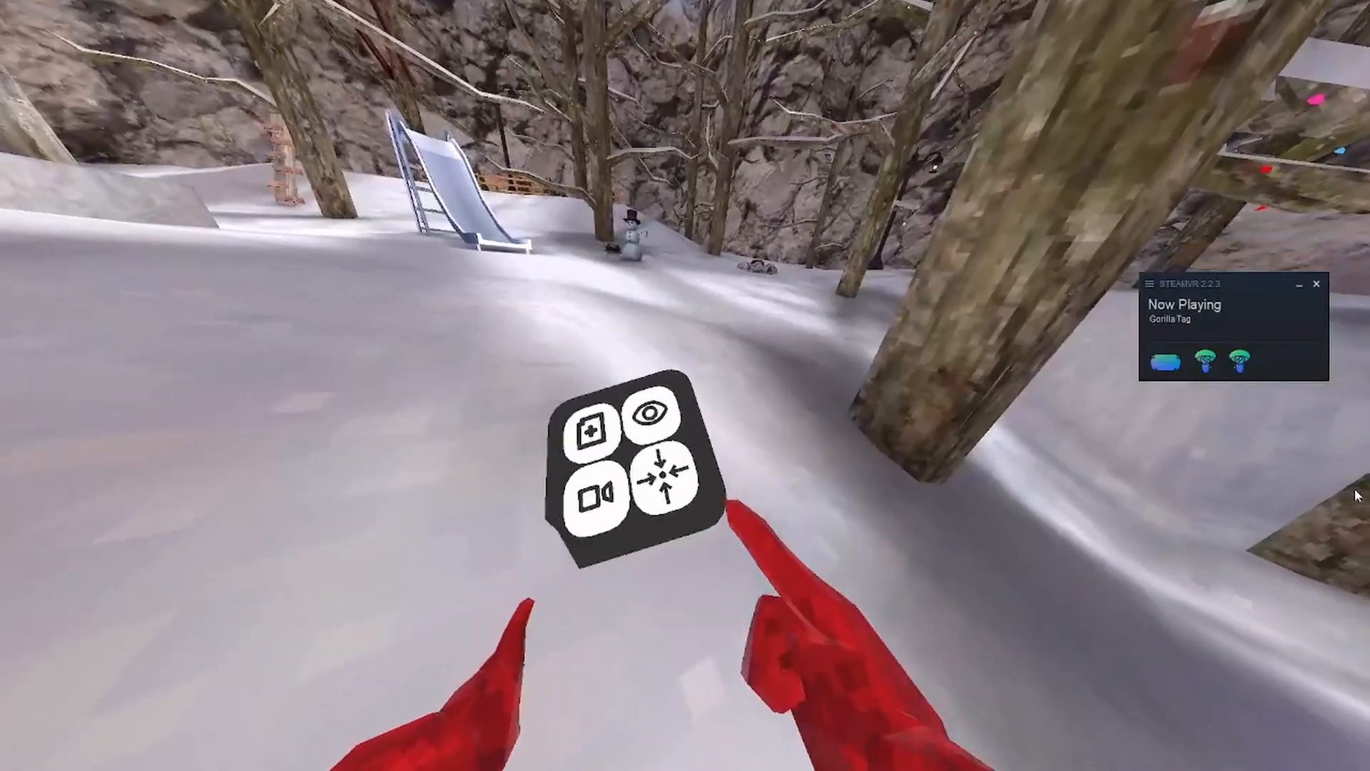
click(676, 503)
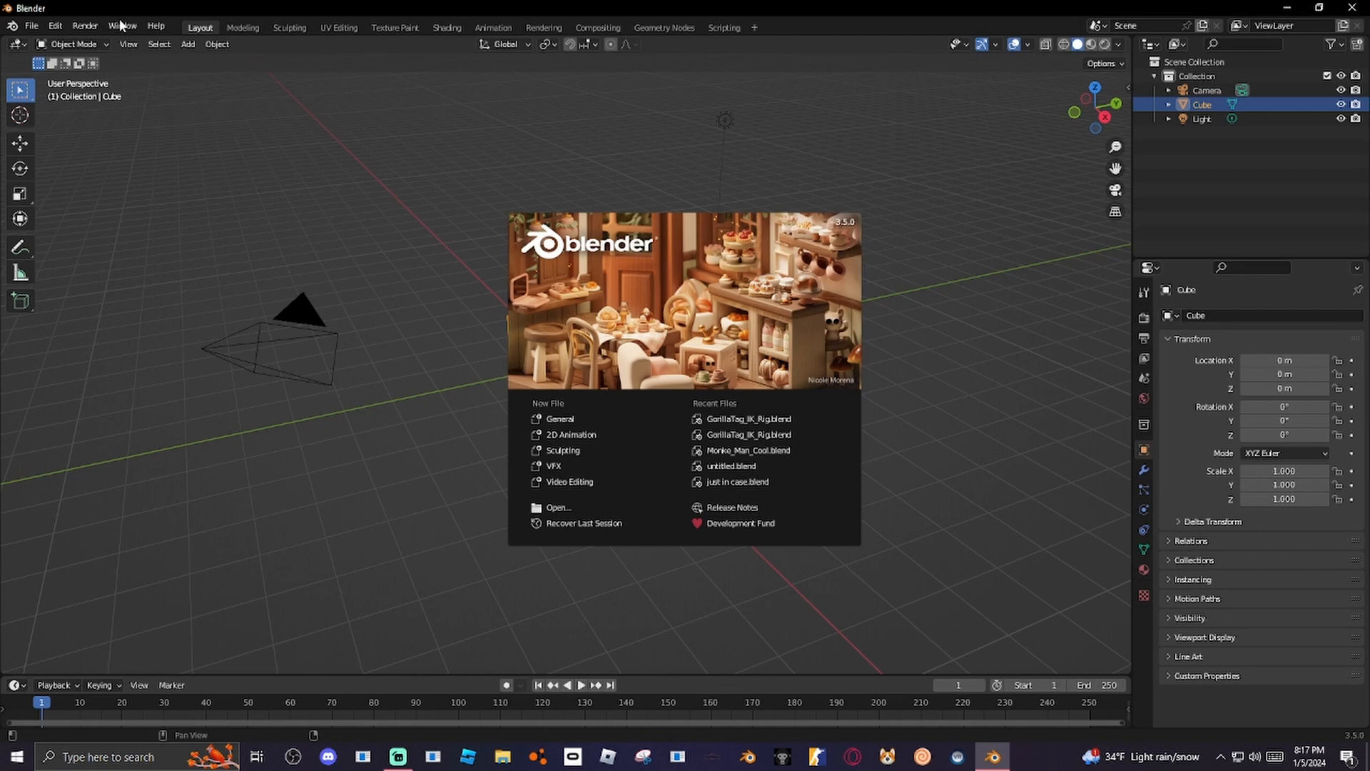
mouse_move(772, 137)
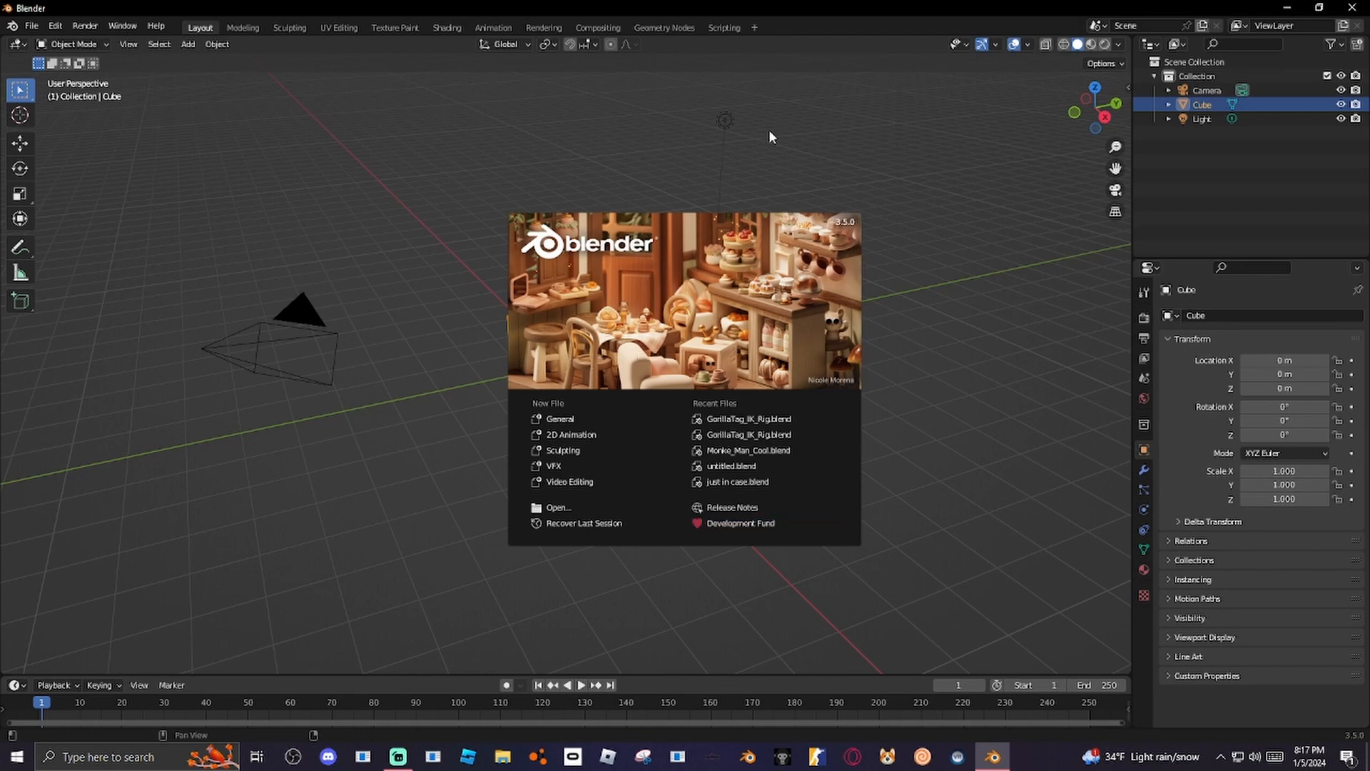
Close Blender and bring Opera GX back up with its restored tabs.
click(1322, 8)
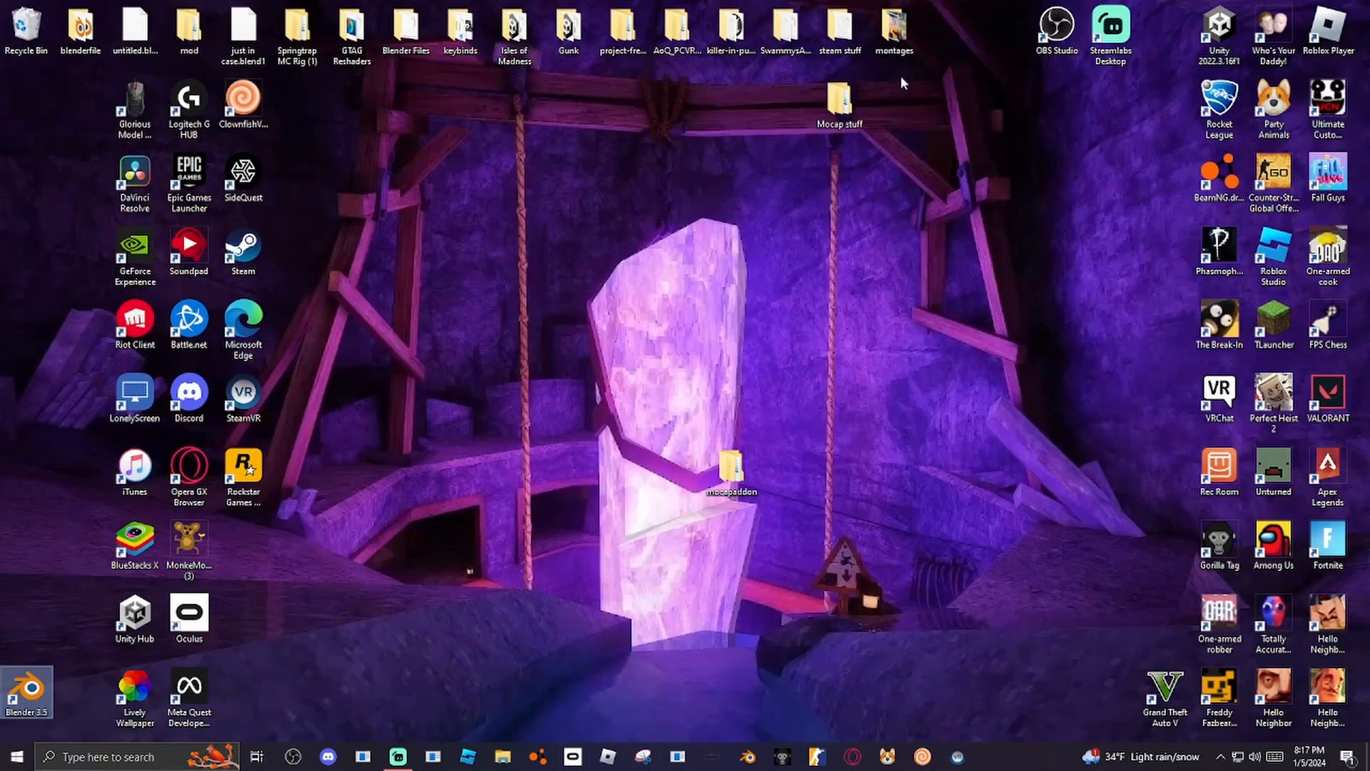
click(406, 29)
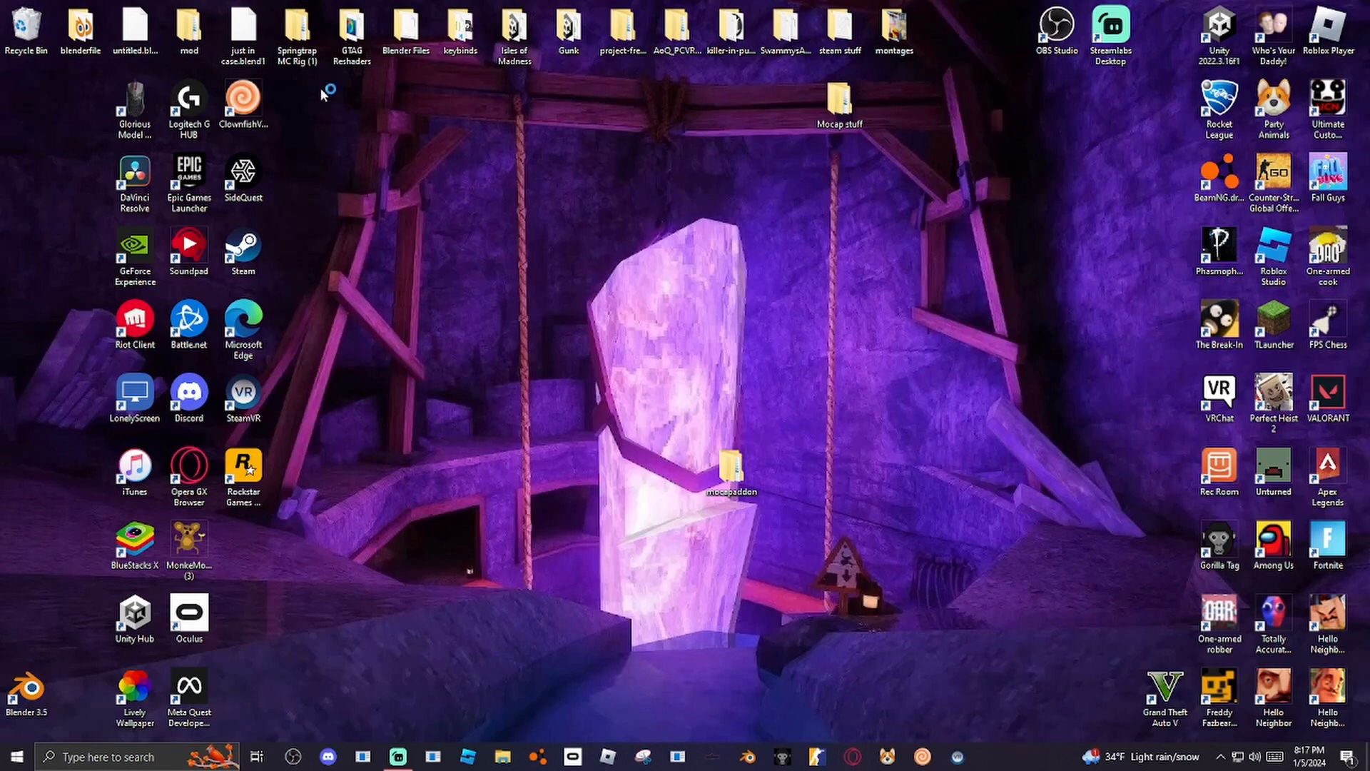
click(297, 33)
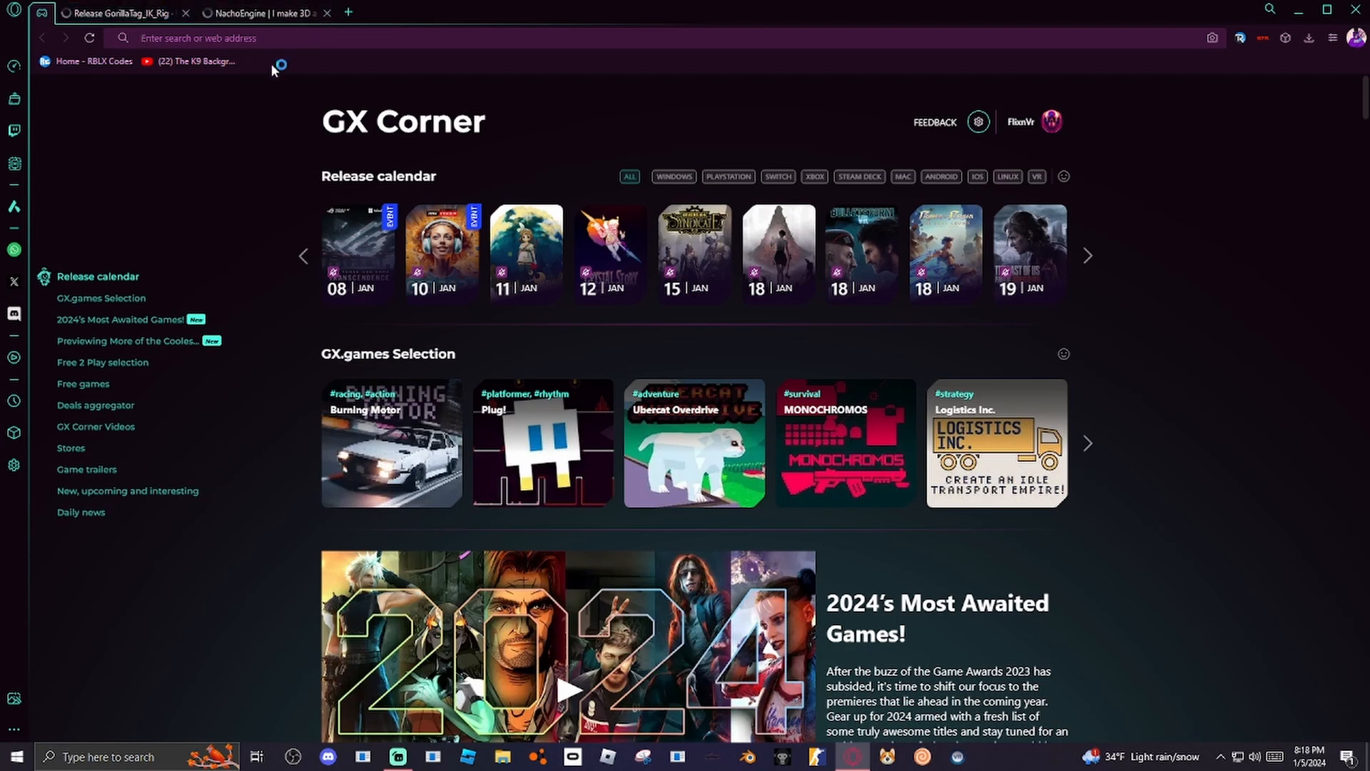
Switch between the release tabs and start a new tab to reach GitHub.
click(118, 13)
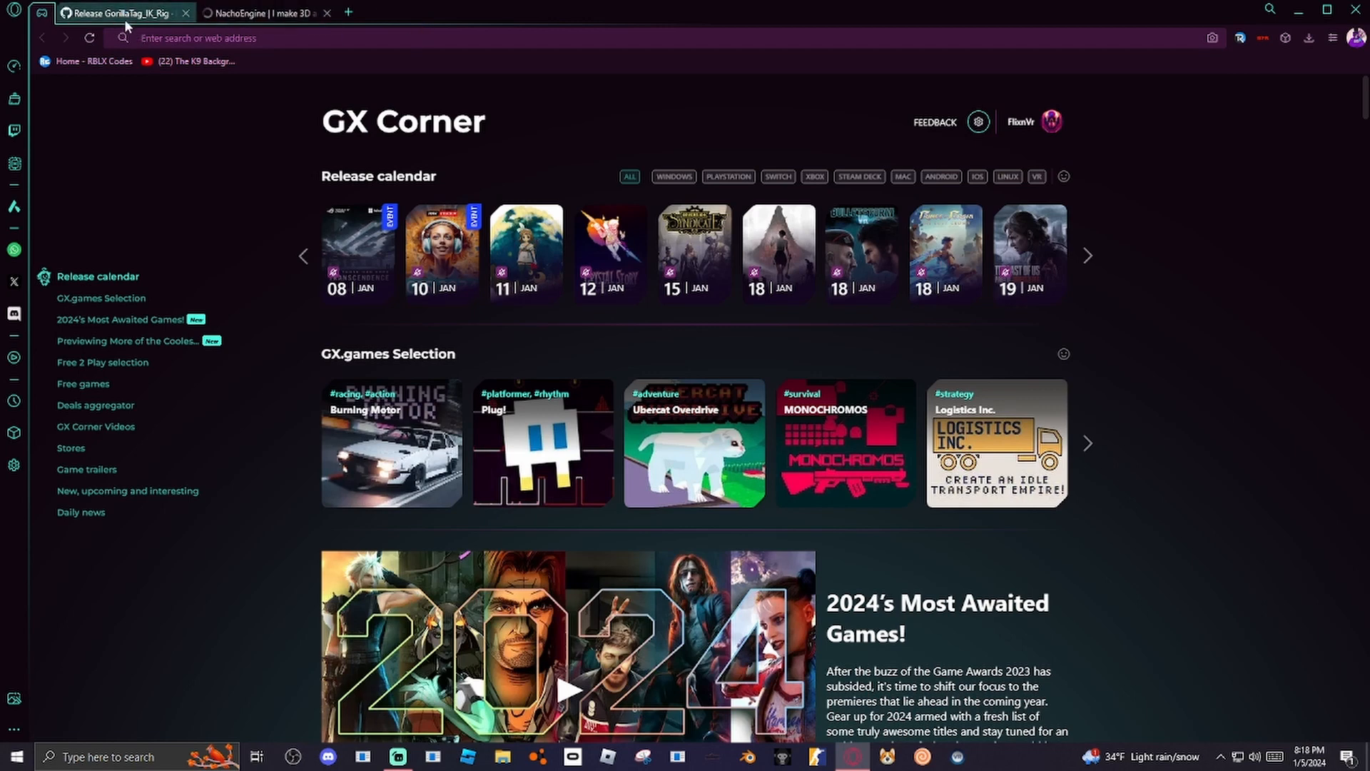
text(dsfas)
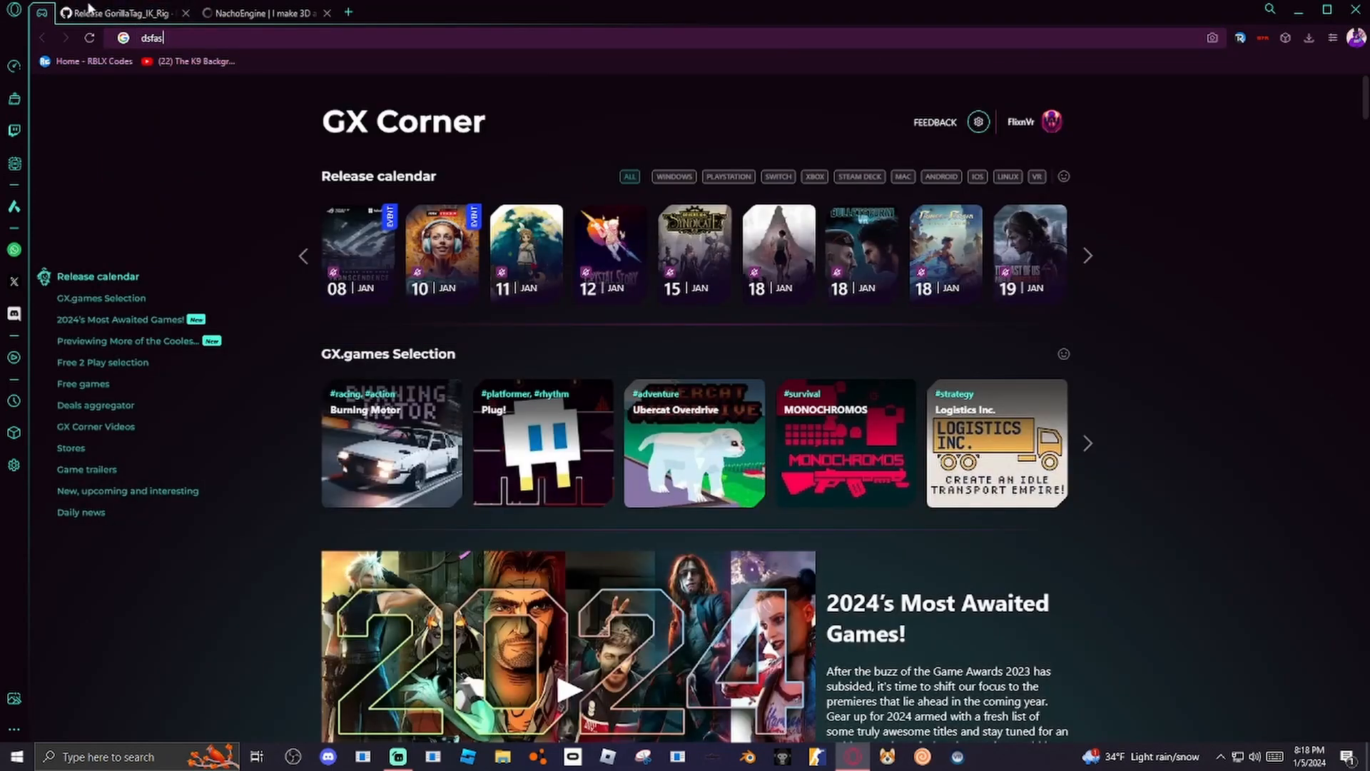
click(186, 13)
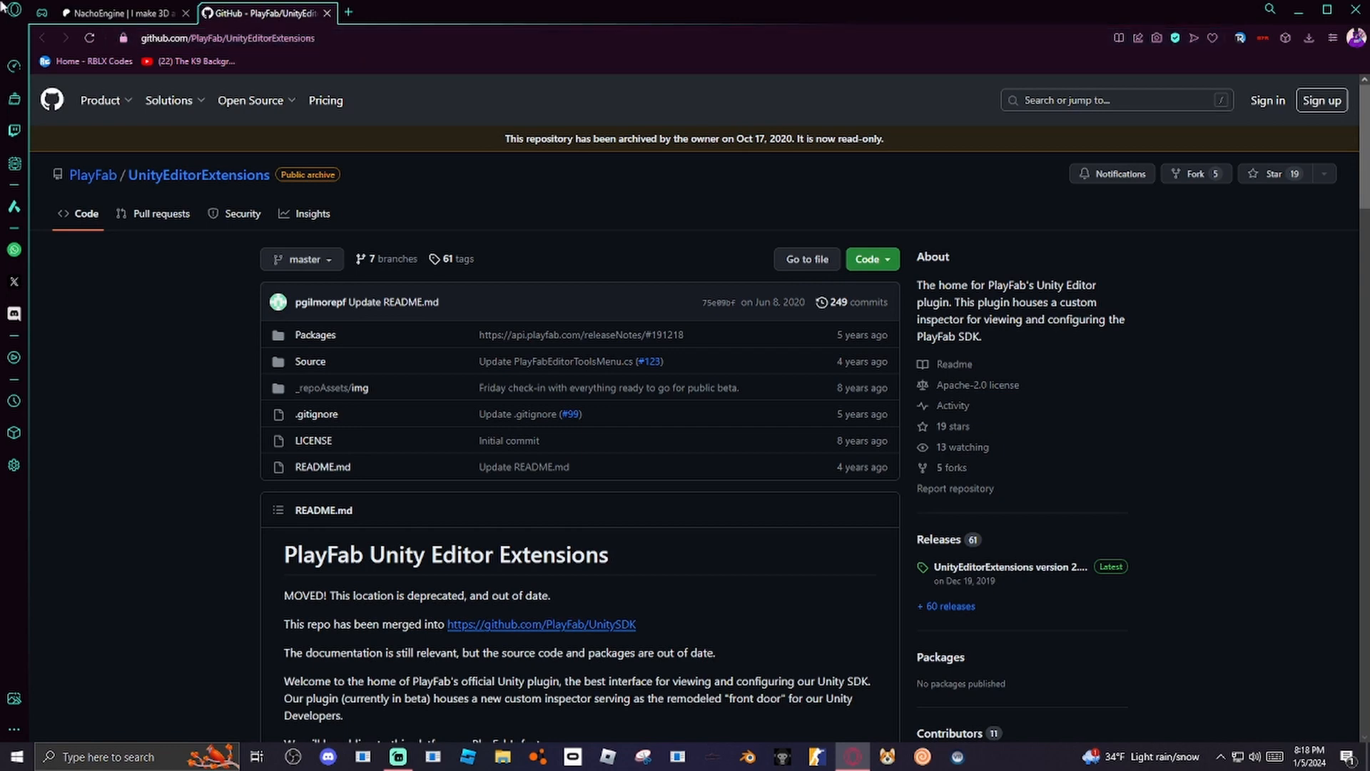
click(488, 13)
text(github)
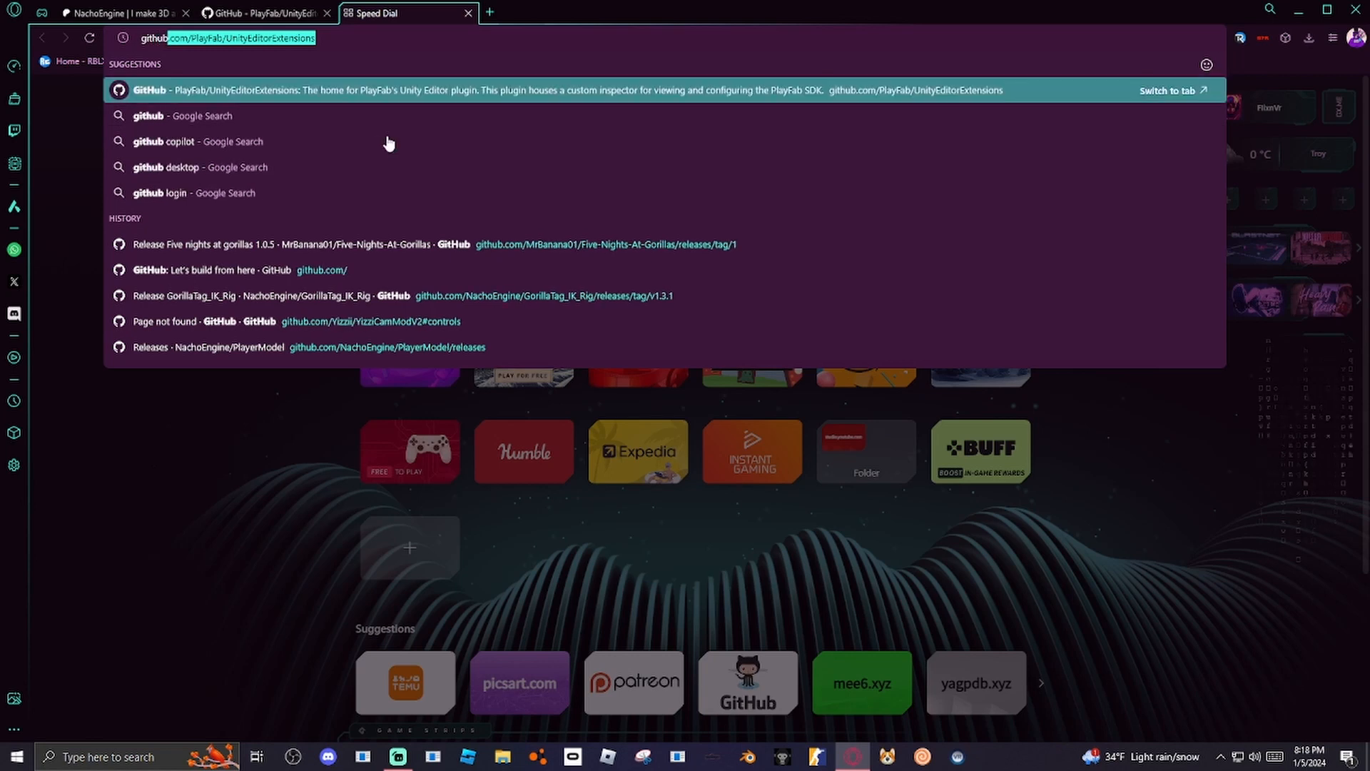
mouse_move(296, 296)
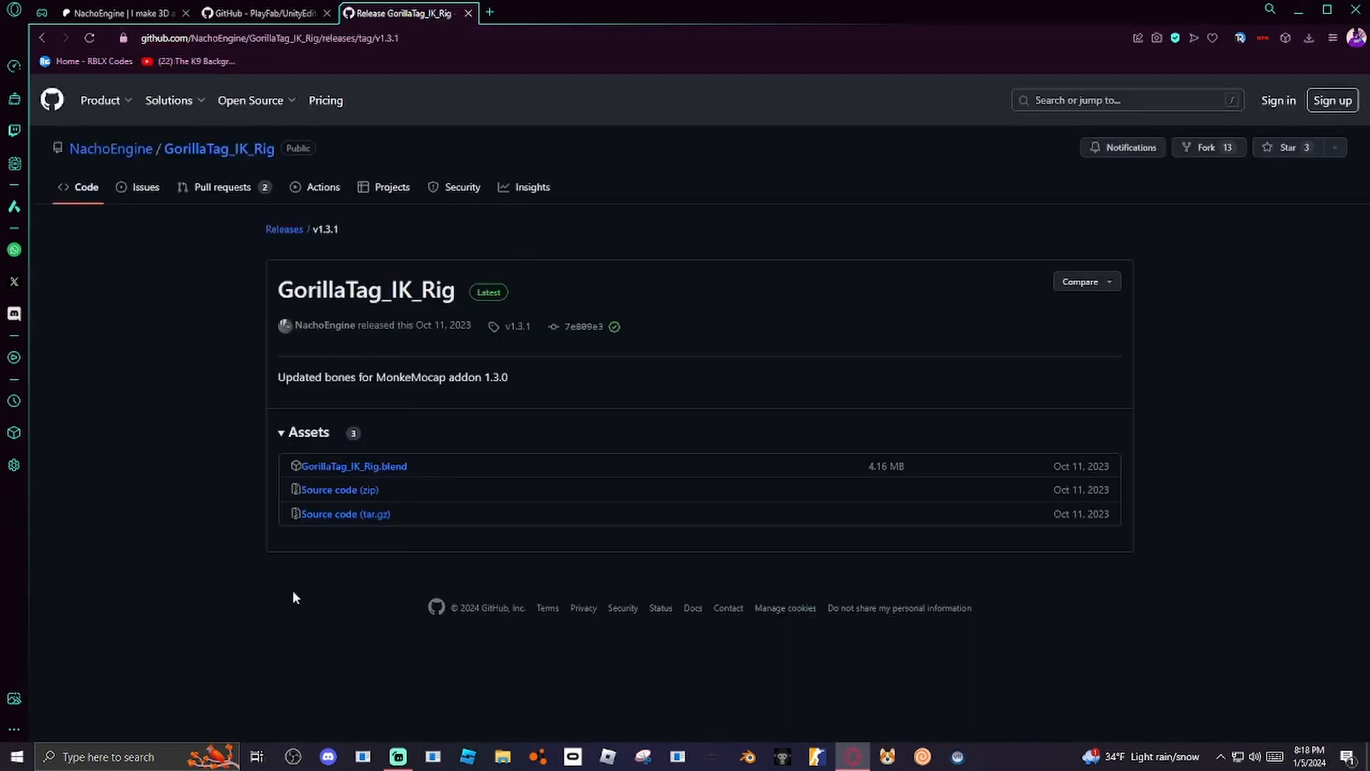
mouse_move(351, 472)
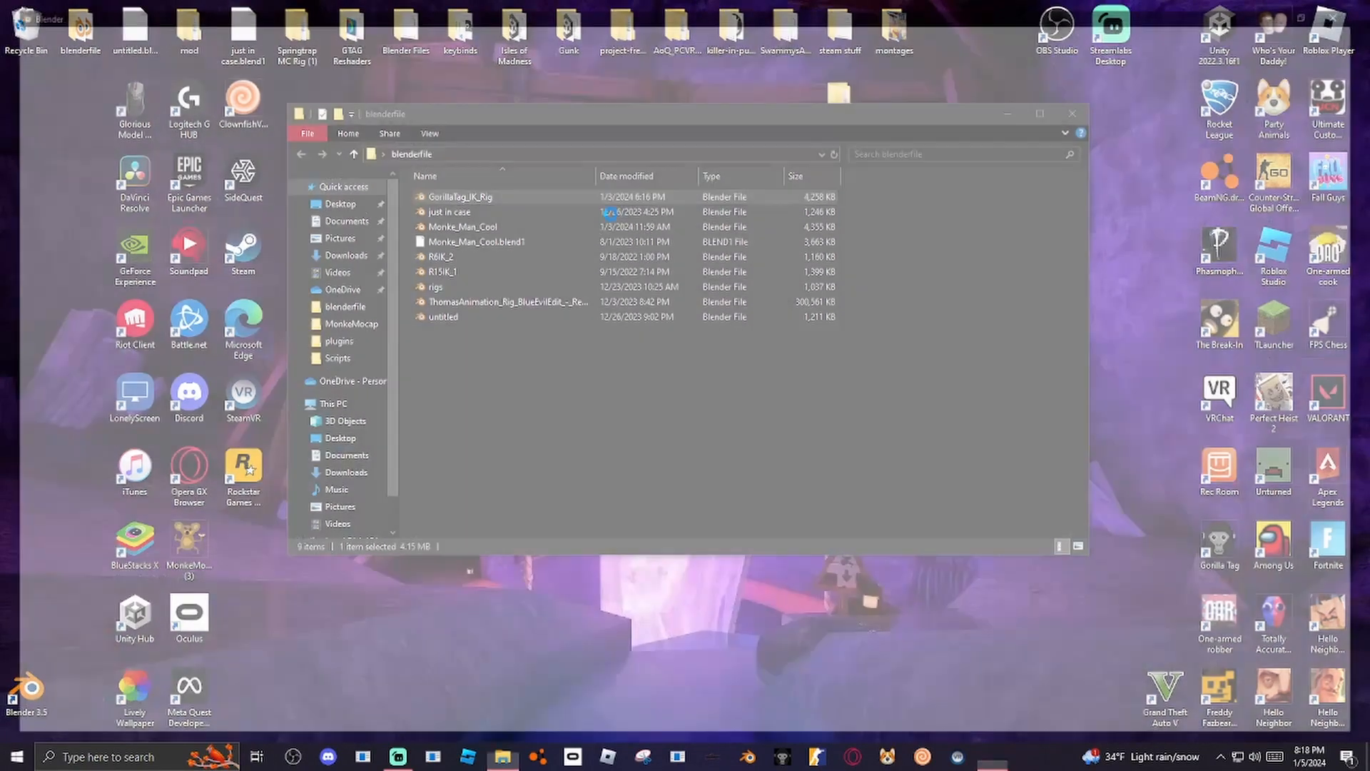
Load GorillaTag_IK_Rig.blend in Blender showing the gorilla with its GORILLA nametag.
double_click(458, 197)
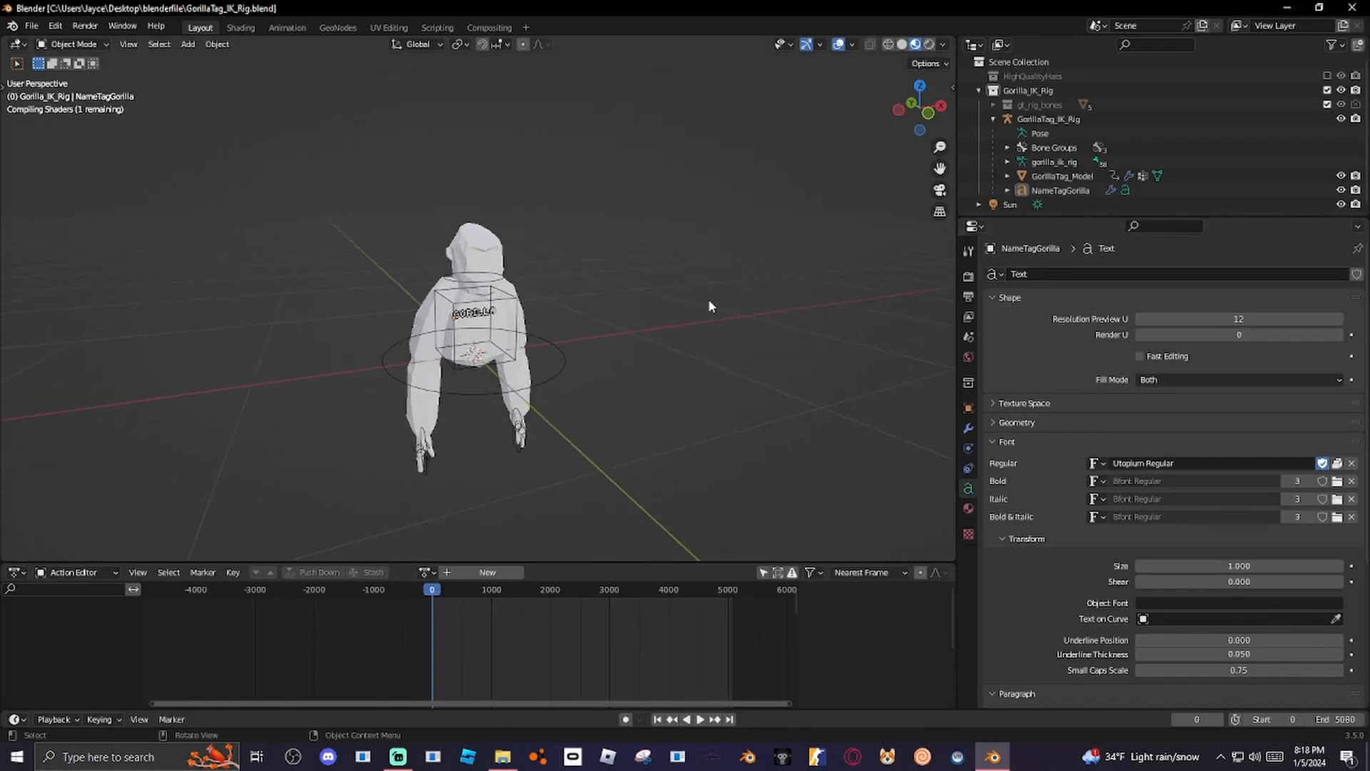
click(30, 24)
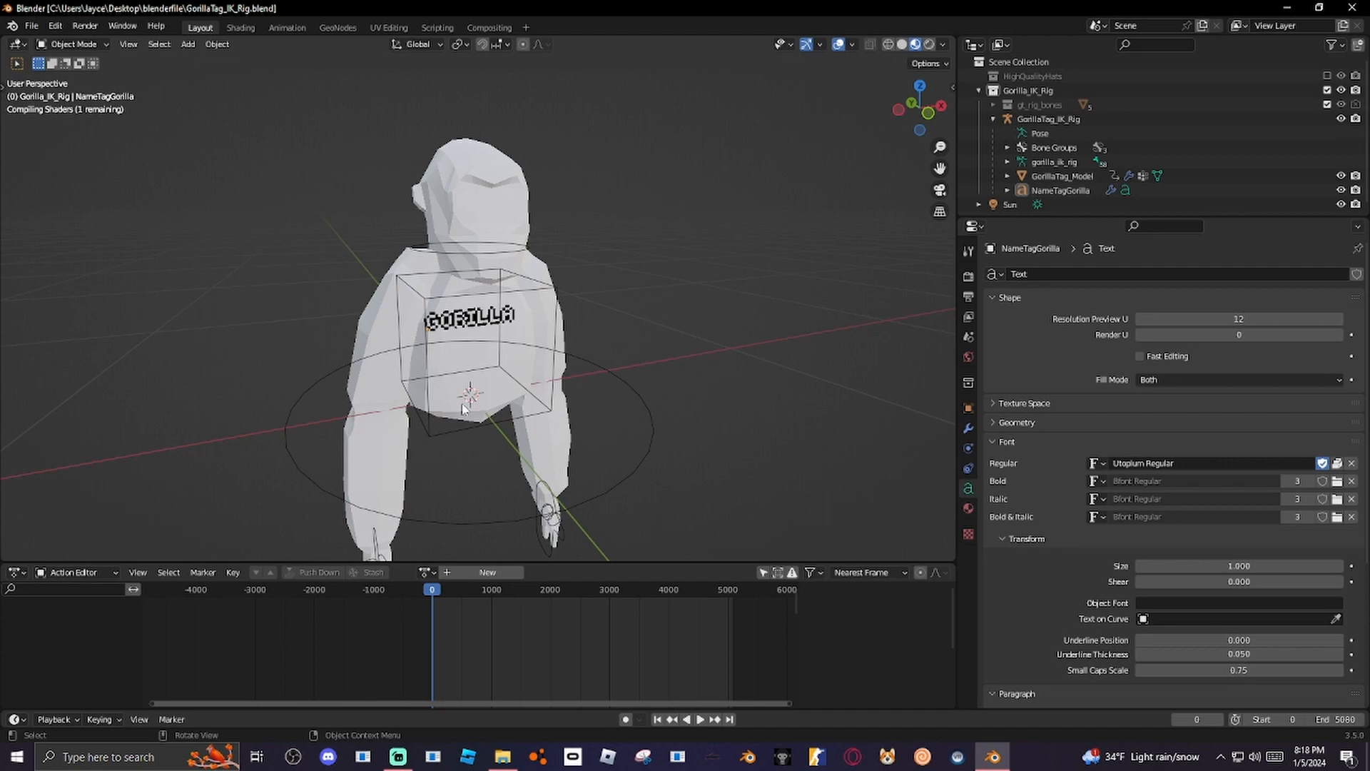
click(1060, 176)
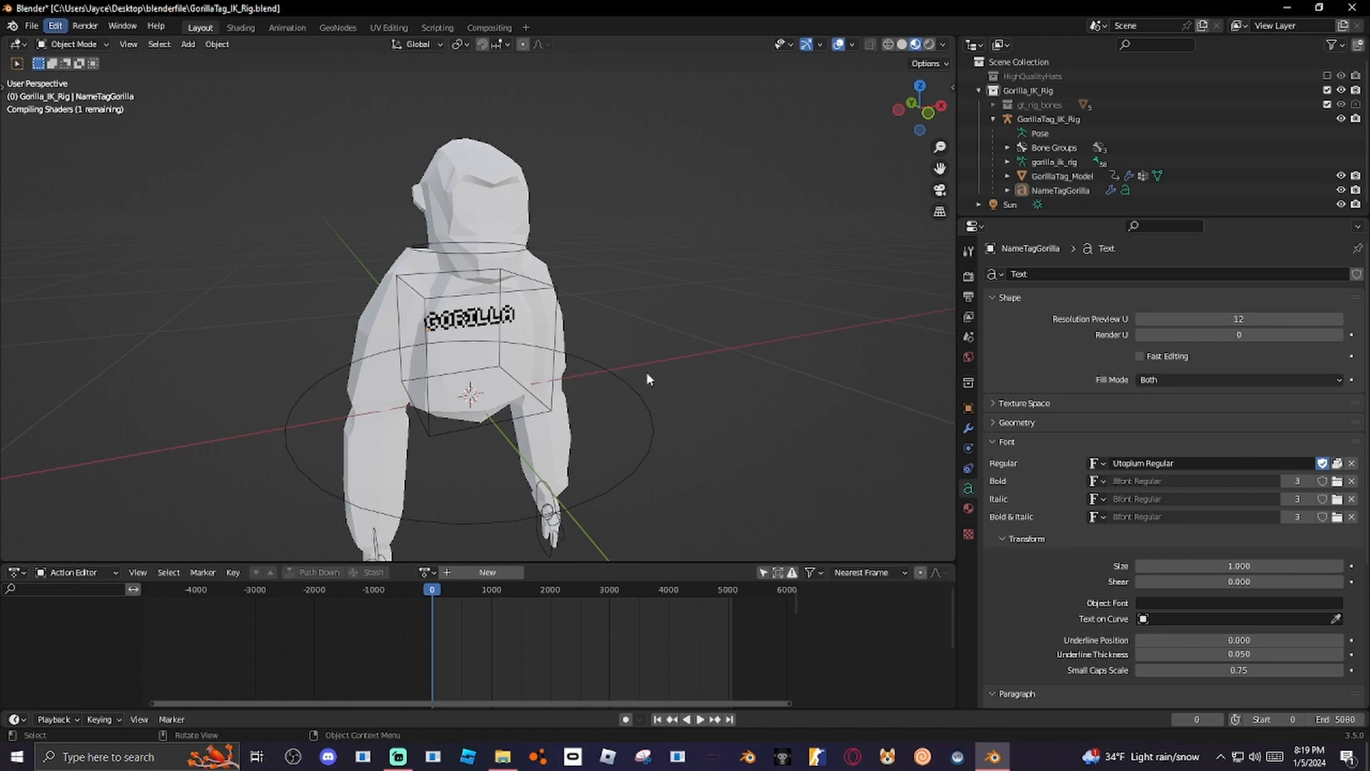
mouse_move(1056, 686)
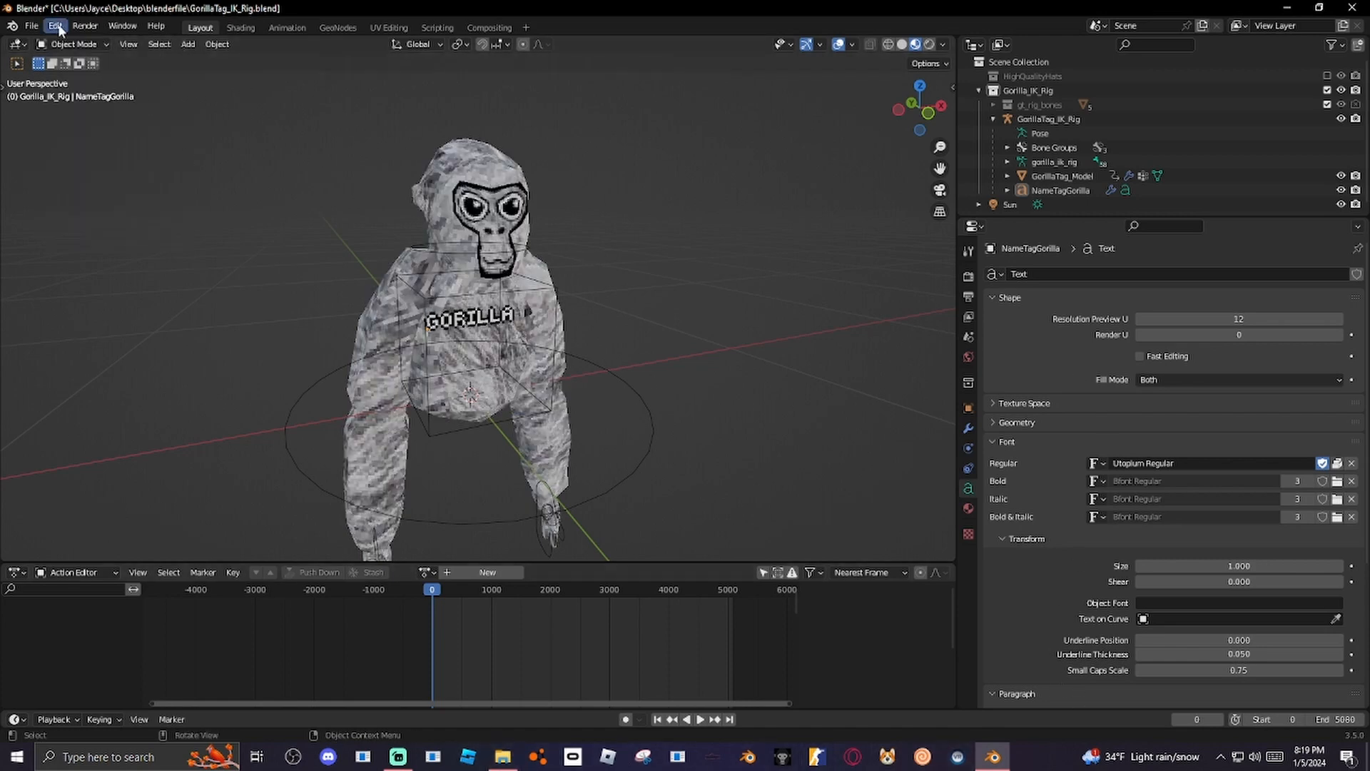
Search the Add-ons preferences list for the MonkeMocap Addon.
click(54, 25)
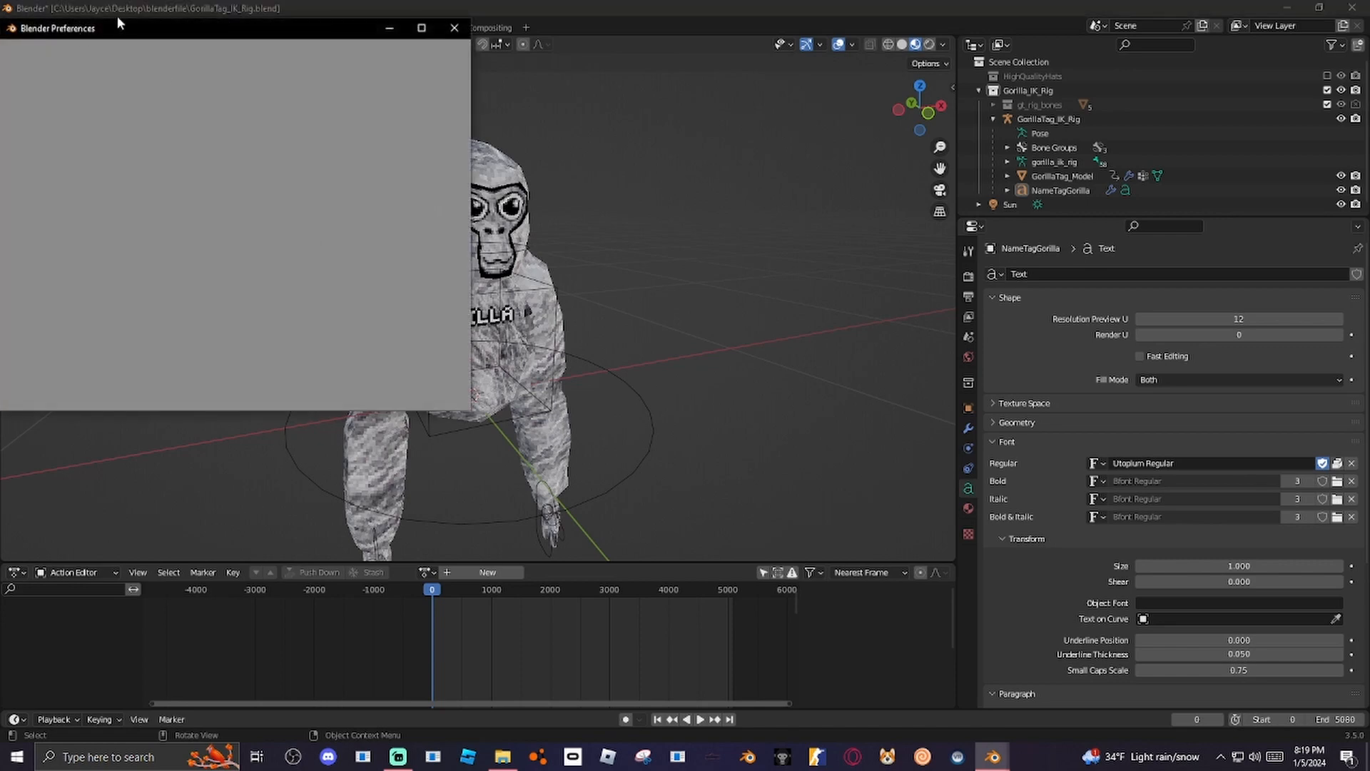
click(25, 170)
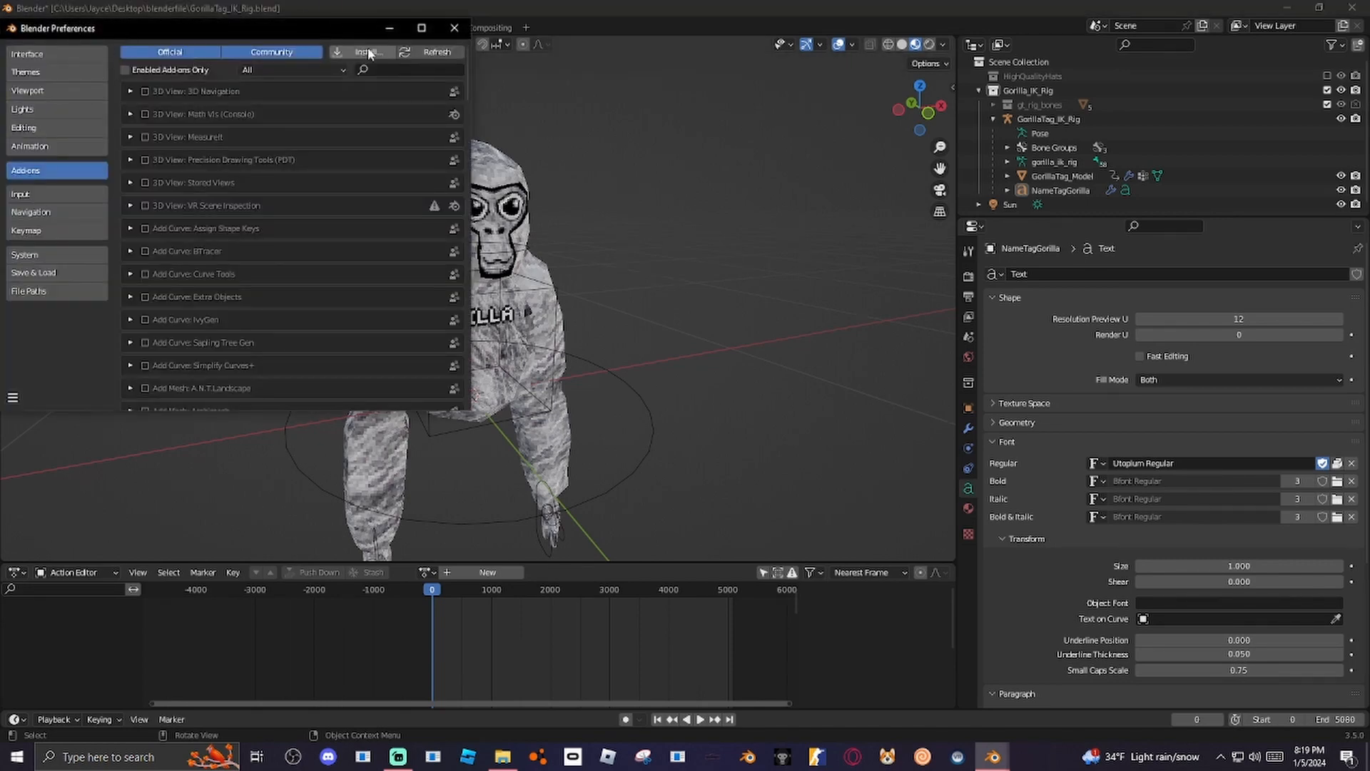
click(407, 70)
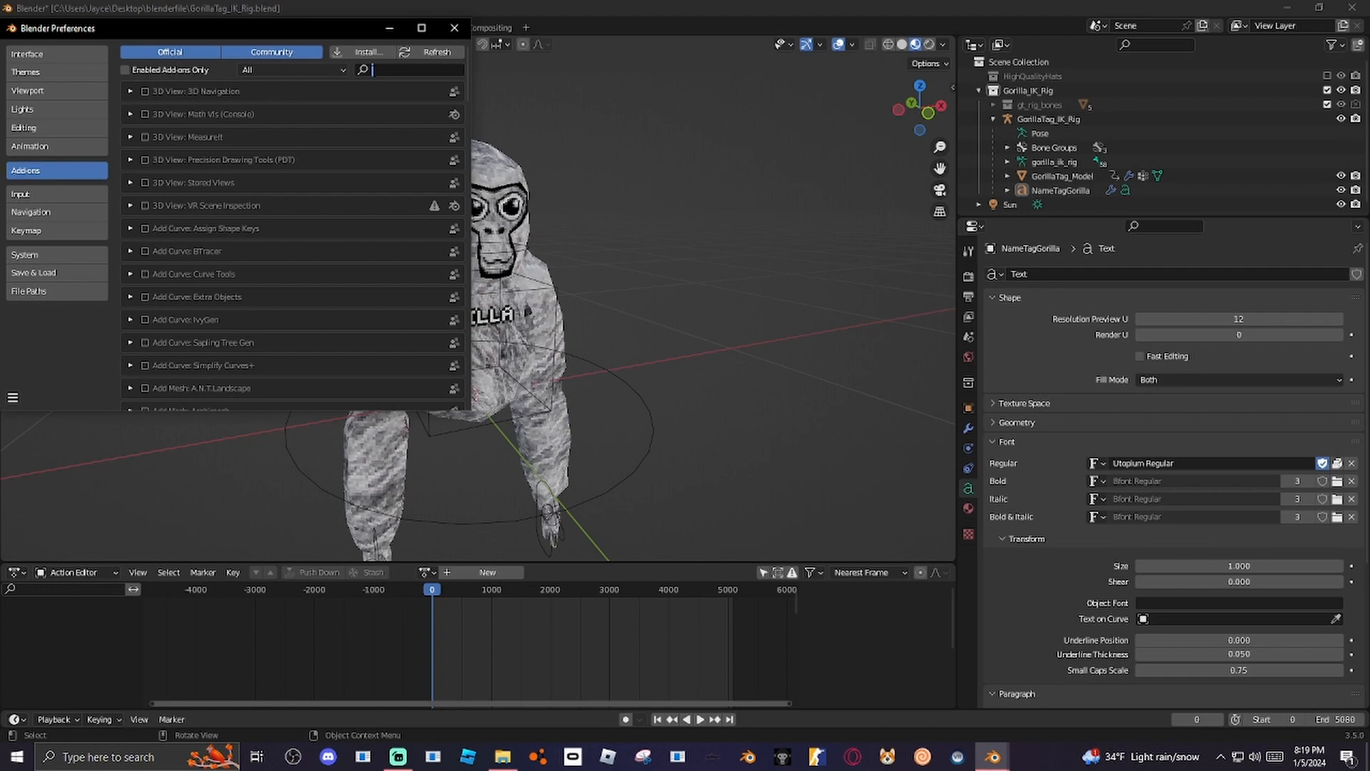
text(a)
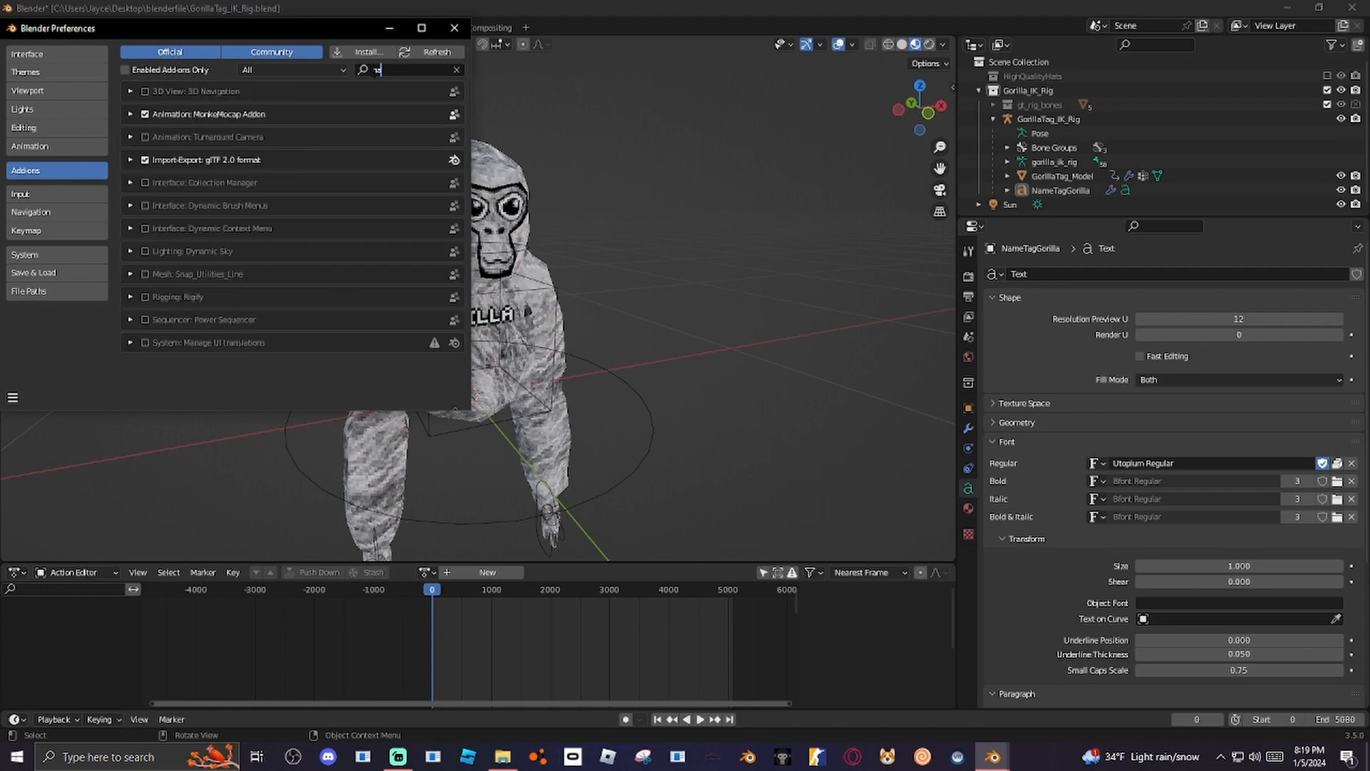
text(ach)
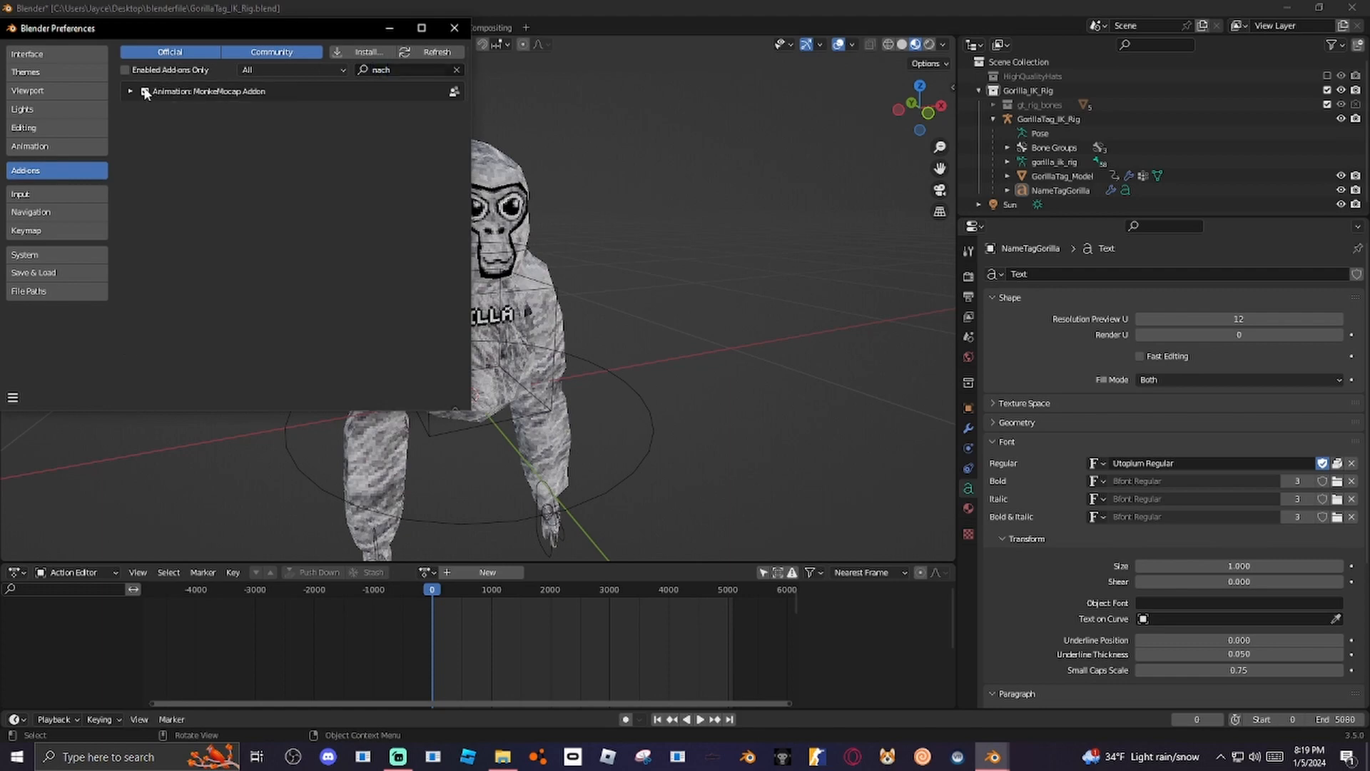
Disable the MonkeMocap Addon, remove it and confirm the removal.
click(144, 91)
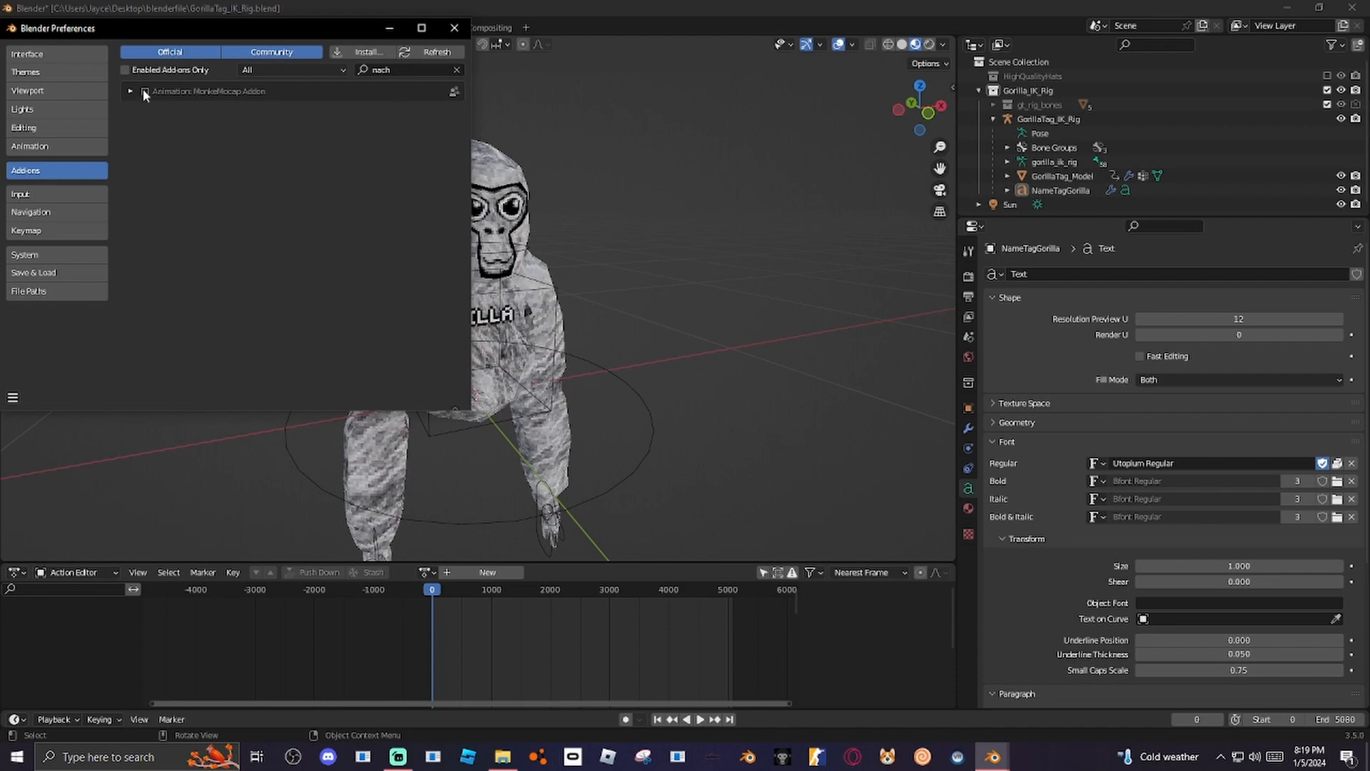
click(130, 91)
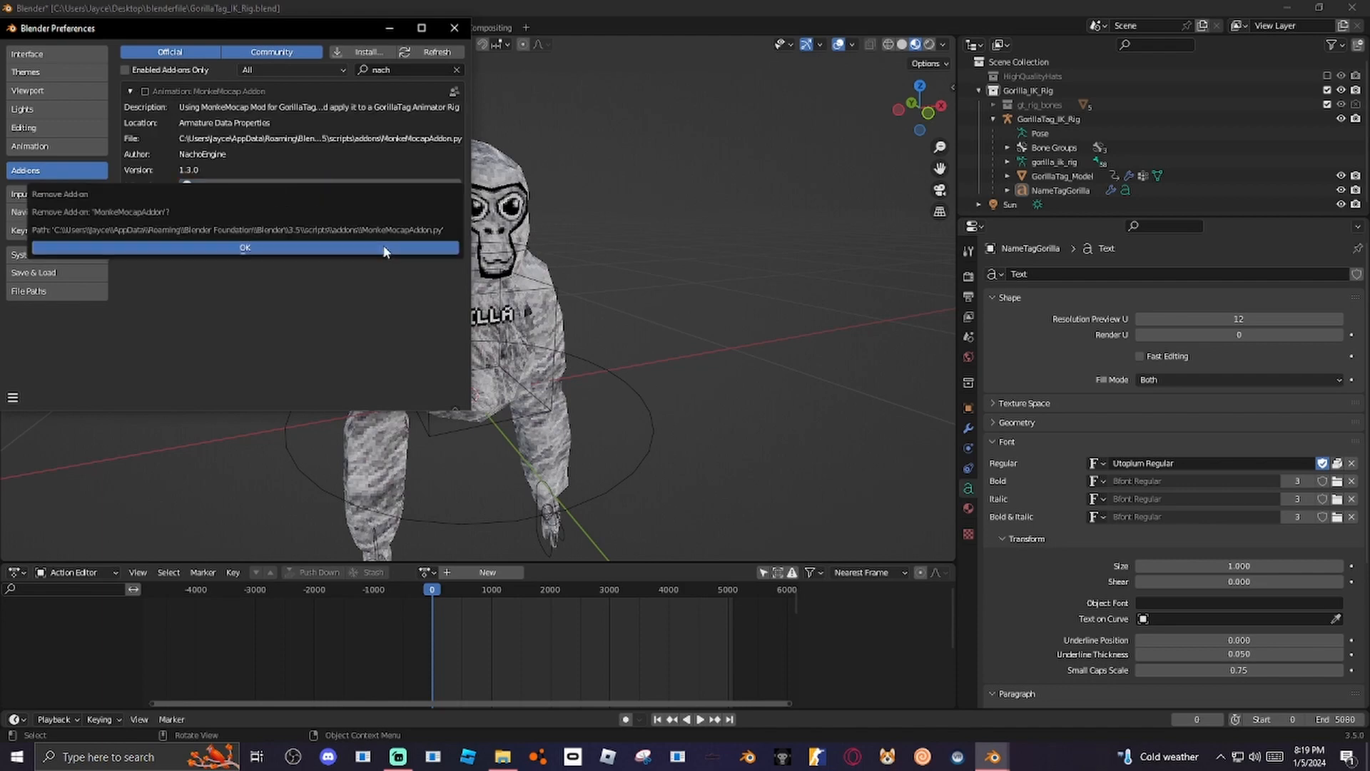
click(244, 247)
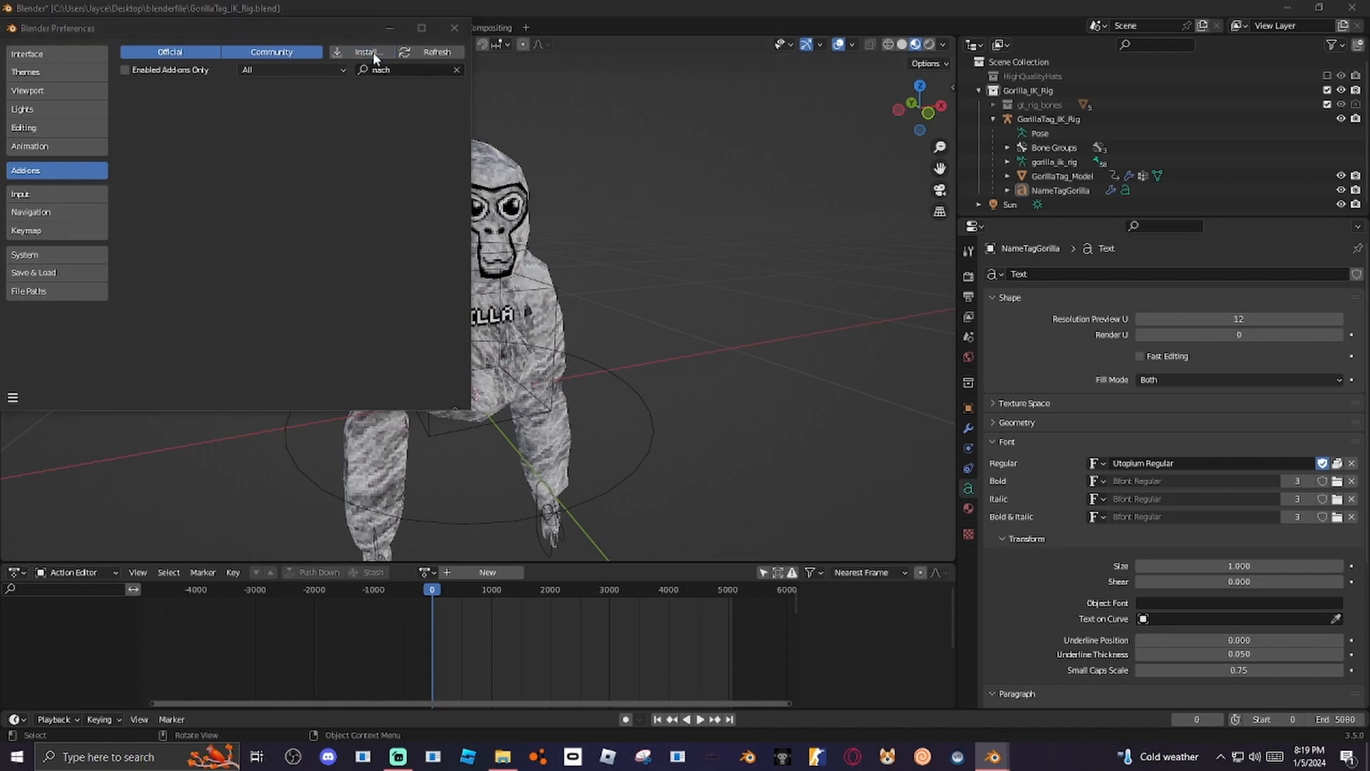
Install MonkeMocapAddon.py from the mocapaddon folder as an enabled add-on.
click(362, 51)
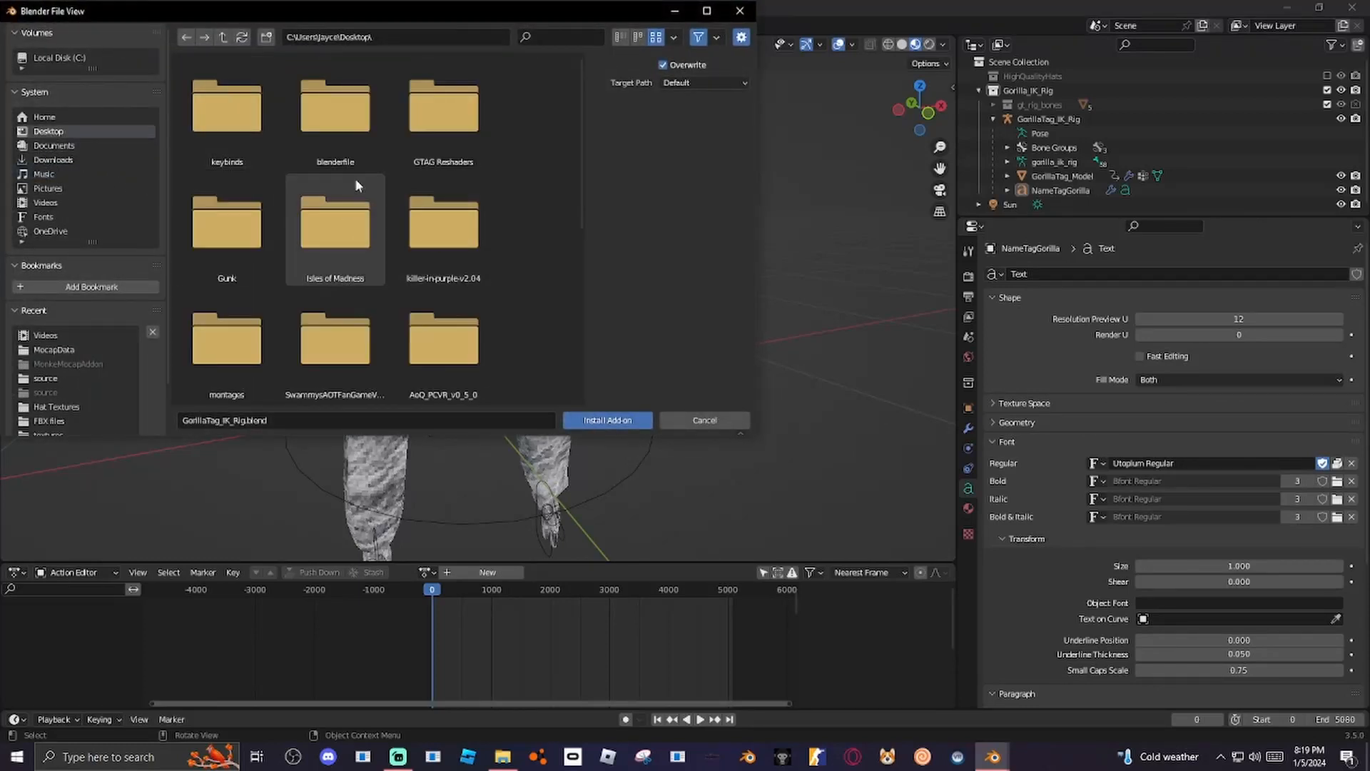
scroll(down, 3)
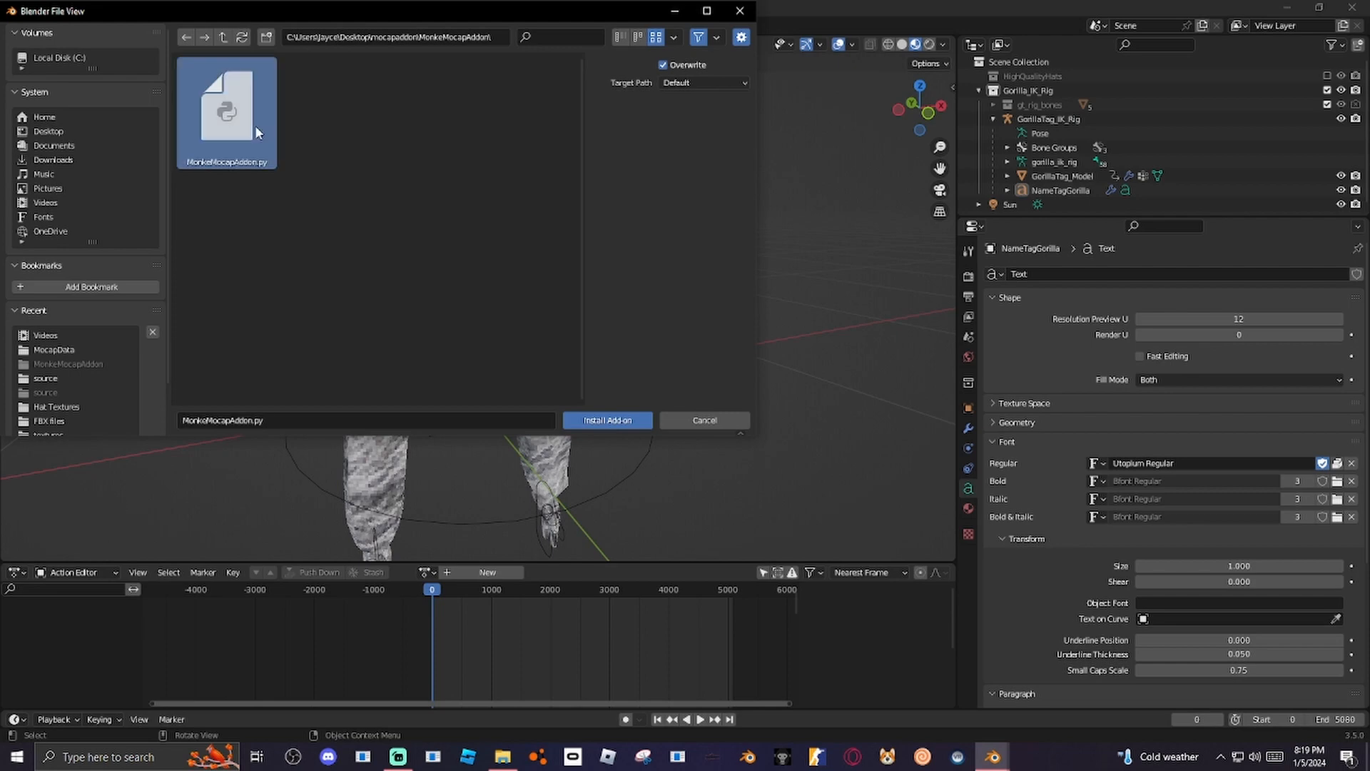
click(606, 420)
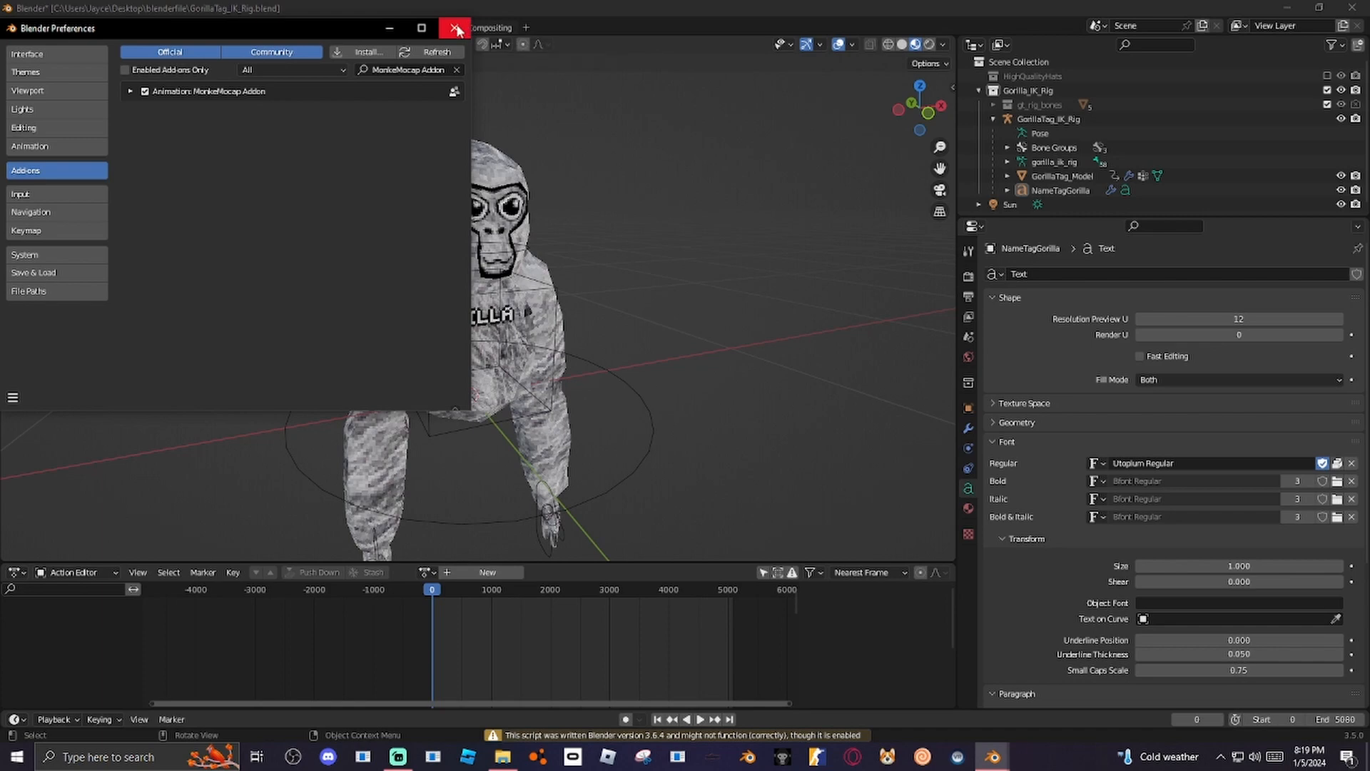
Add MonkeMocap trackers to the GorillaTag_IK_Rig armature and start Import Mocap Data.
click(454, 29)
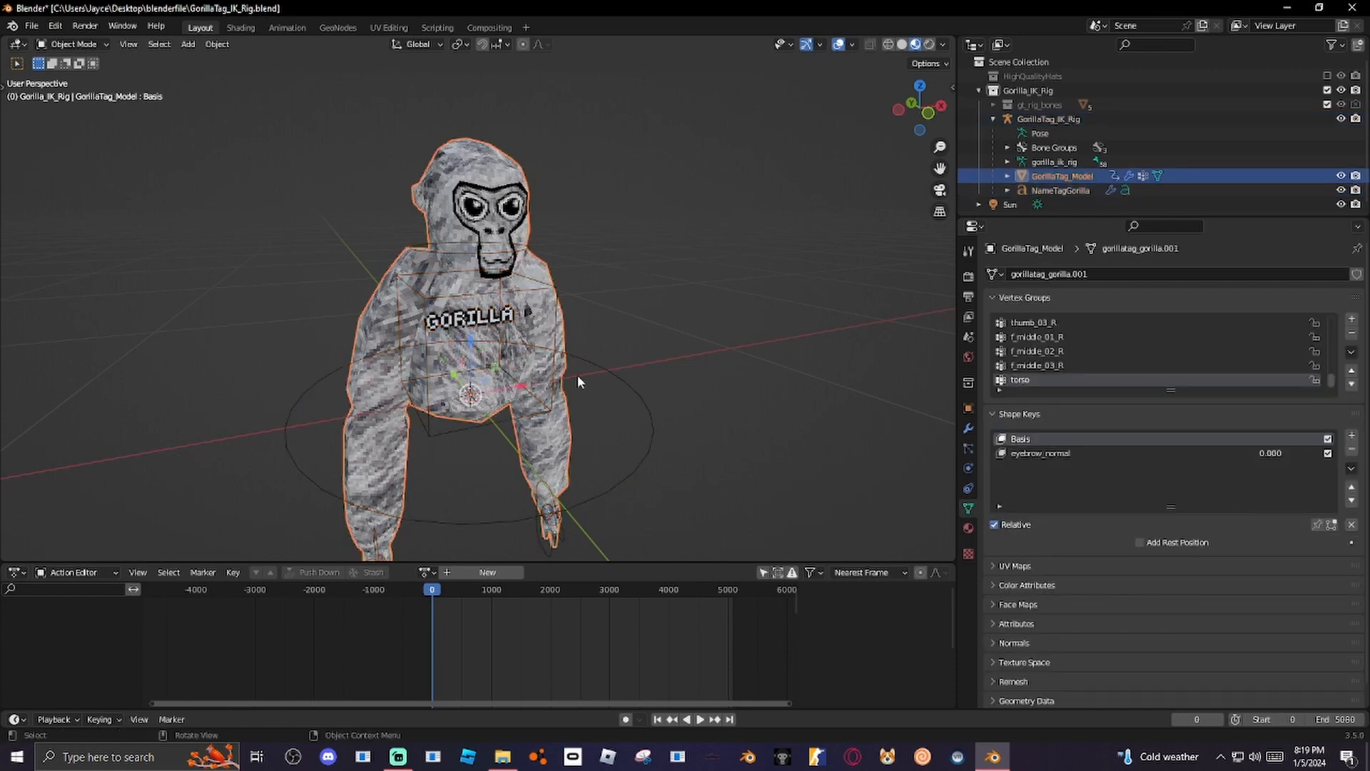
click(1048, 118)
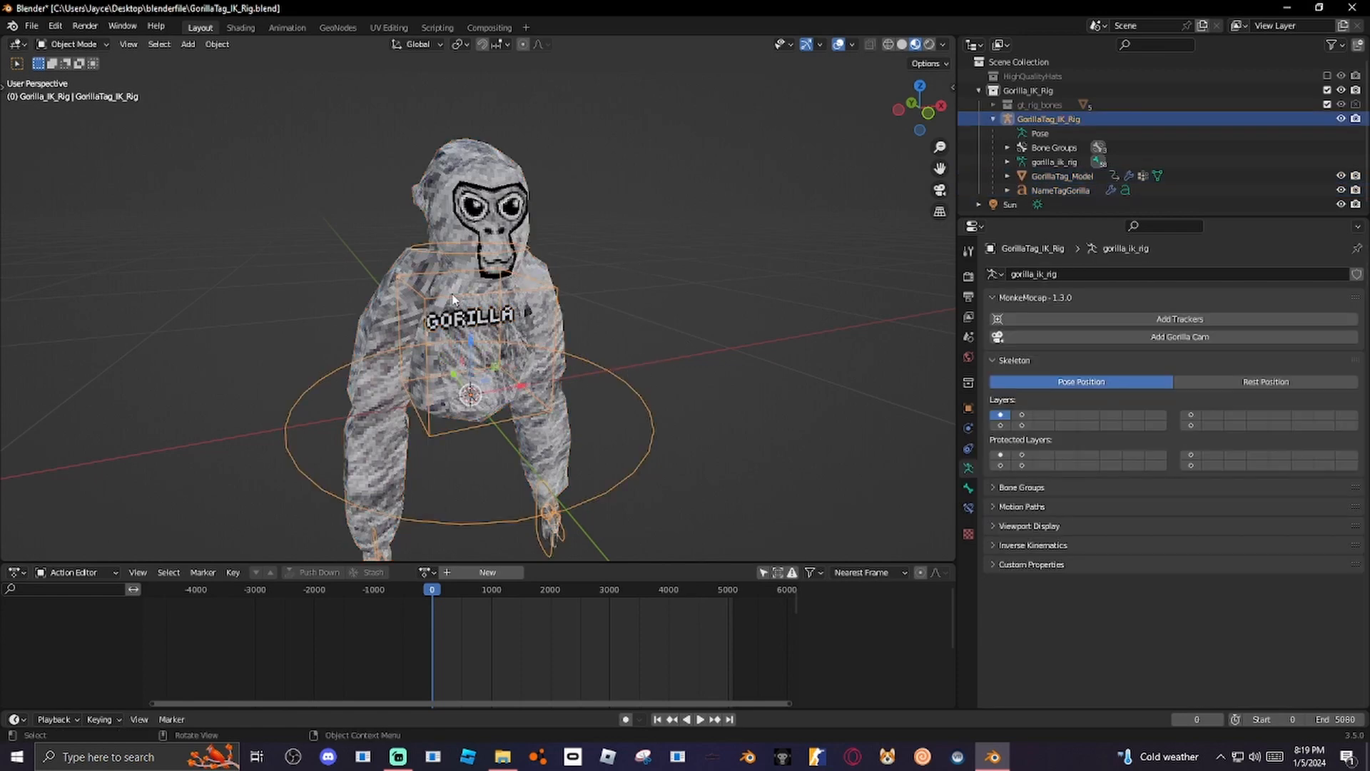
click(1179, 318)
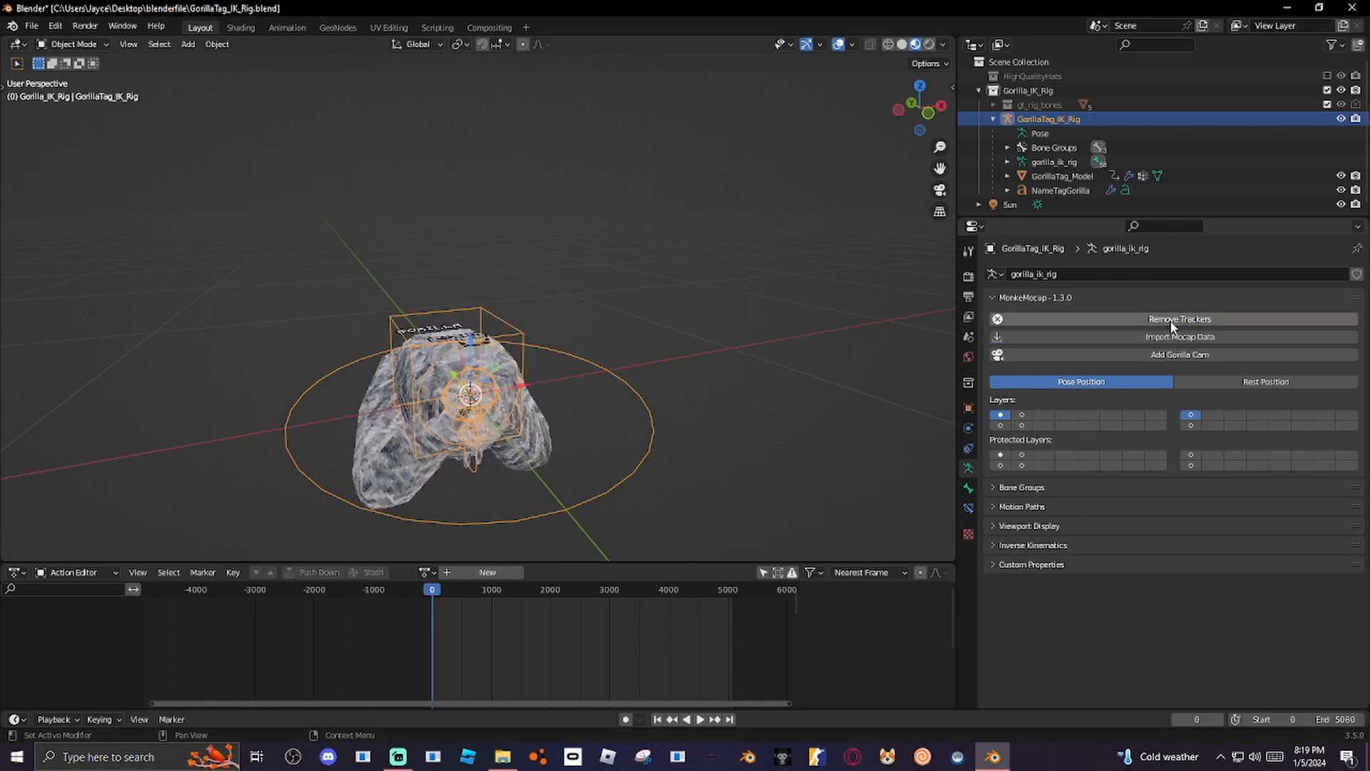
click(1179, 337)
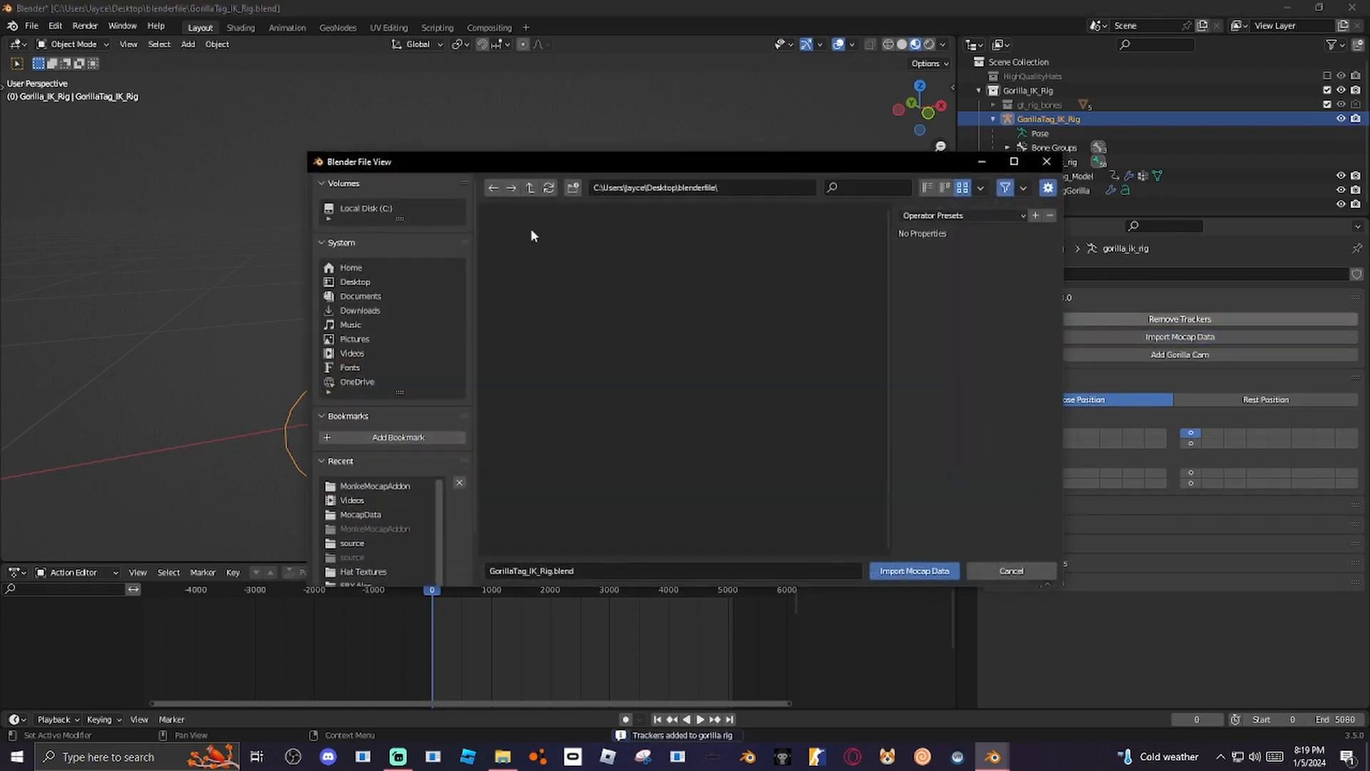
Navigate C: > Program Files (x86) > Steam > Gorilla Tag > BepInEx > plugins and import the mocap_data txt file.
click(367, 208)
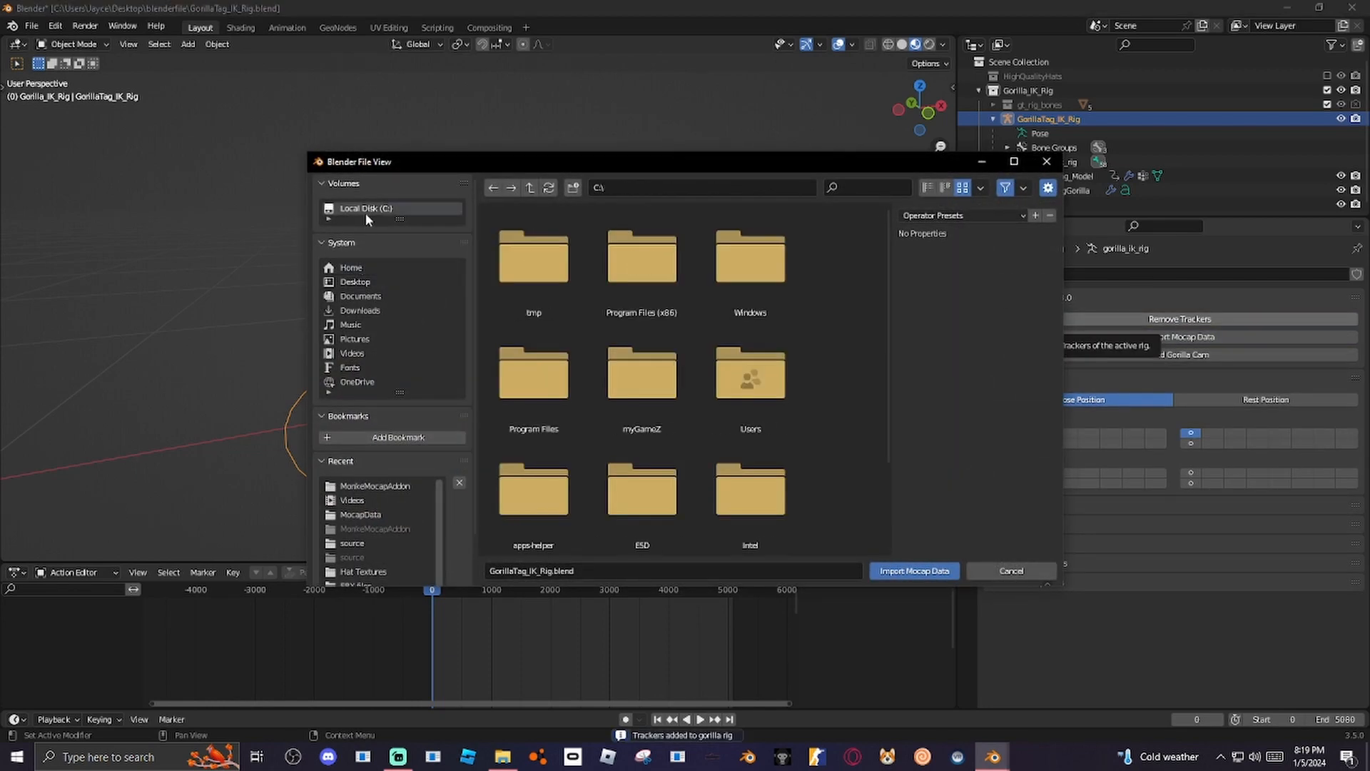
double_click(641, 258)
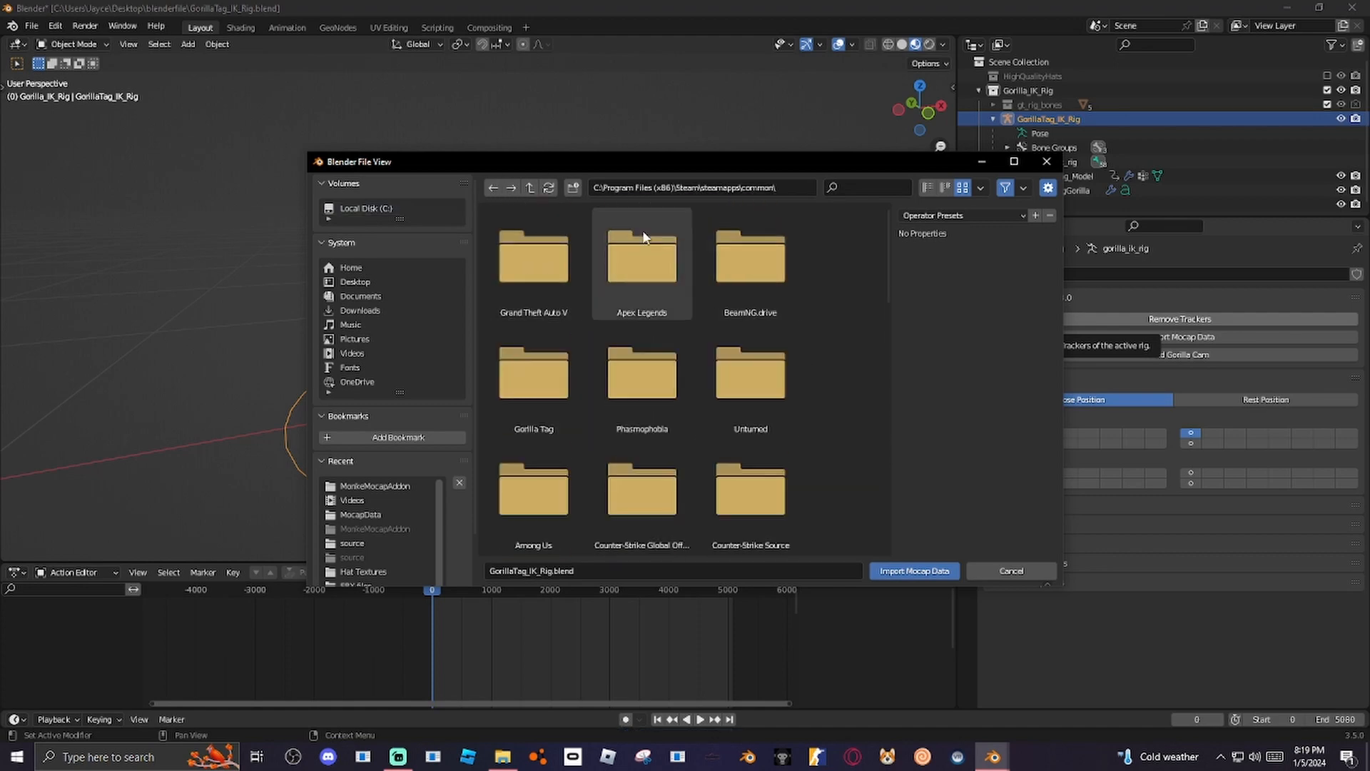
scroll(down, 3)
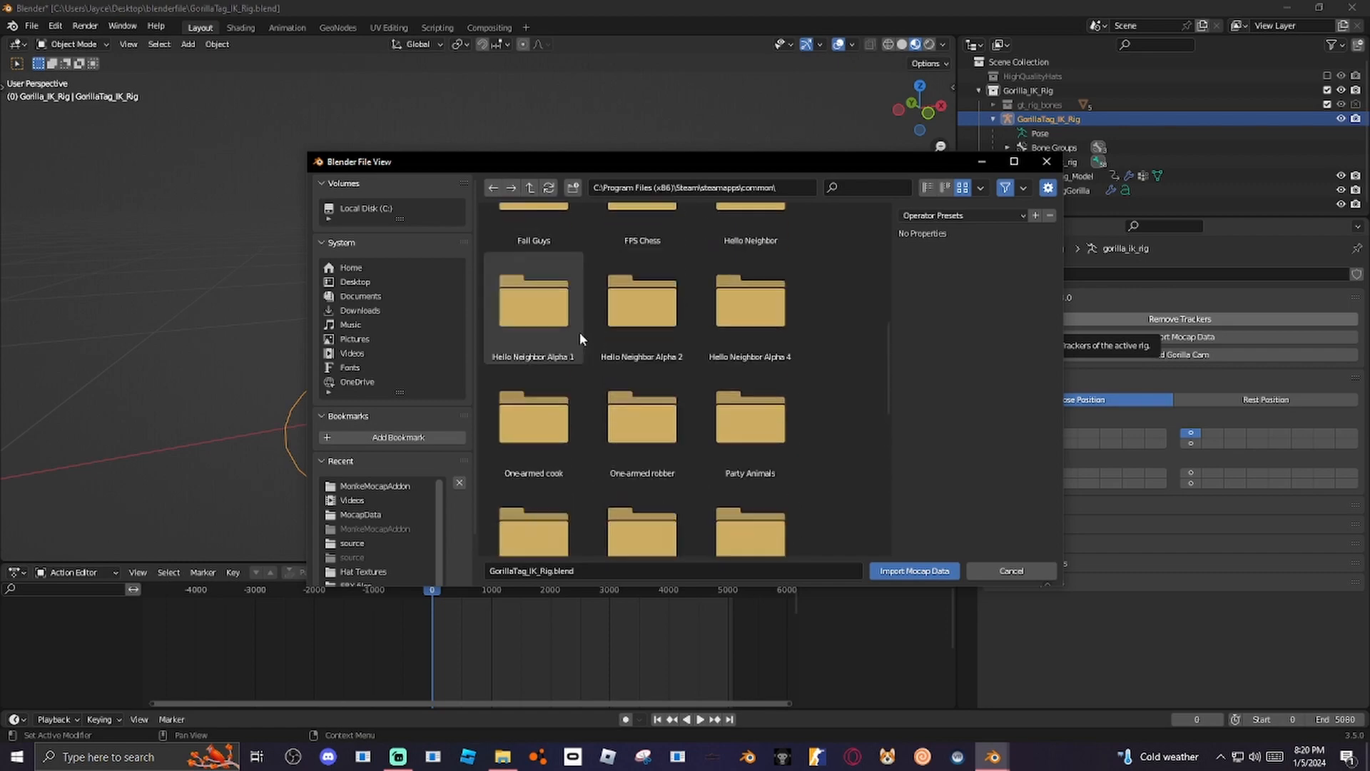
double_click(533, 305)
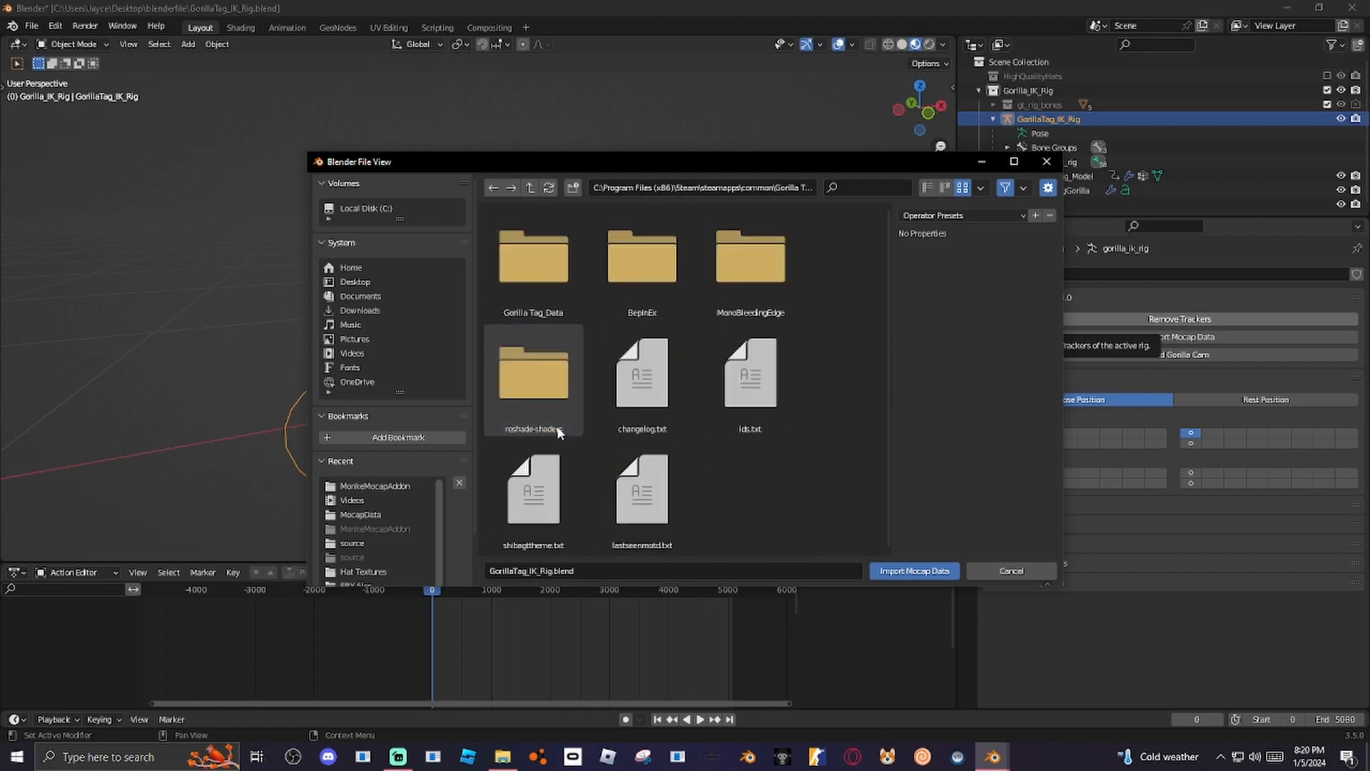
click(641, 255)
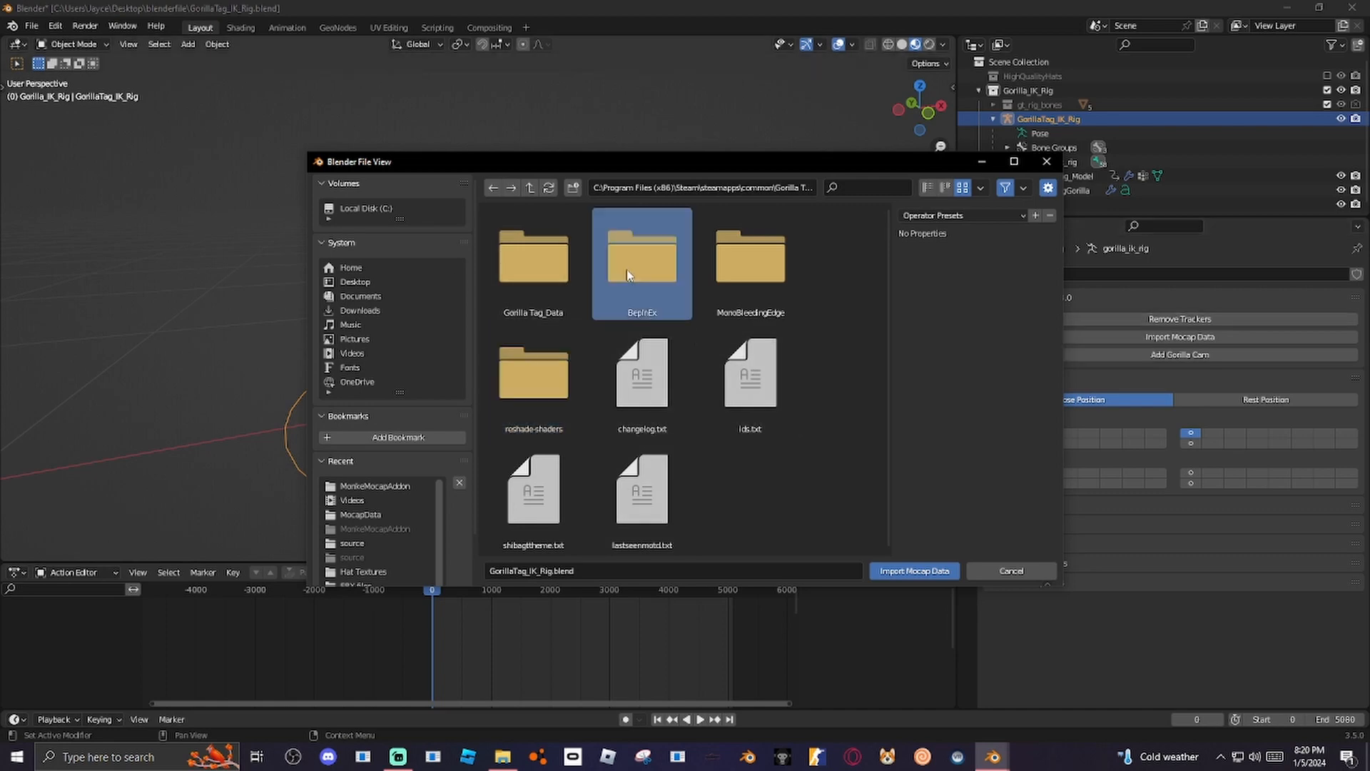
double_click(641, 263)
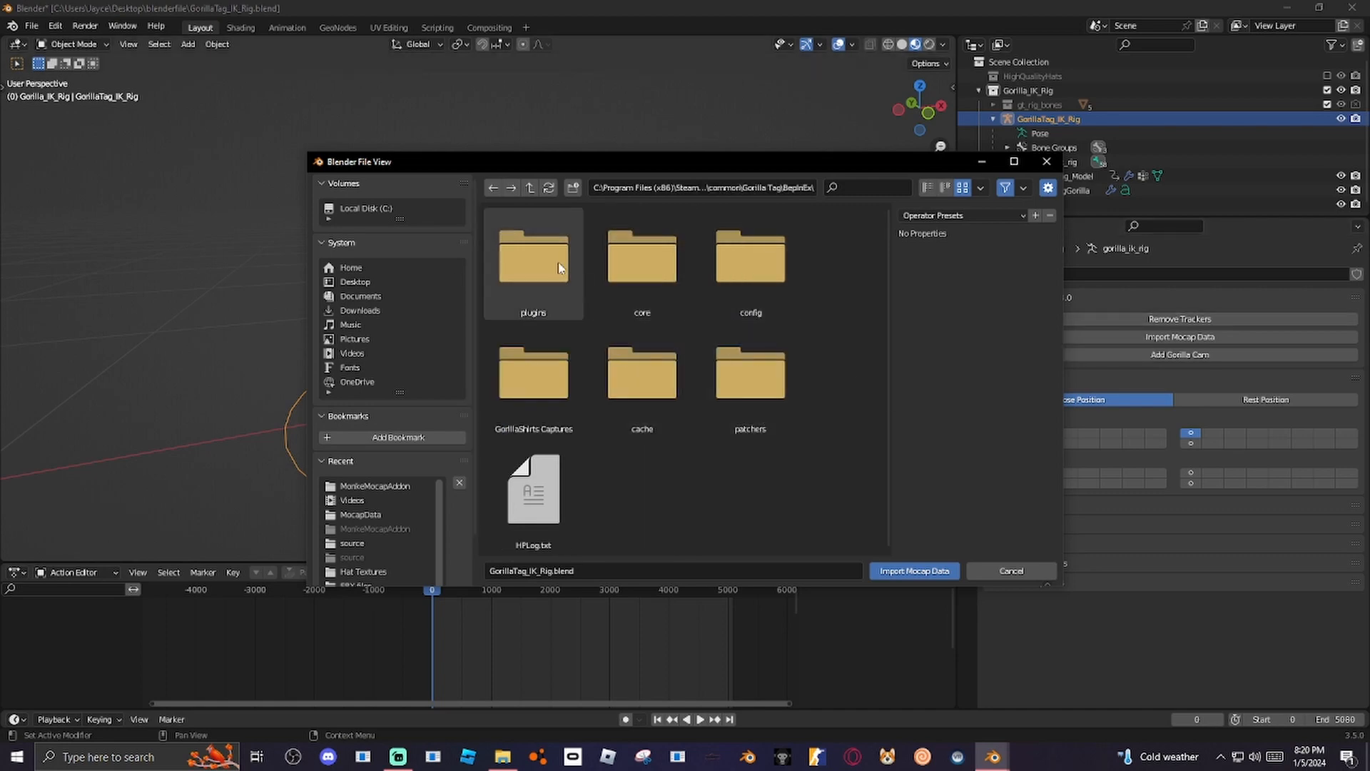
double_click(533, 256)
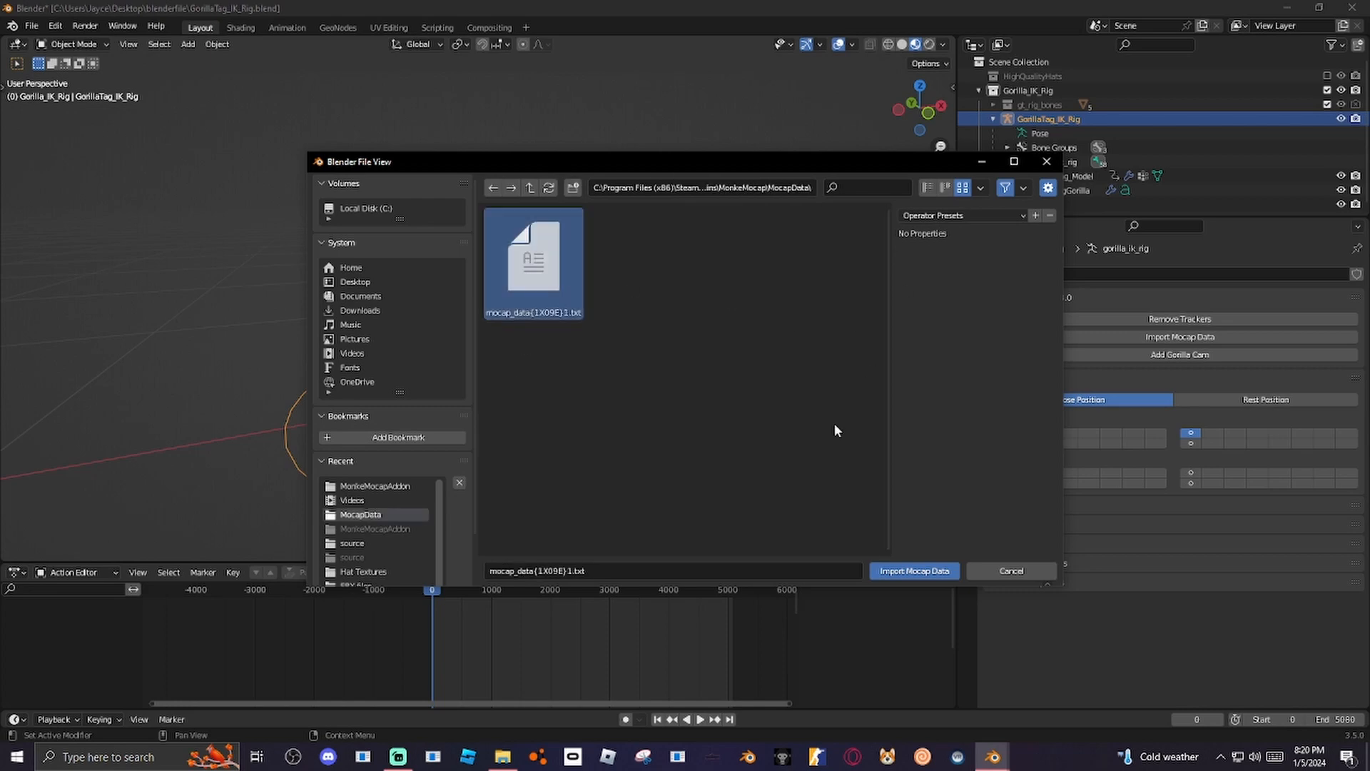
click(913, 571)
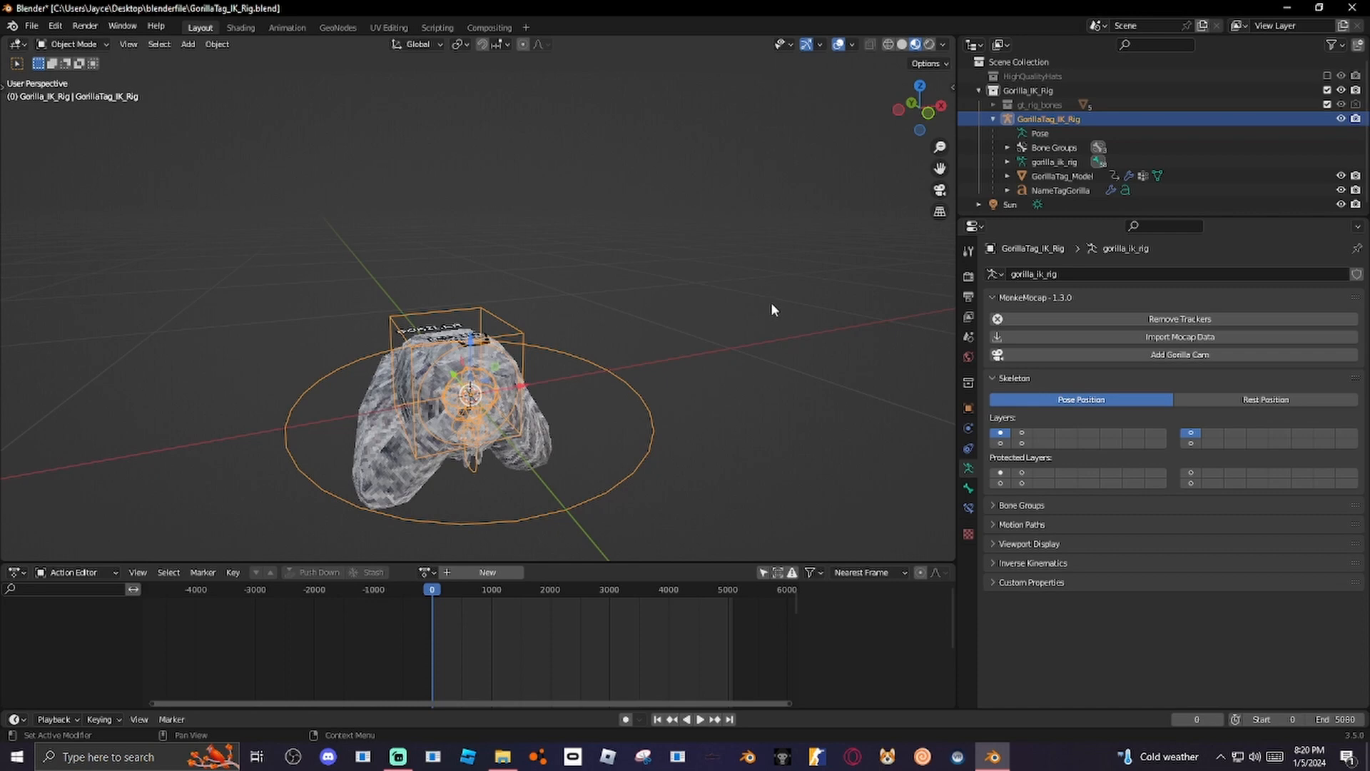
mouse_move(744, 317)
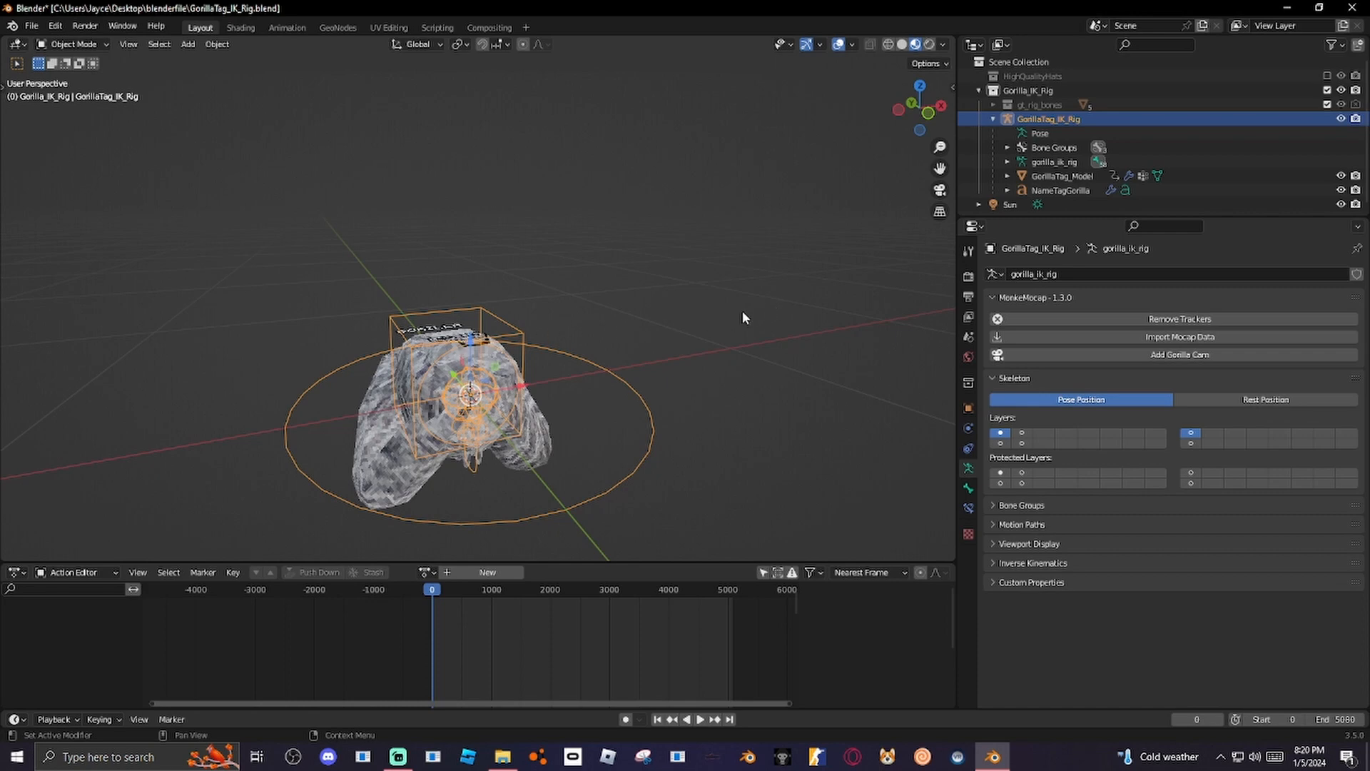
mouse_move(902, 310)
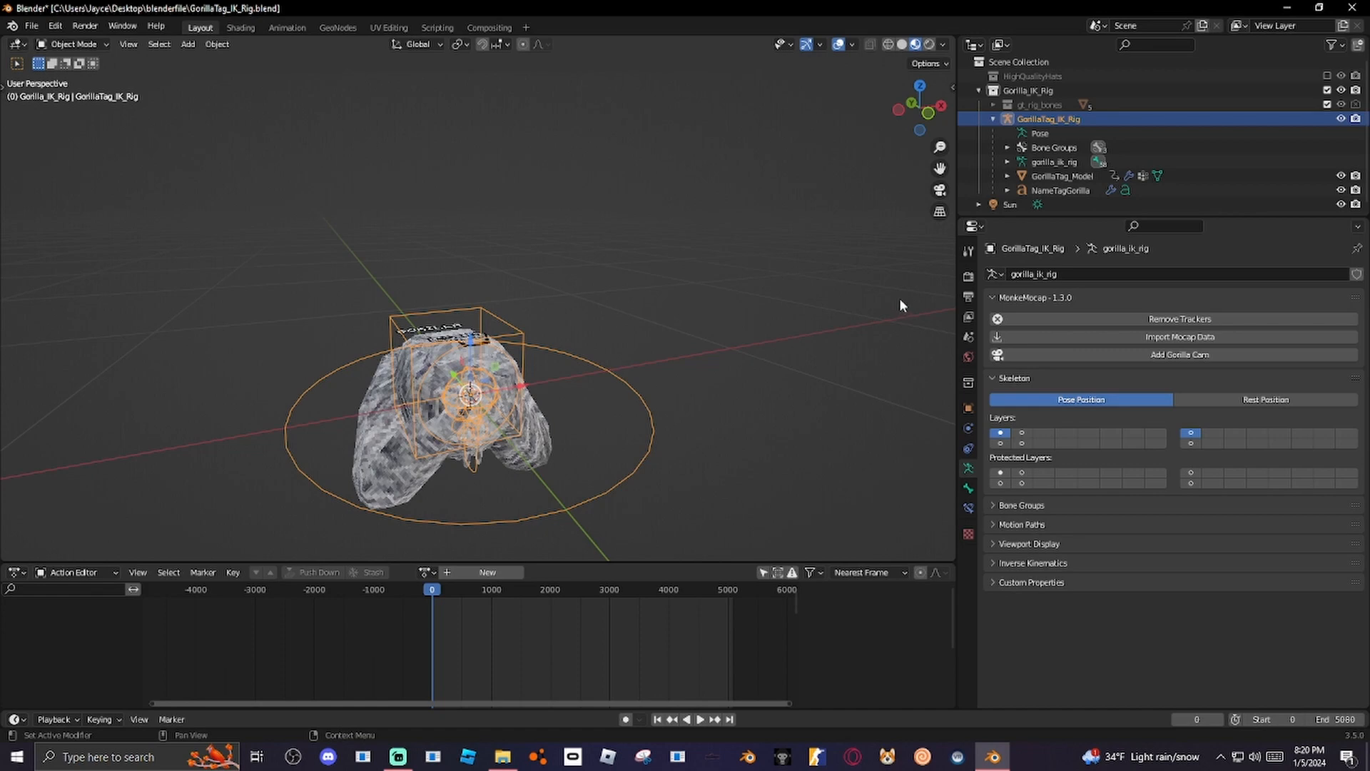
mouse_move(396, 211)
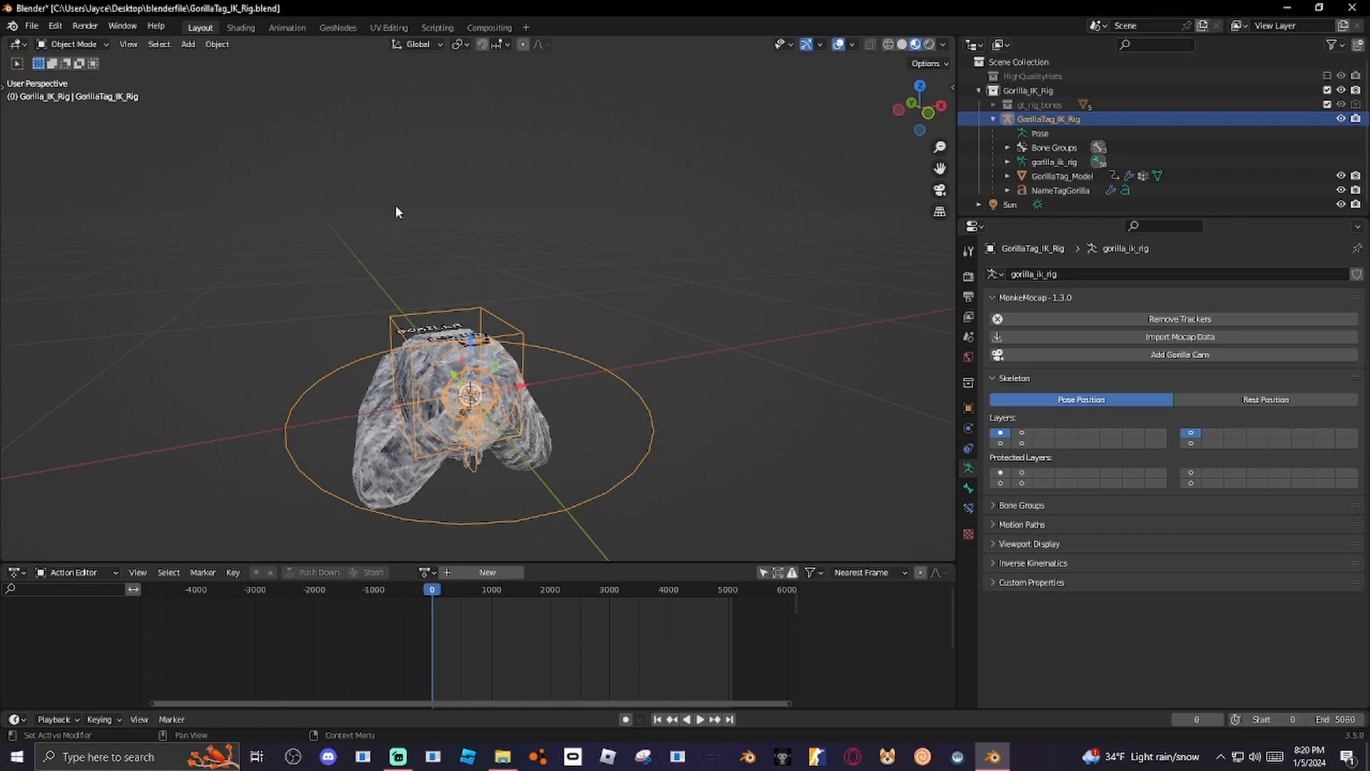
mouse_move(1068, 207)
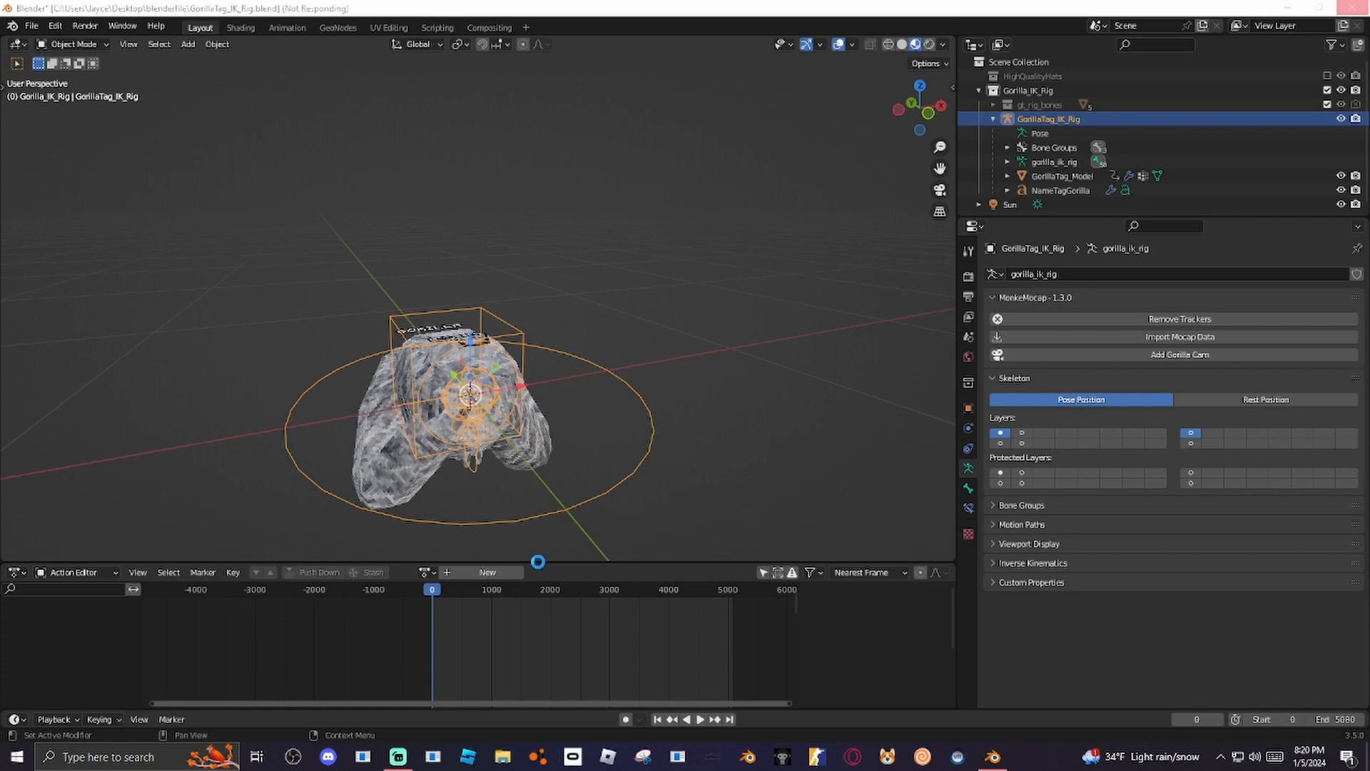
Let the mocap import finish, giving the rig a keyframed tracker action.
click(1179, 337)
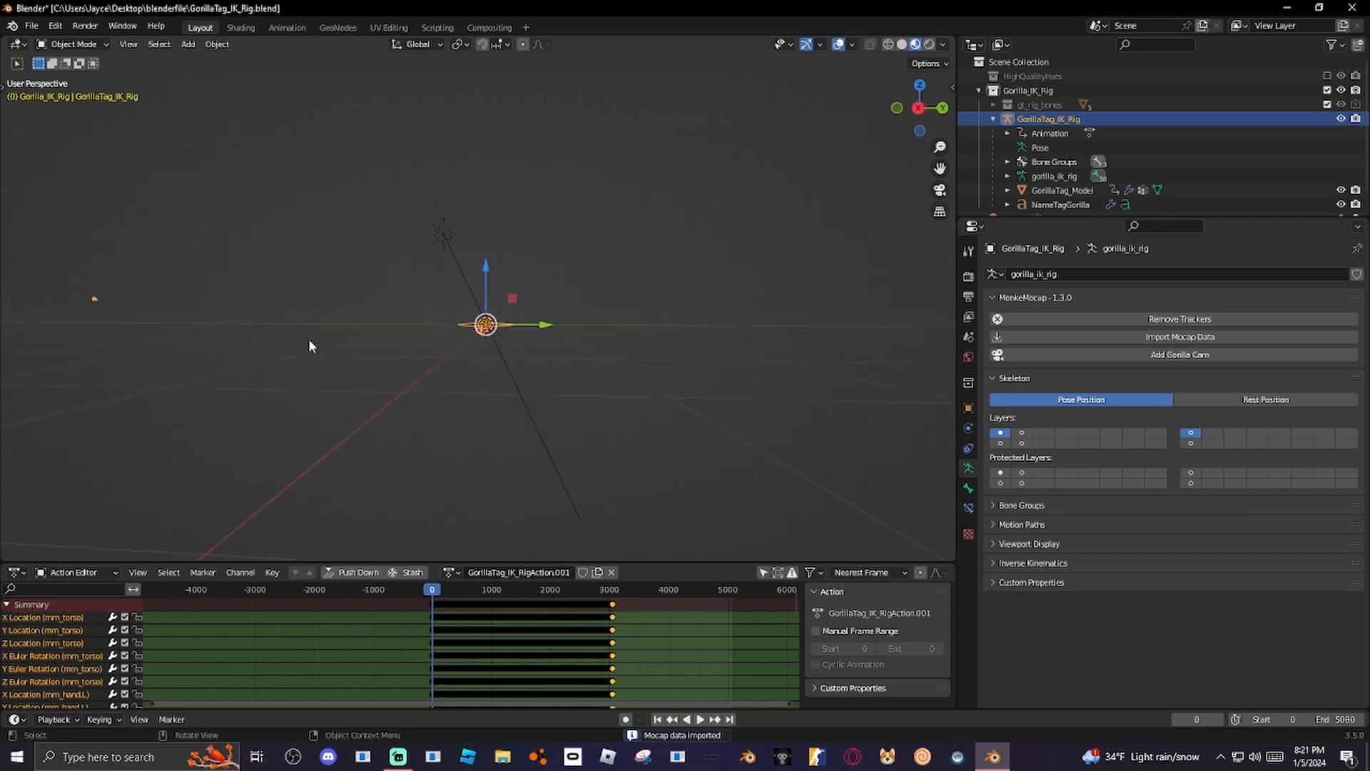
drag(308, 345, 731, 350)
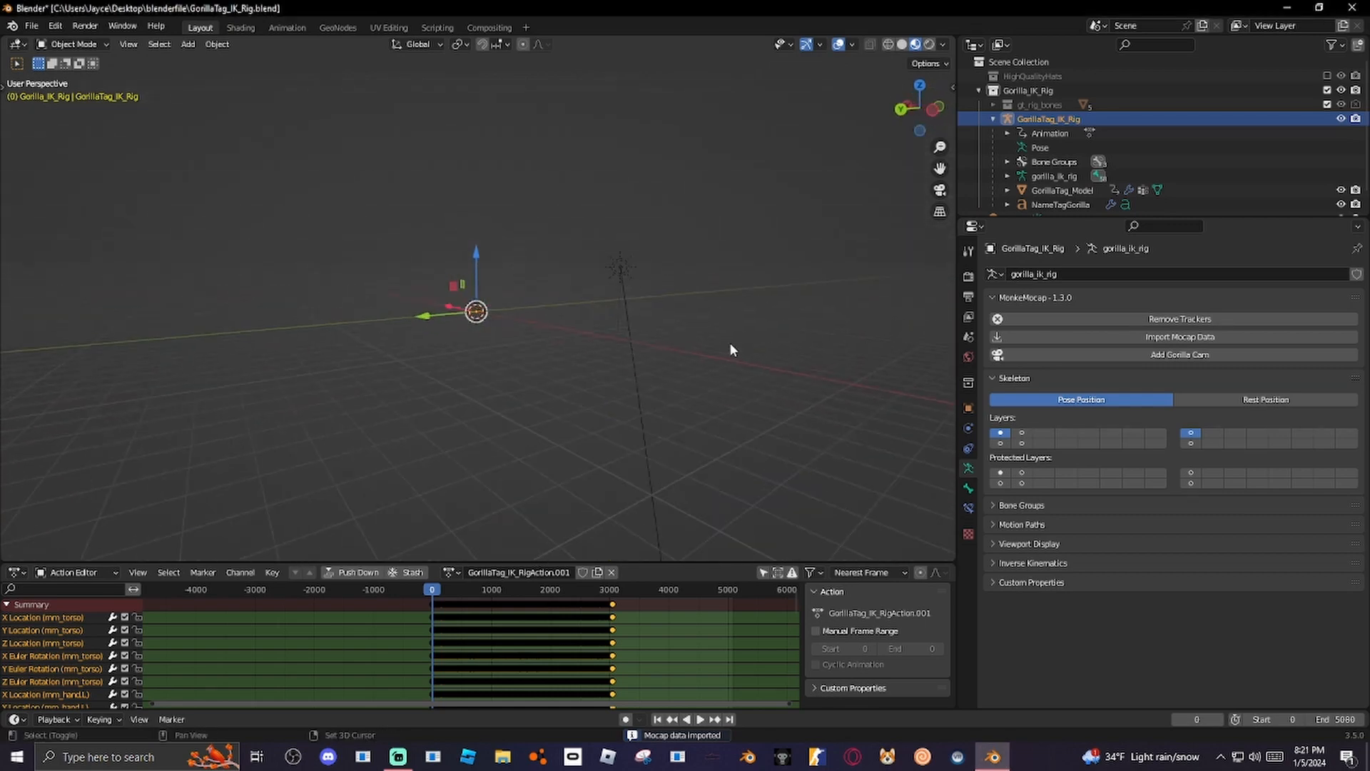
drag(732, 350, 306, 308)
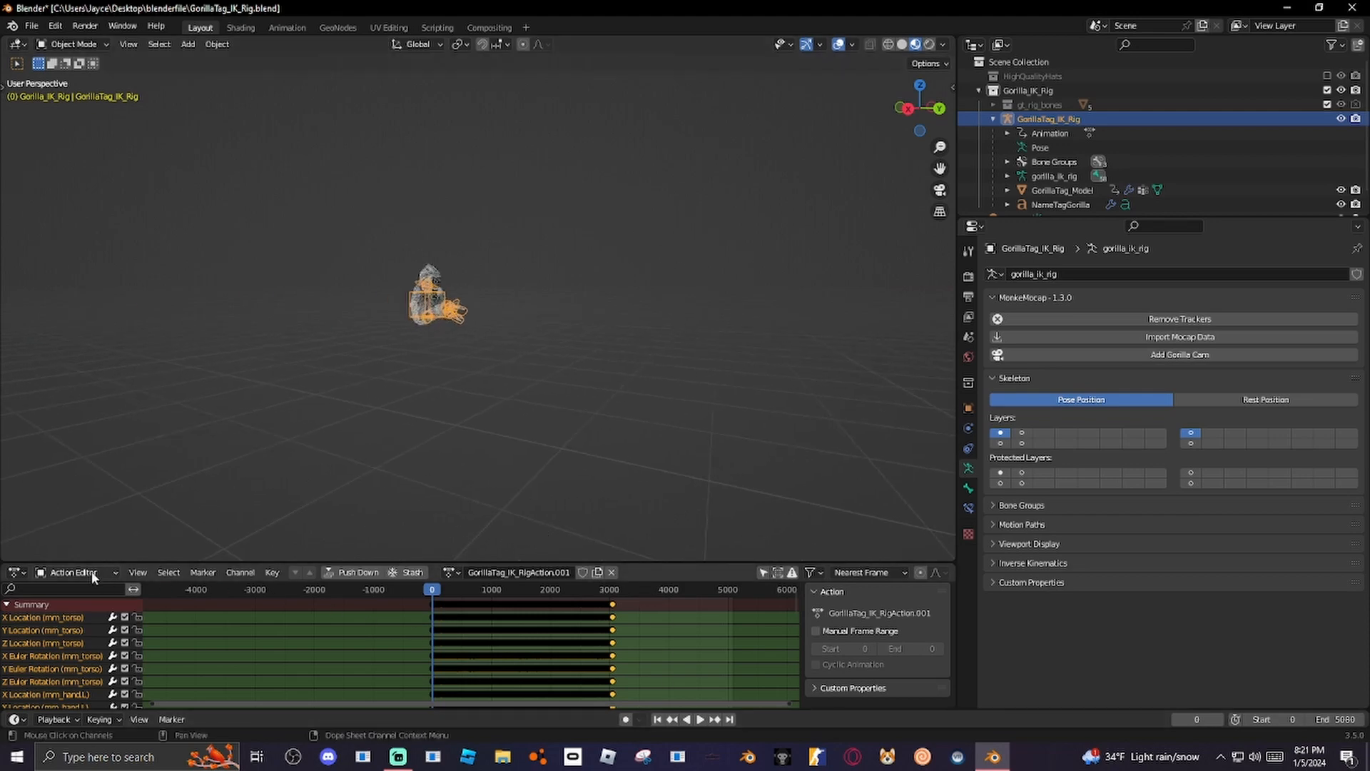
Set the scene end frame to 3190, preview playback and return the playhead to frame 0.
click(15, 572)
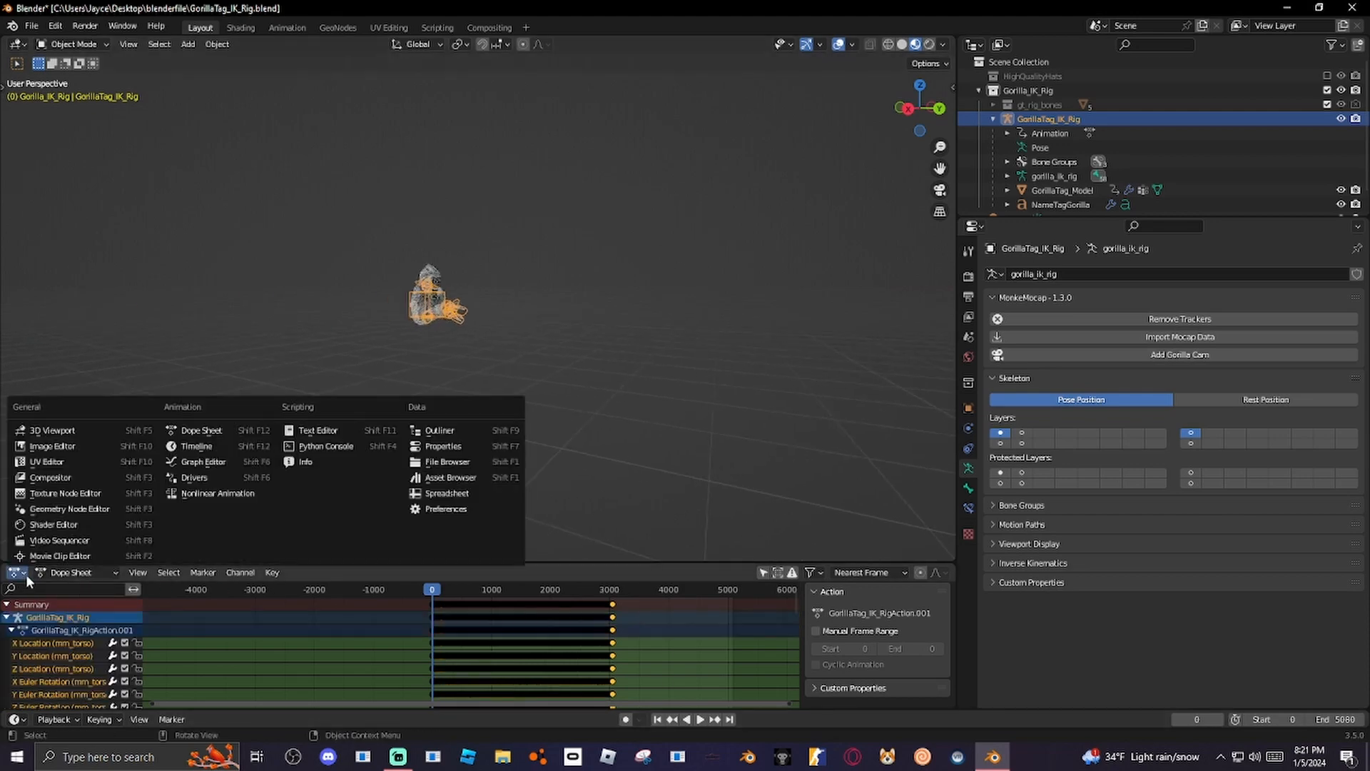
mouse_move(203, 461)
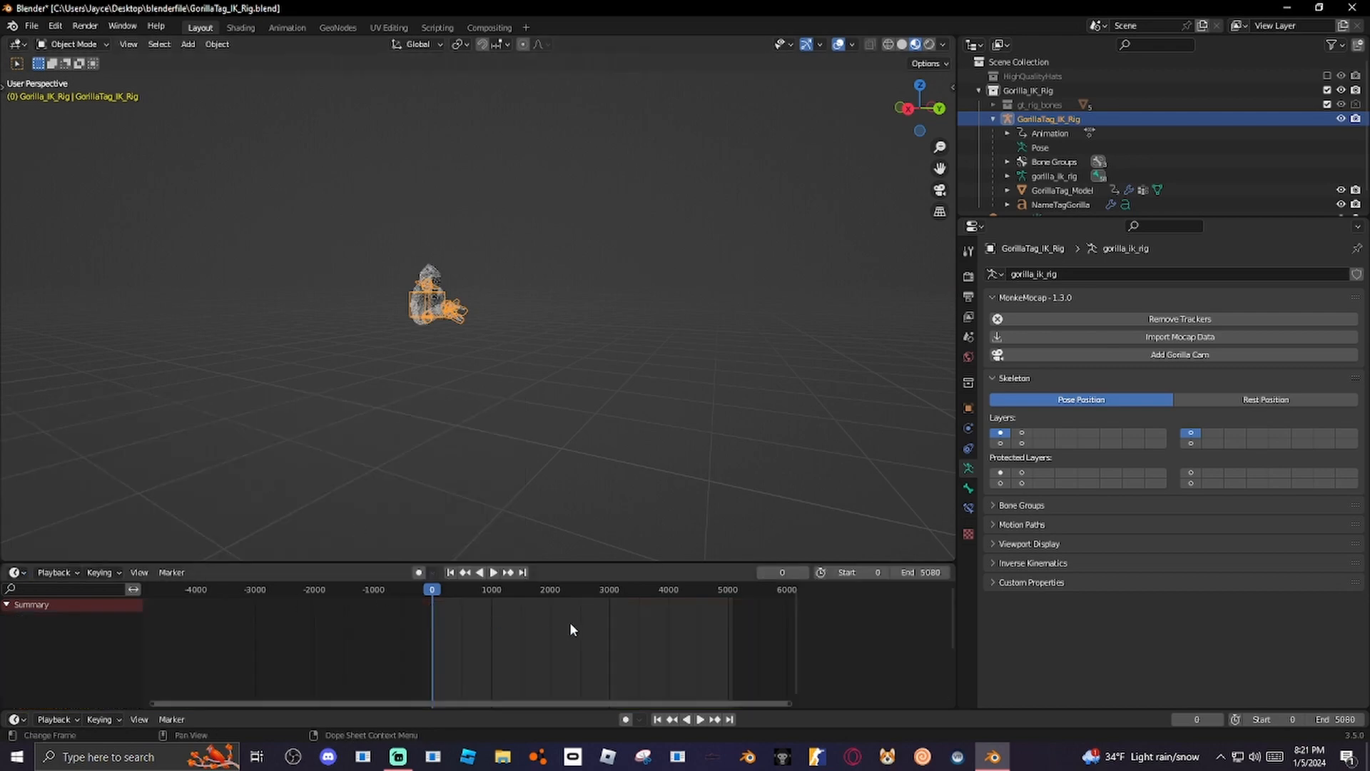
click(492, 571)
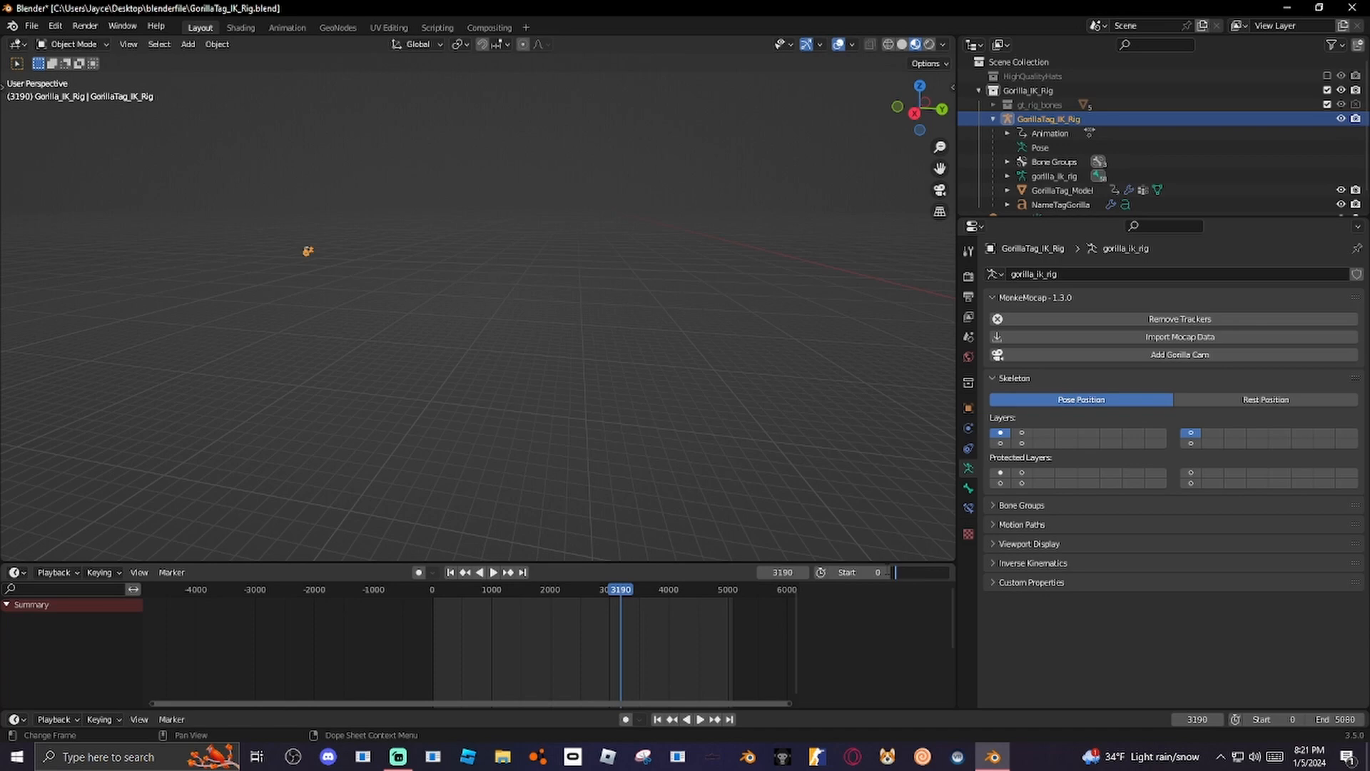
click(922, 571)
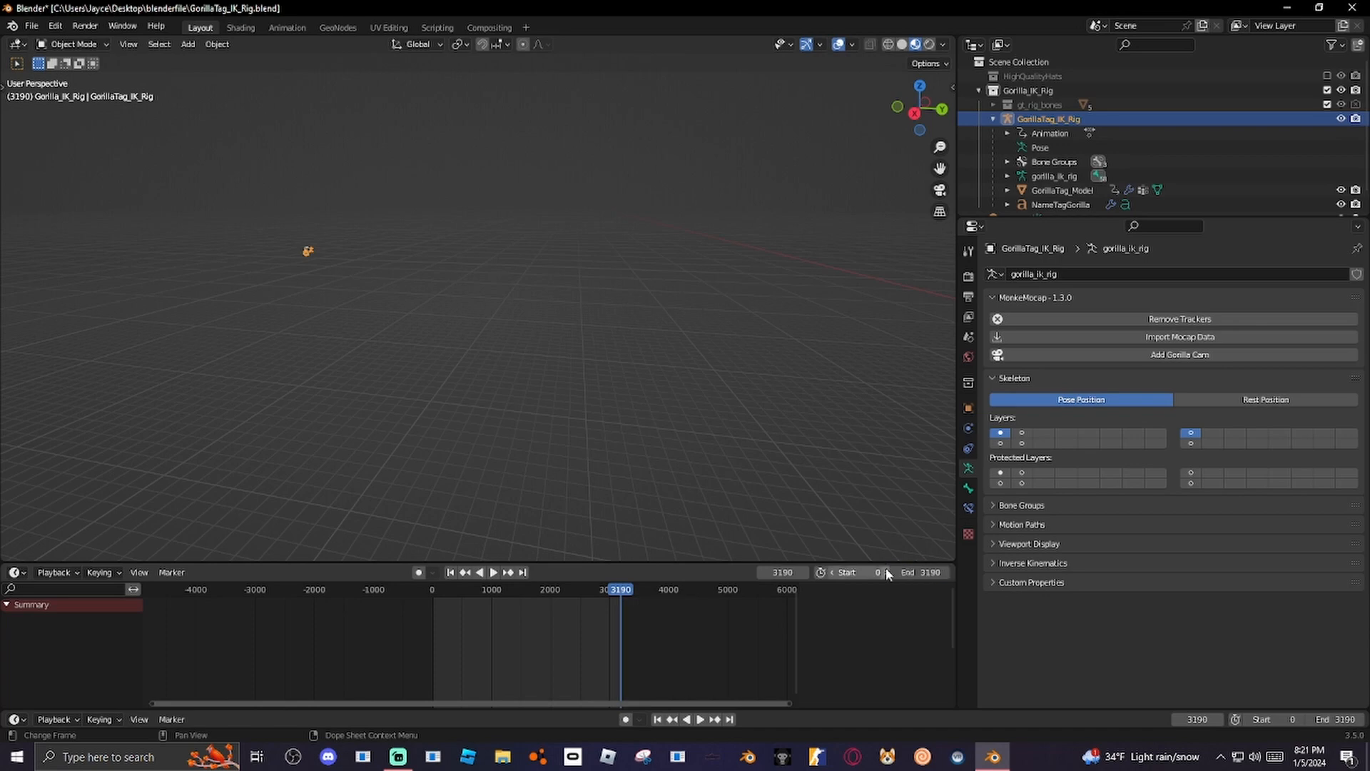
click(492, 573)
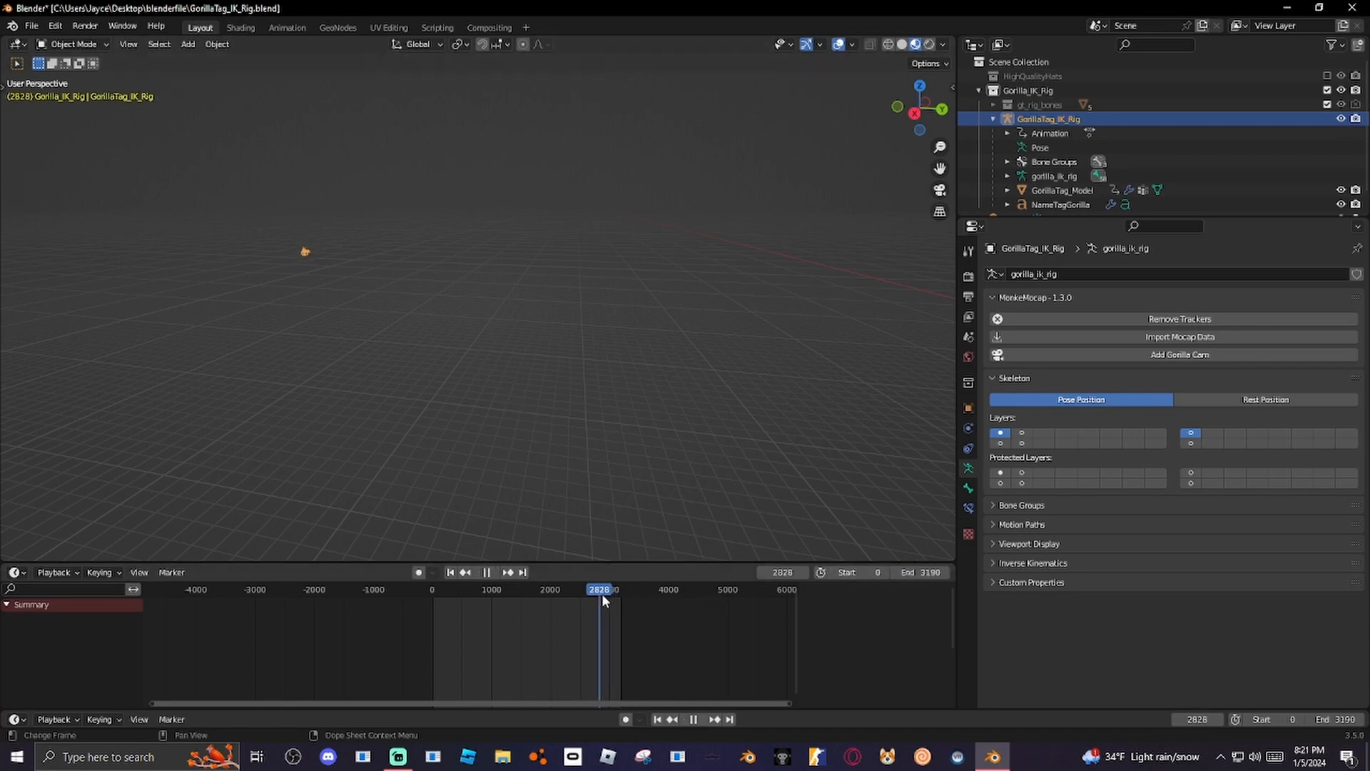
click(431, 590)
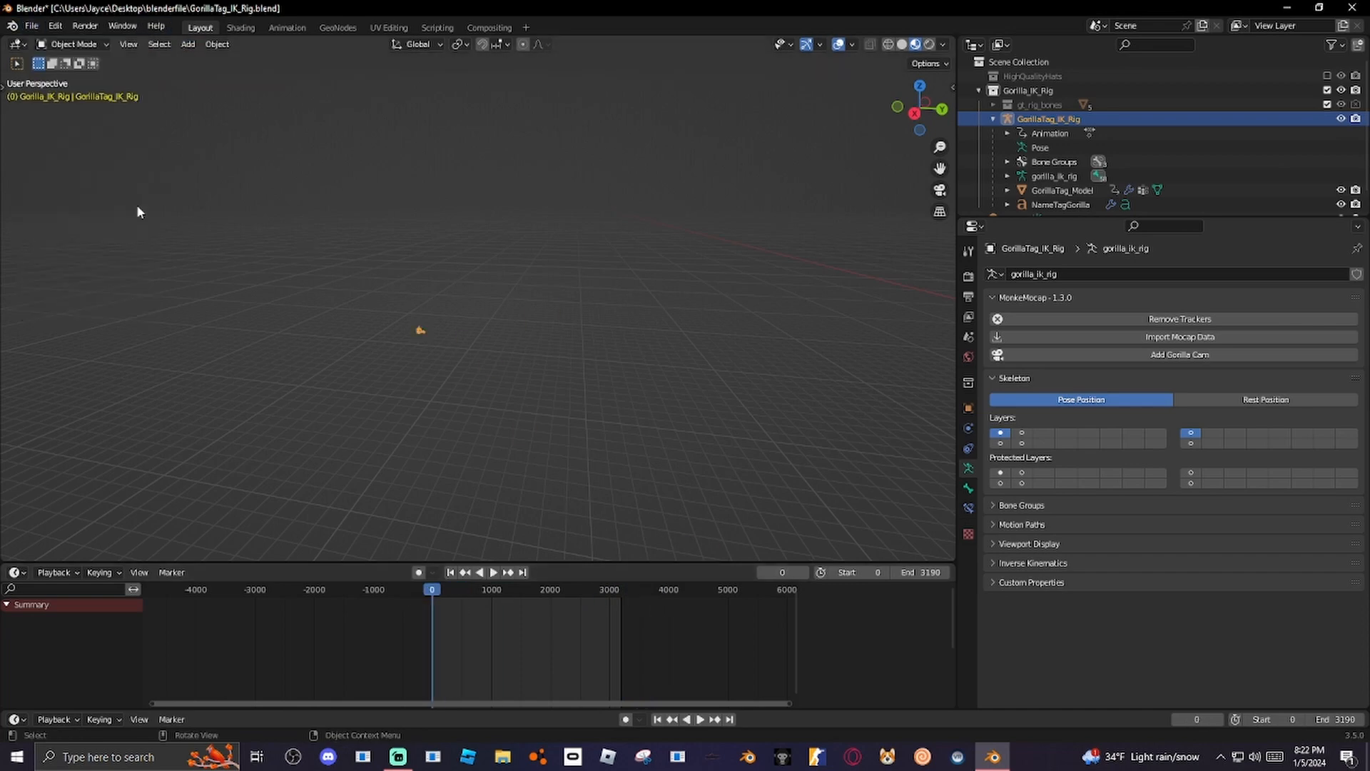
Append from Downloads, entering the GorillaTag_Holiday2023 folder toward its blend collections.
click(30, 26)
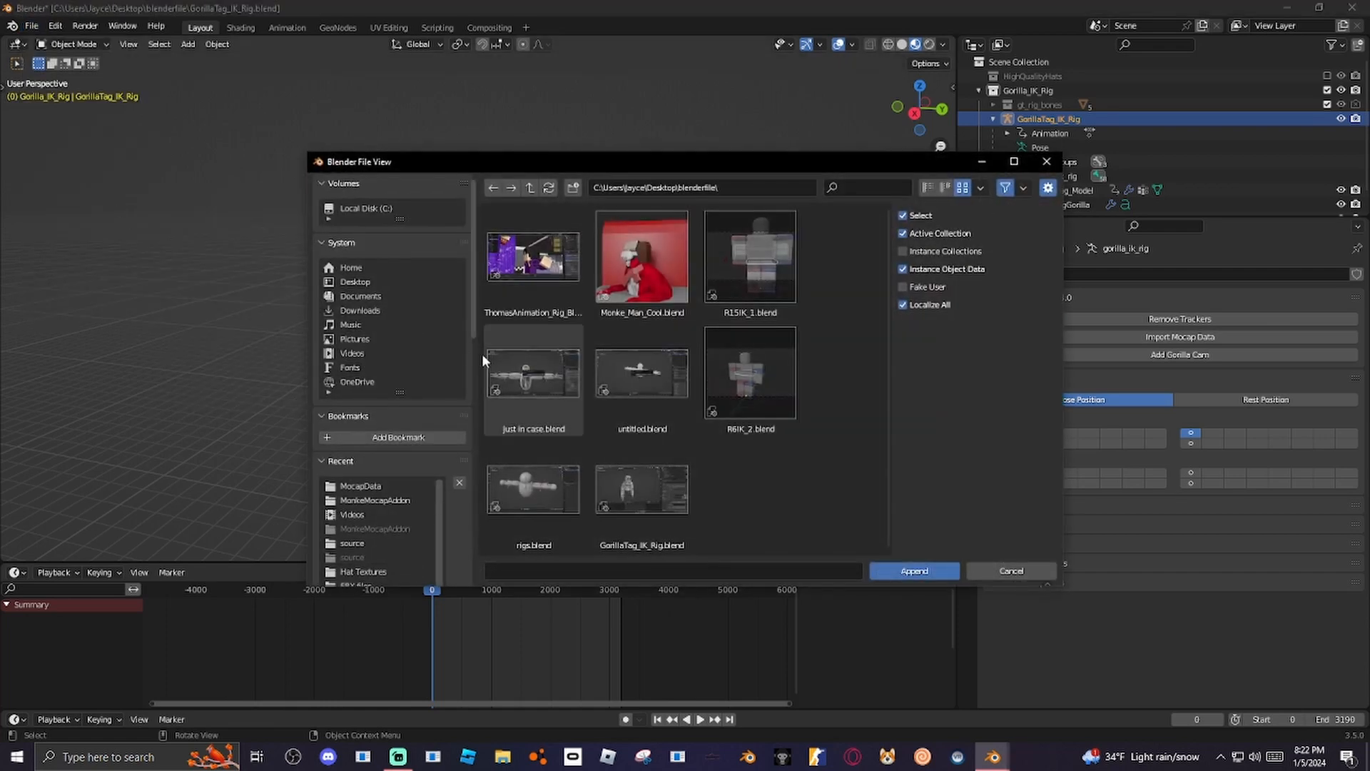
click(359, 310)
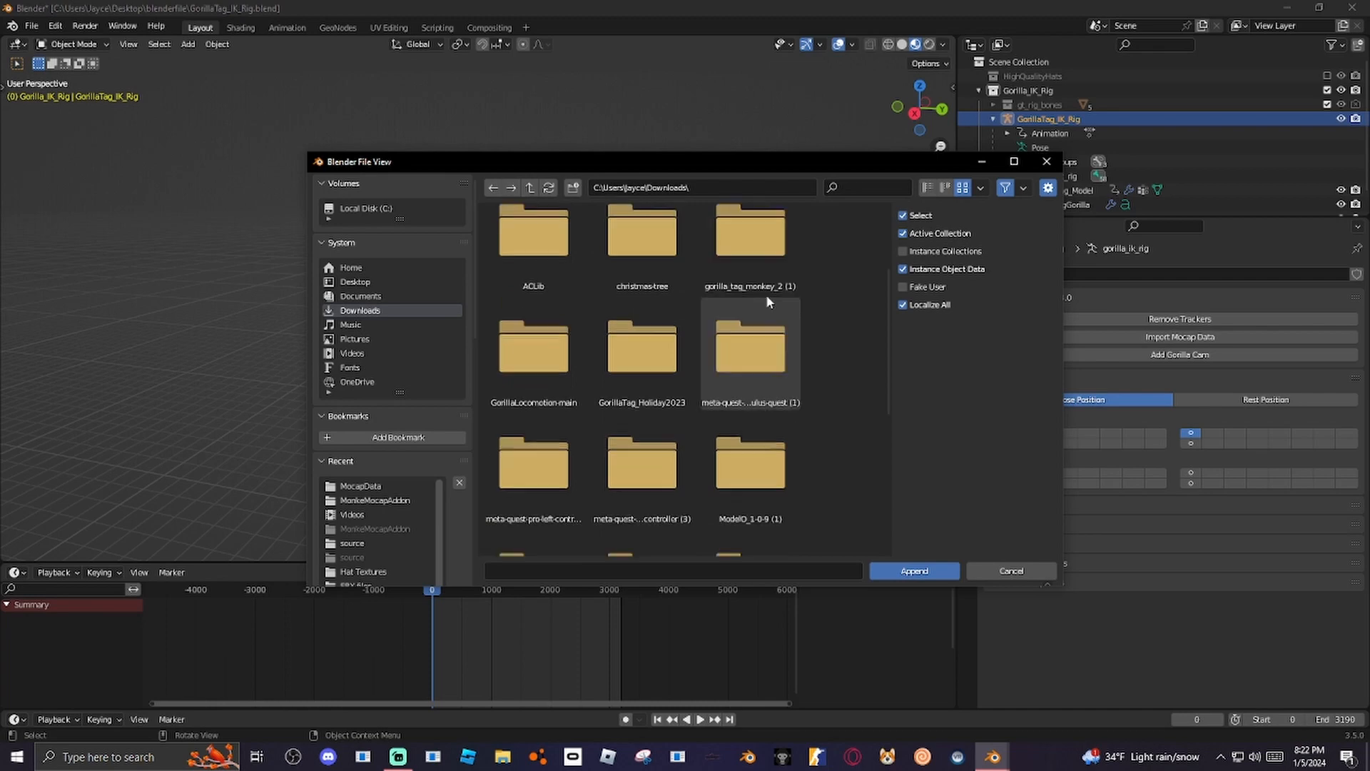
scroll(down, 3)
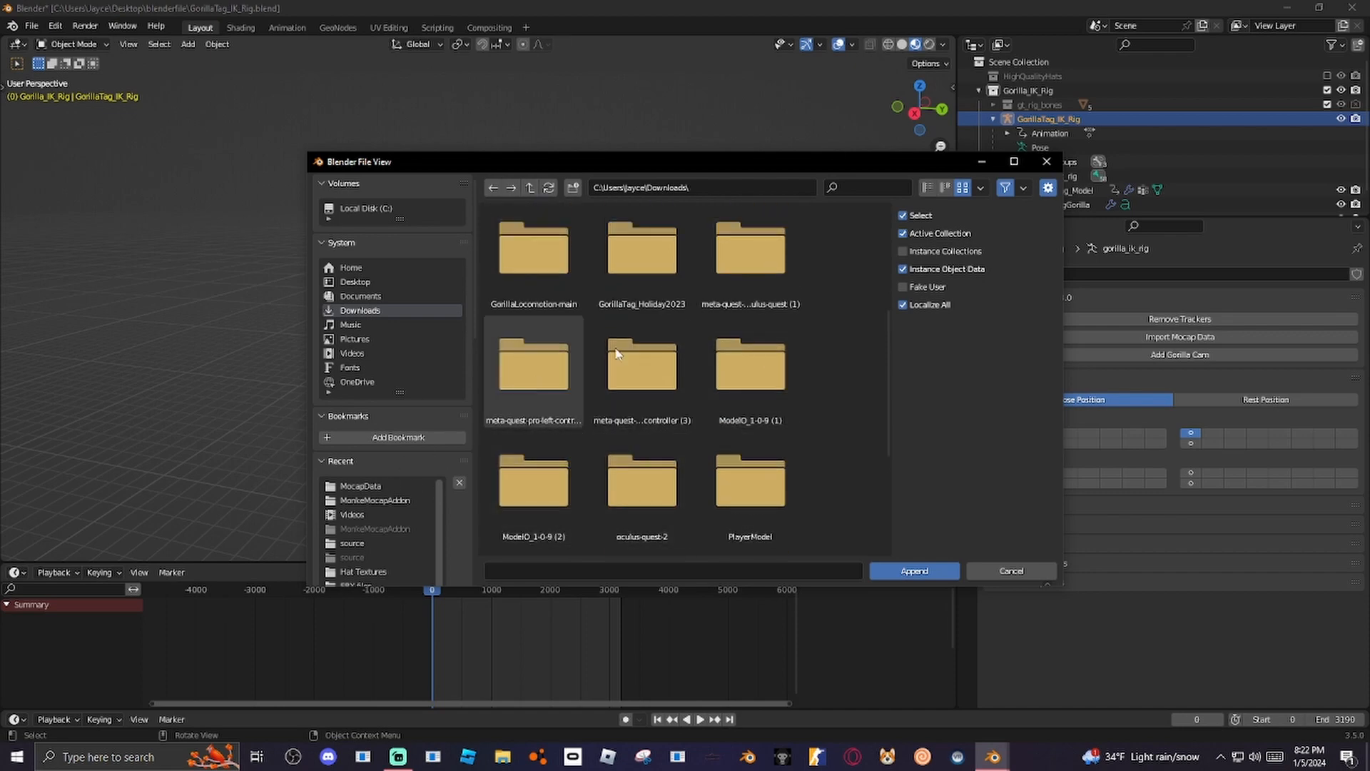
click(641, 255)
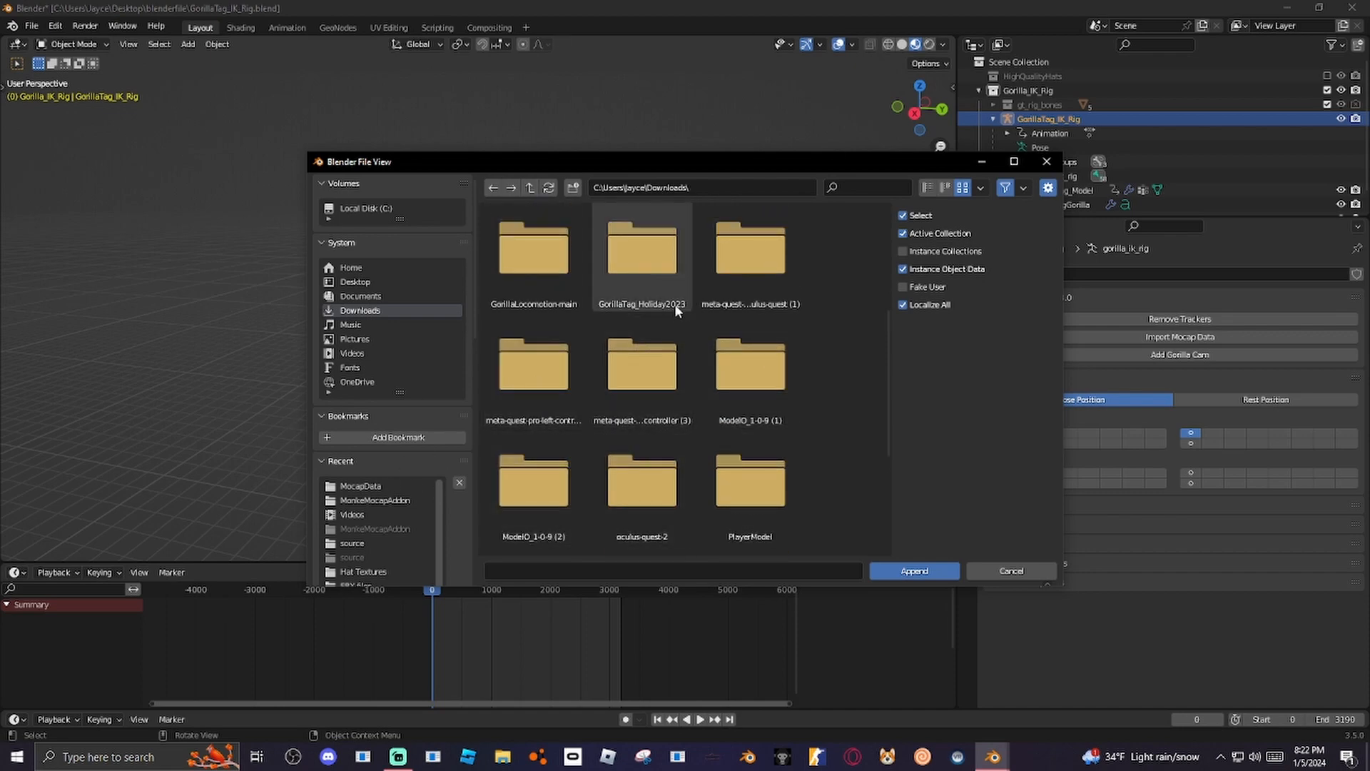
mouse_move(656, 292)
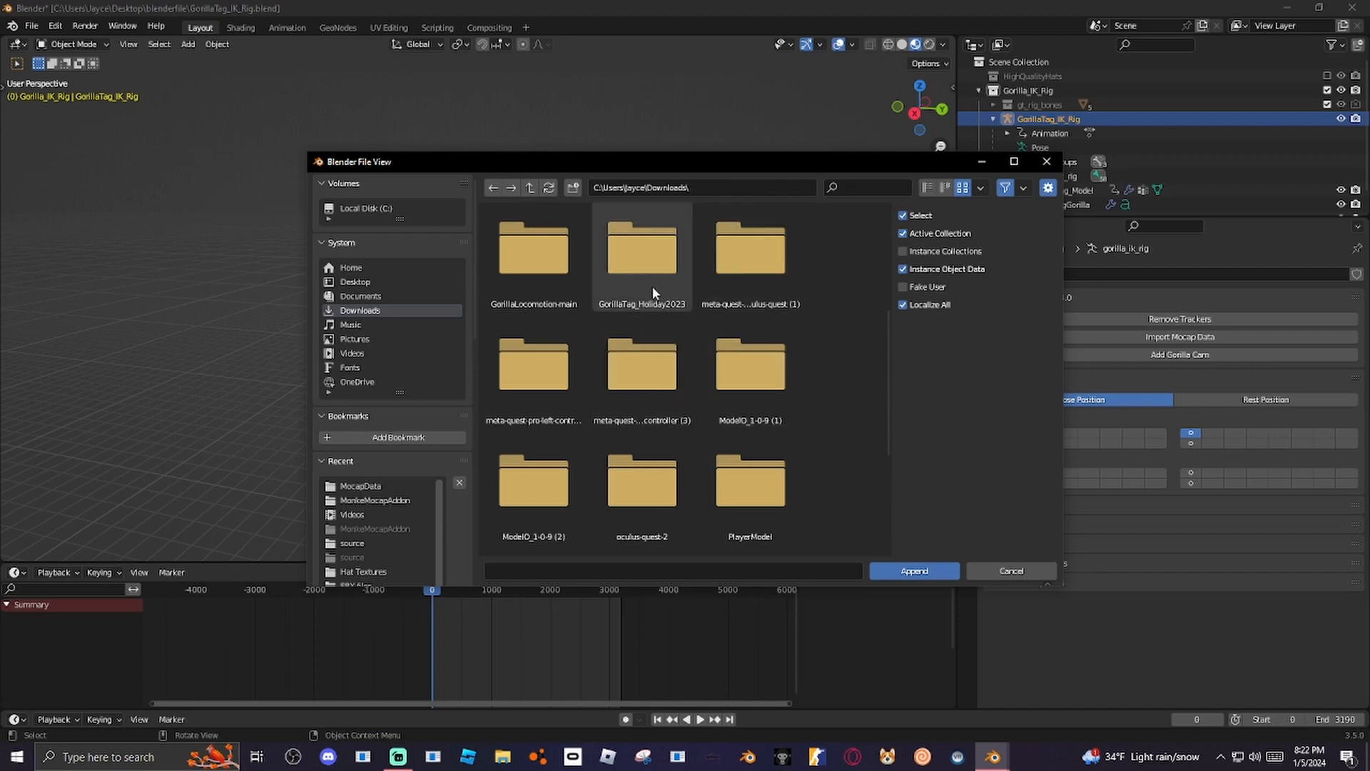
double_click(641, 249)
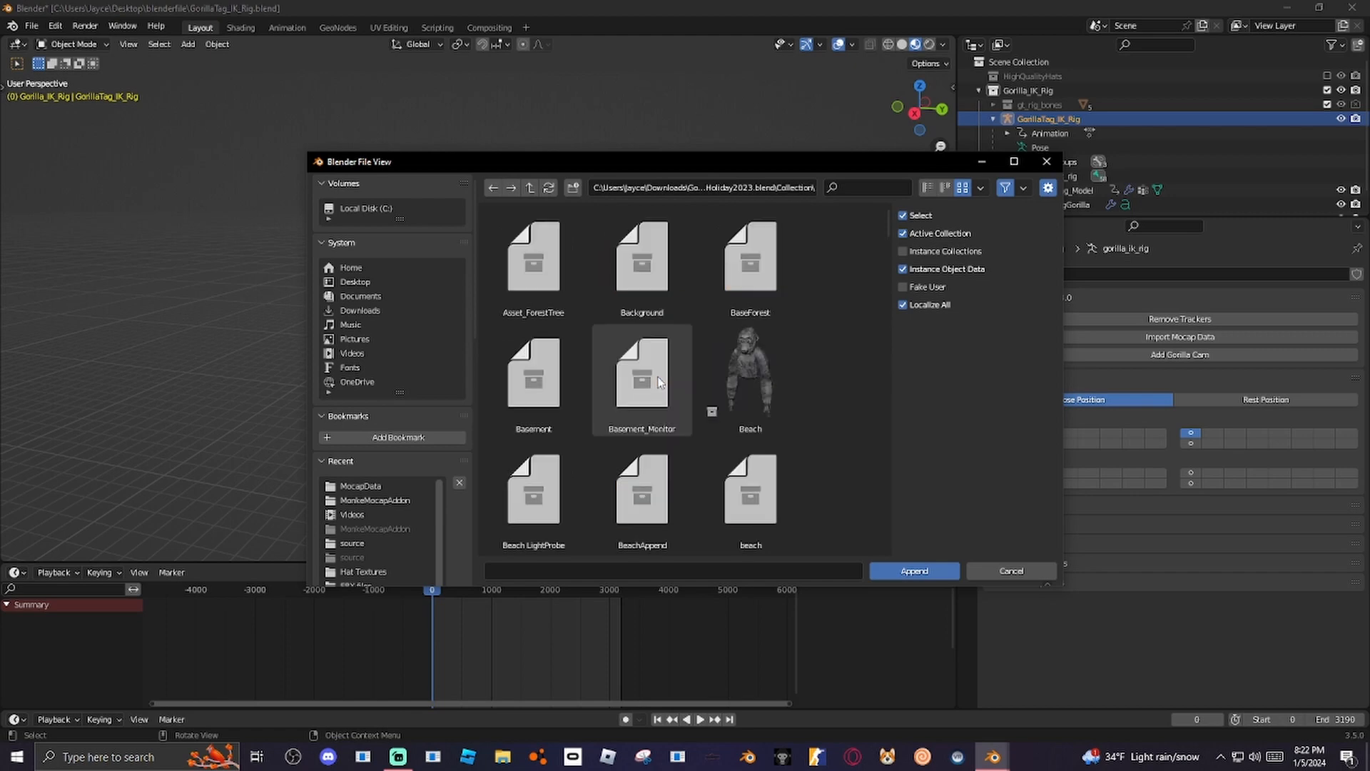
Filter the holiday file's Collection list by 'forest' and browse the matches.
click(749, 256)
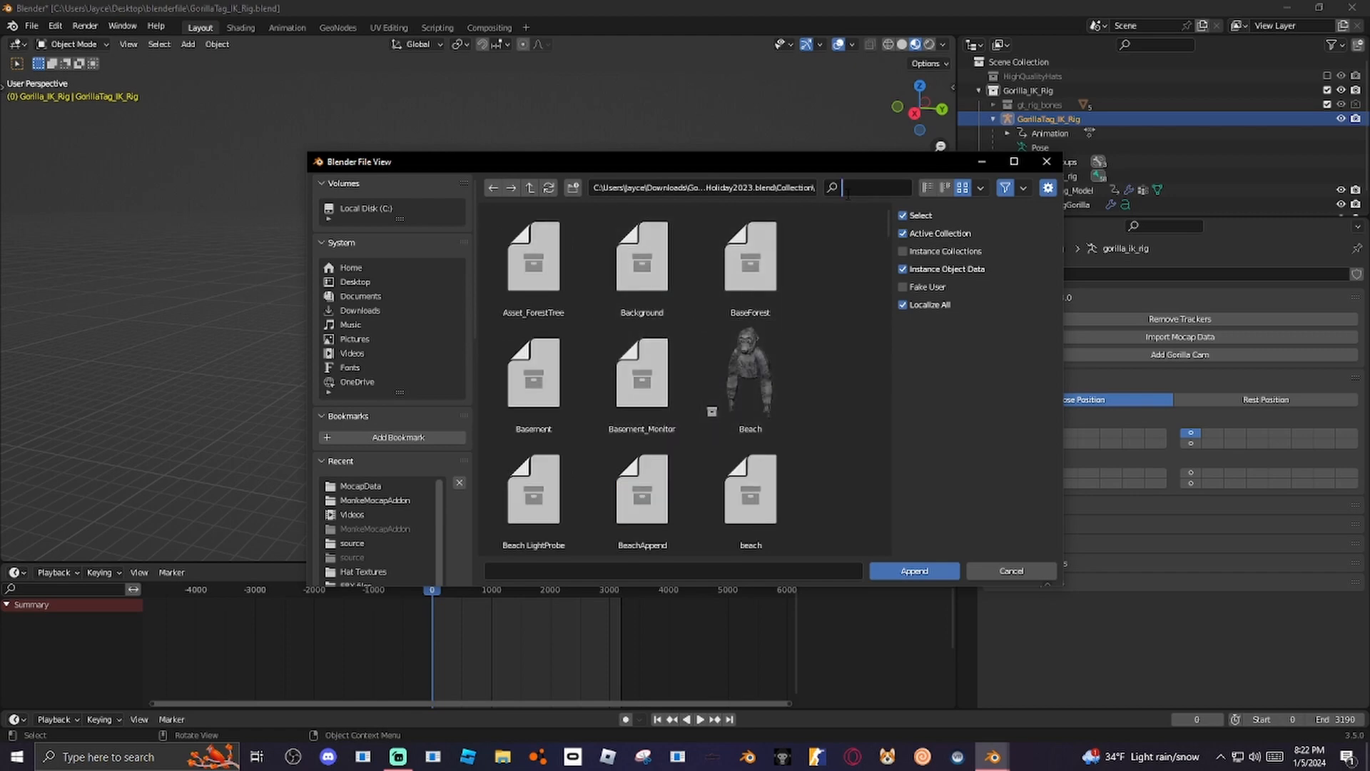
text(forest)
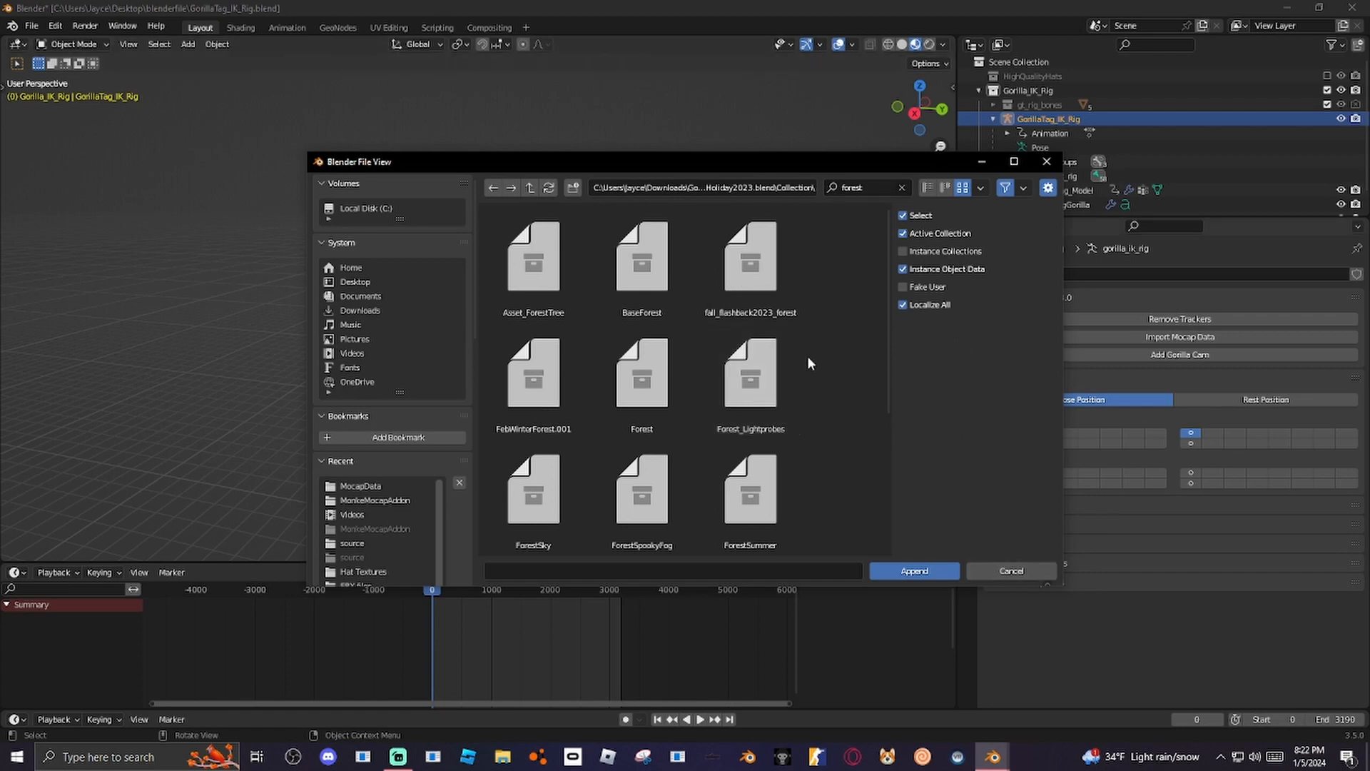
scroll(down, 3)
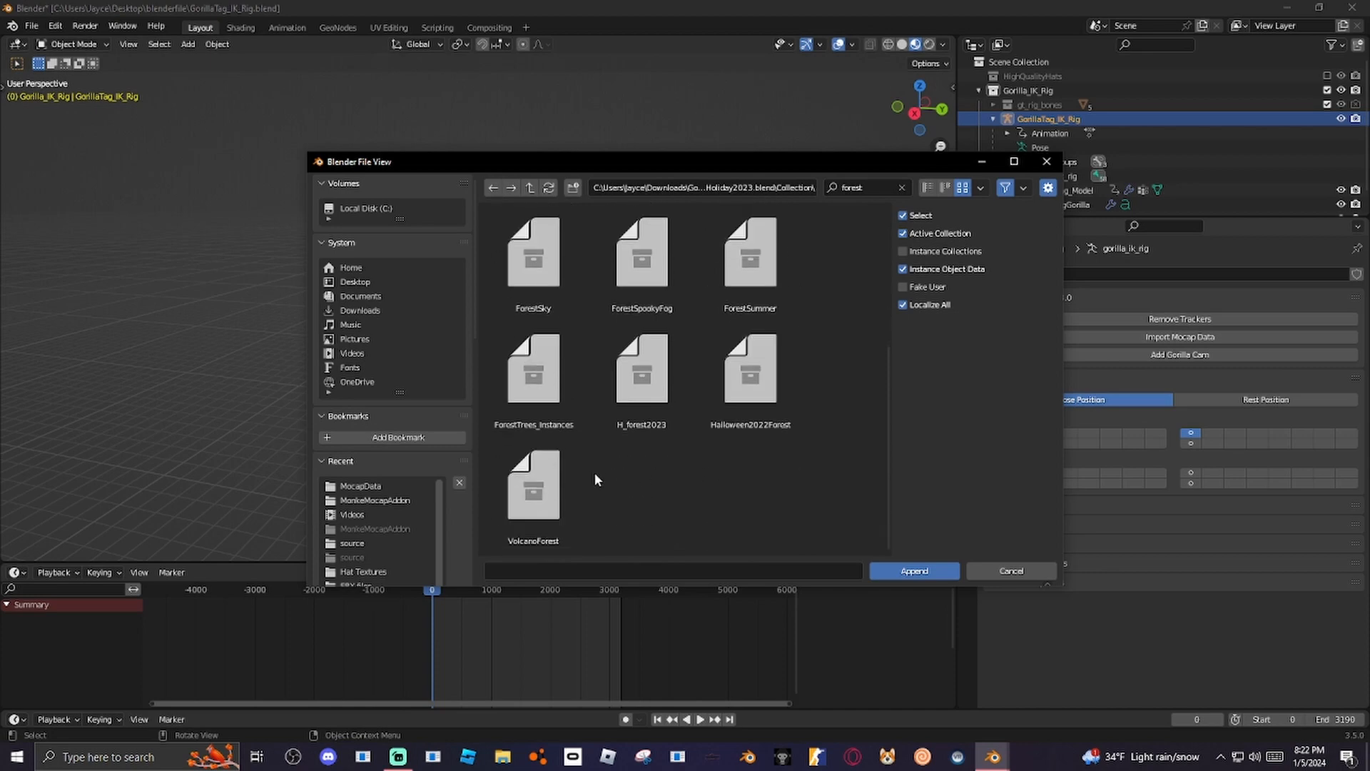
click(748, 258)
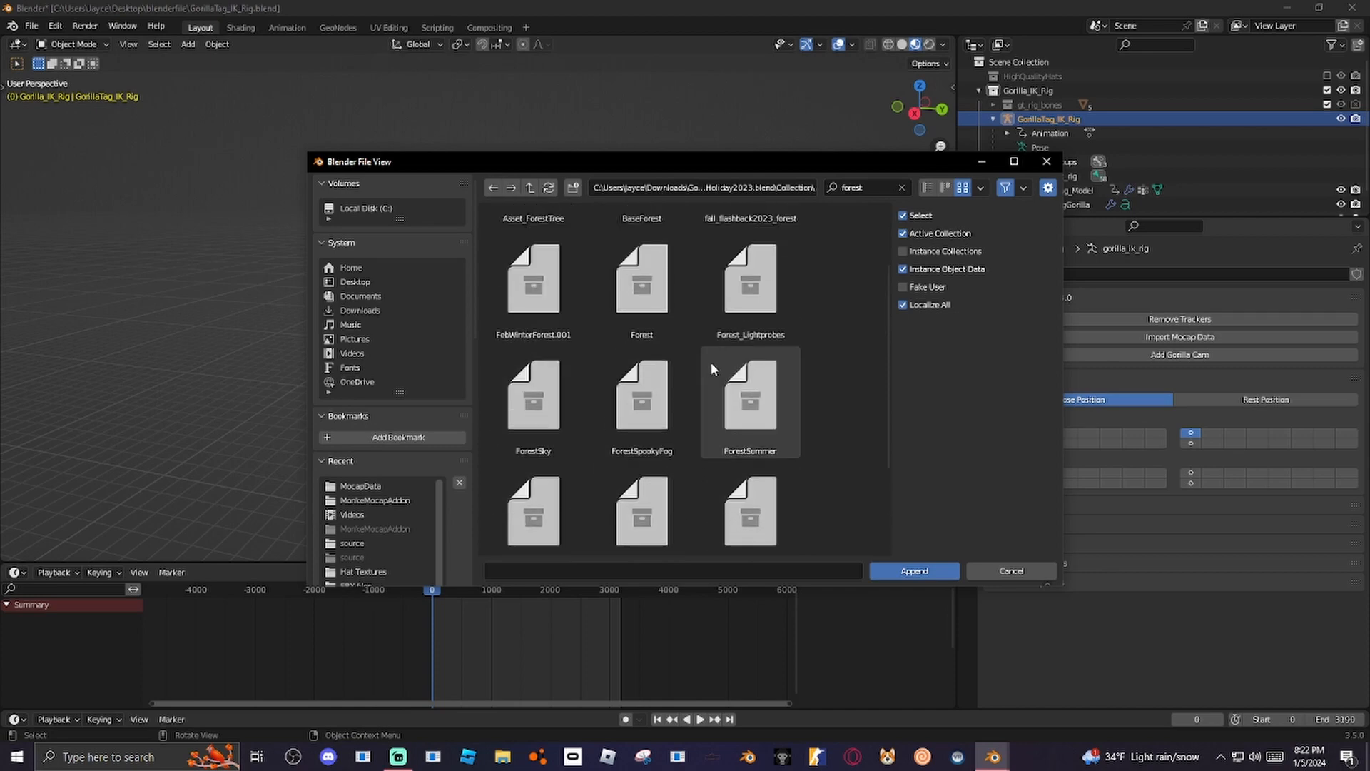
scroll(down, 3)
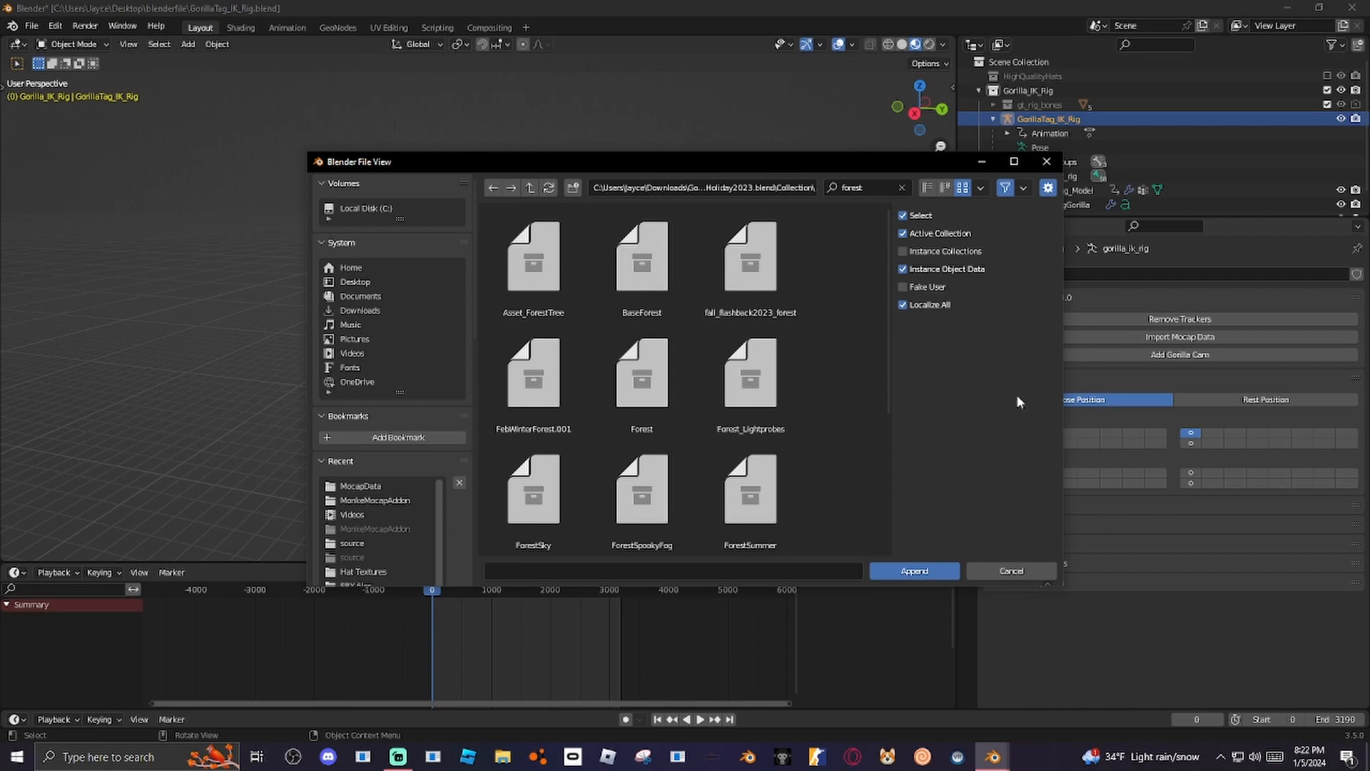
Select the FebWinterForest.001 collection and append it into the scene.
click(533, 371)
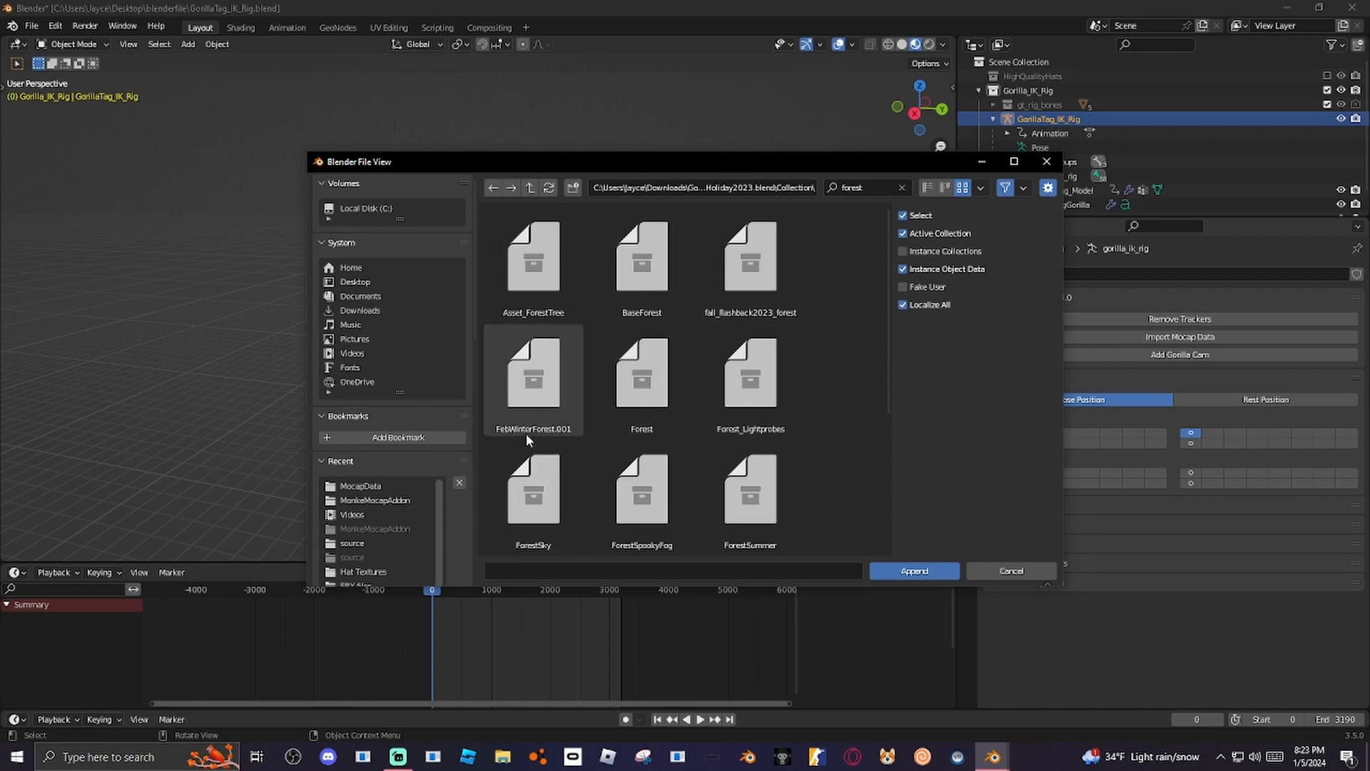
click(533, 376)
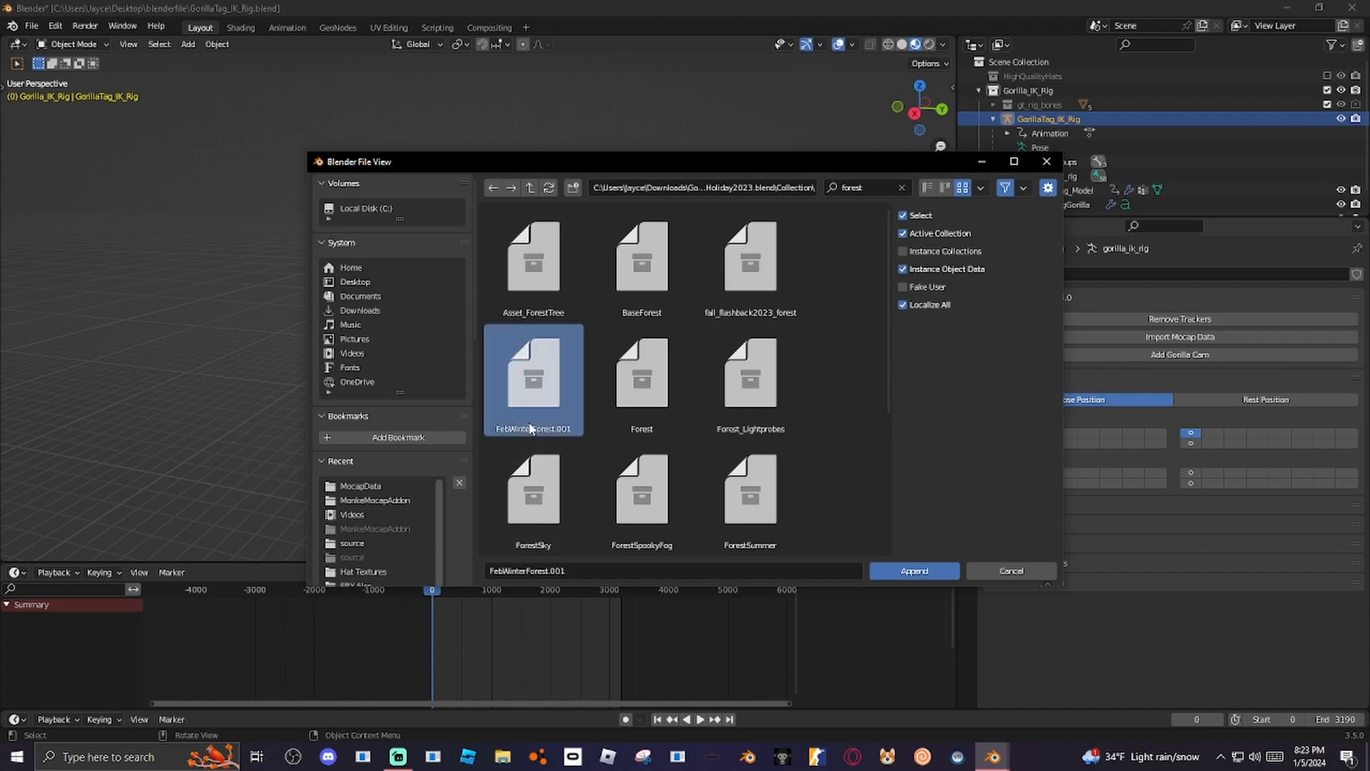
click(912, 570)
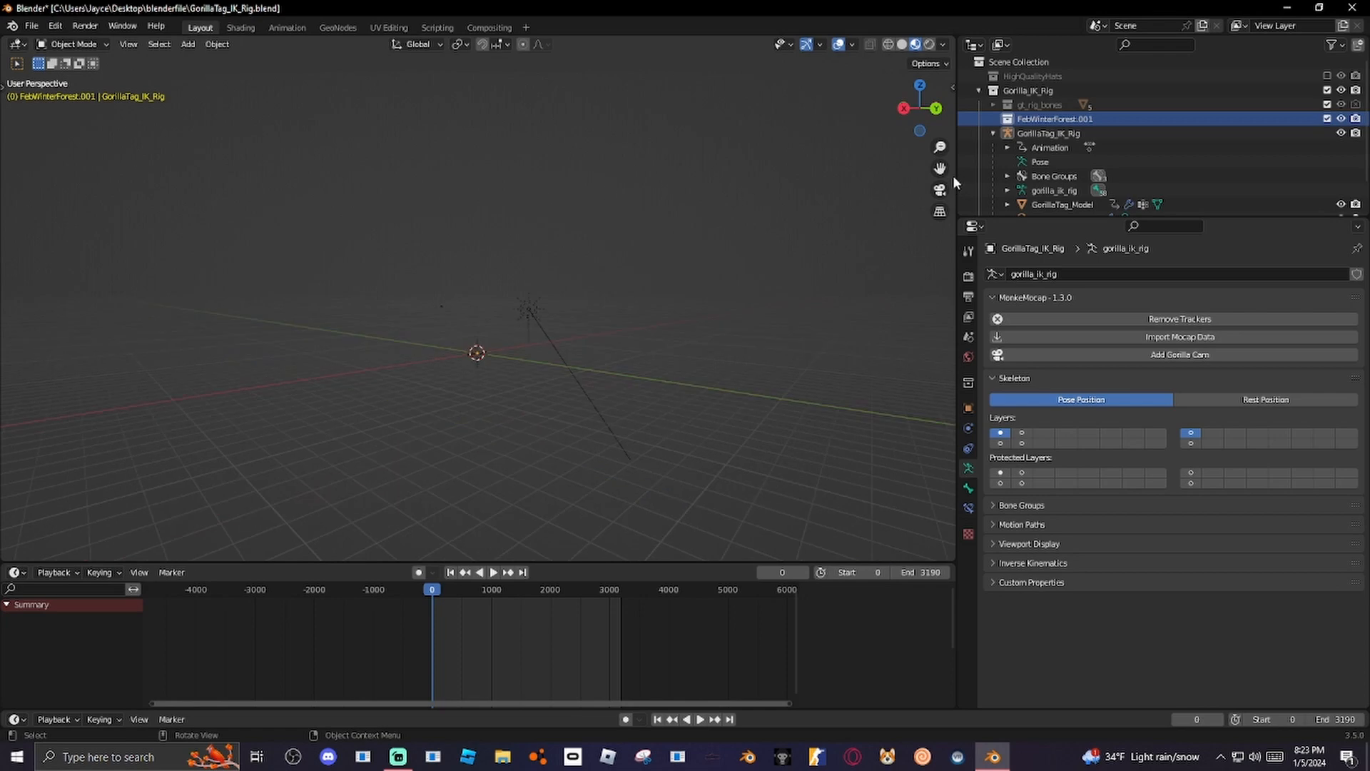
Remove the appended collection and bring the snowy forest map in through the File menu.
right_click(1053, 118)
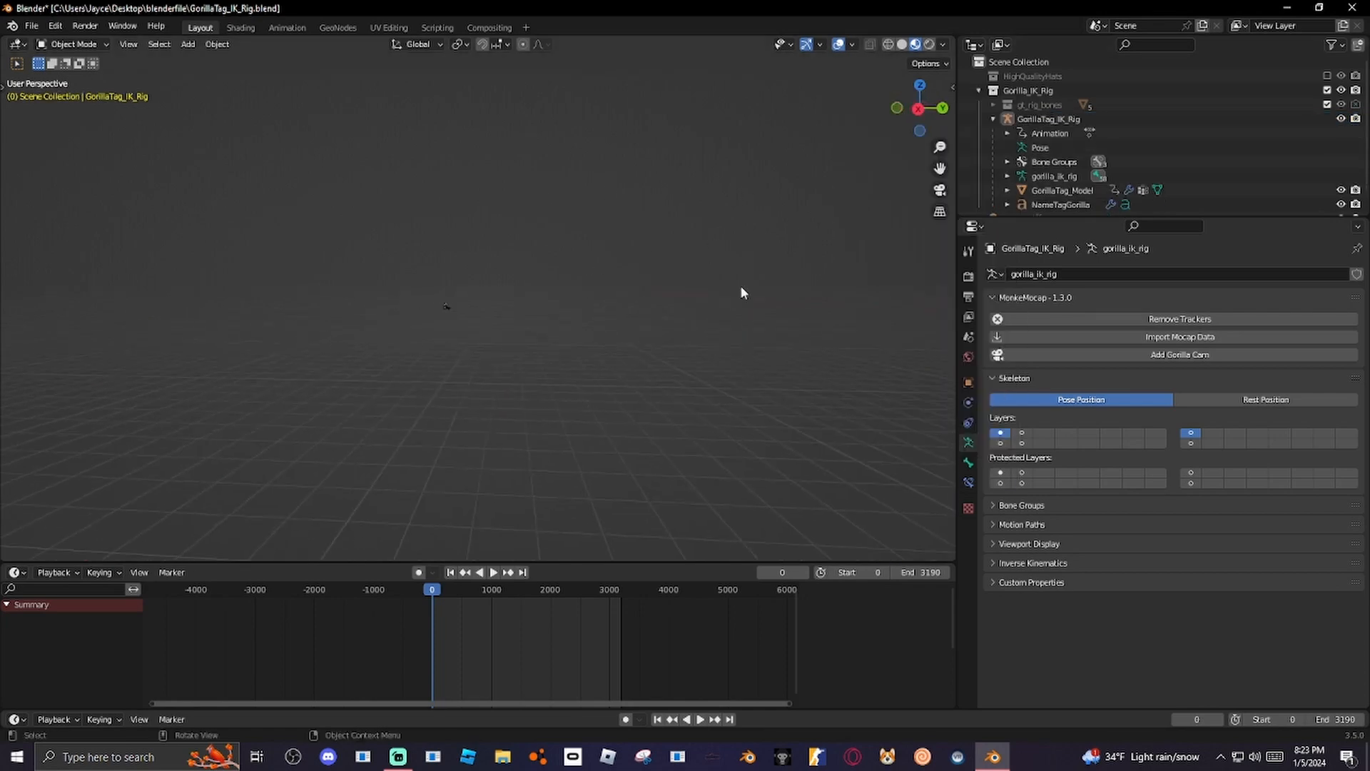
click(31, 25)
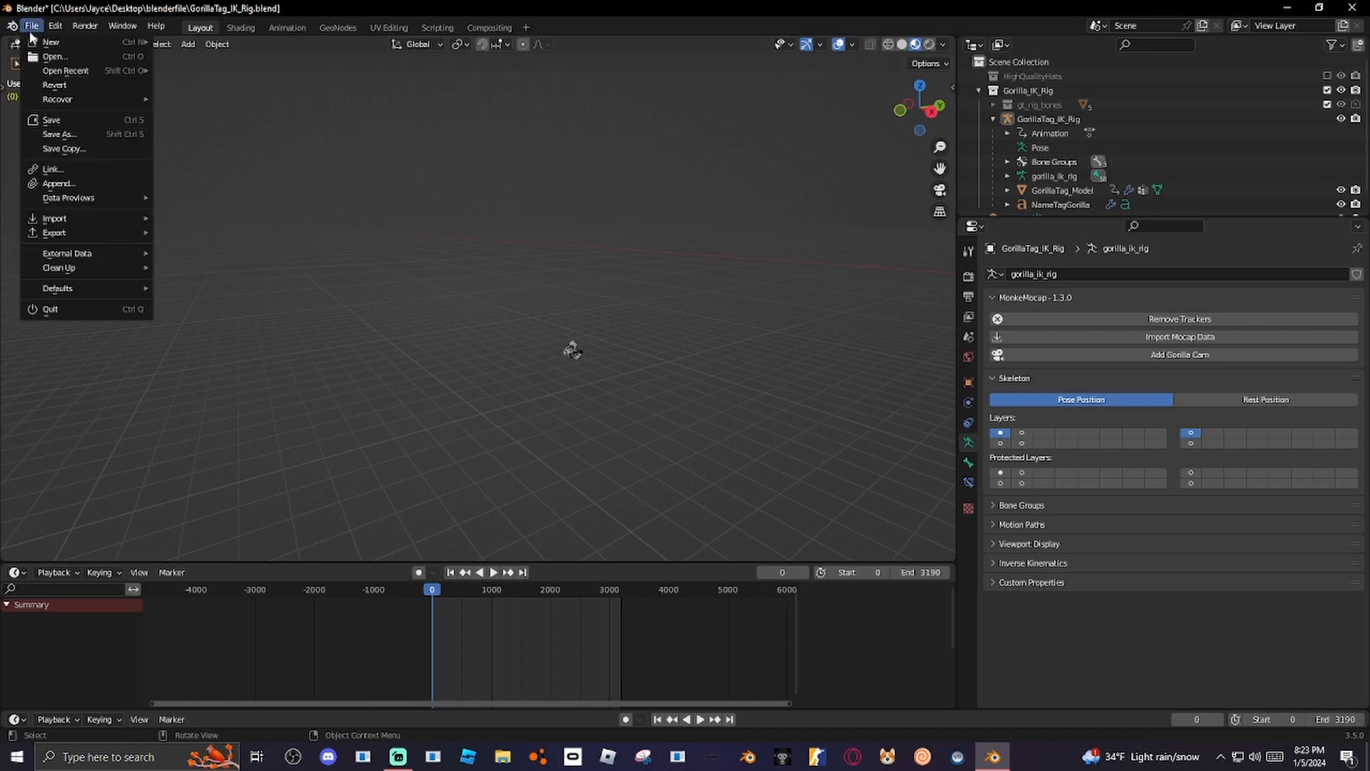
click(60, 183)
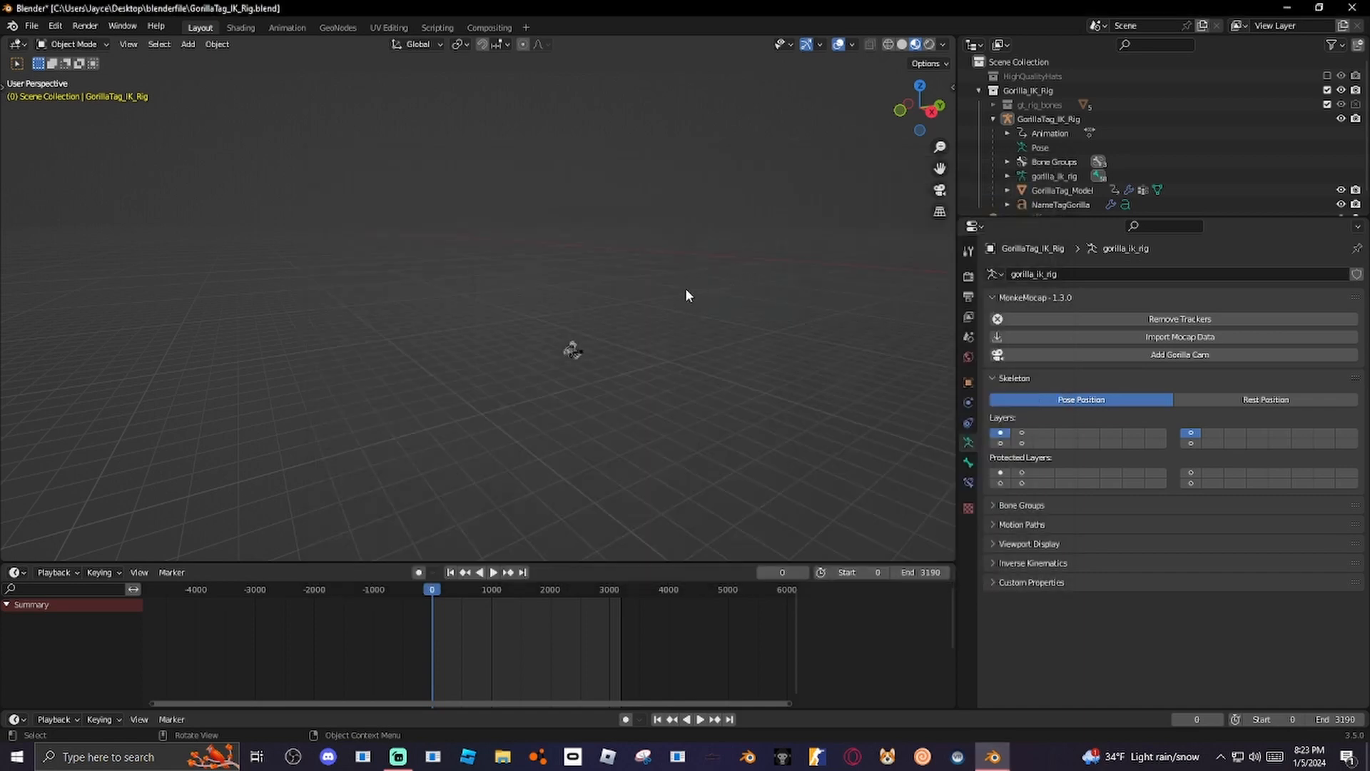
mouse_move(519, 258)
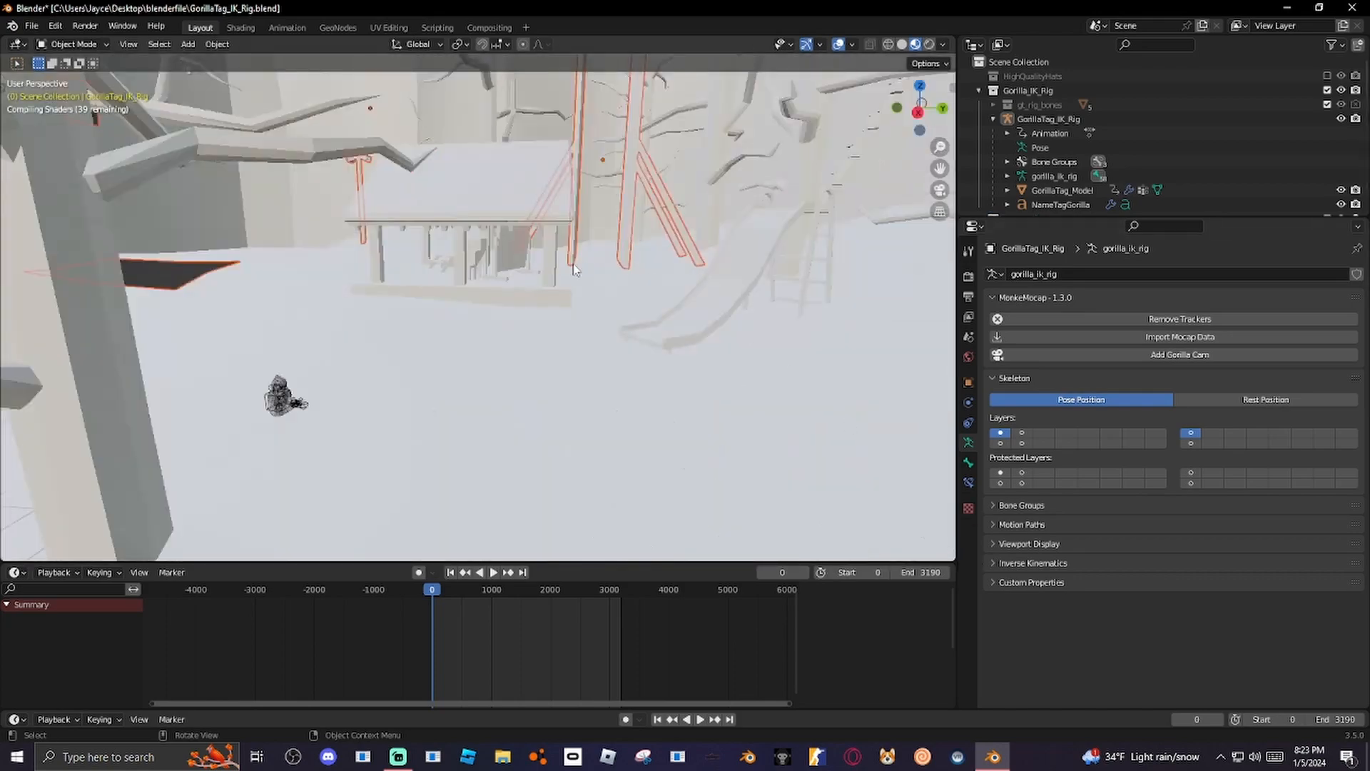
Orbit around the snowy map to inspect the tree house and slide.
drag(576, 270, 566, 388)
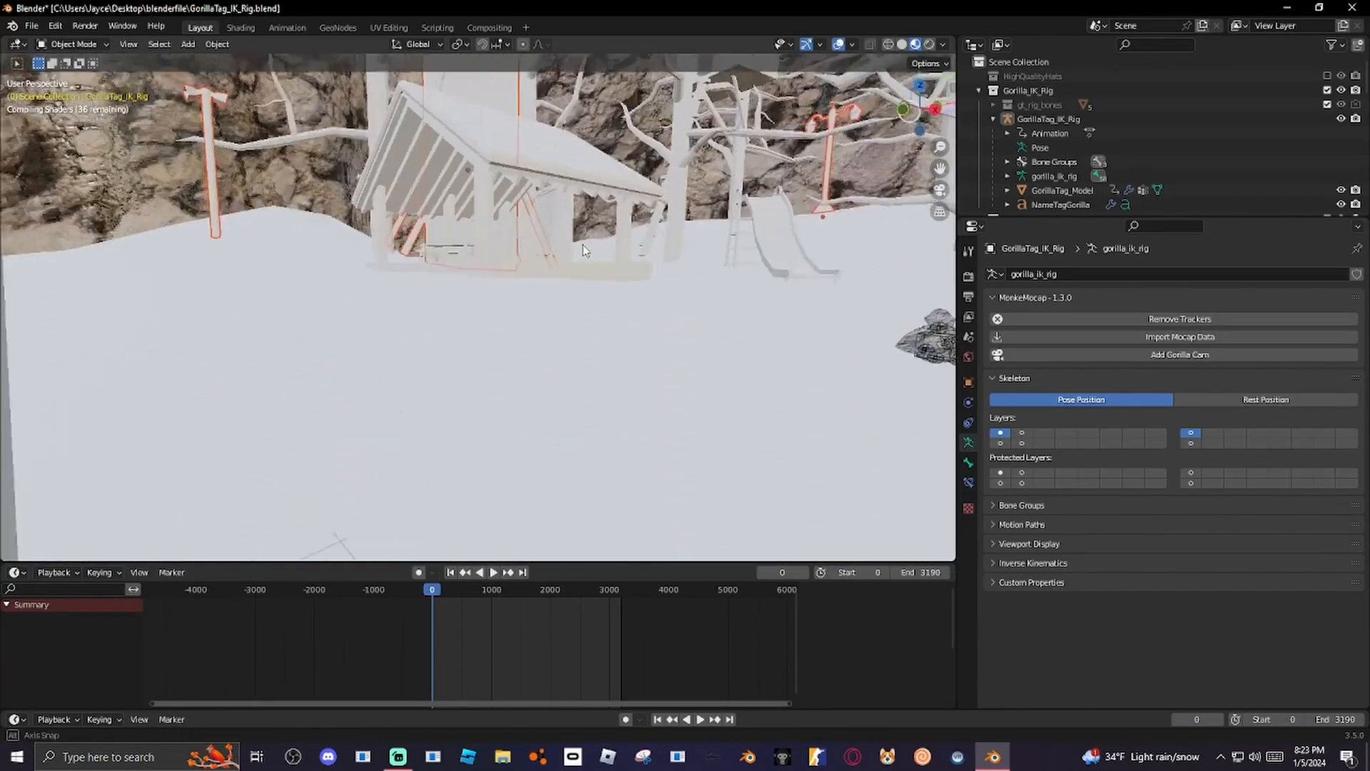
drag(585, 251, 642, 255)
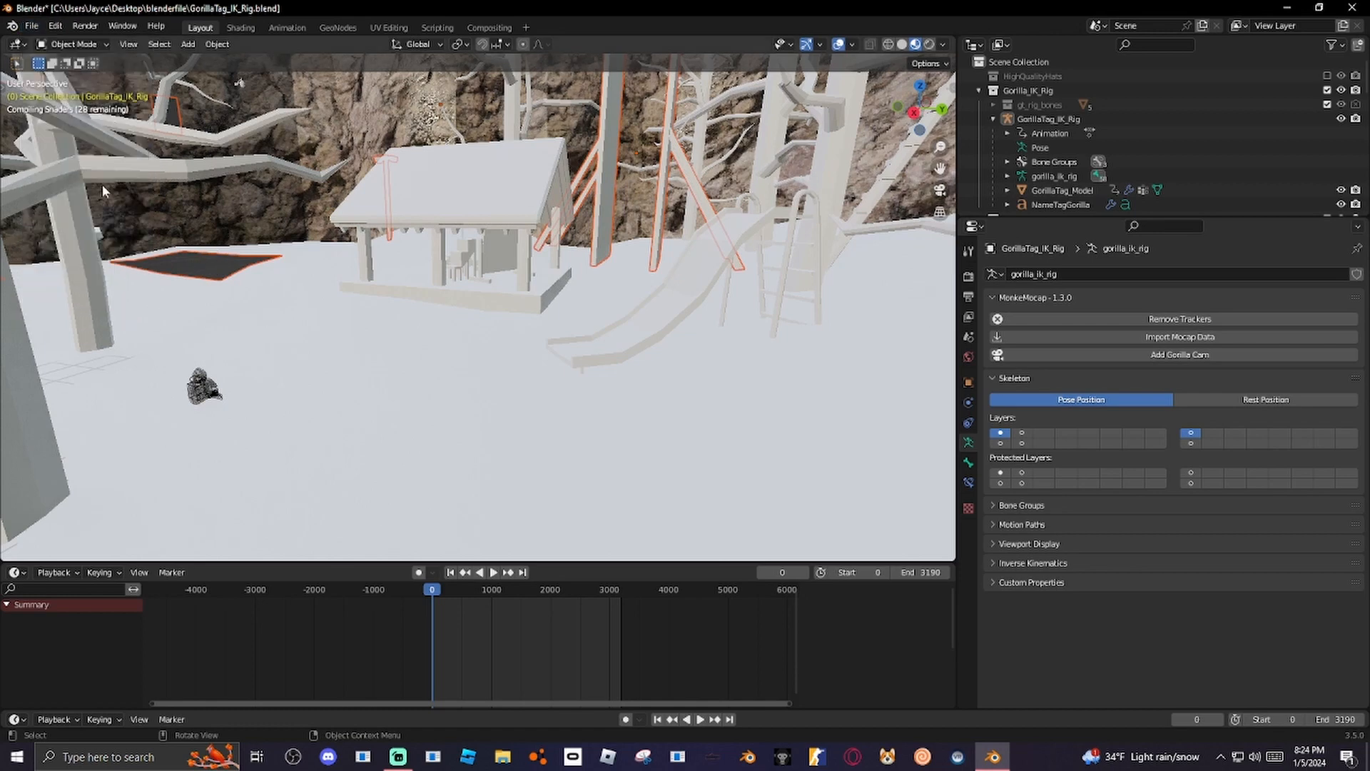
Append a tree collection from the holiday file after filtering the list by 'tree'.
click(30, 24)
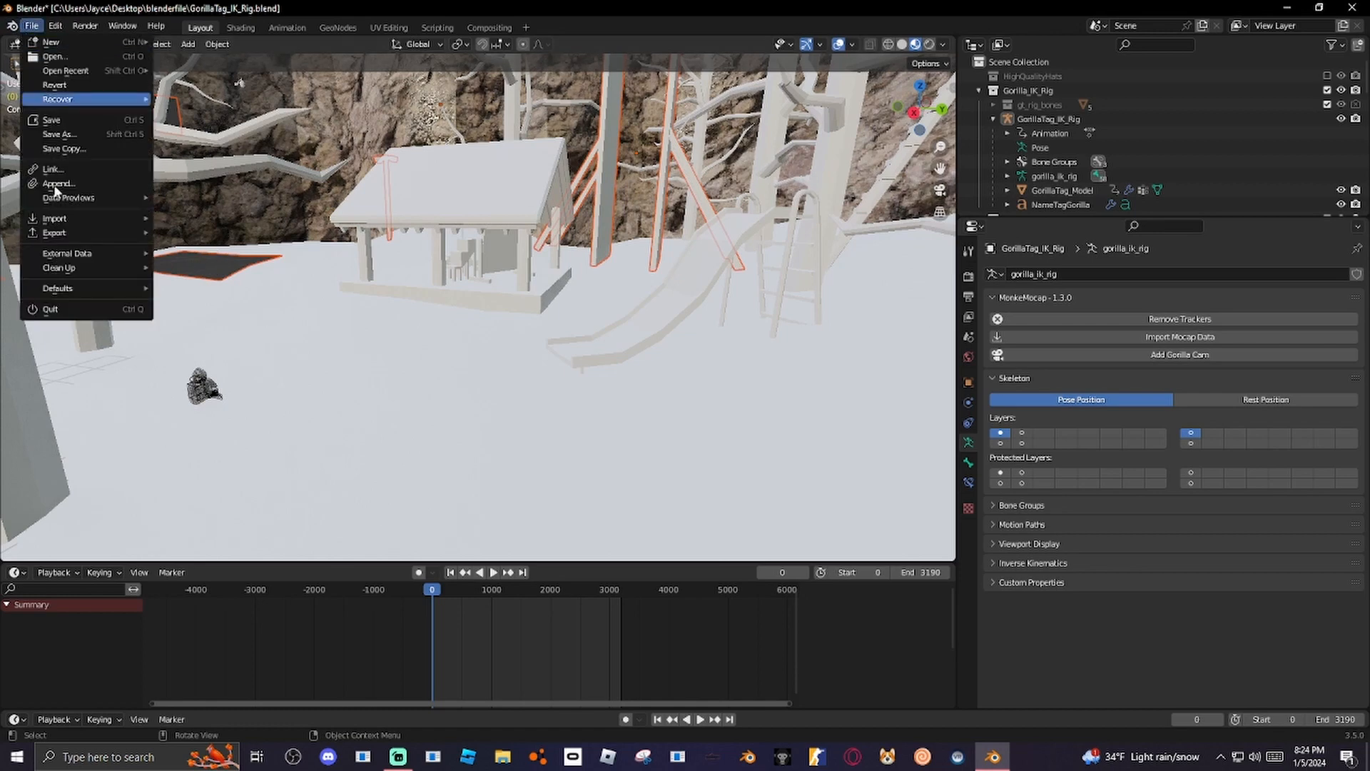
click(59, 183)
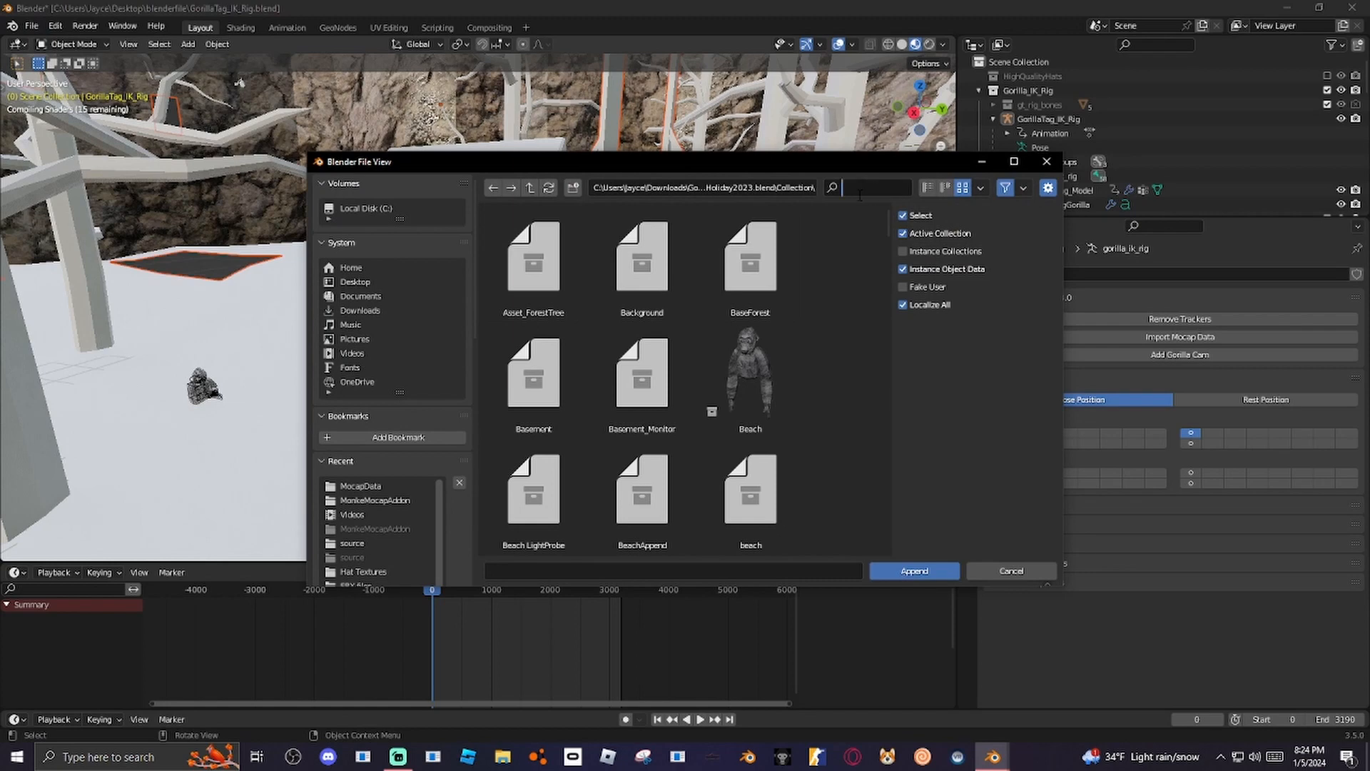
text(tree)
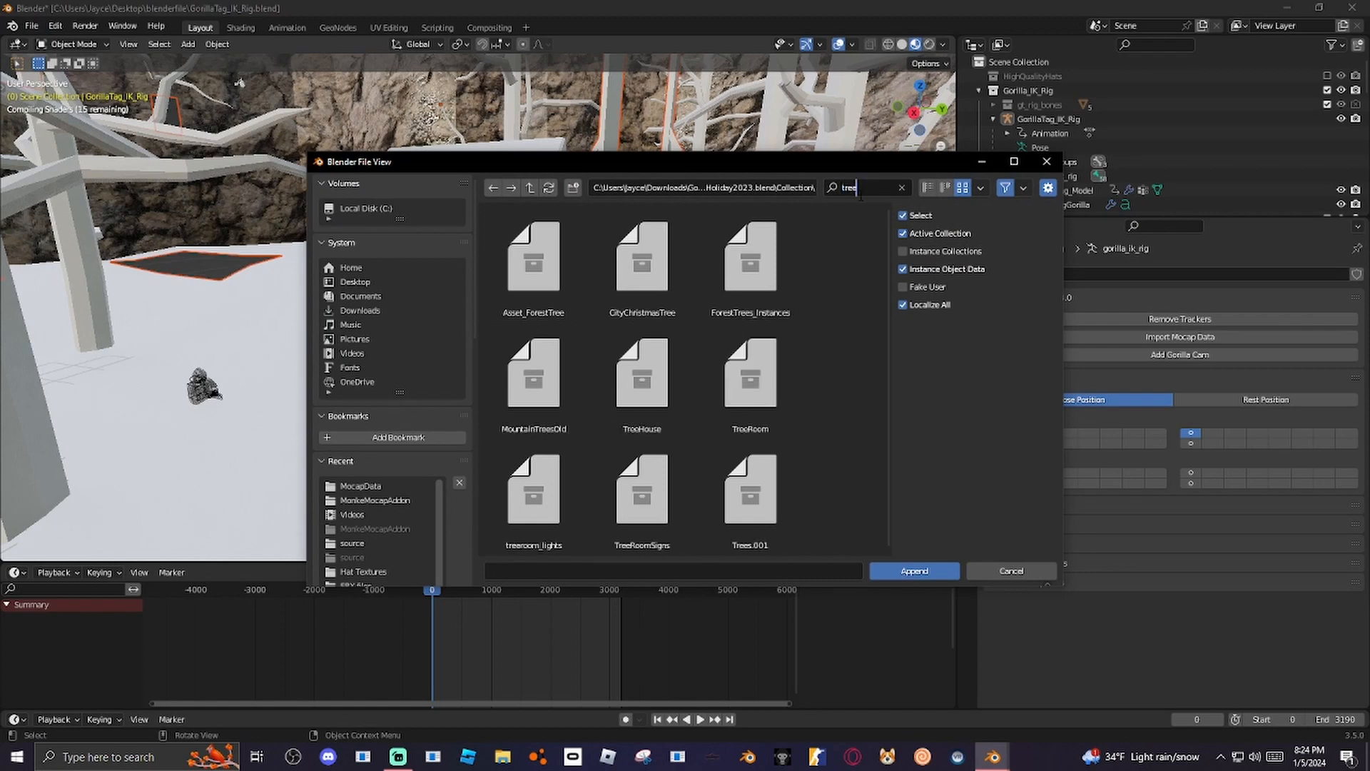
click(534, 372)
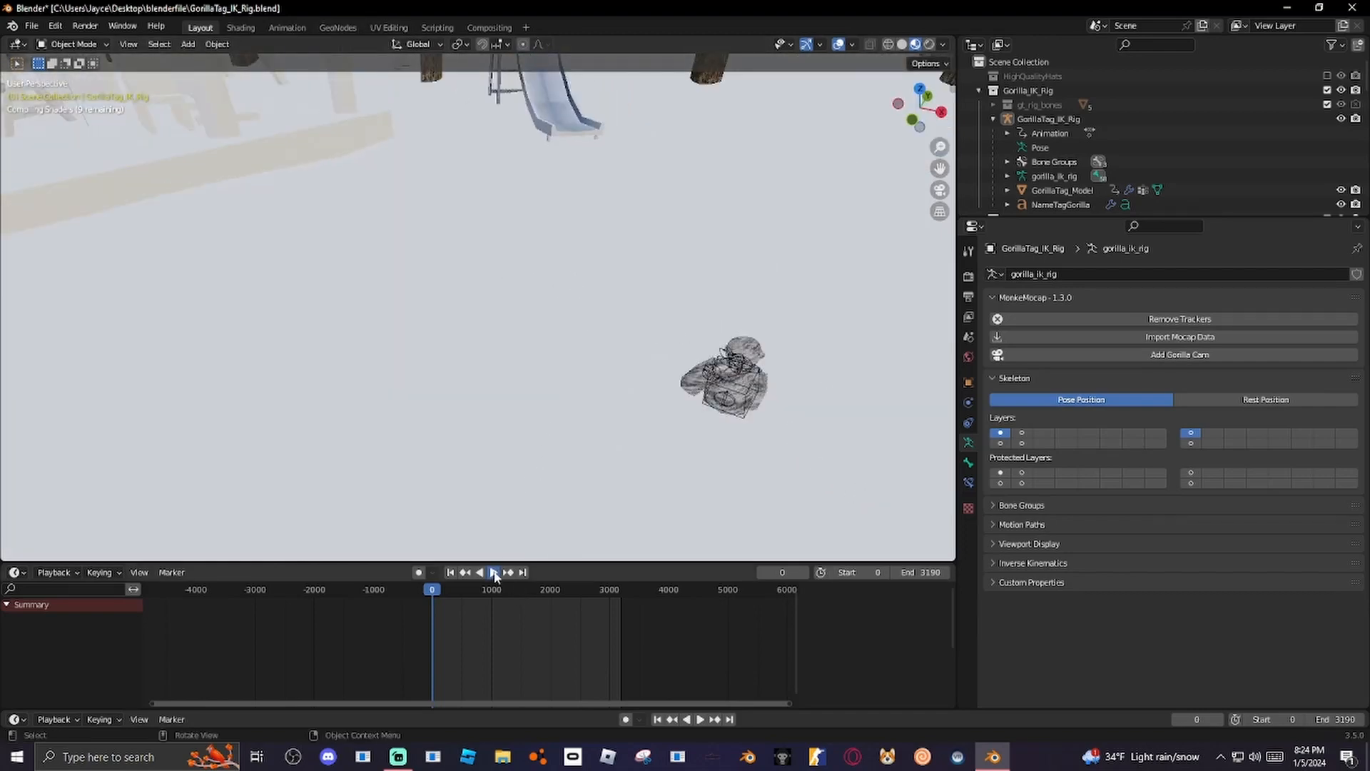
Play the monke animation and fly the view along the forest edge.
click(494, 572)
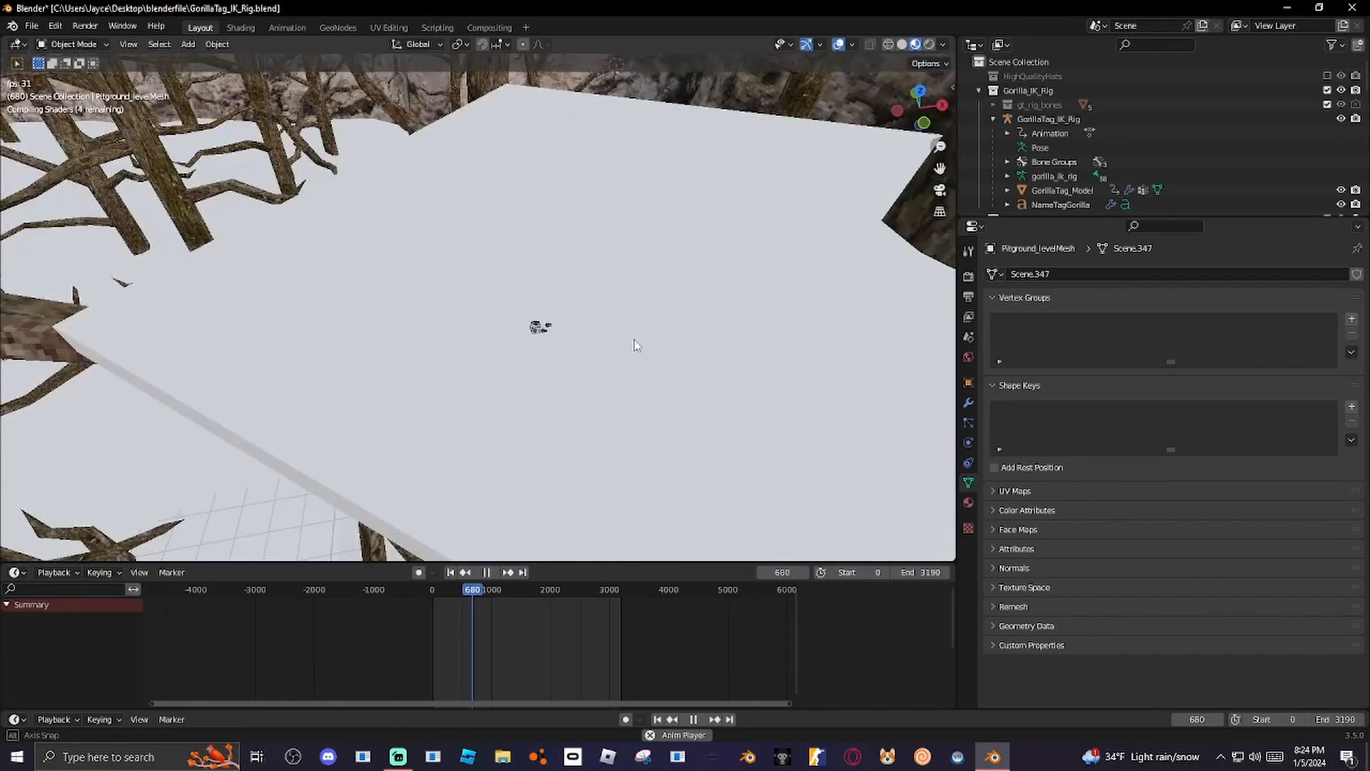
mouse_move(582, 347)
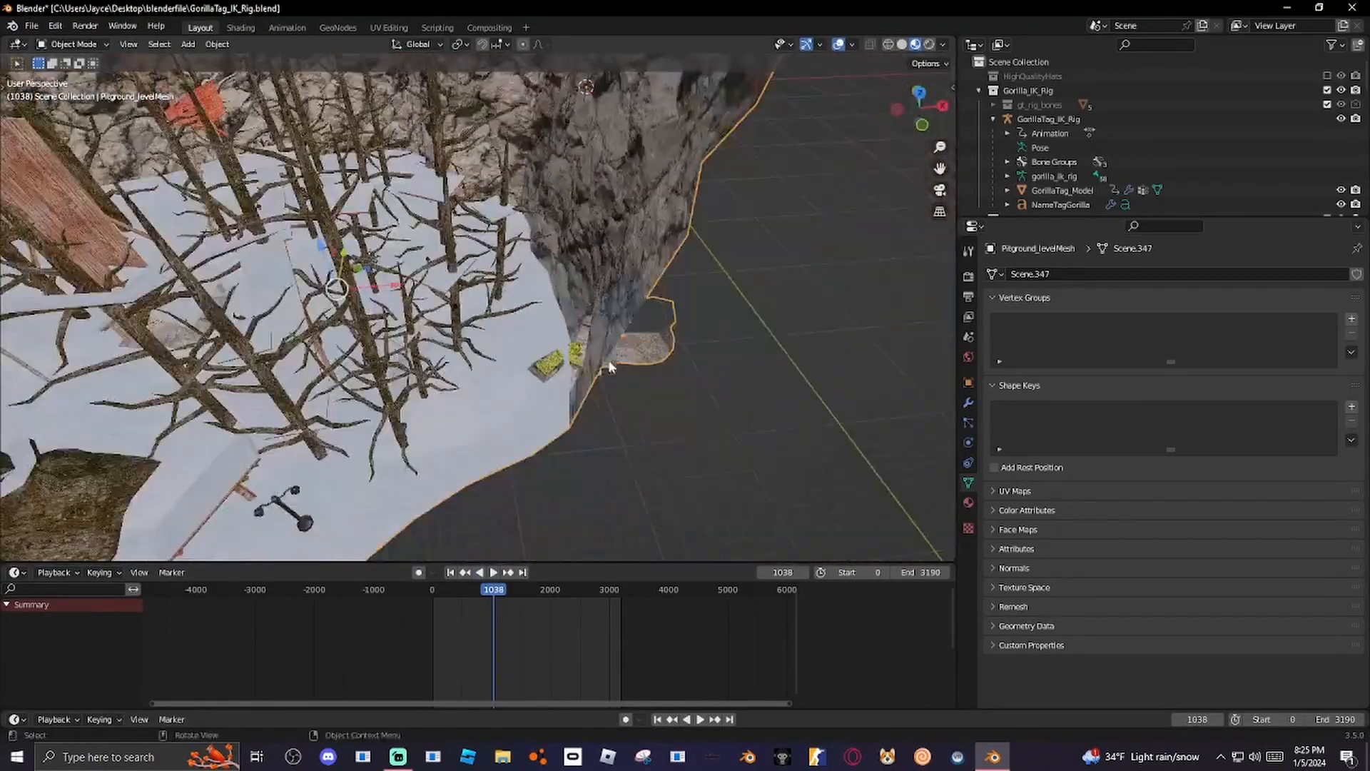
drag(613, 367, 865, 262)
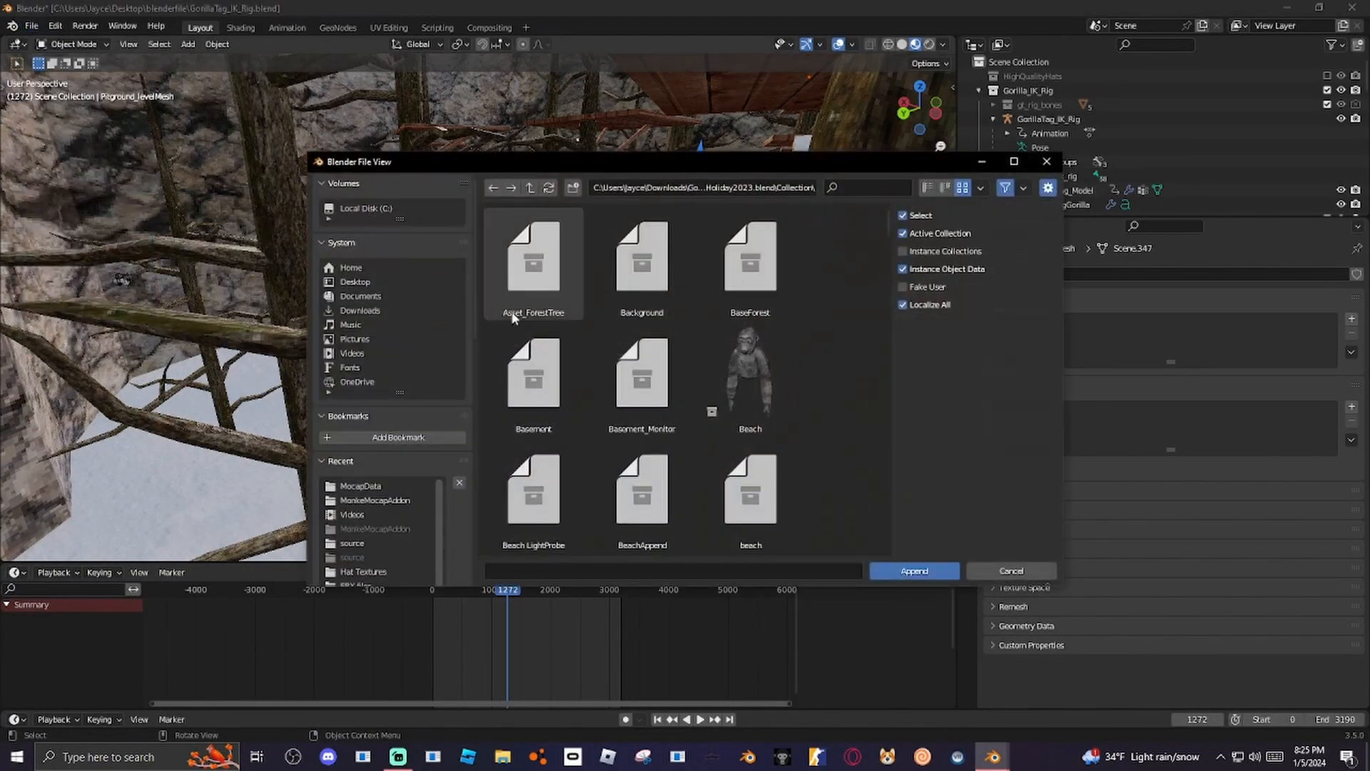
Filter by 'light', append Lightposts.001 and move the lamp posts into place.
click(532, 262)
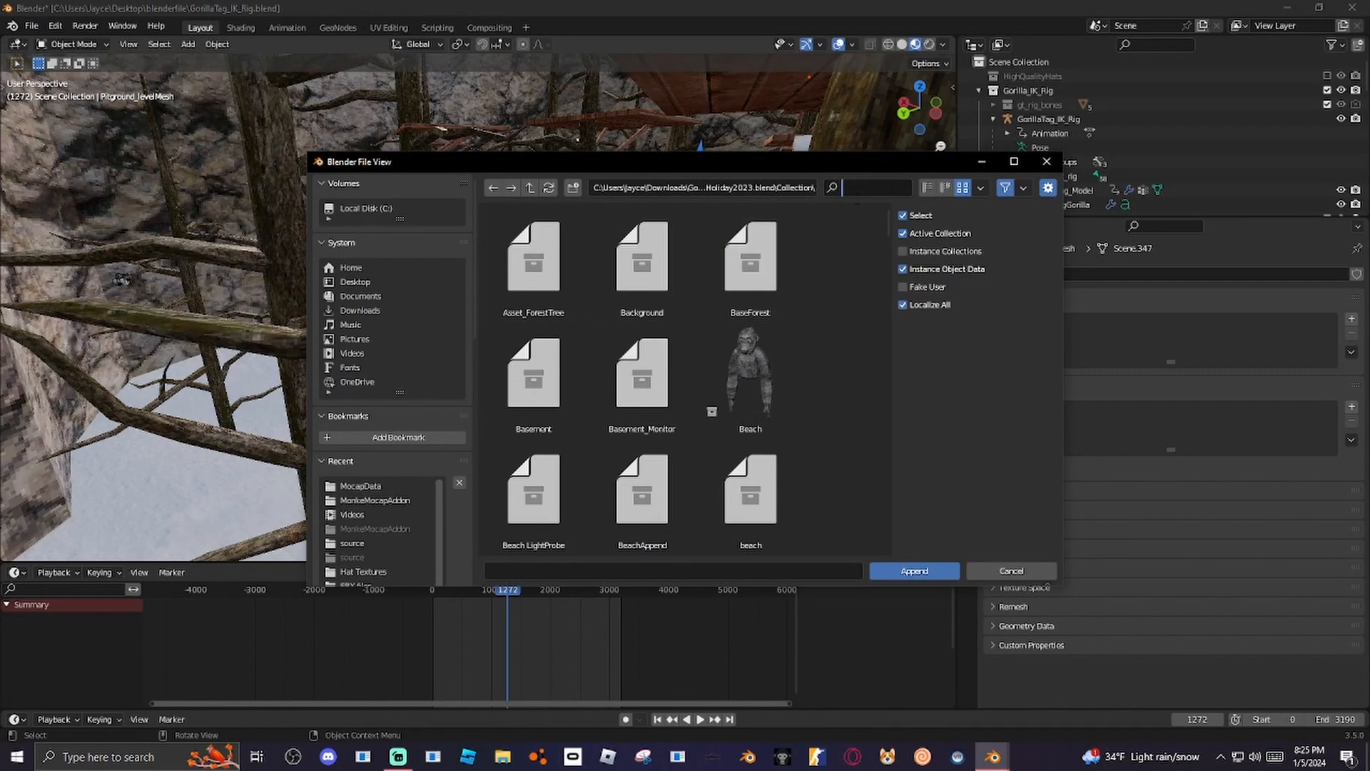
text(light)
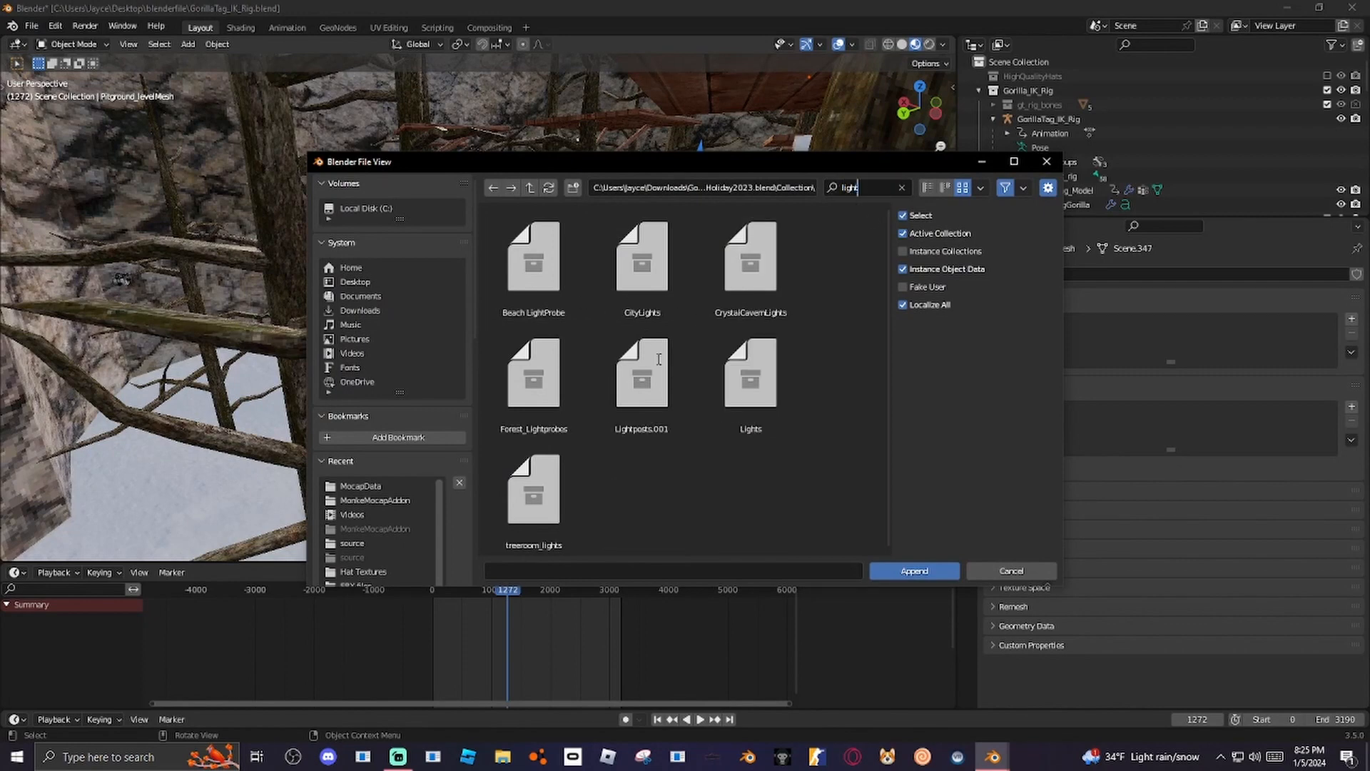
click(532, 374)
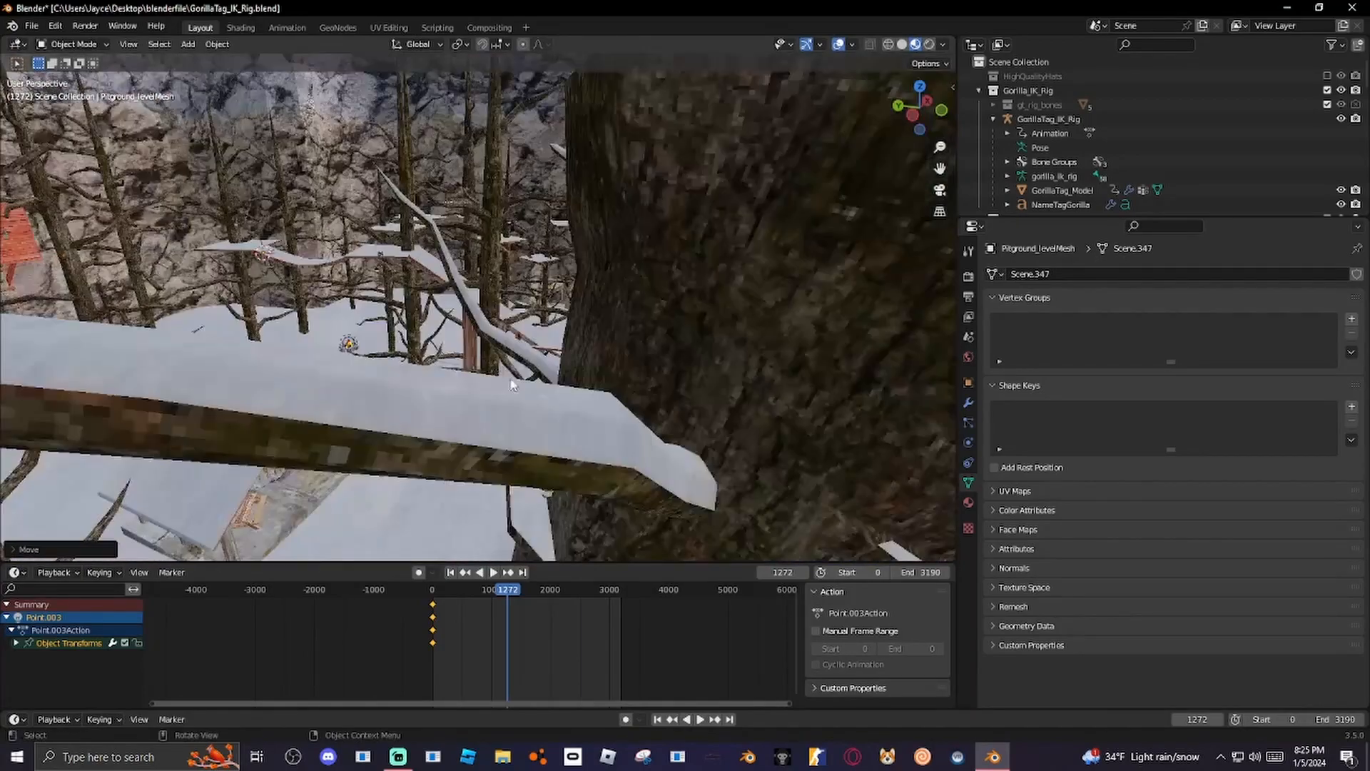
drag(511, 384, 603, 382)
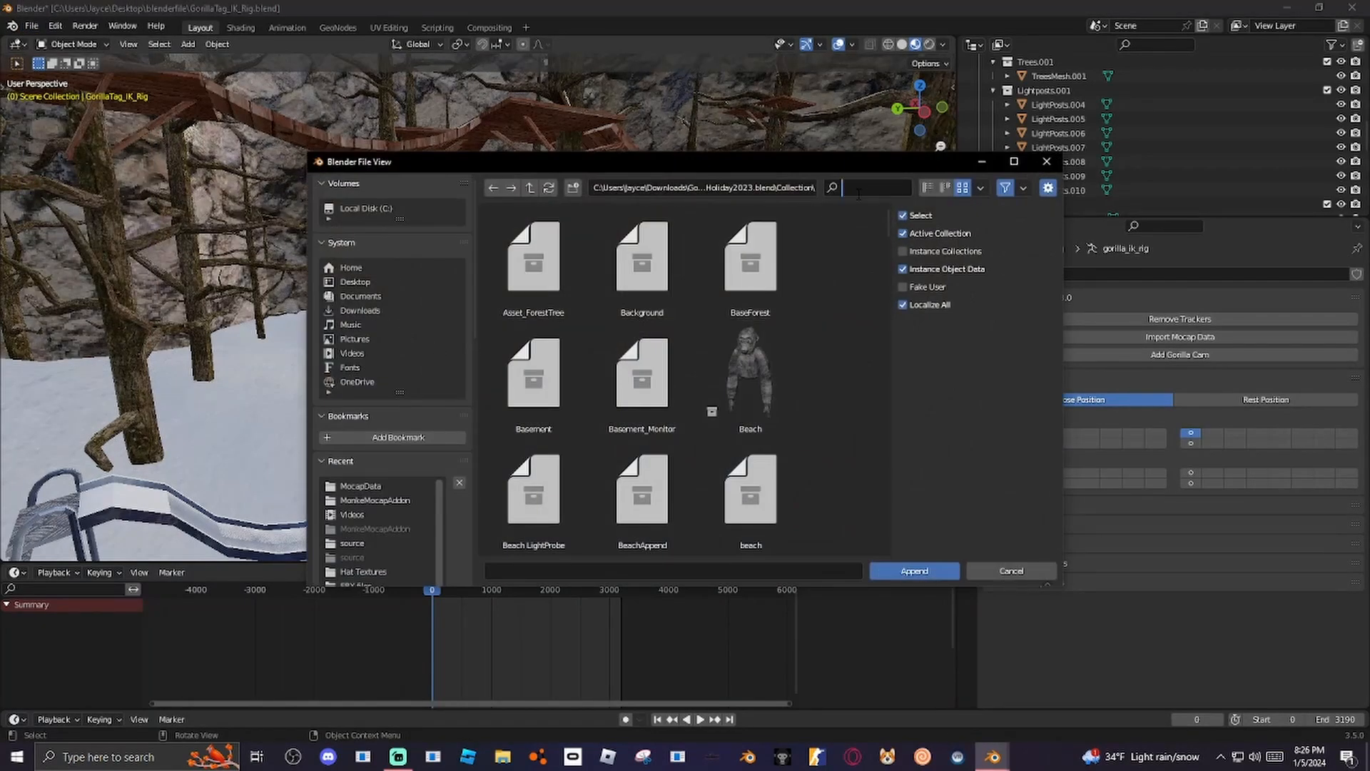
Filter by 'chri' and append the Christmas.001 decorated tree collection.
text(light)
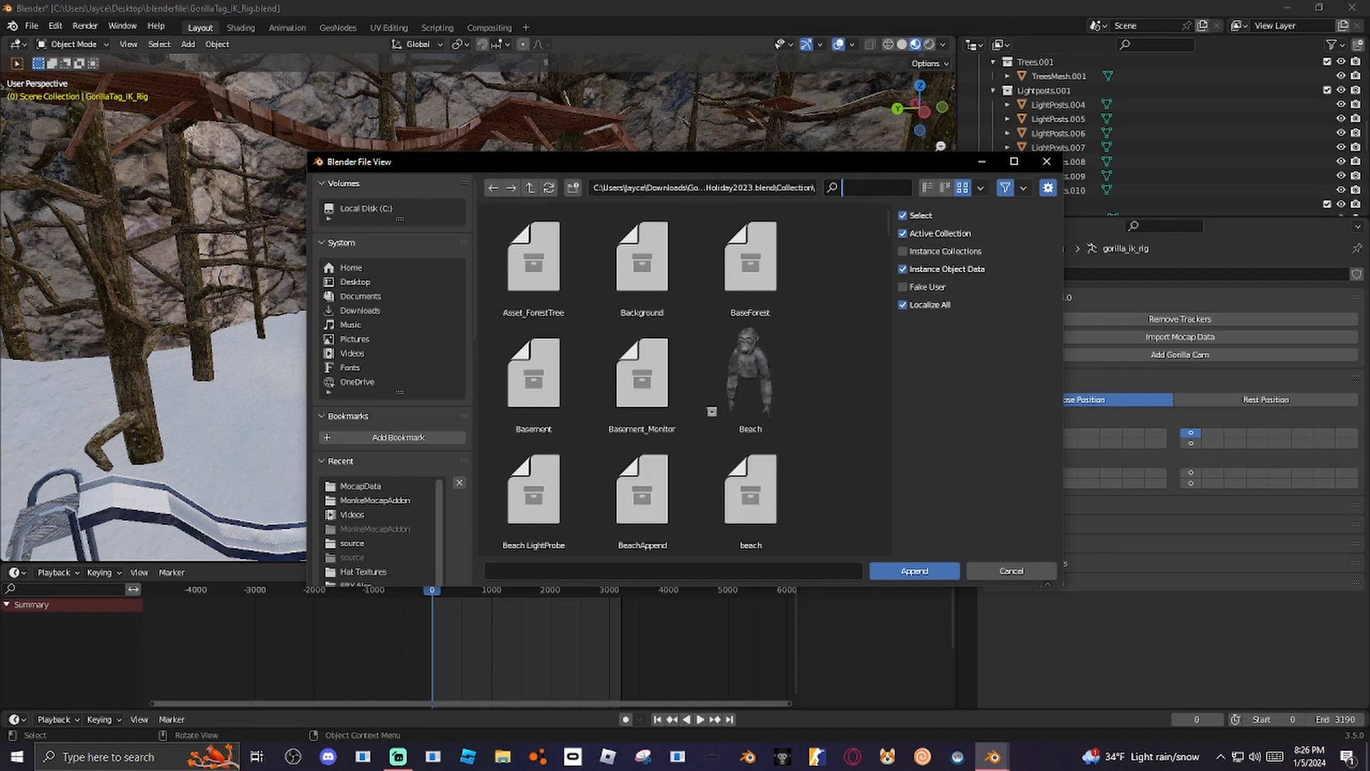
text(chri)
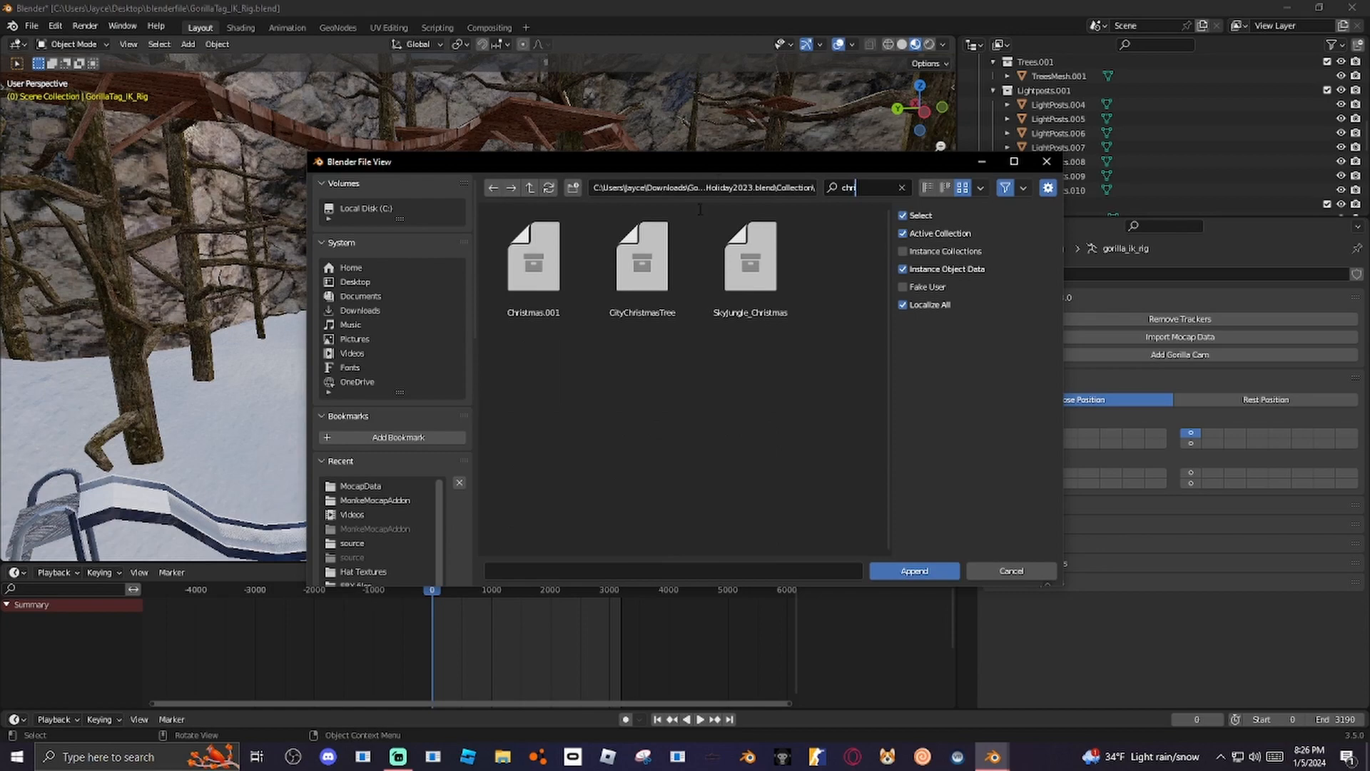
click(533, 256)
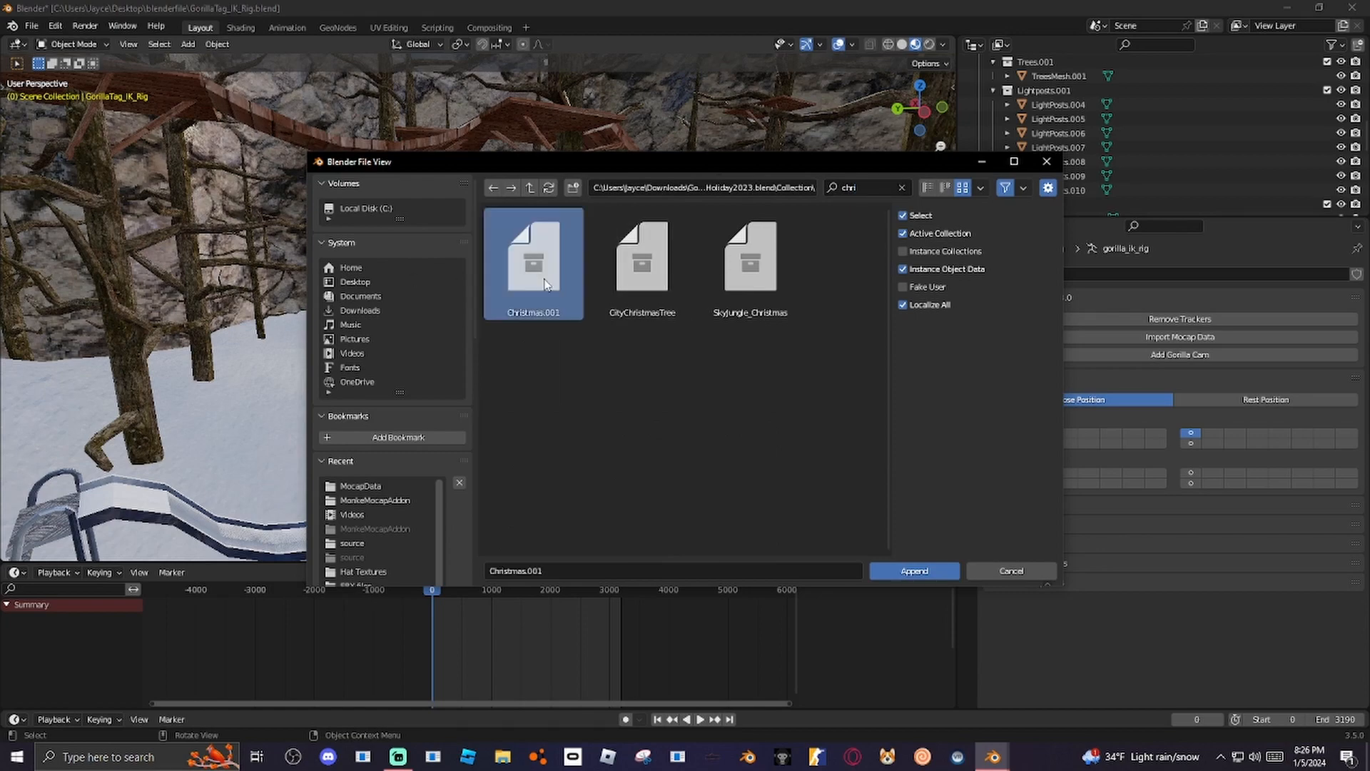
click(912, 571)
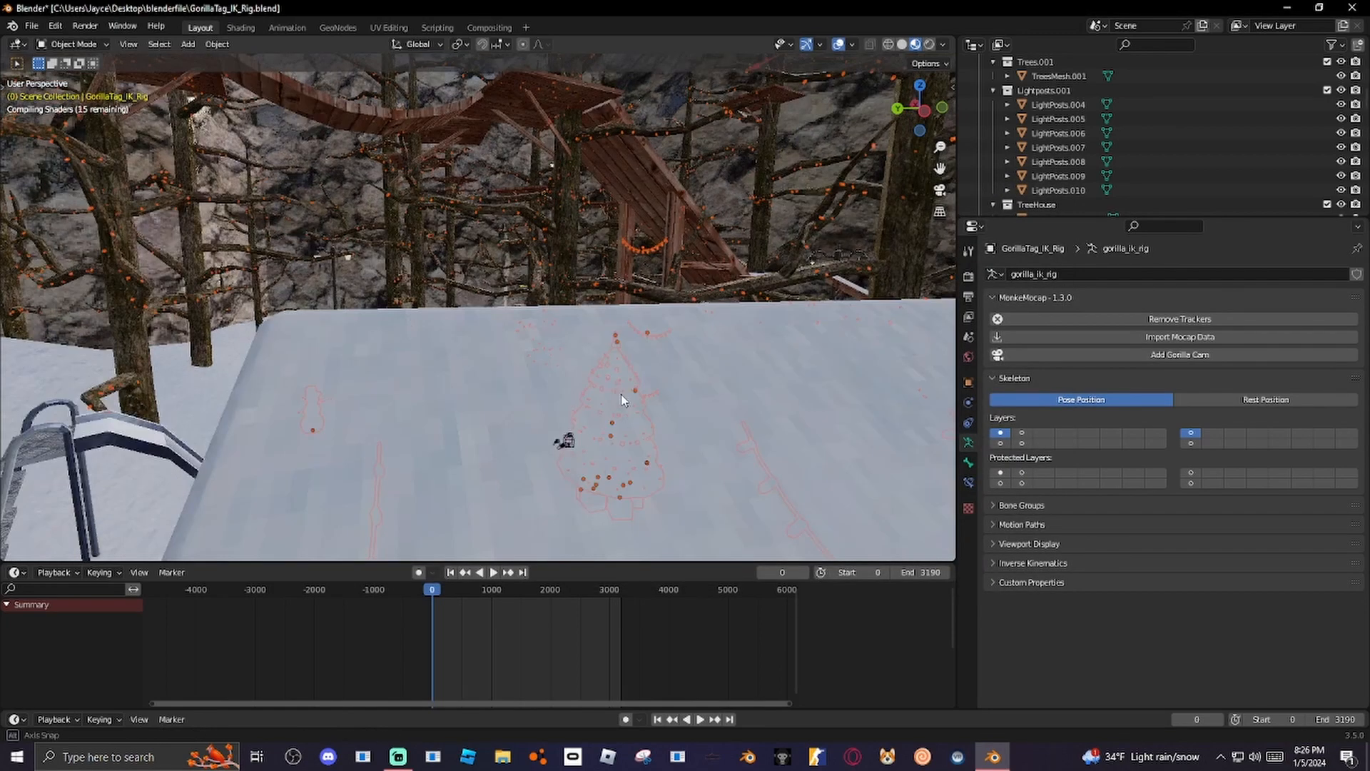
Play the monke animation while orbiting out to the map edge and back to the forest.
drag(620, 394, 659, 372)
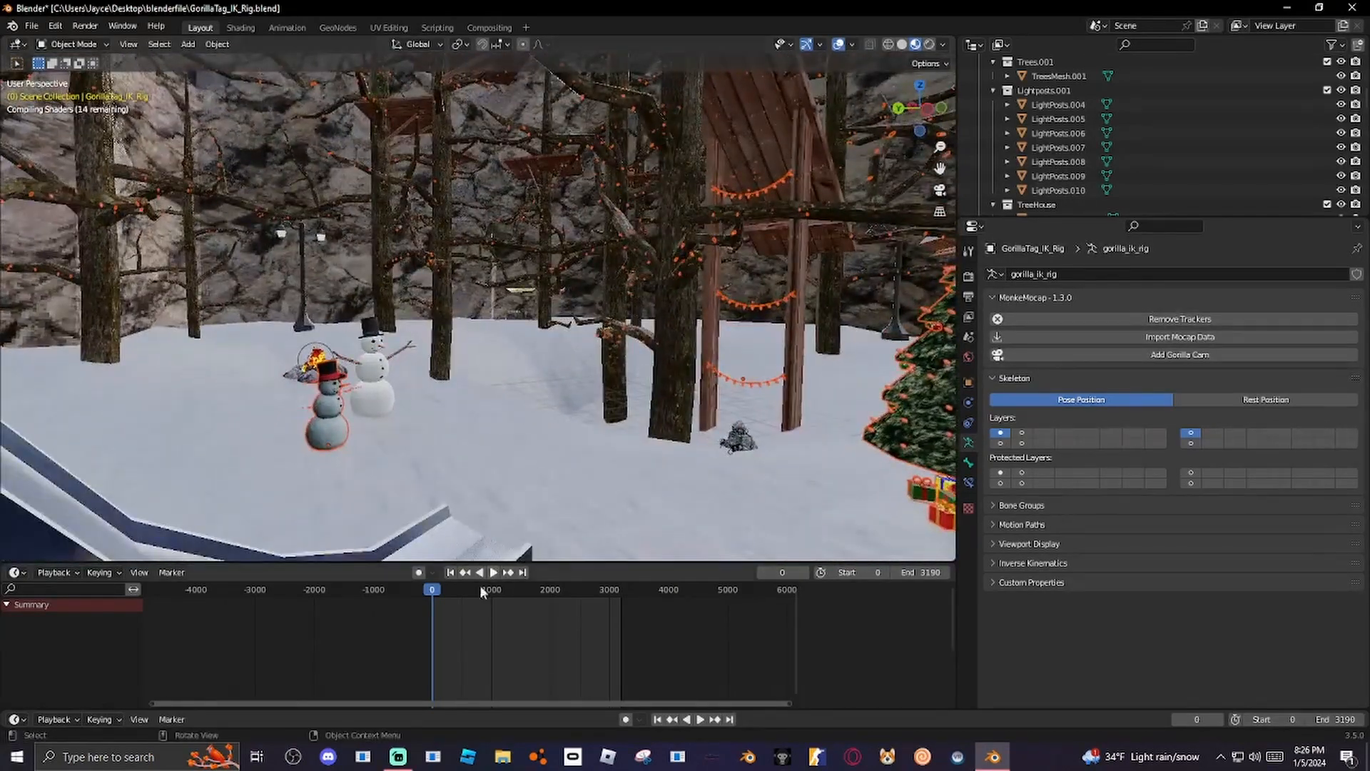
click(493, 573)
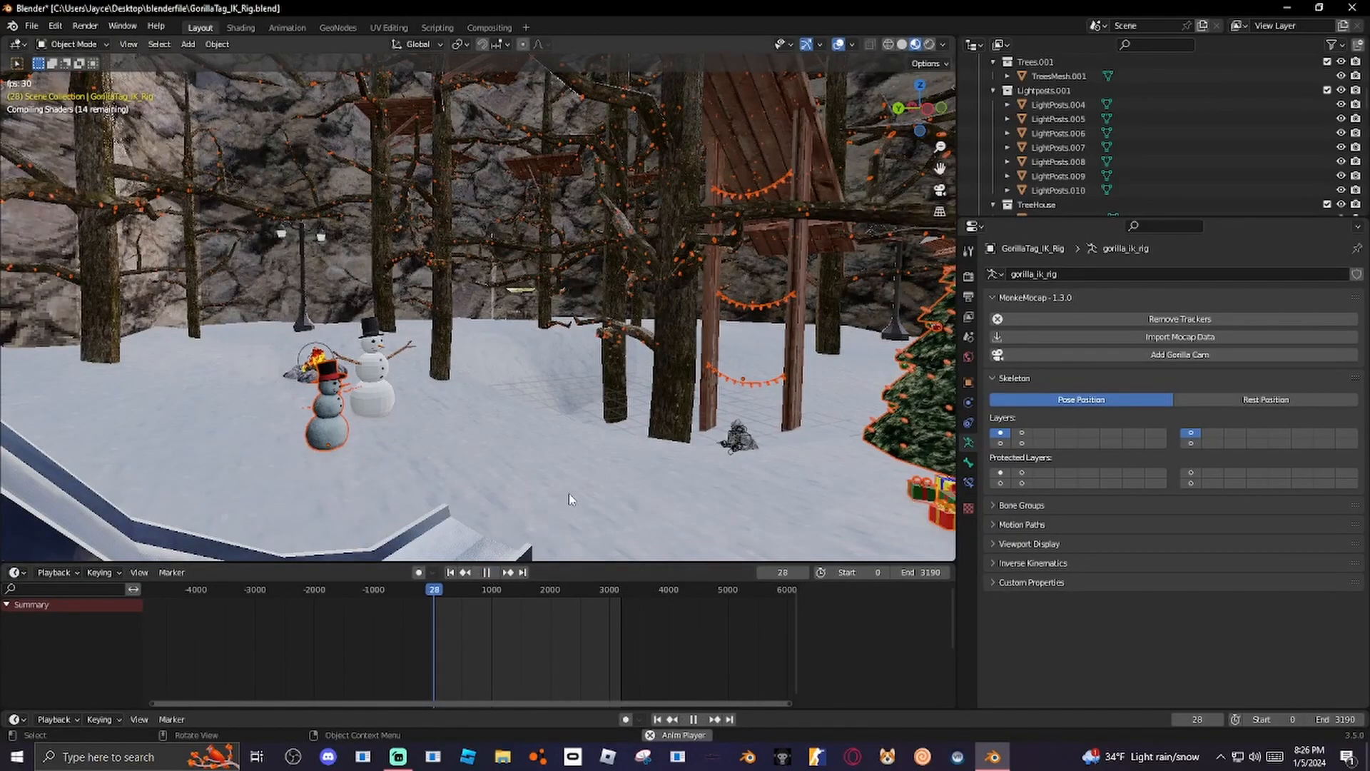
drag(568, 498, 535, 418)
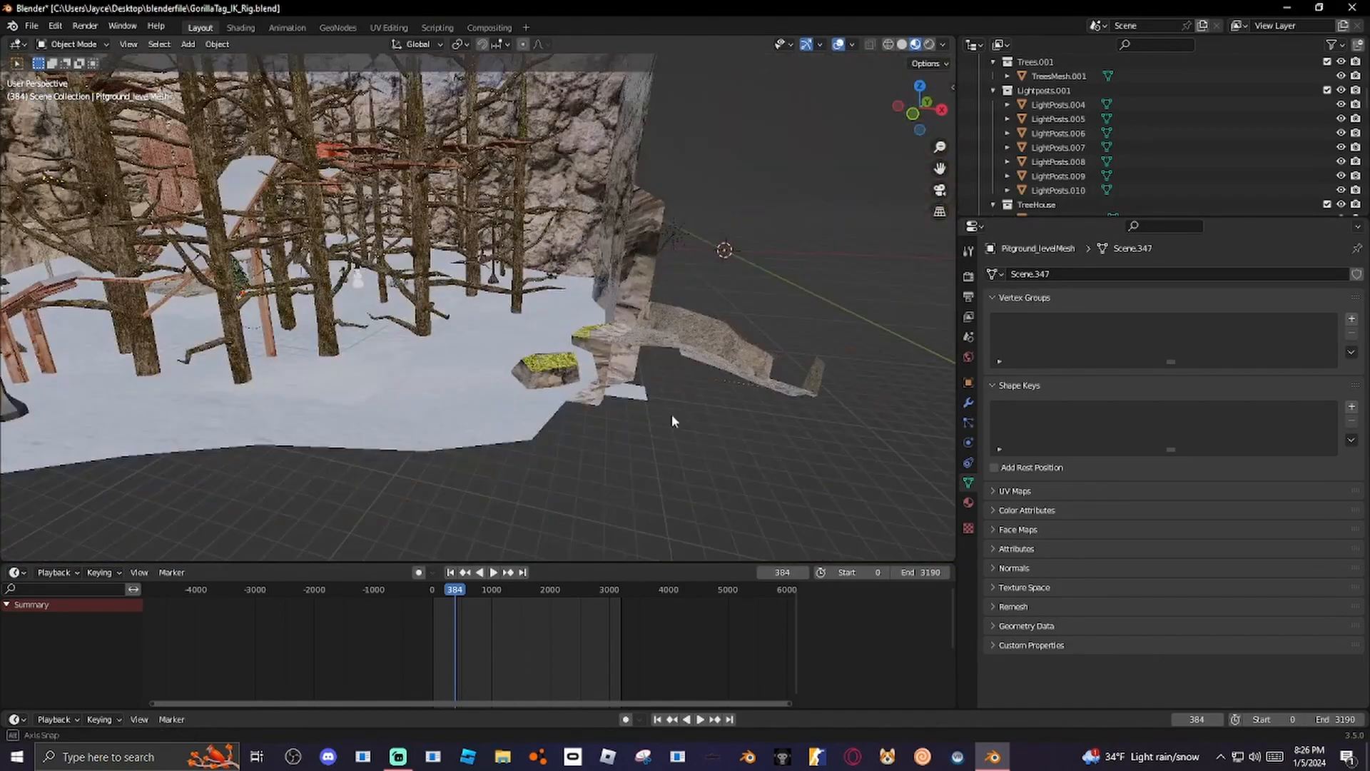
drag(672, 421, 416, 306)
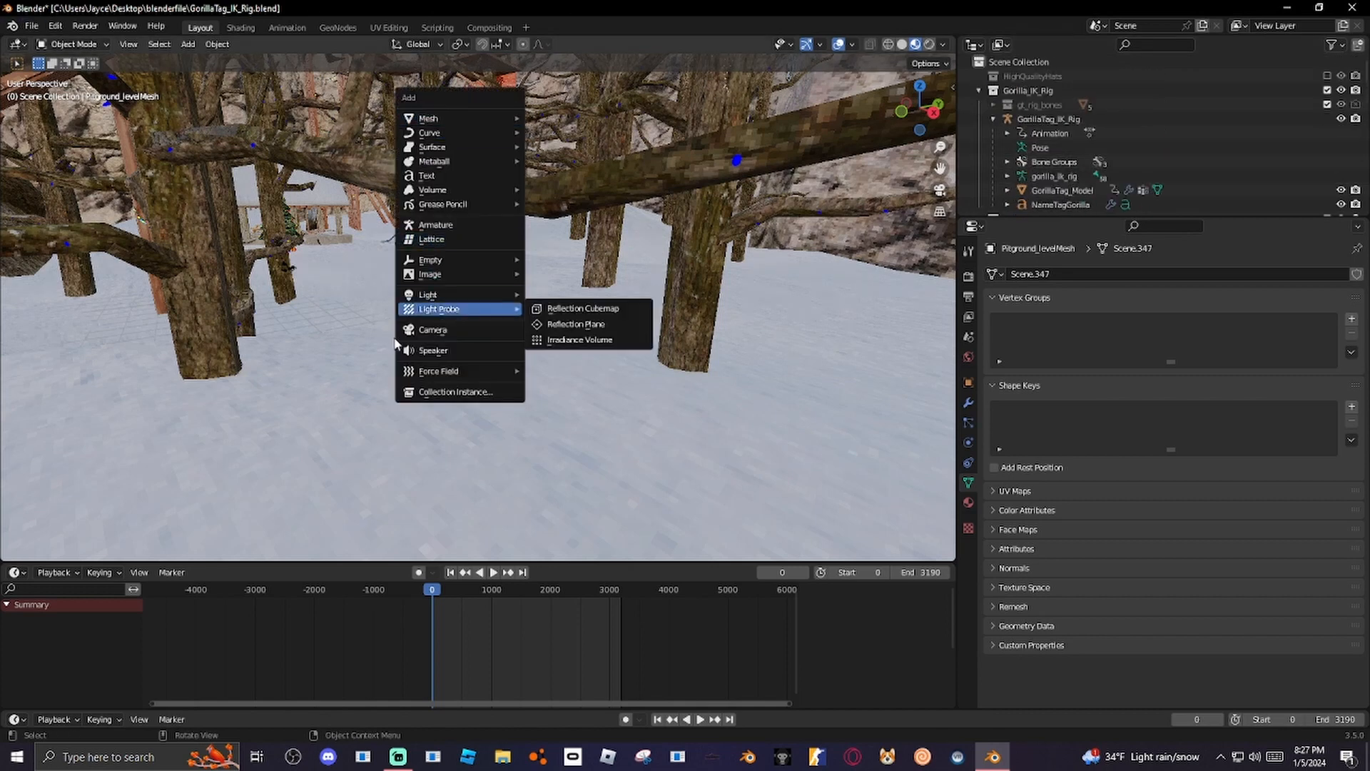
Add a camera and enable Lock Camera to View so it frames the monke.
click(432, 330)
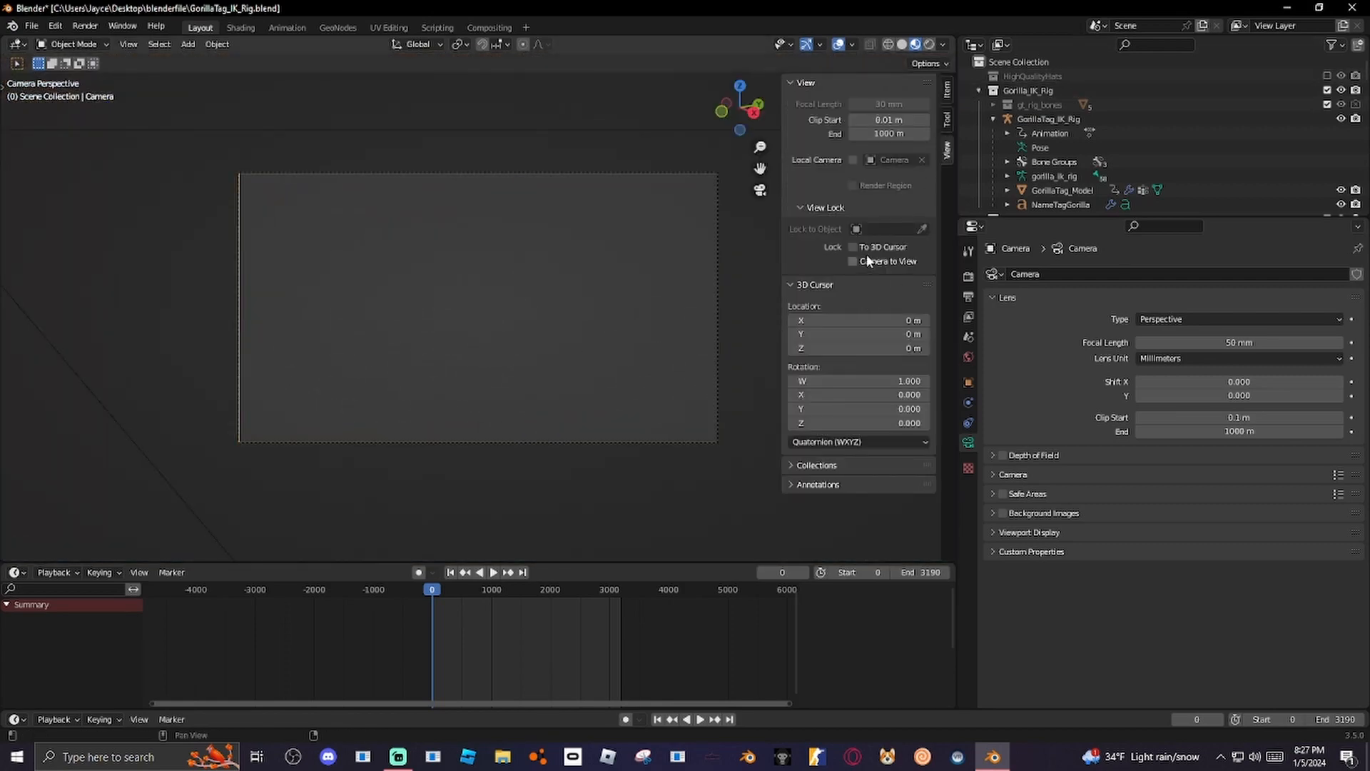
click(854, 262)
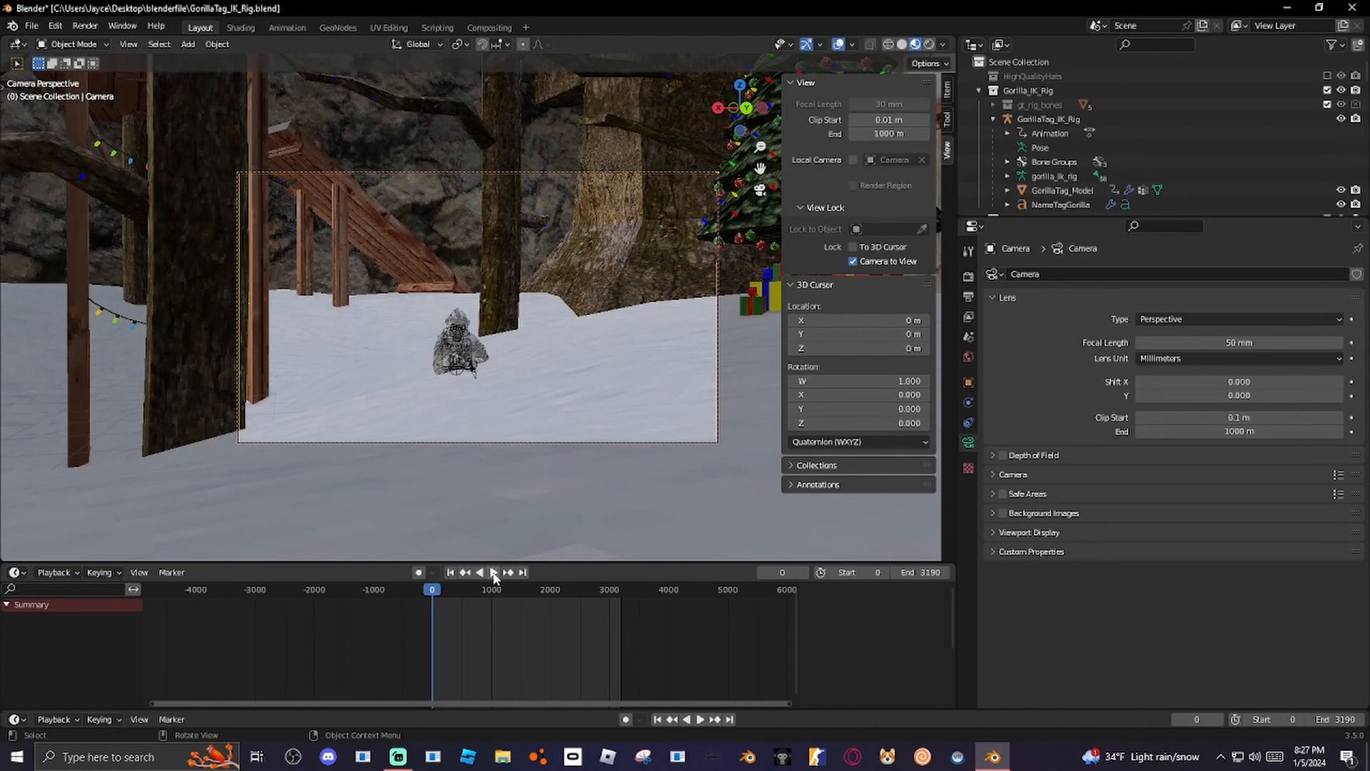
Play through the camera, navigating to keep the gorilla framed, then scrub back.
click(493, 573)
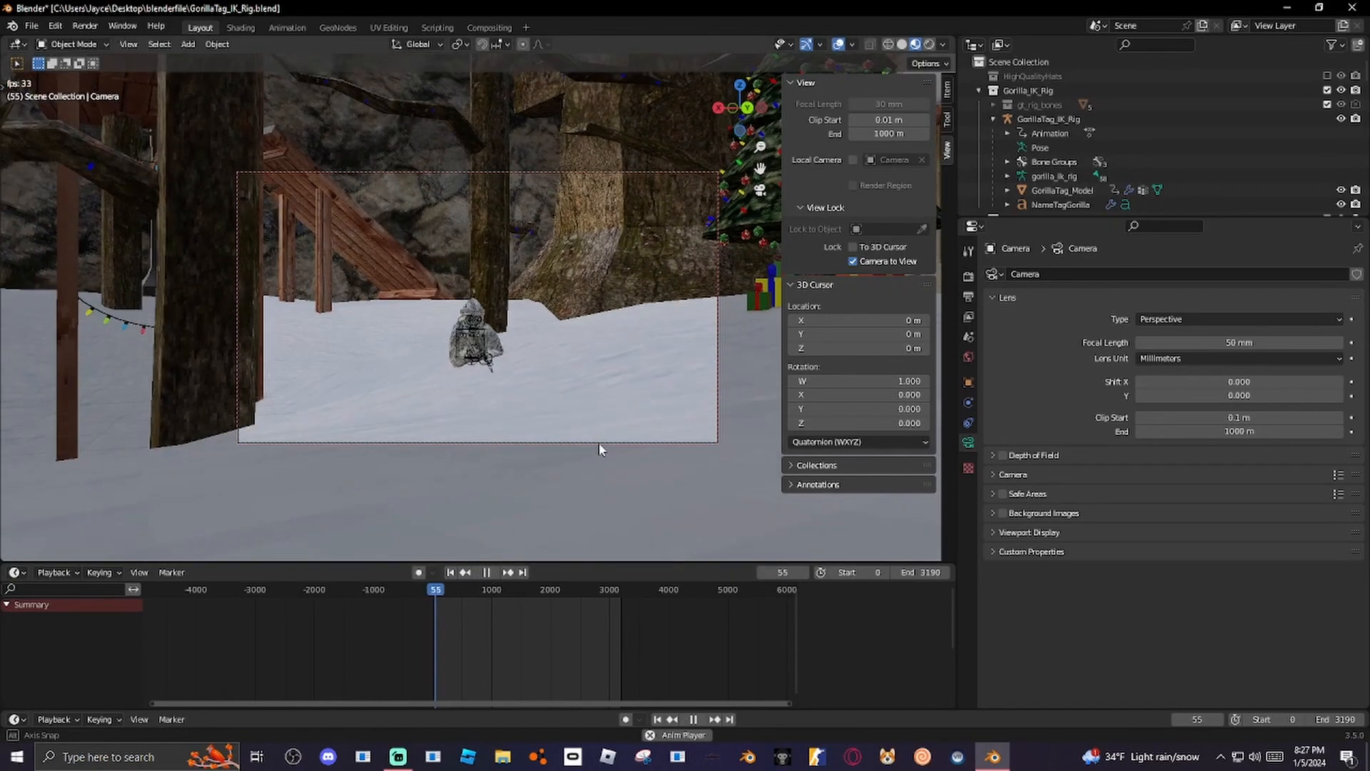
click(431, 589)
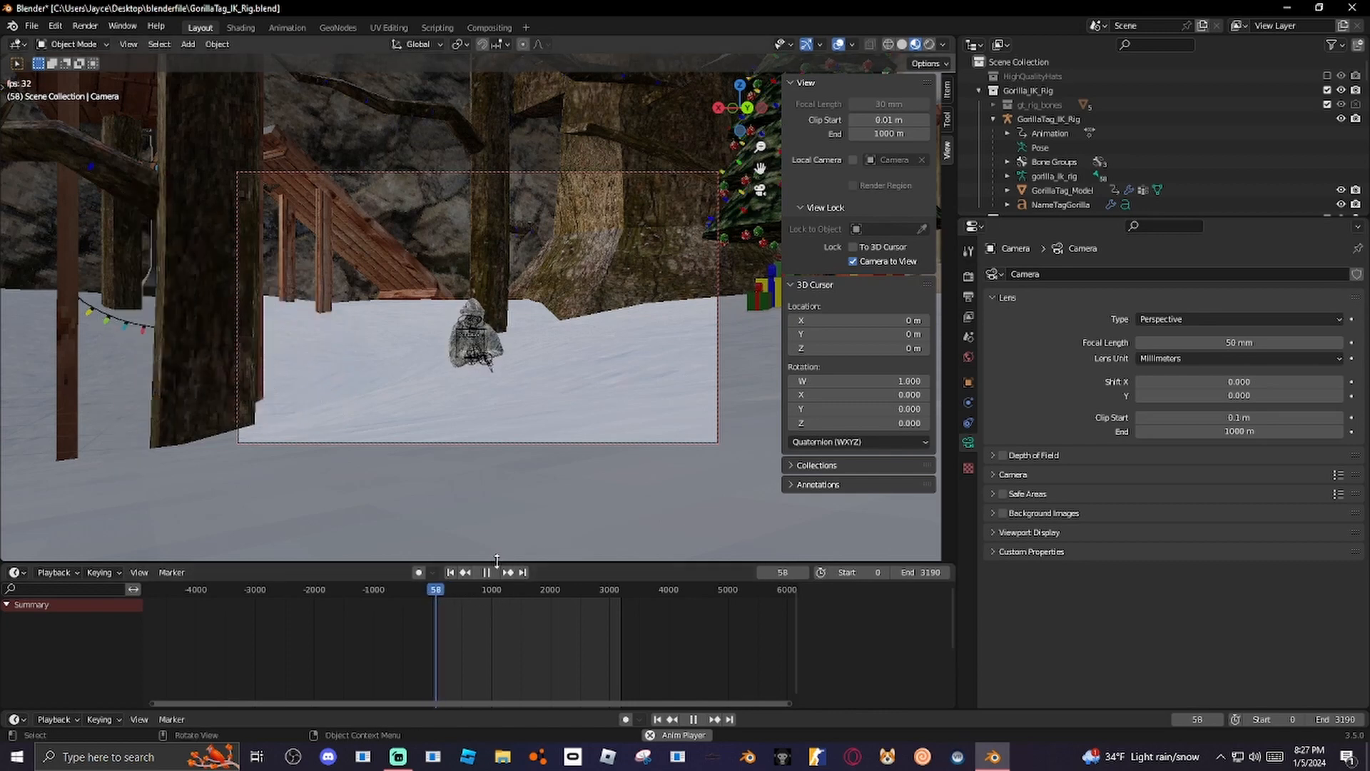
click(485, 571)
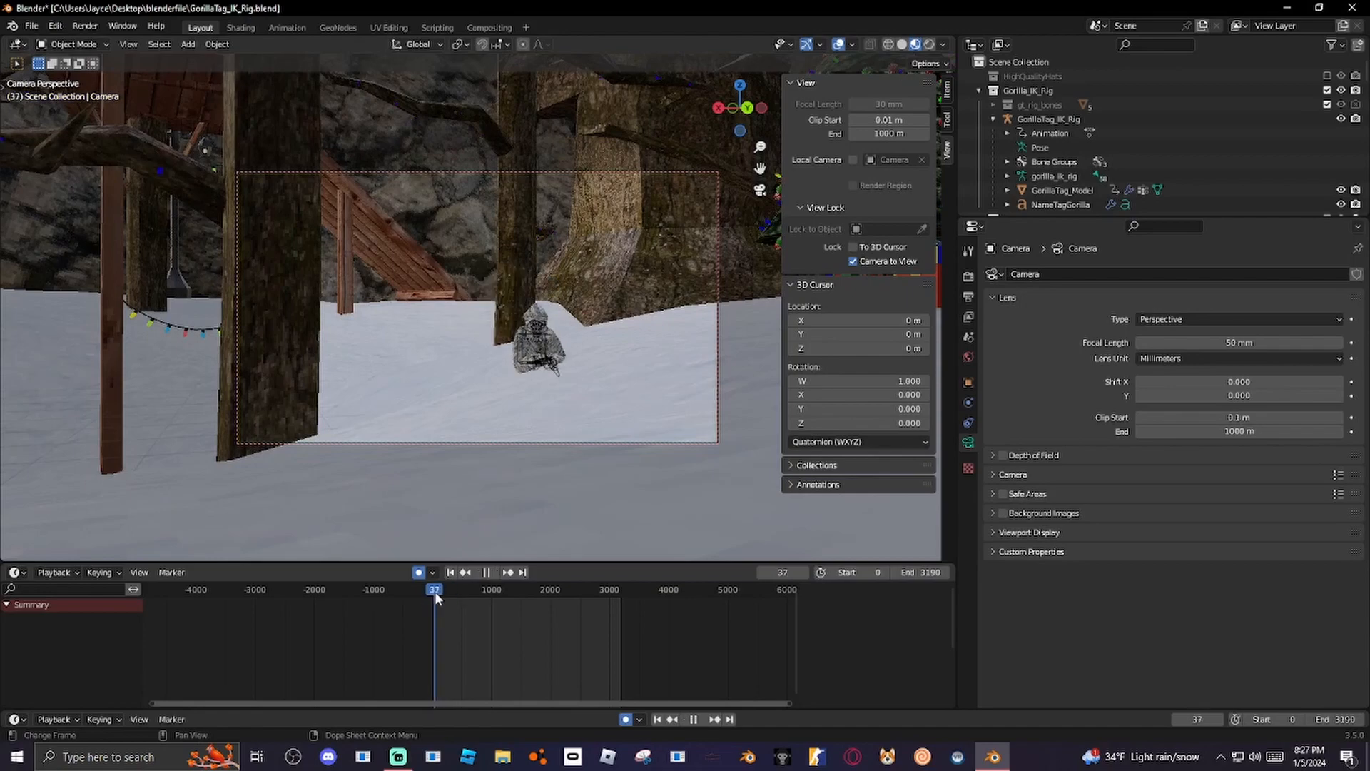
drag(434, 589, 441, 589)
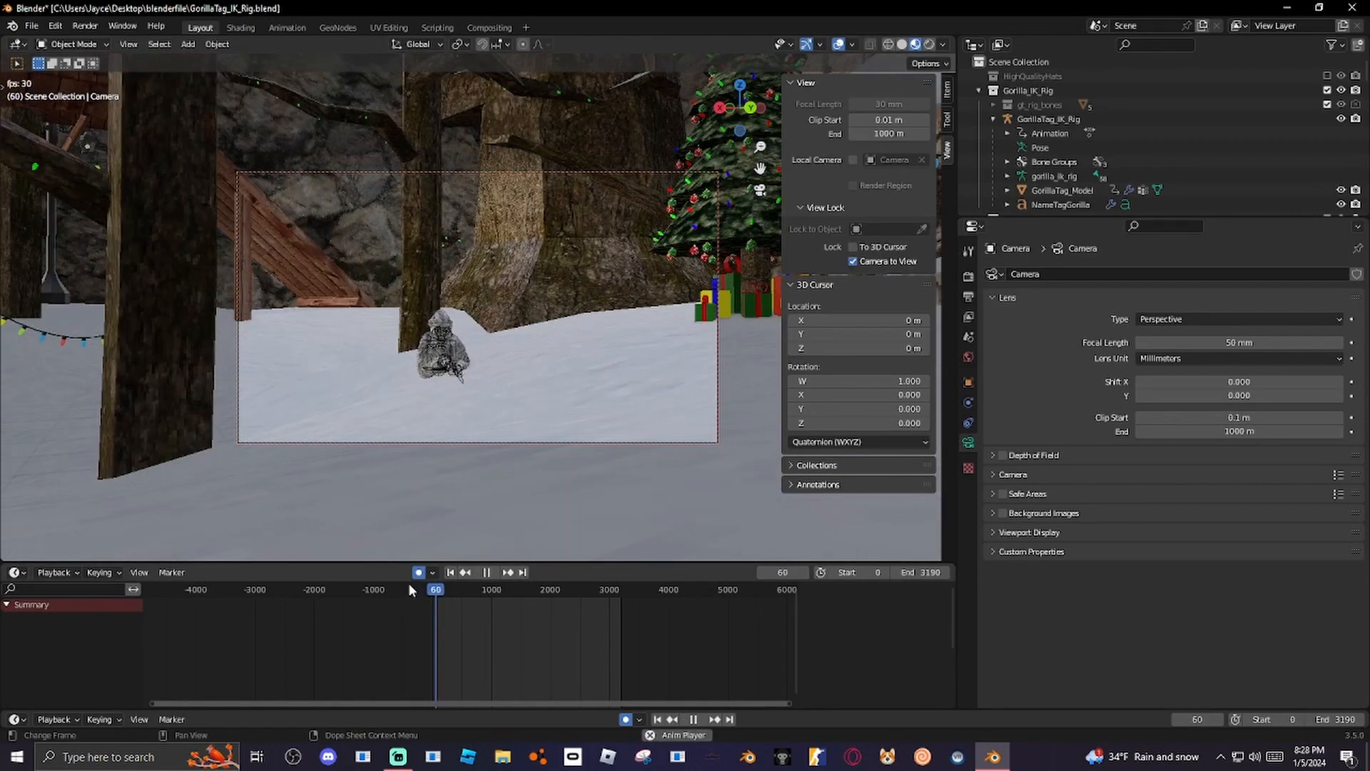
Replay the camera follow once more and return playback to frame 0.
click(418, 573)
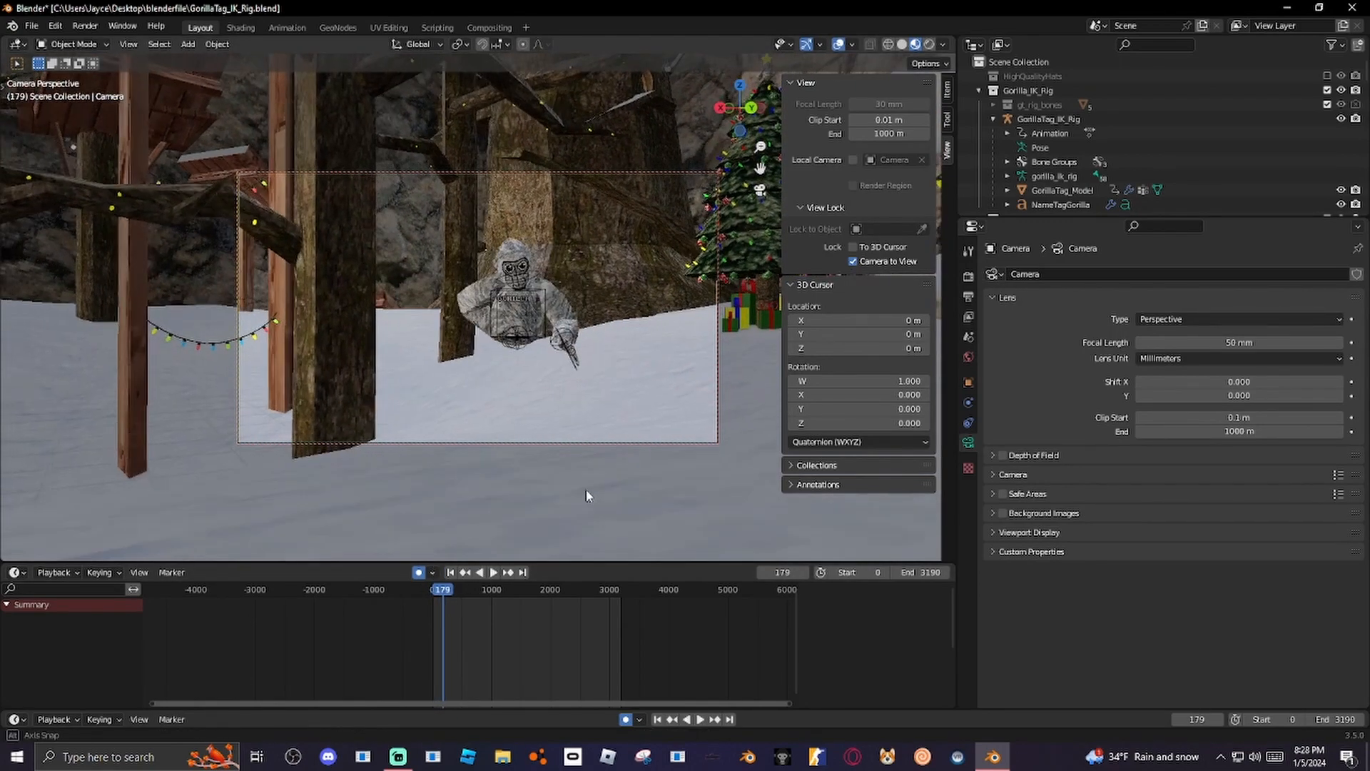
click(492, 571)
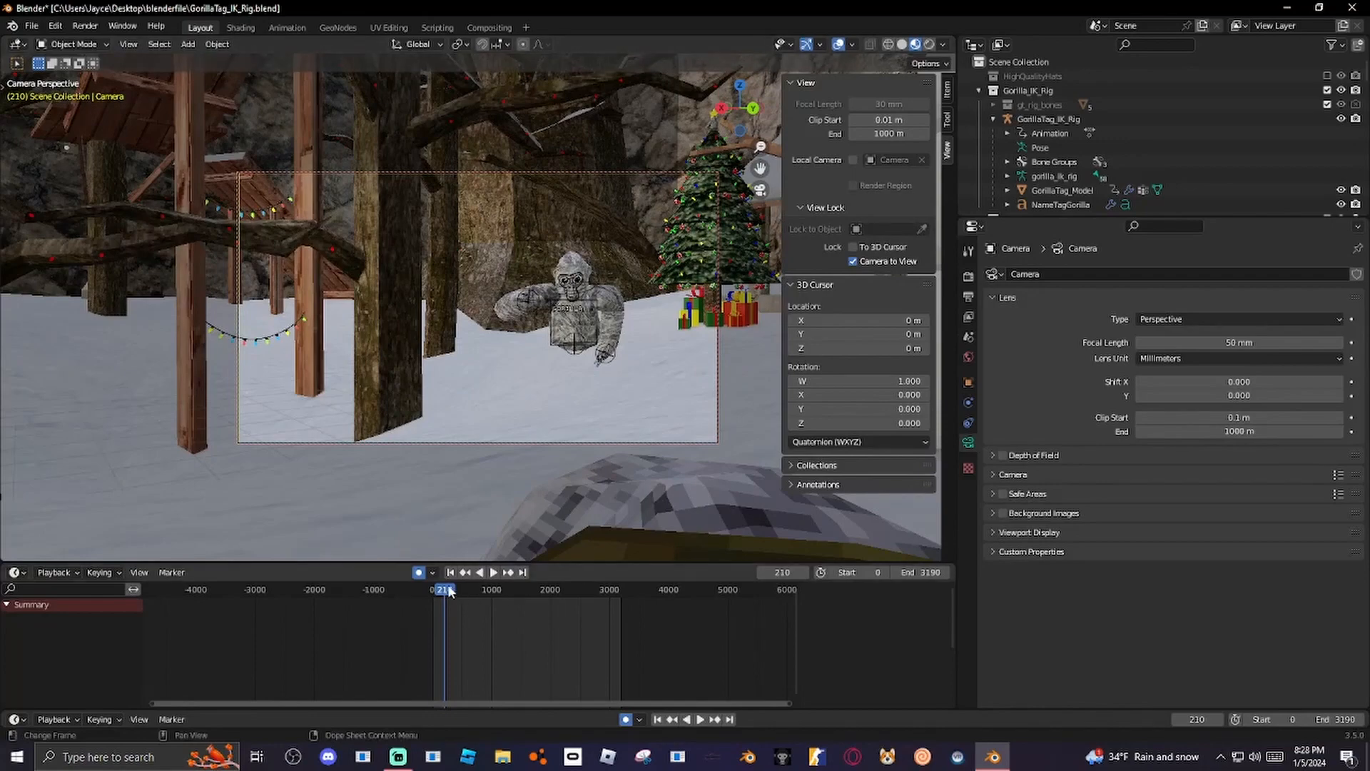
click(491, 570)
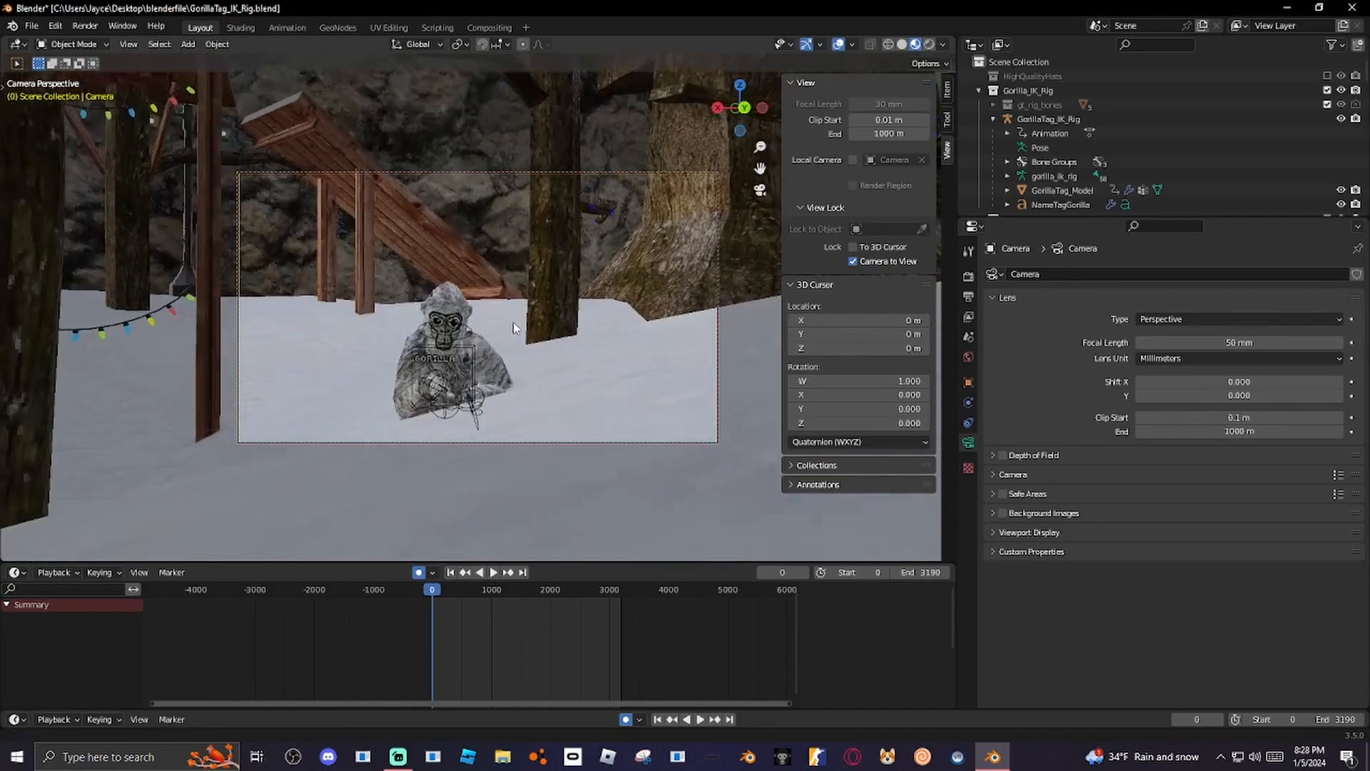
Replay from the start with auto keying to refine the camera follow.
click(493, 572)
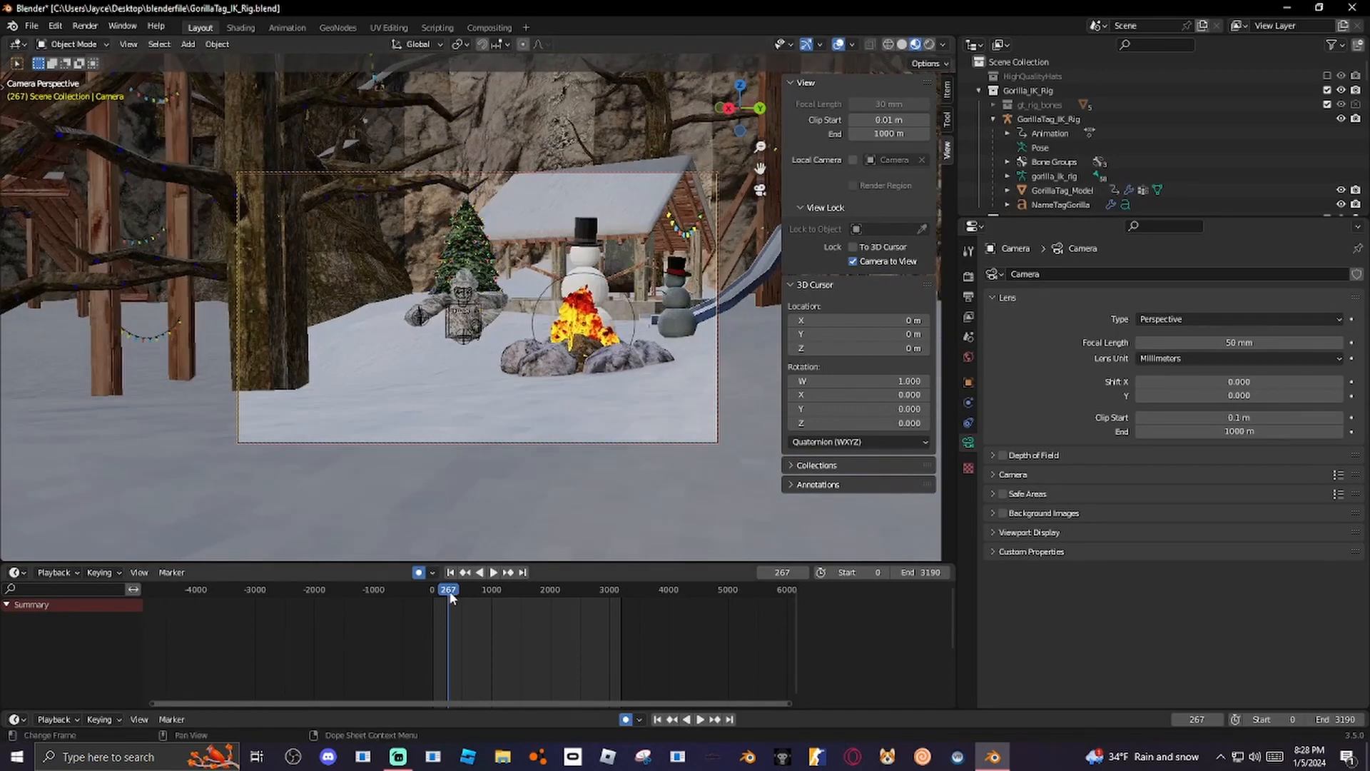
drag(451, 590, 451, 590)
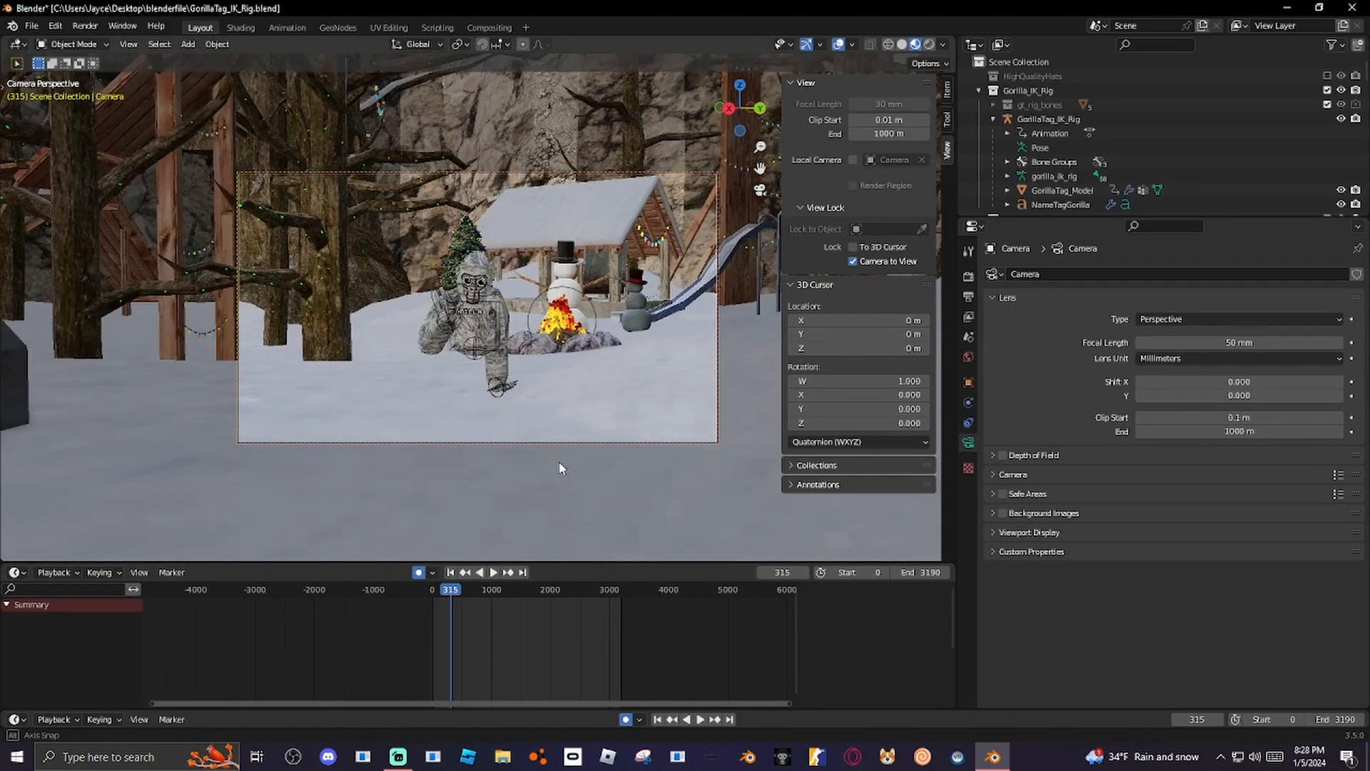
click(492, 573)
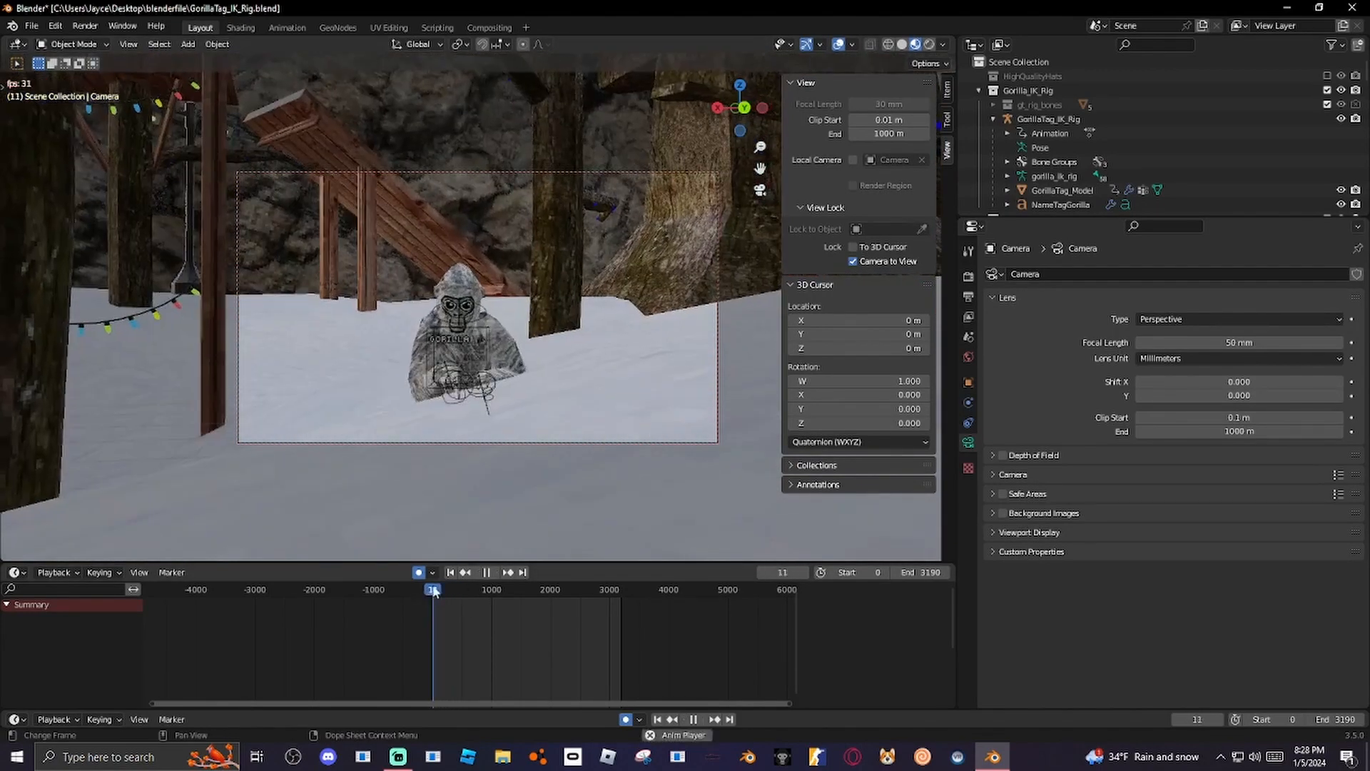
click(485, 573)
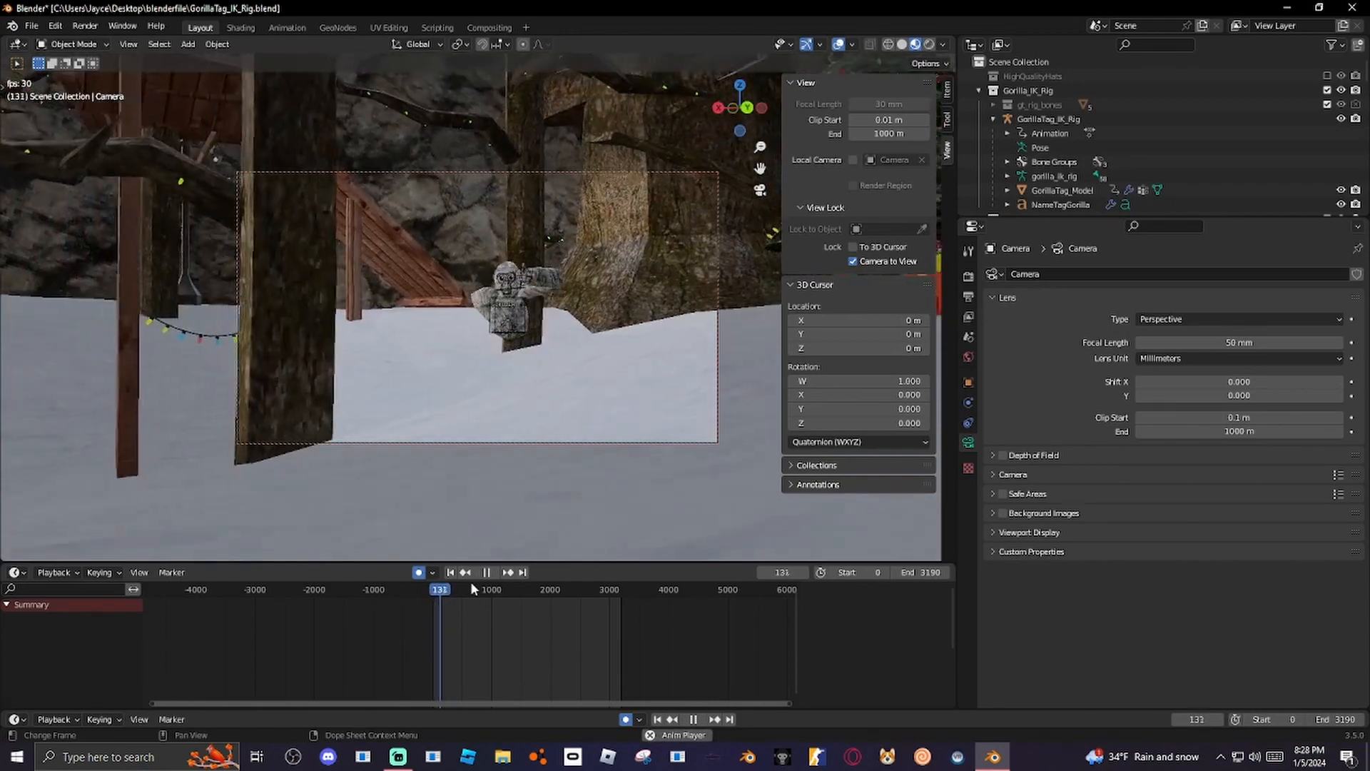
click(486, 571)
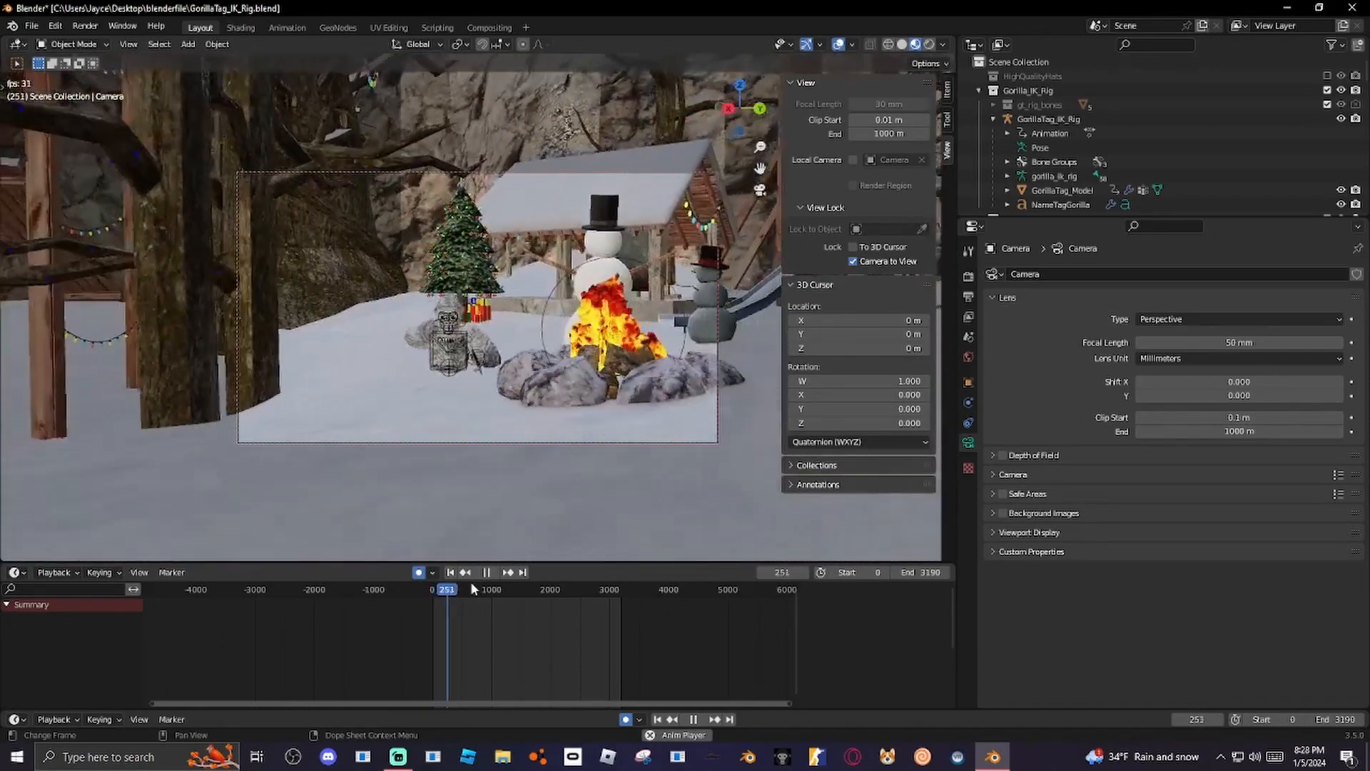
Rewind again, reframe the camera on the monke and advance to frame 400.
click(509, 571)
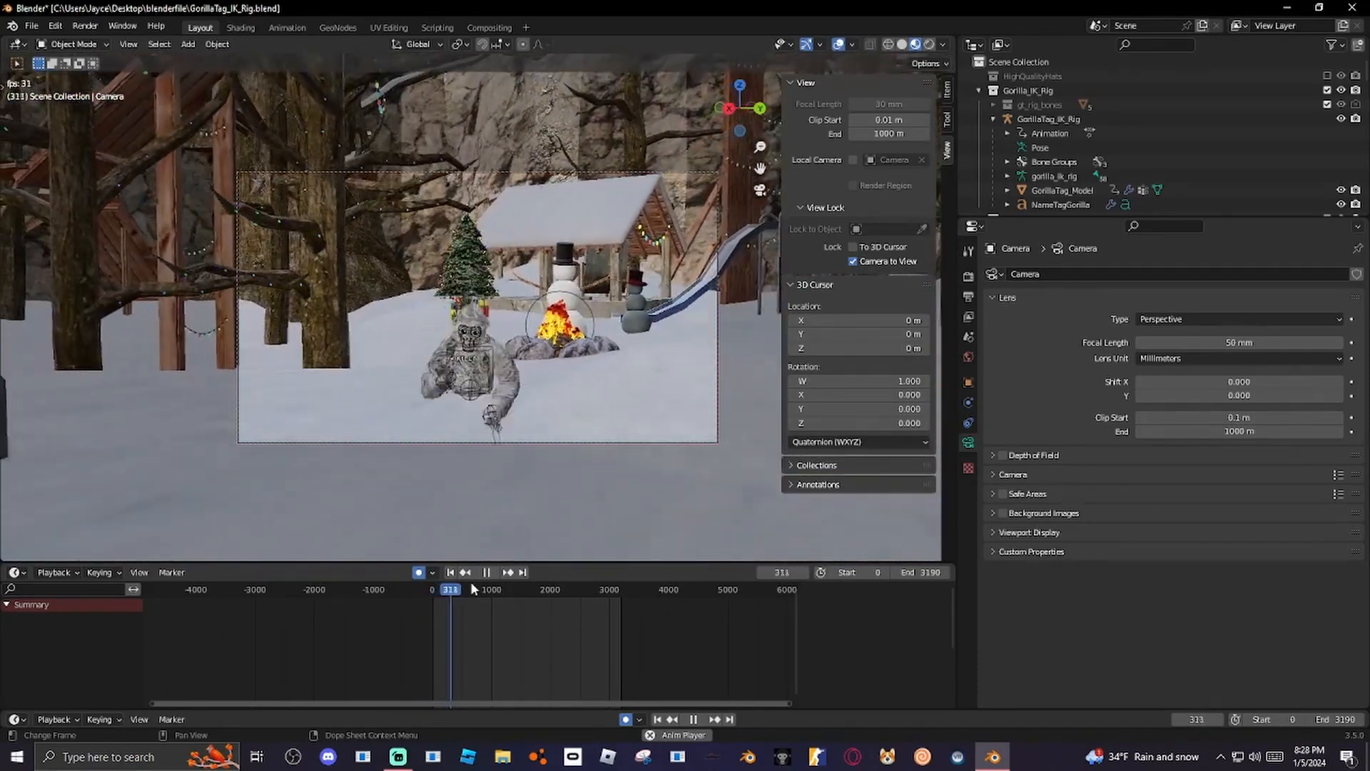
drag(450, 589, 442, 590)
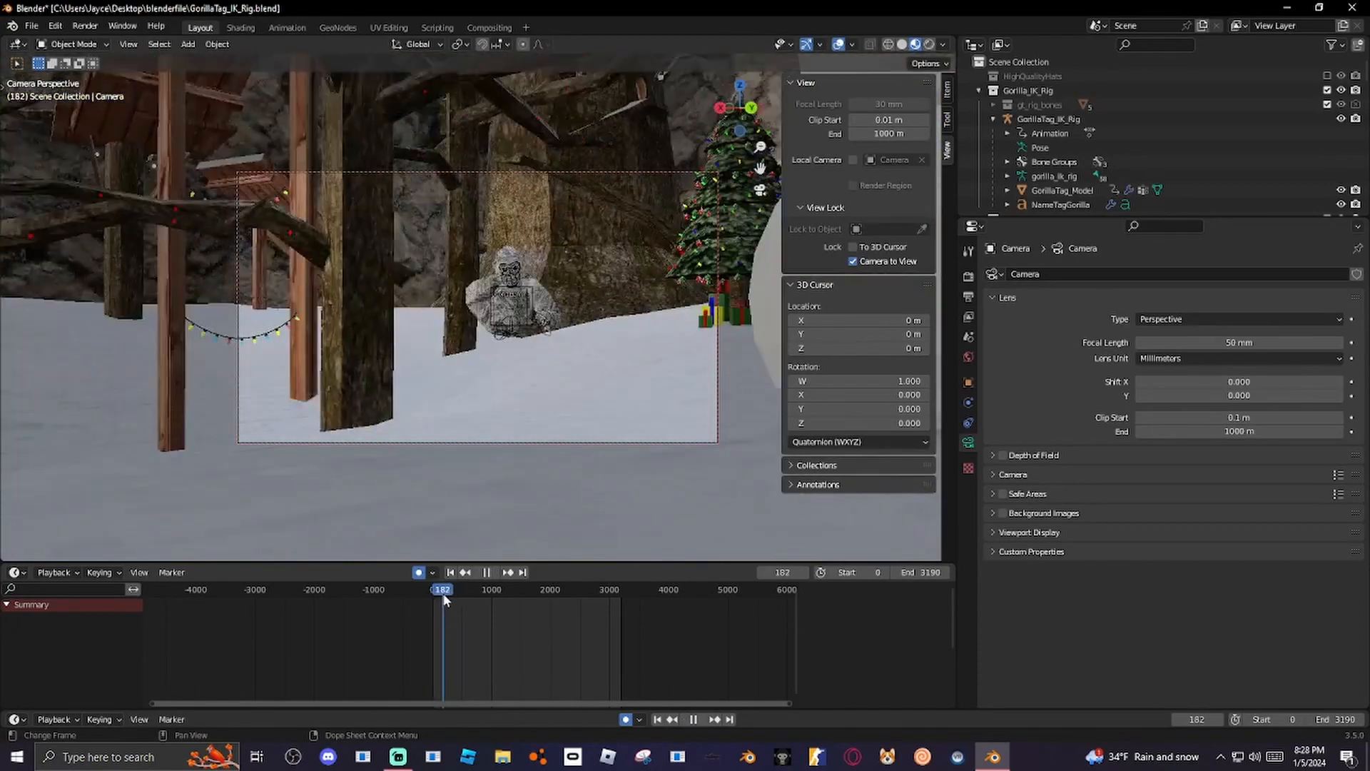
click(485, 571)
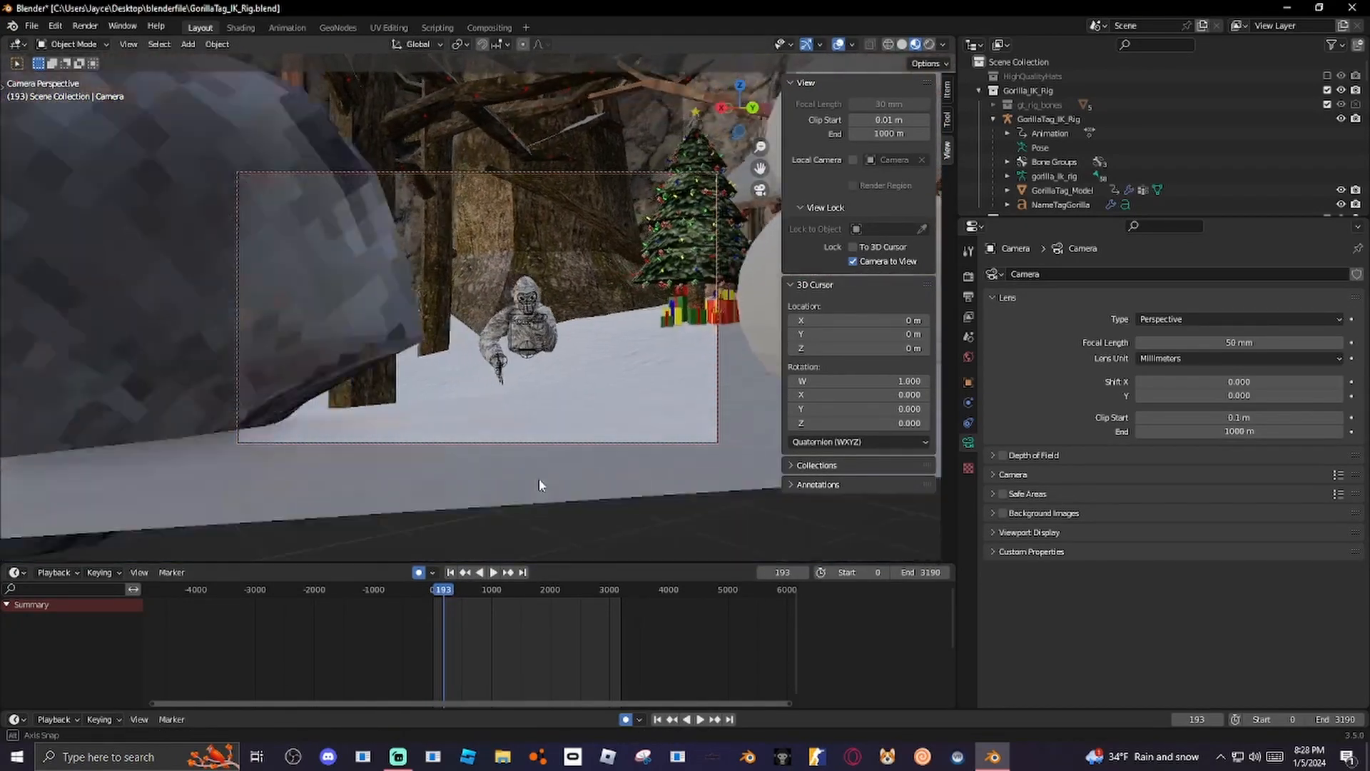
drag(540, 485, 548, 498)
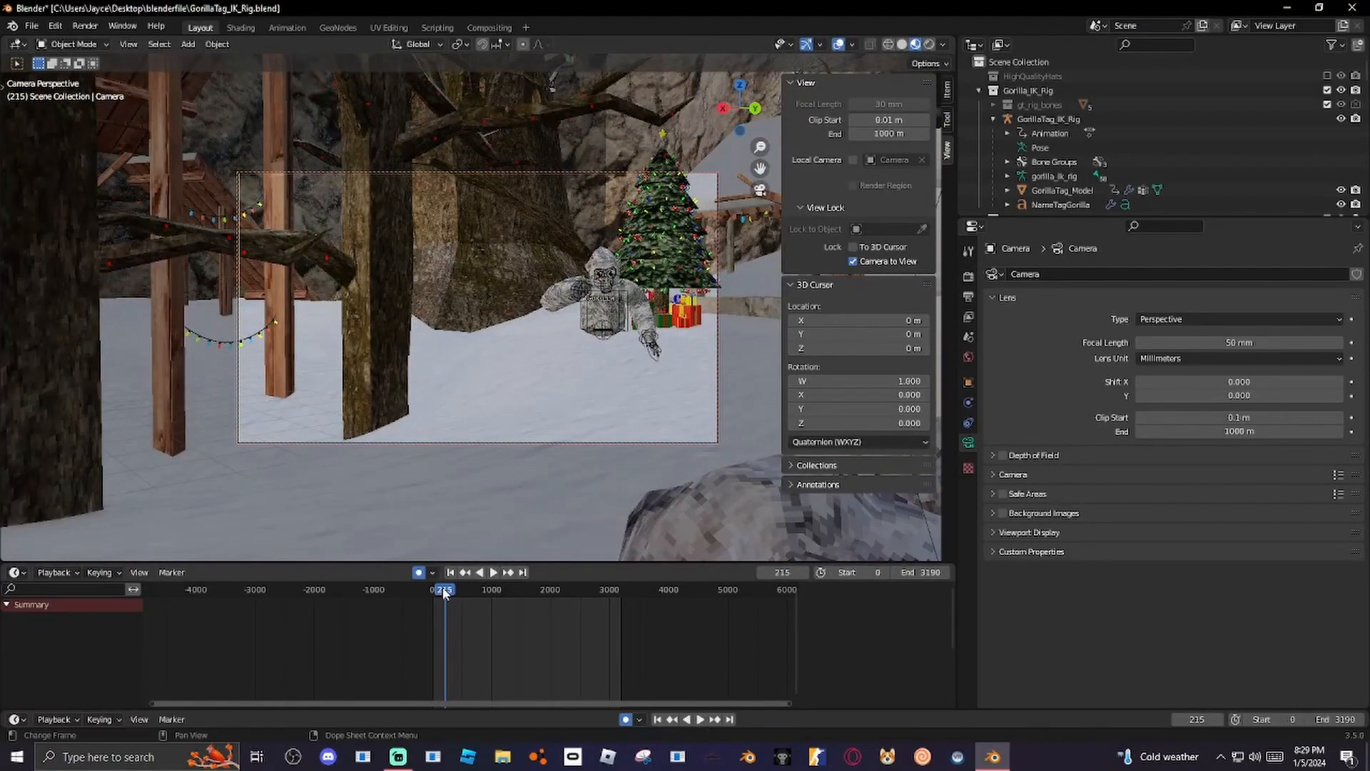
click(455, 589)
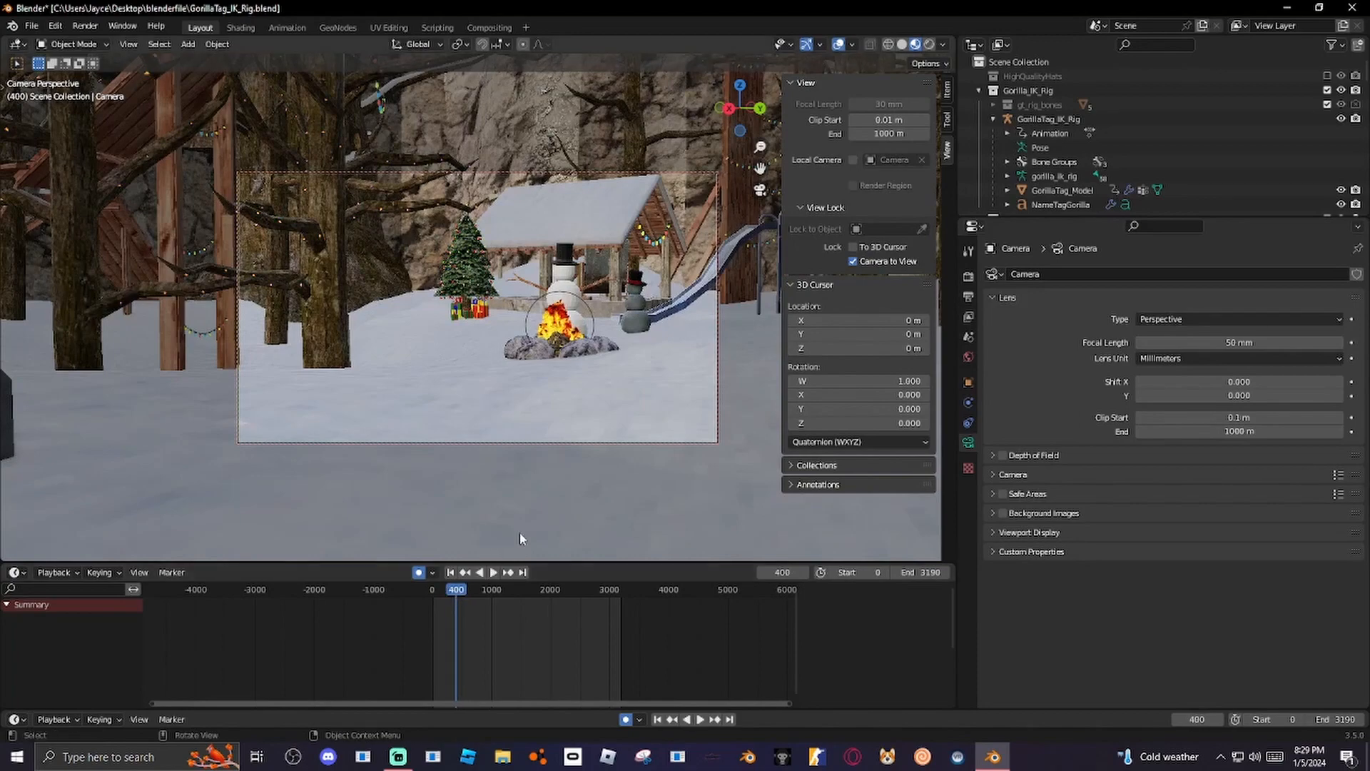